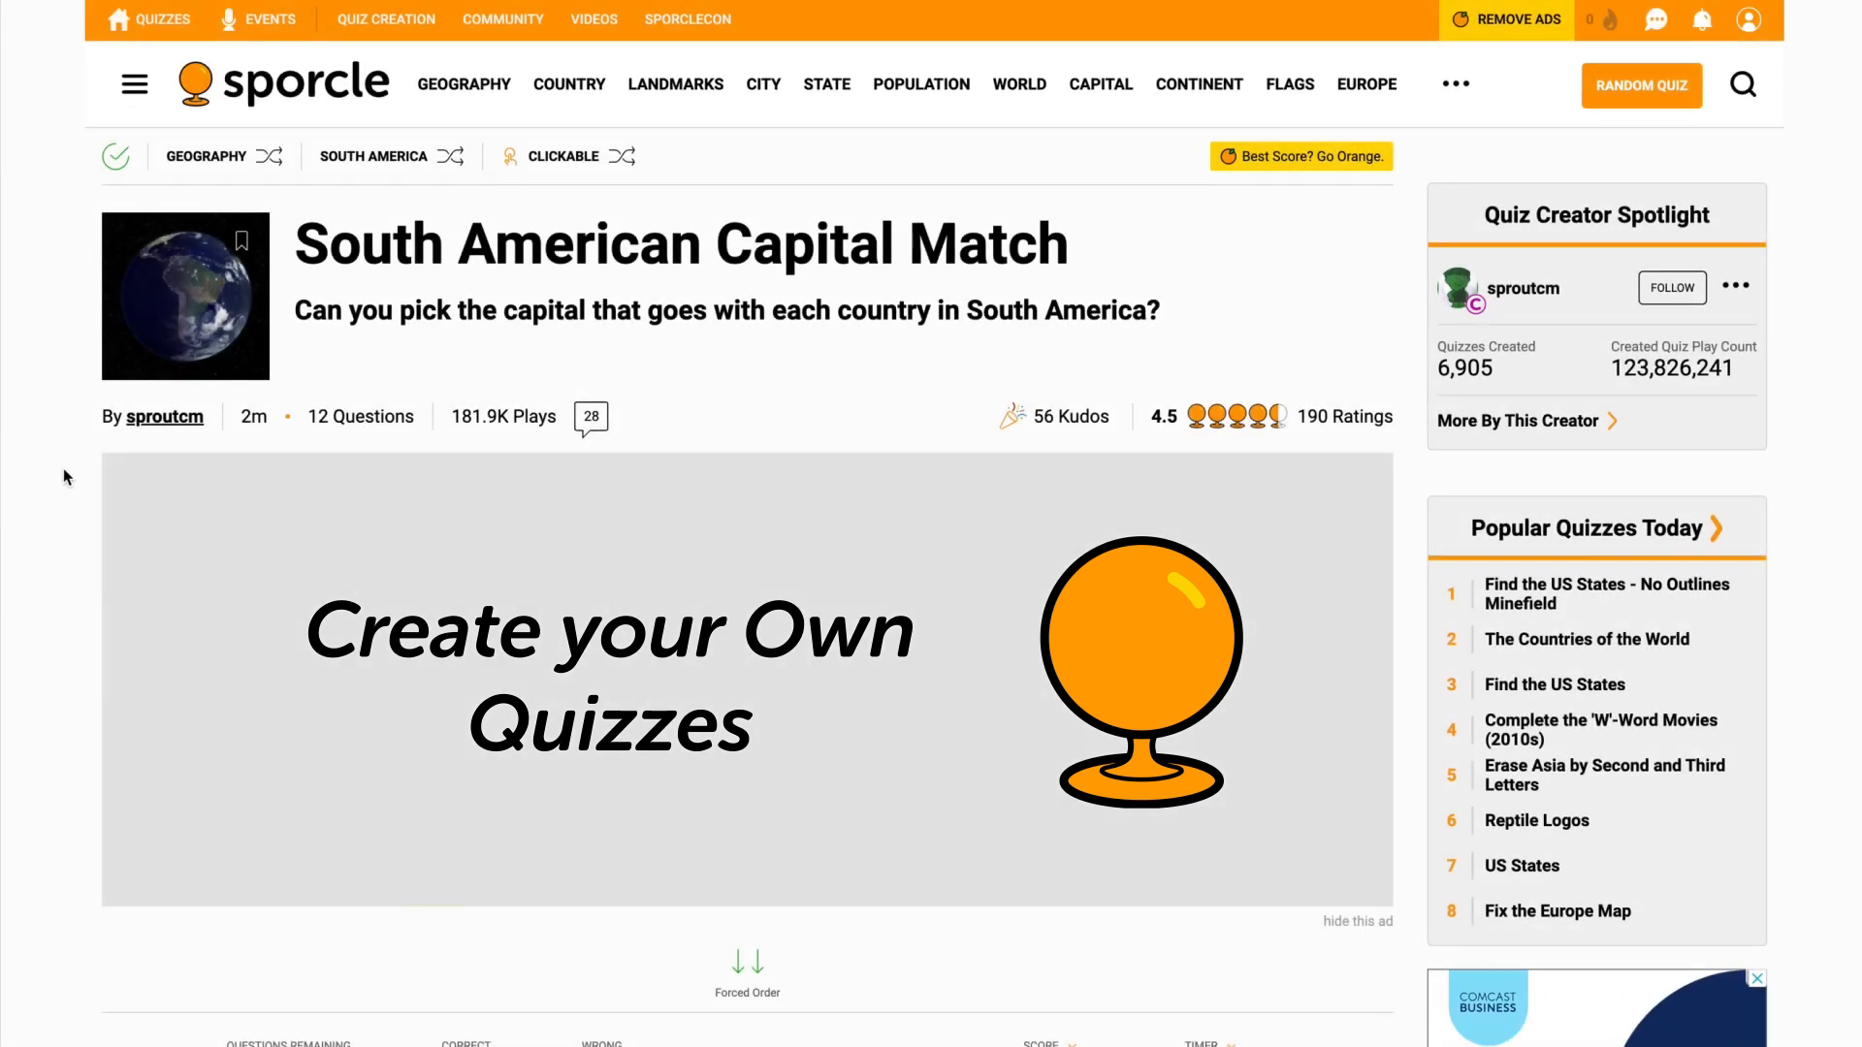
- Leave the South American Capital Match quiz and return to the Sporcle home page
scroll(down, 3)
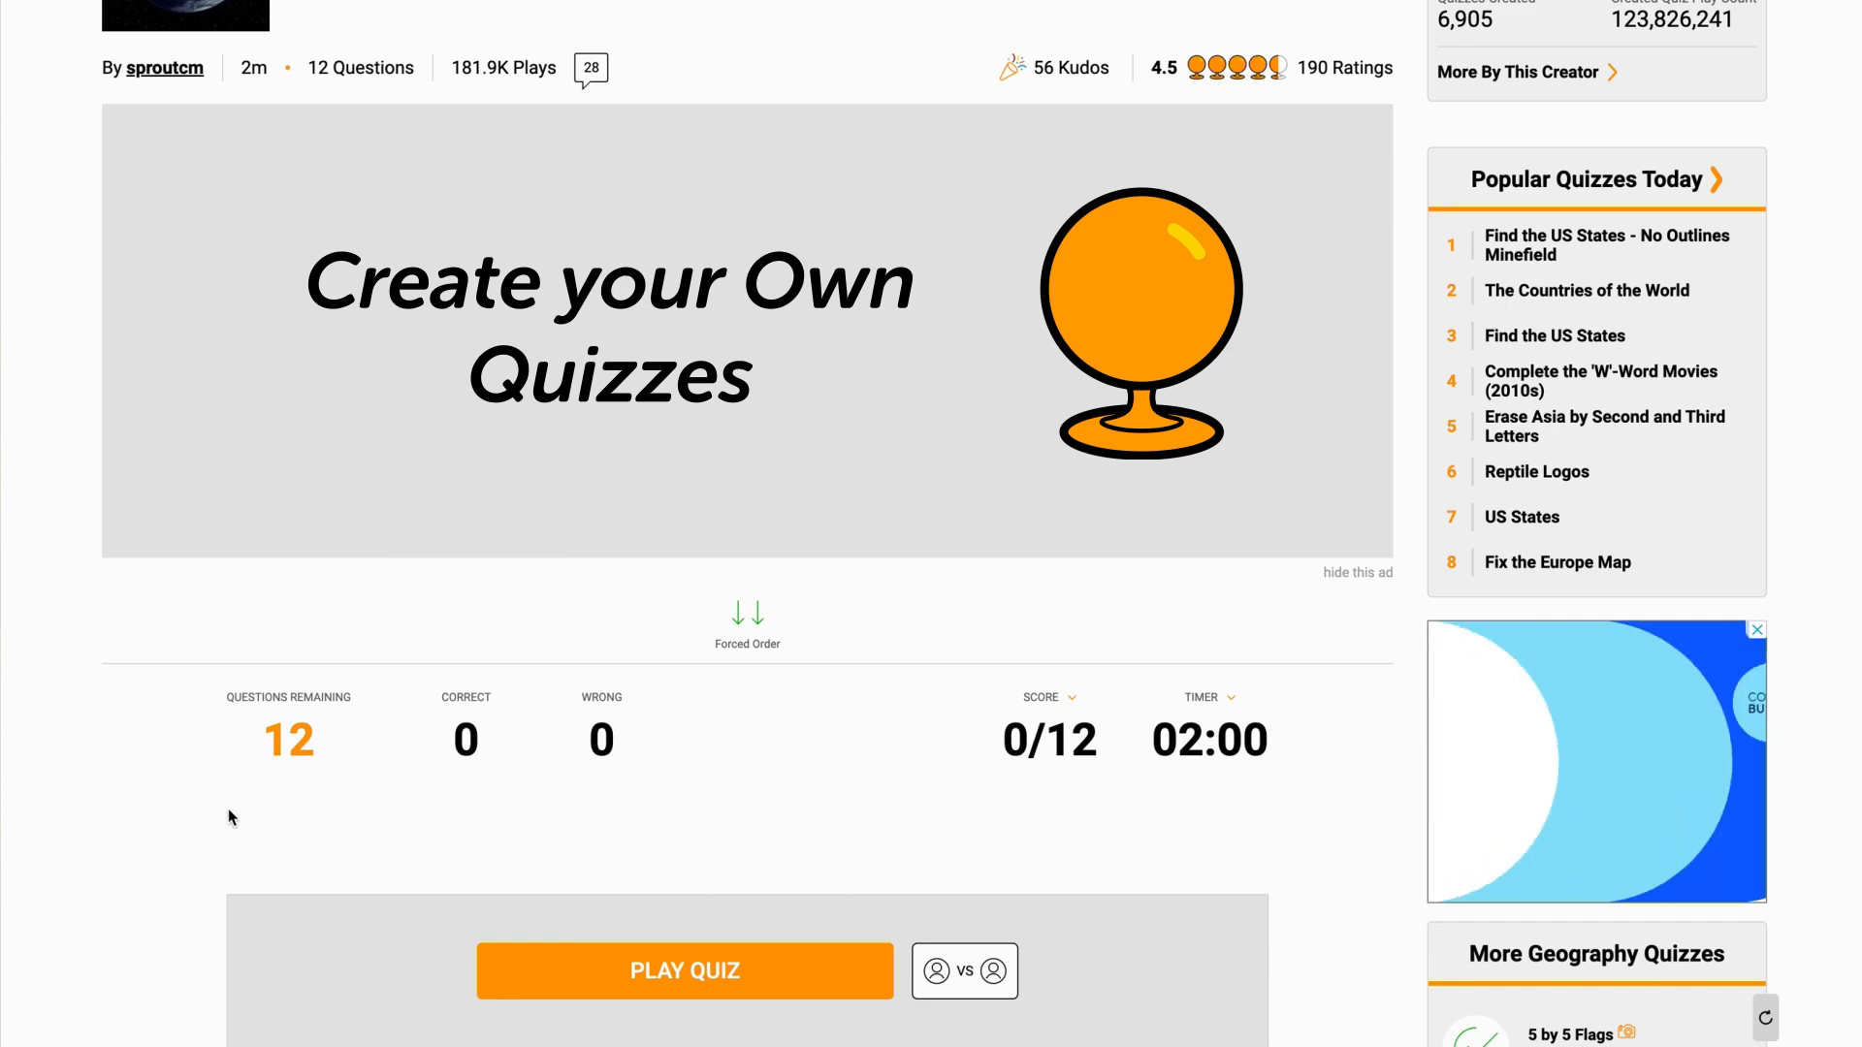
click(683, 970)
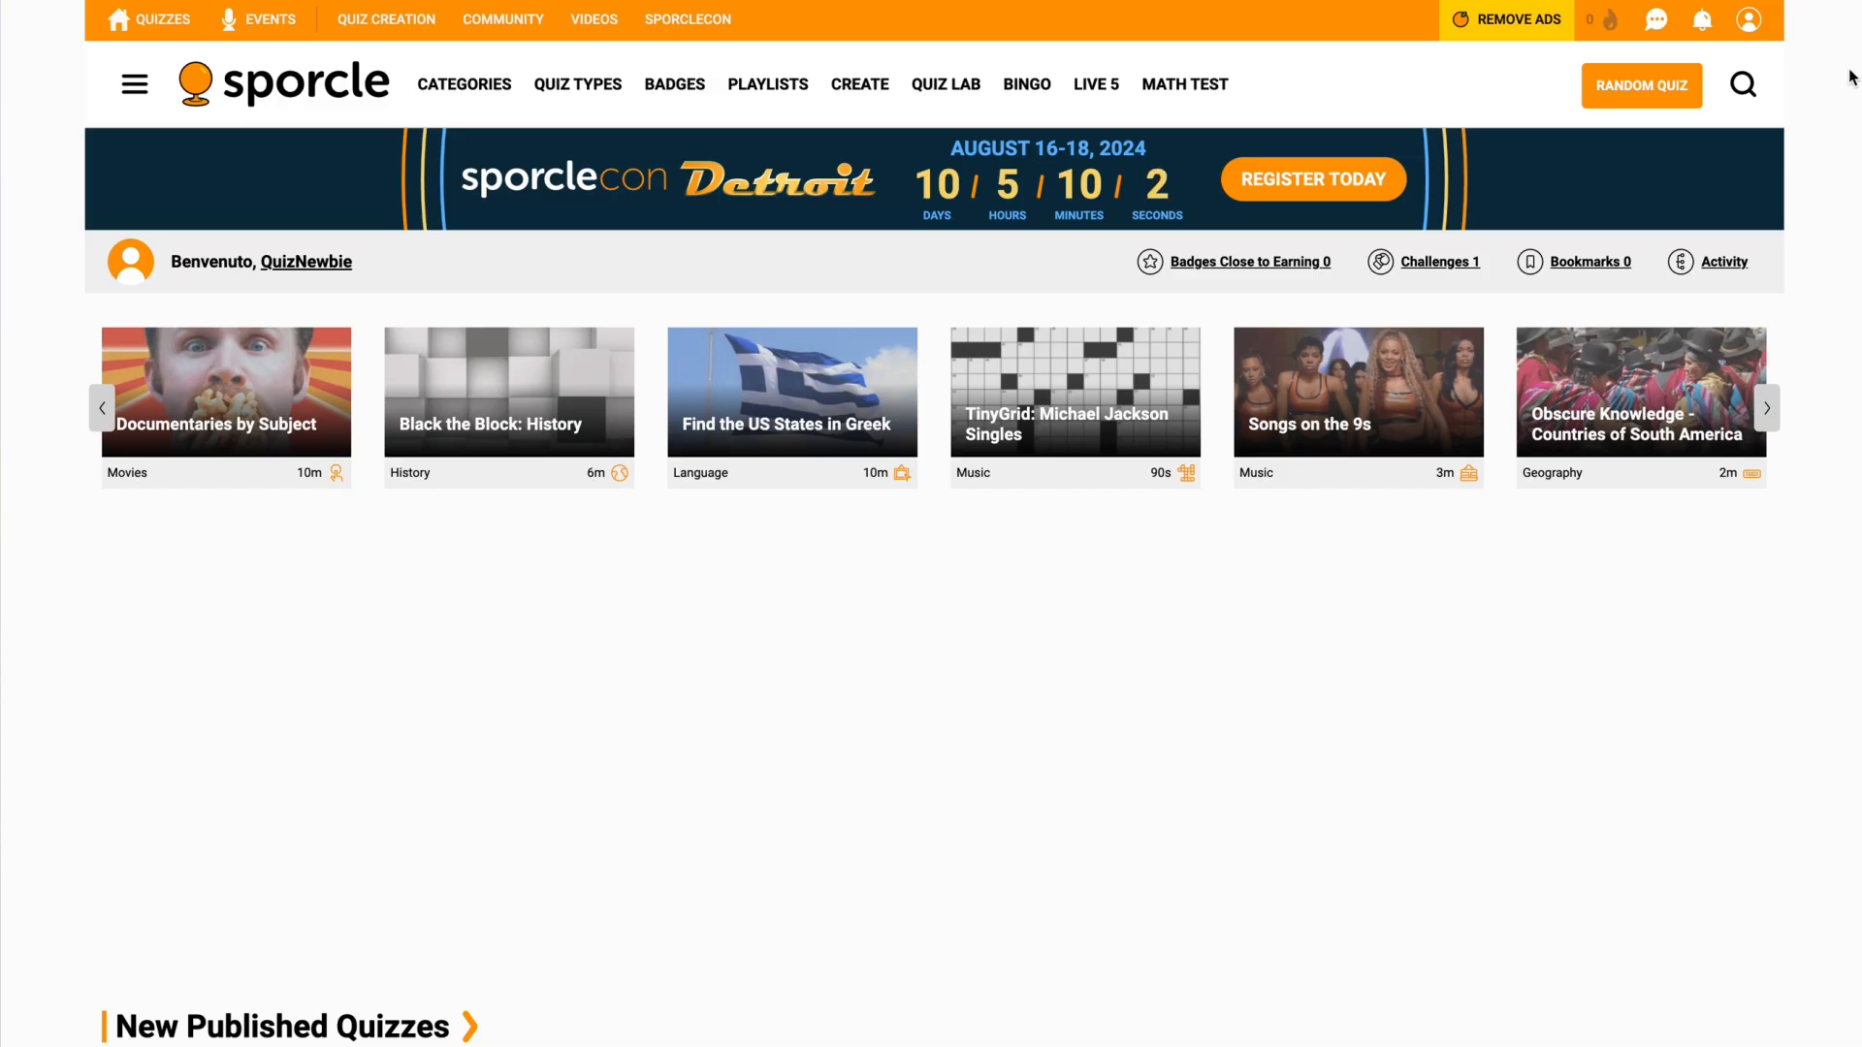
- Reach the Create a New Quiz form via the profile menu's Quiz Management Dashboard
click(1746, 20)
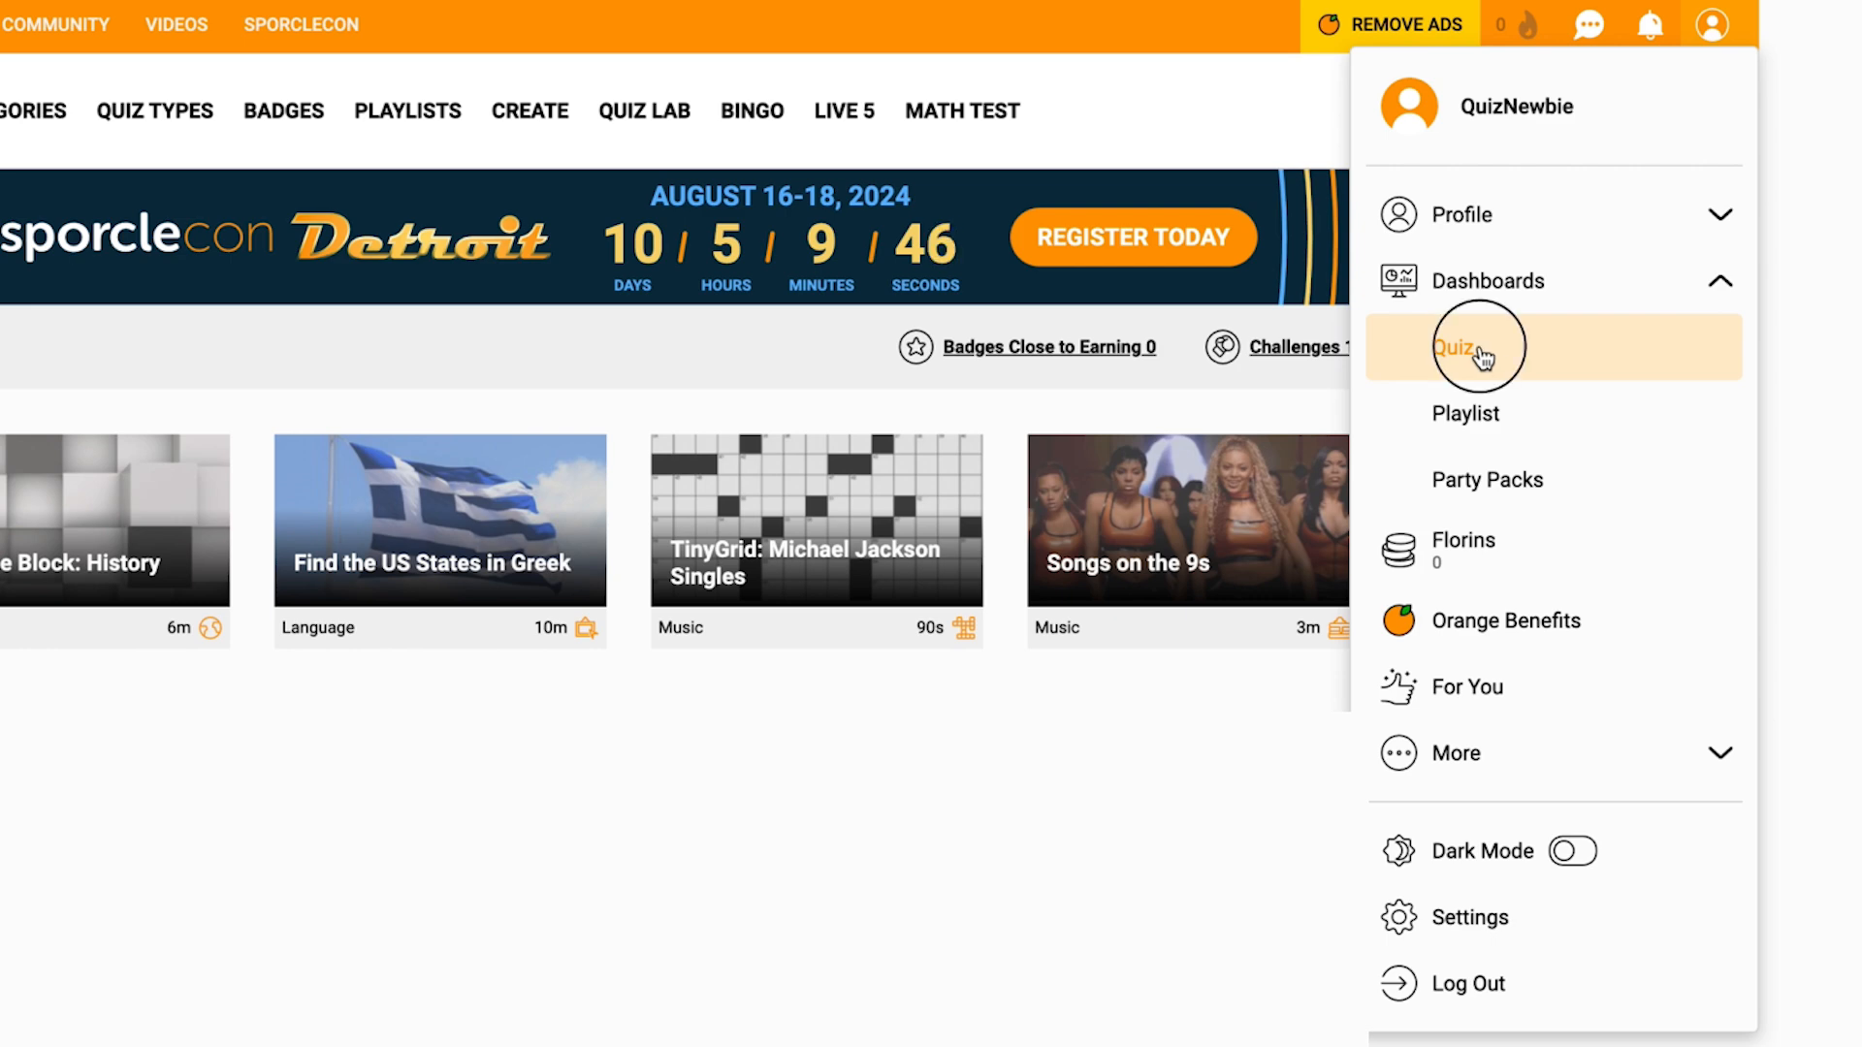
click(1462, 347)
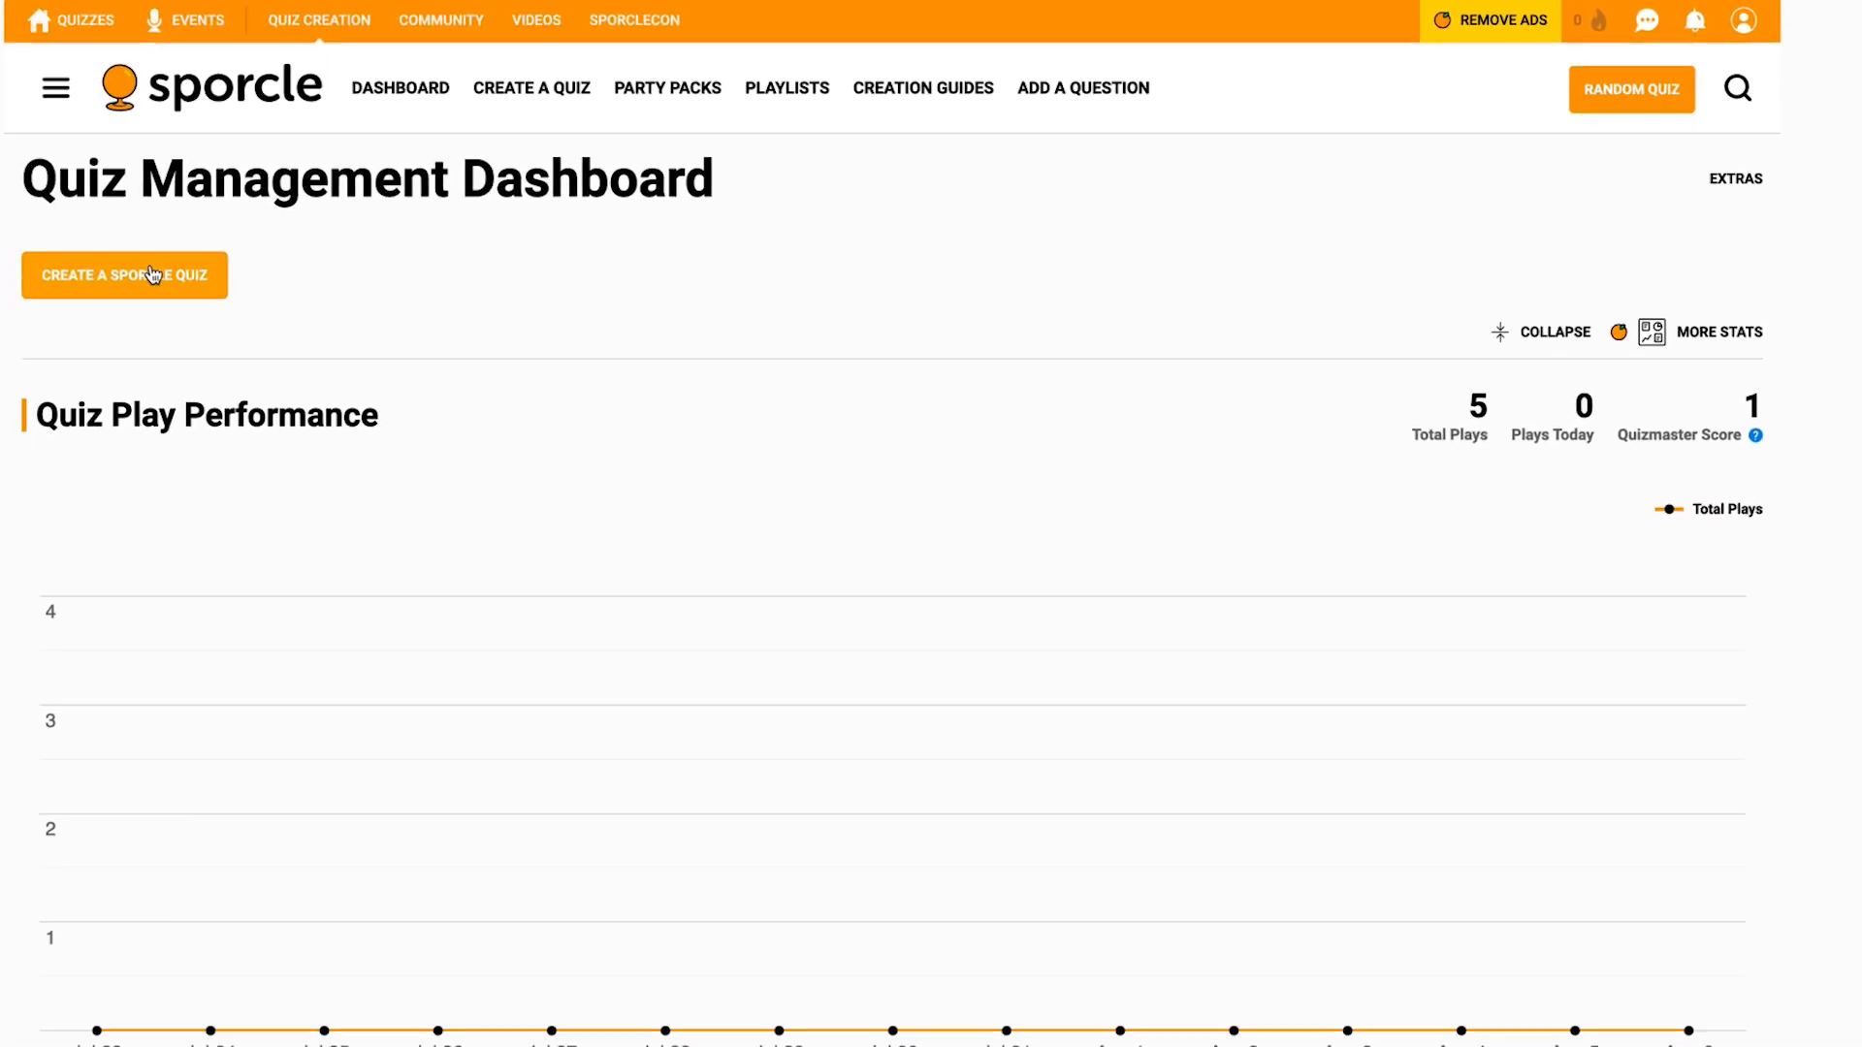
click(124, 274)
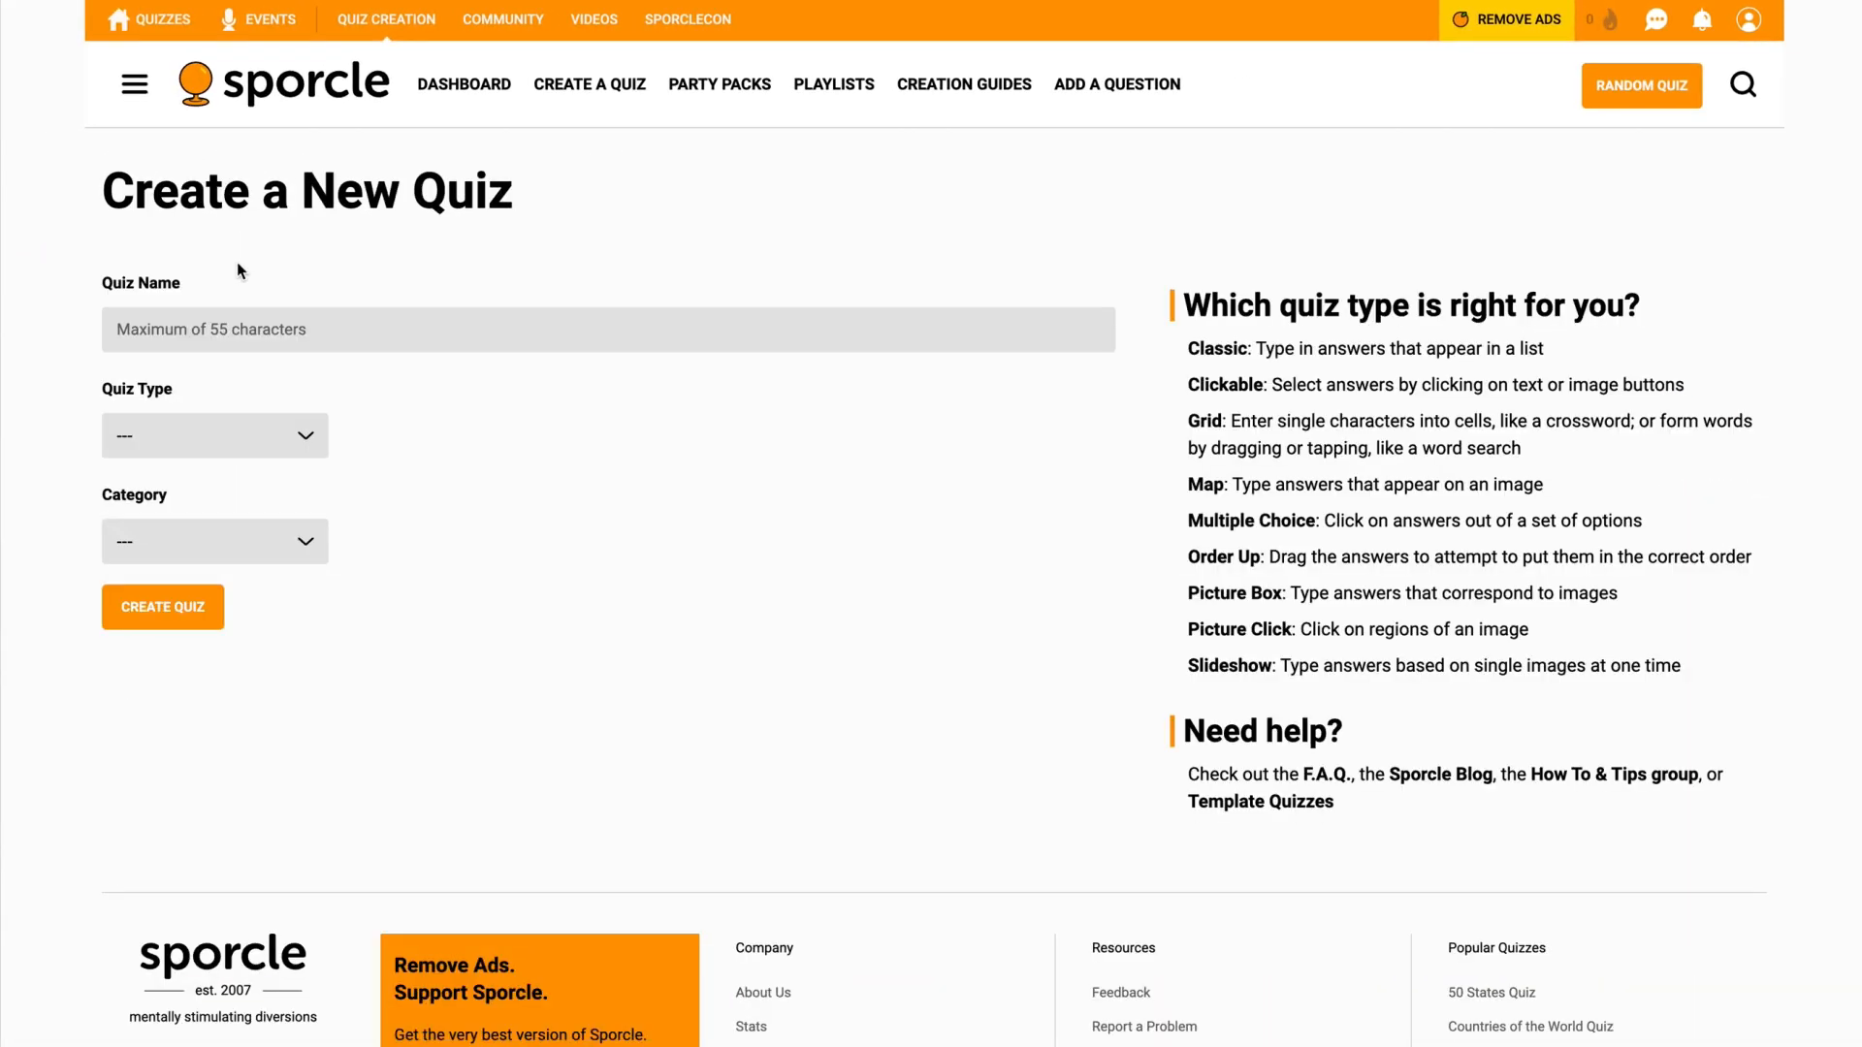
- Create a Clickable Science quiz named 'Click the Computer Mouse Facts'
click(607, 330)
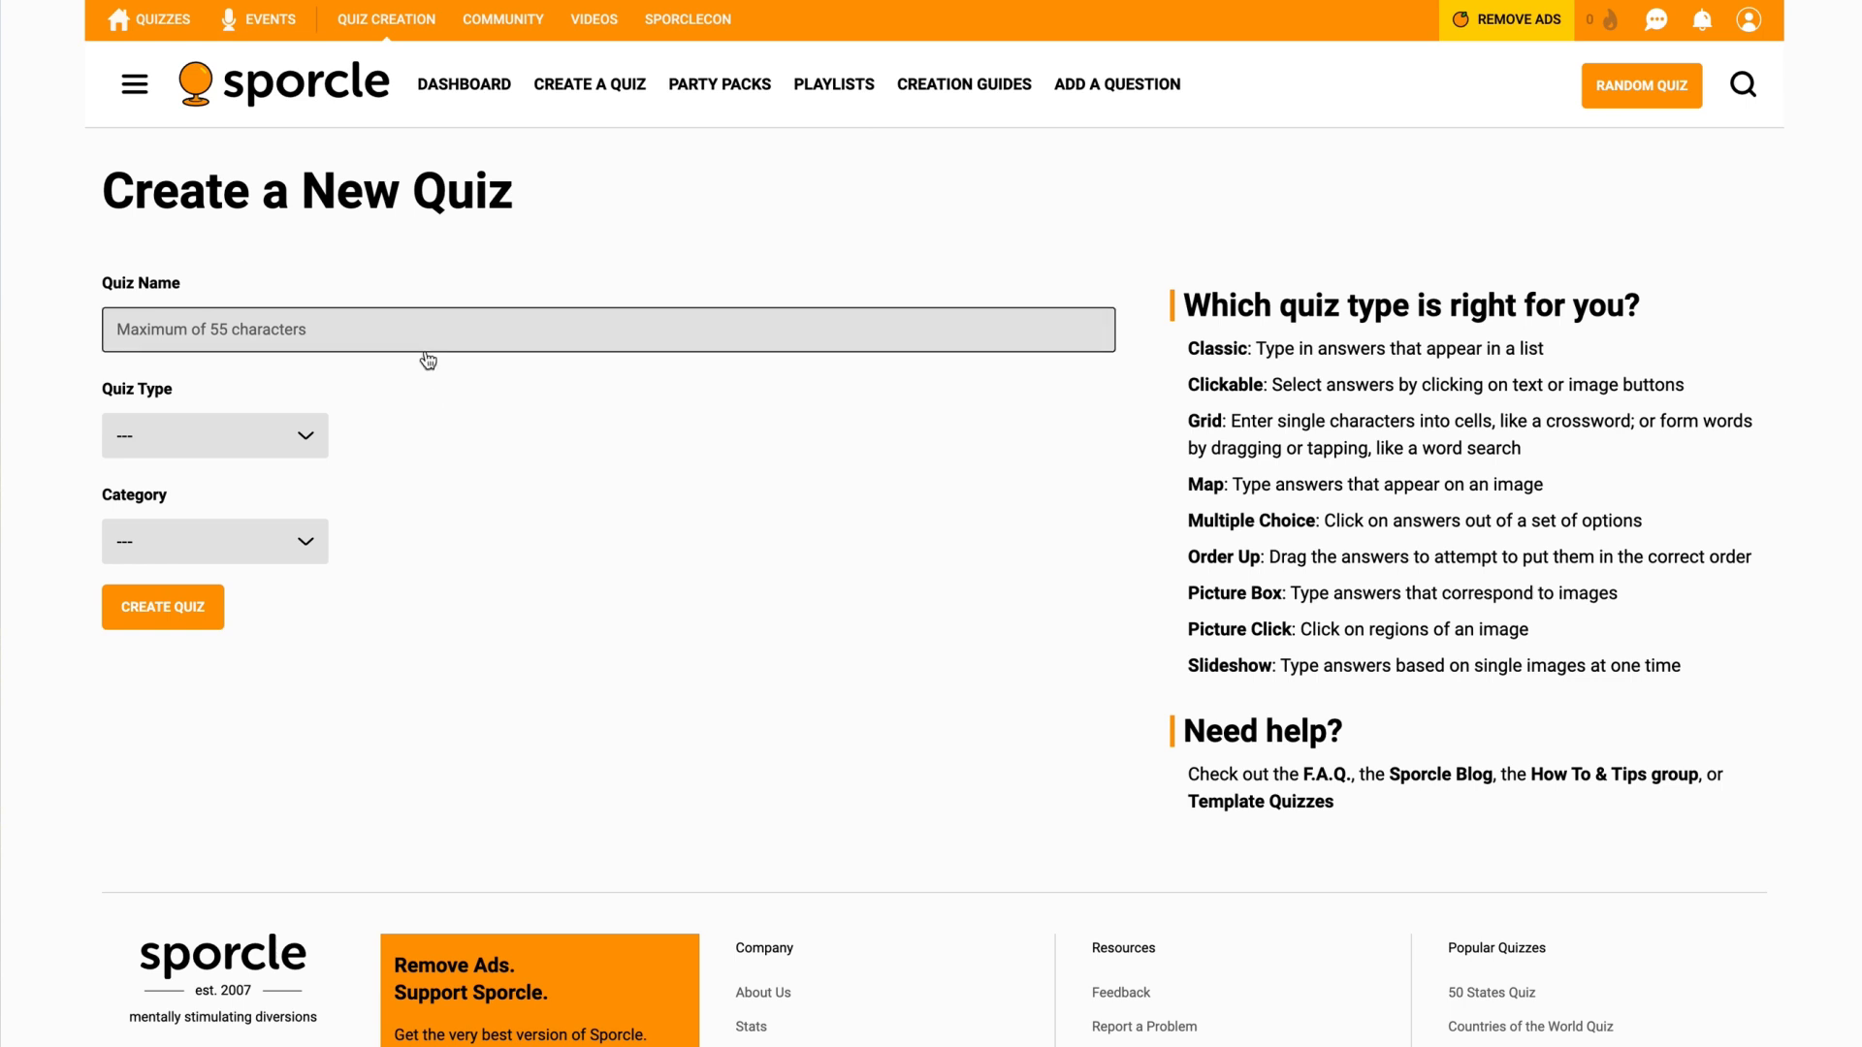
click(607, 330)
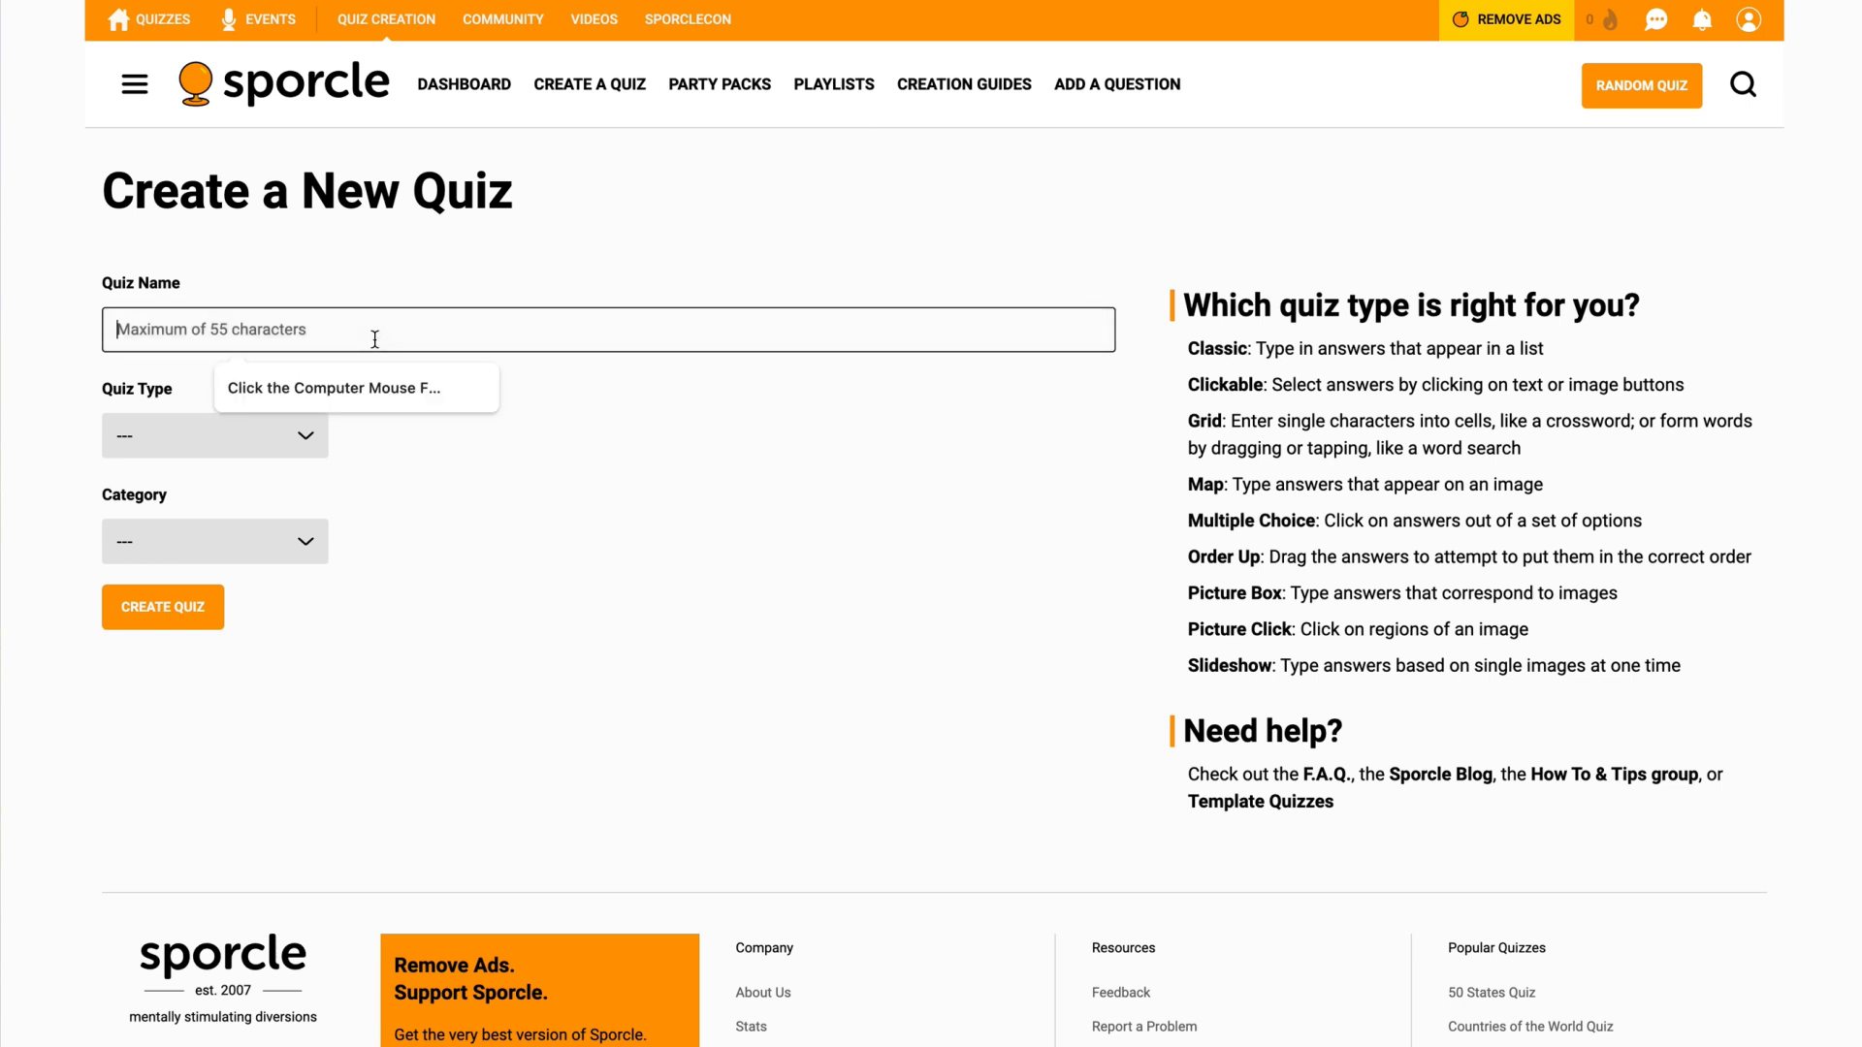
click(342, 388)
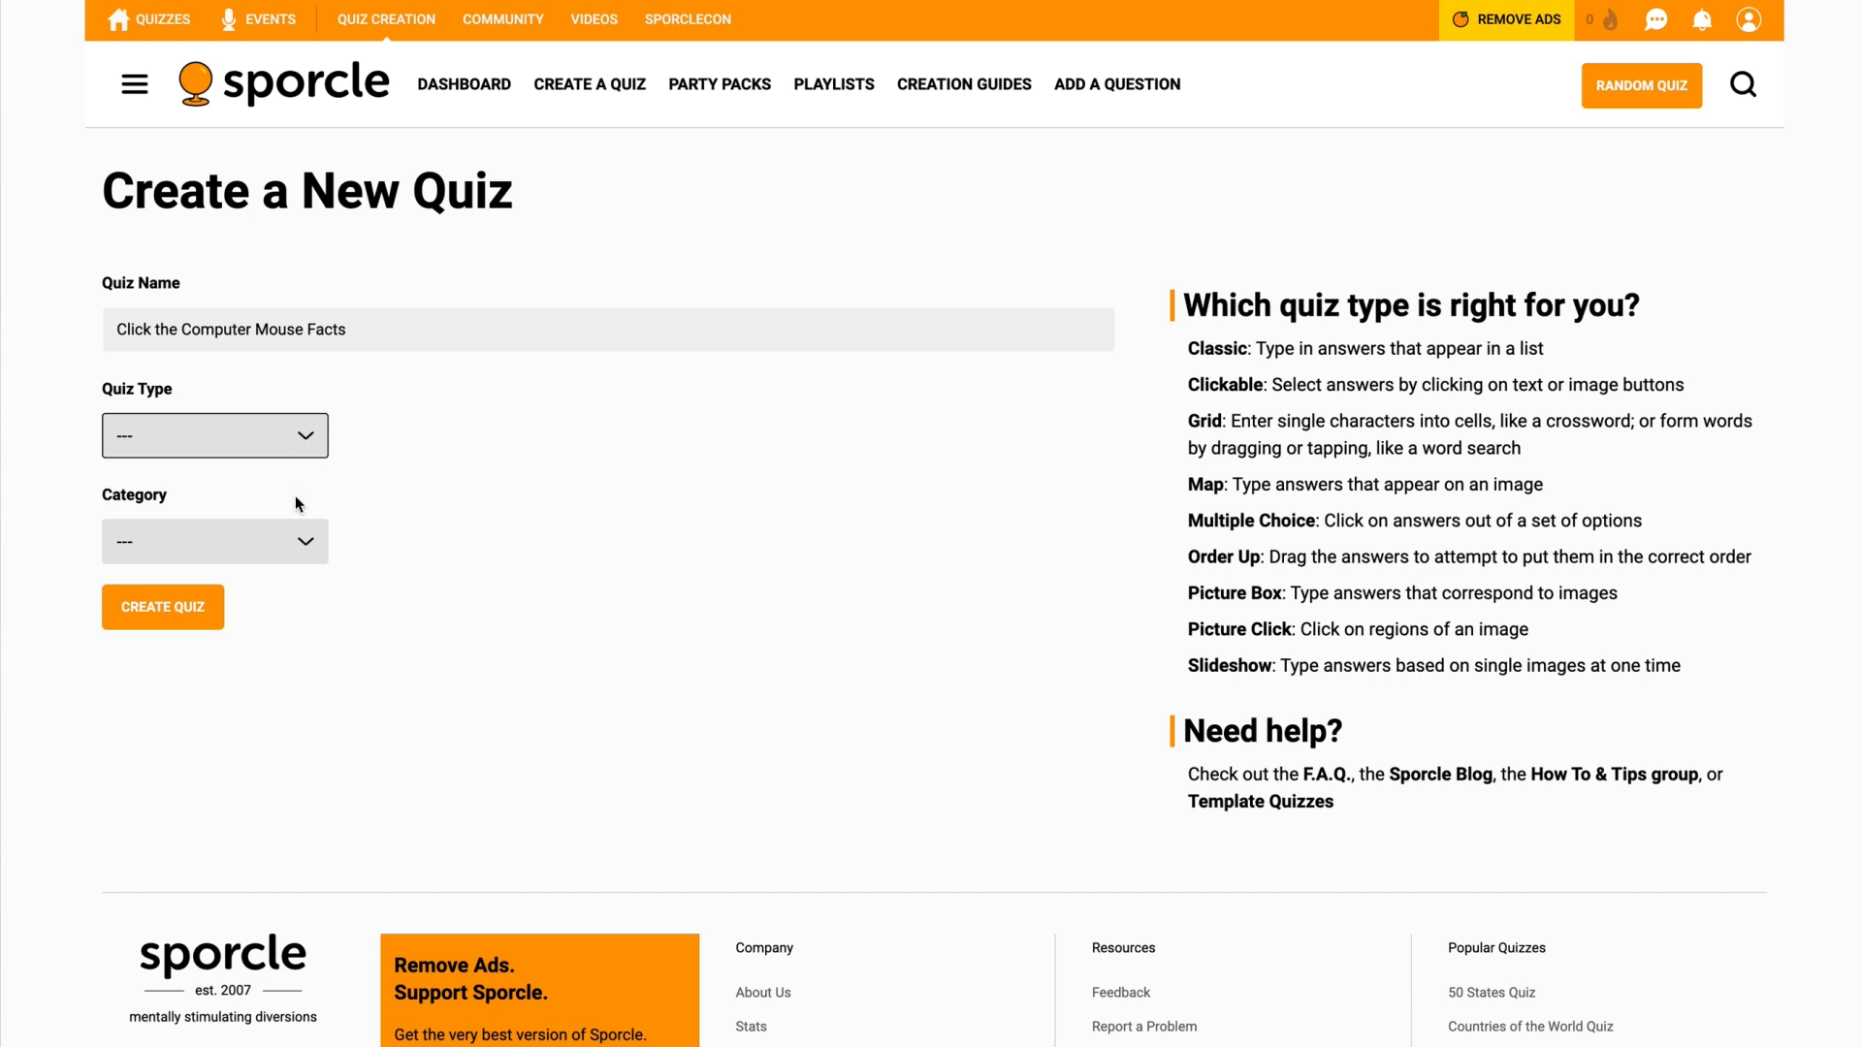
click(213, 542)
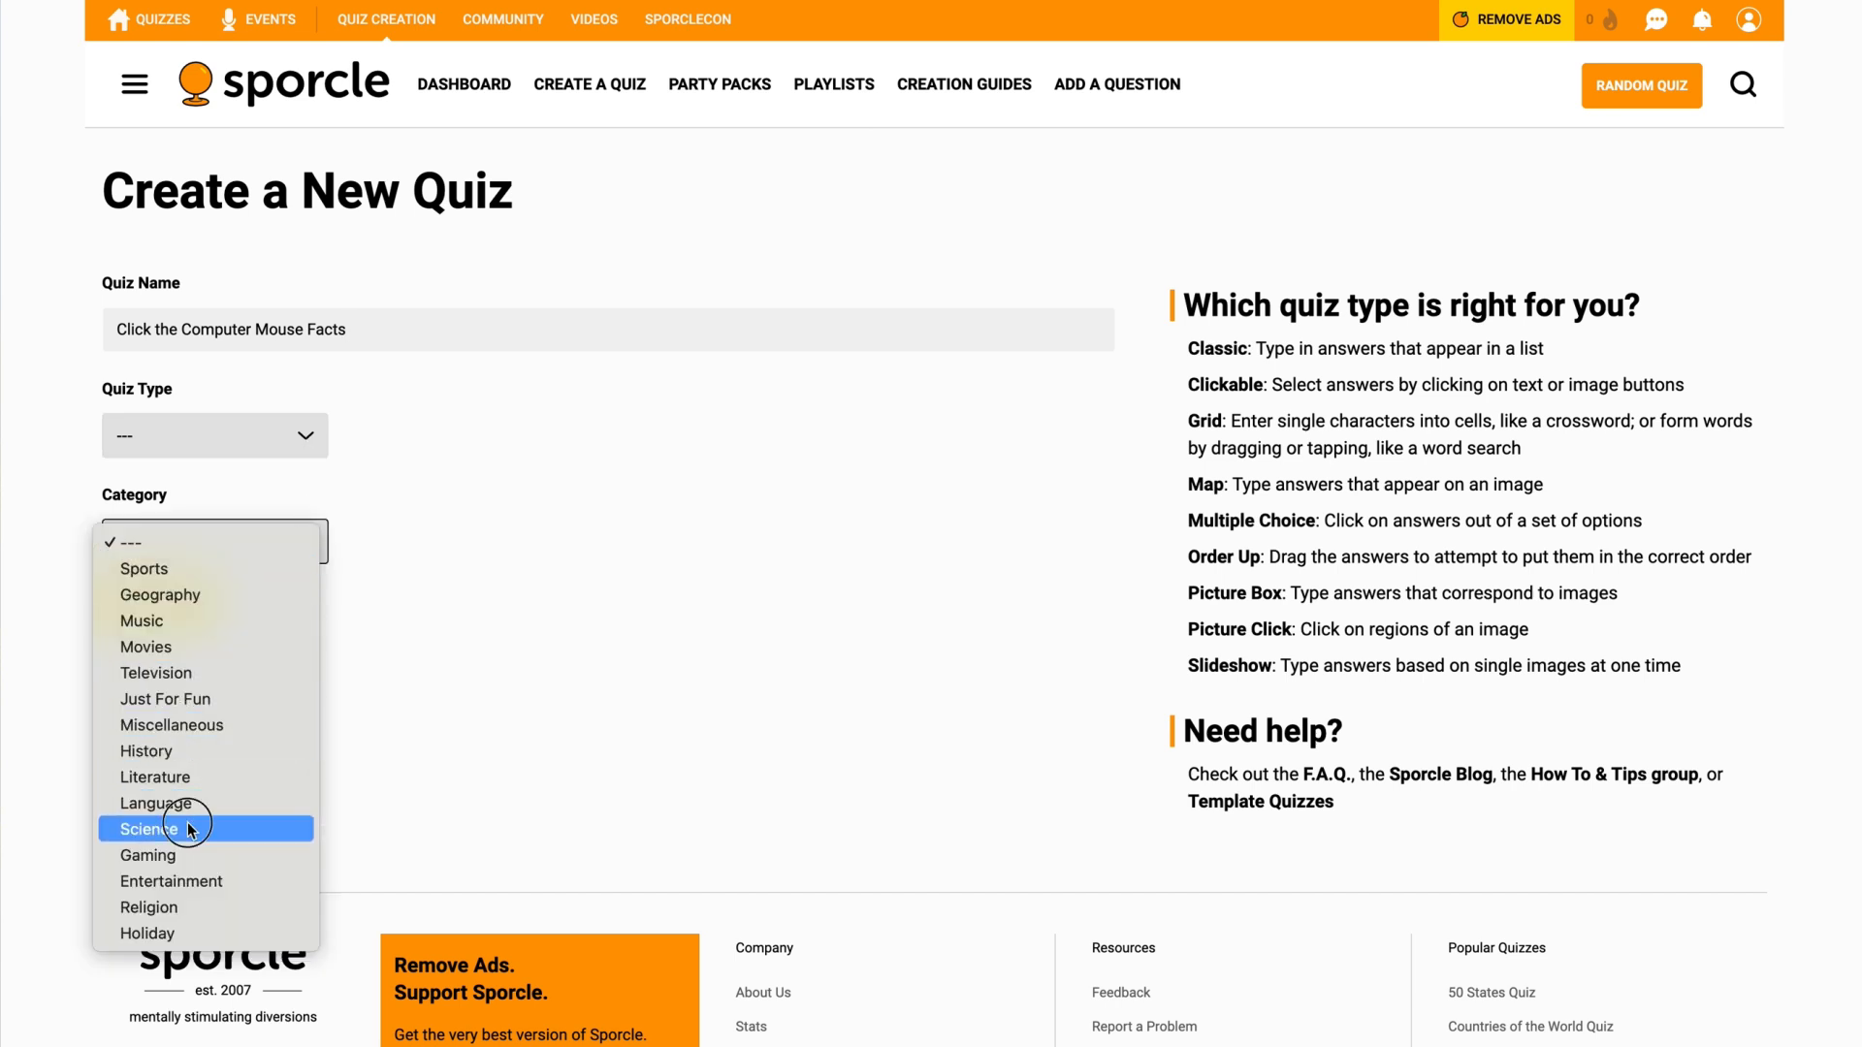
click(148, 828)
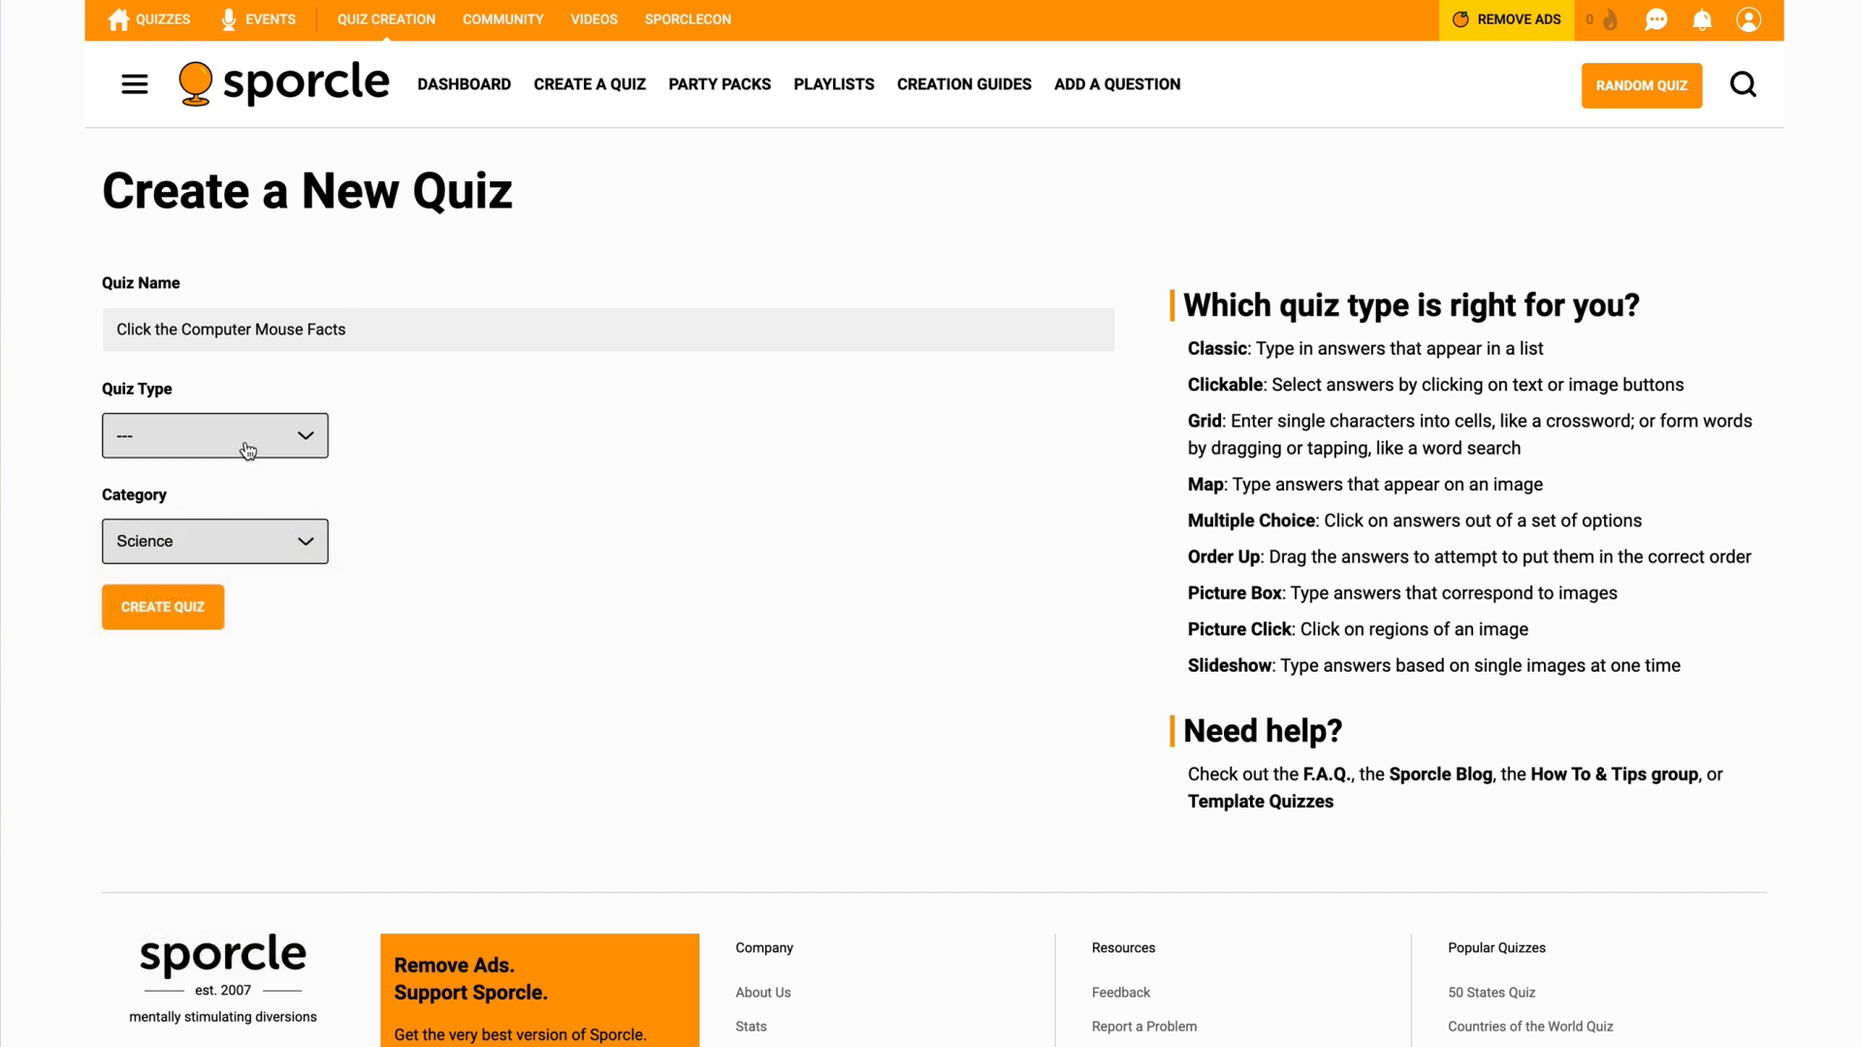
click(215, 435)
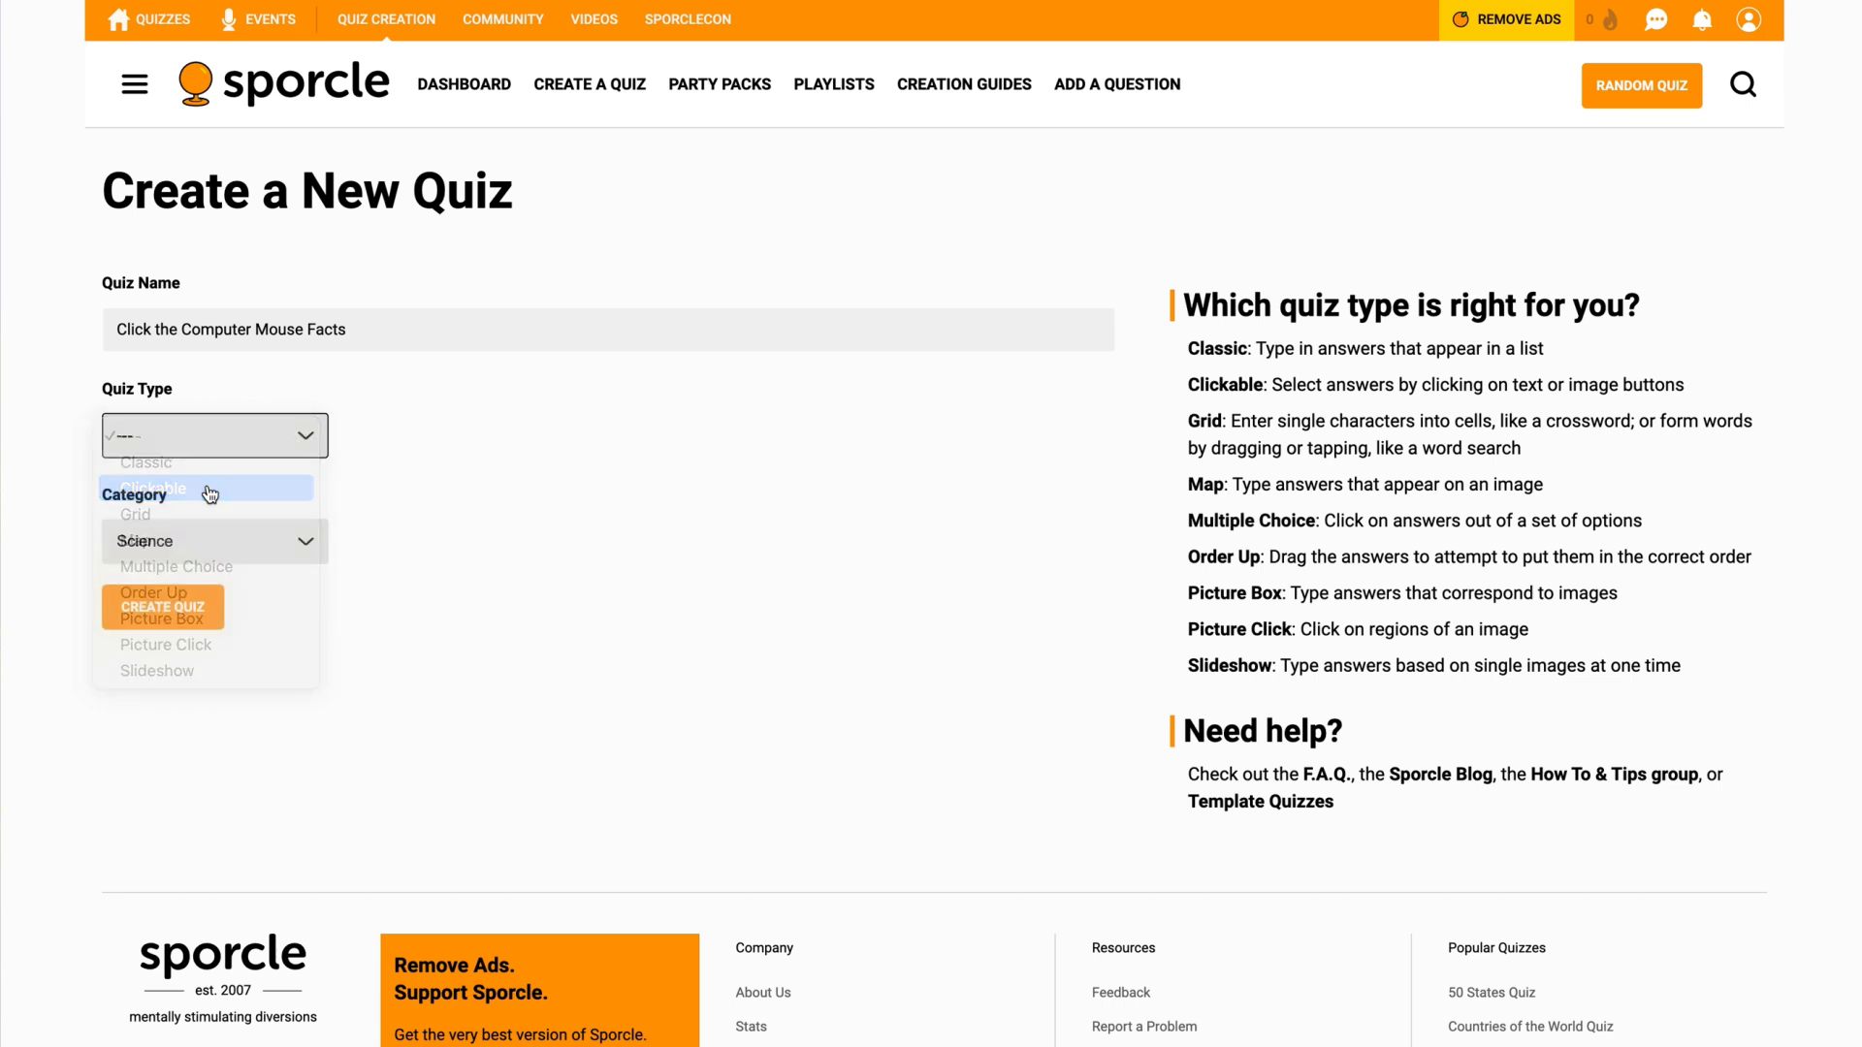
click(146, 488)
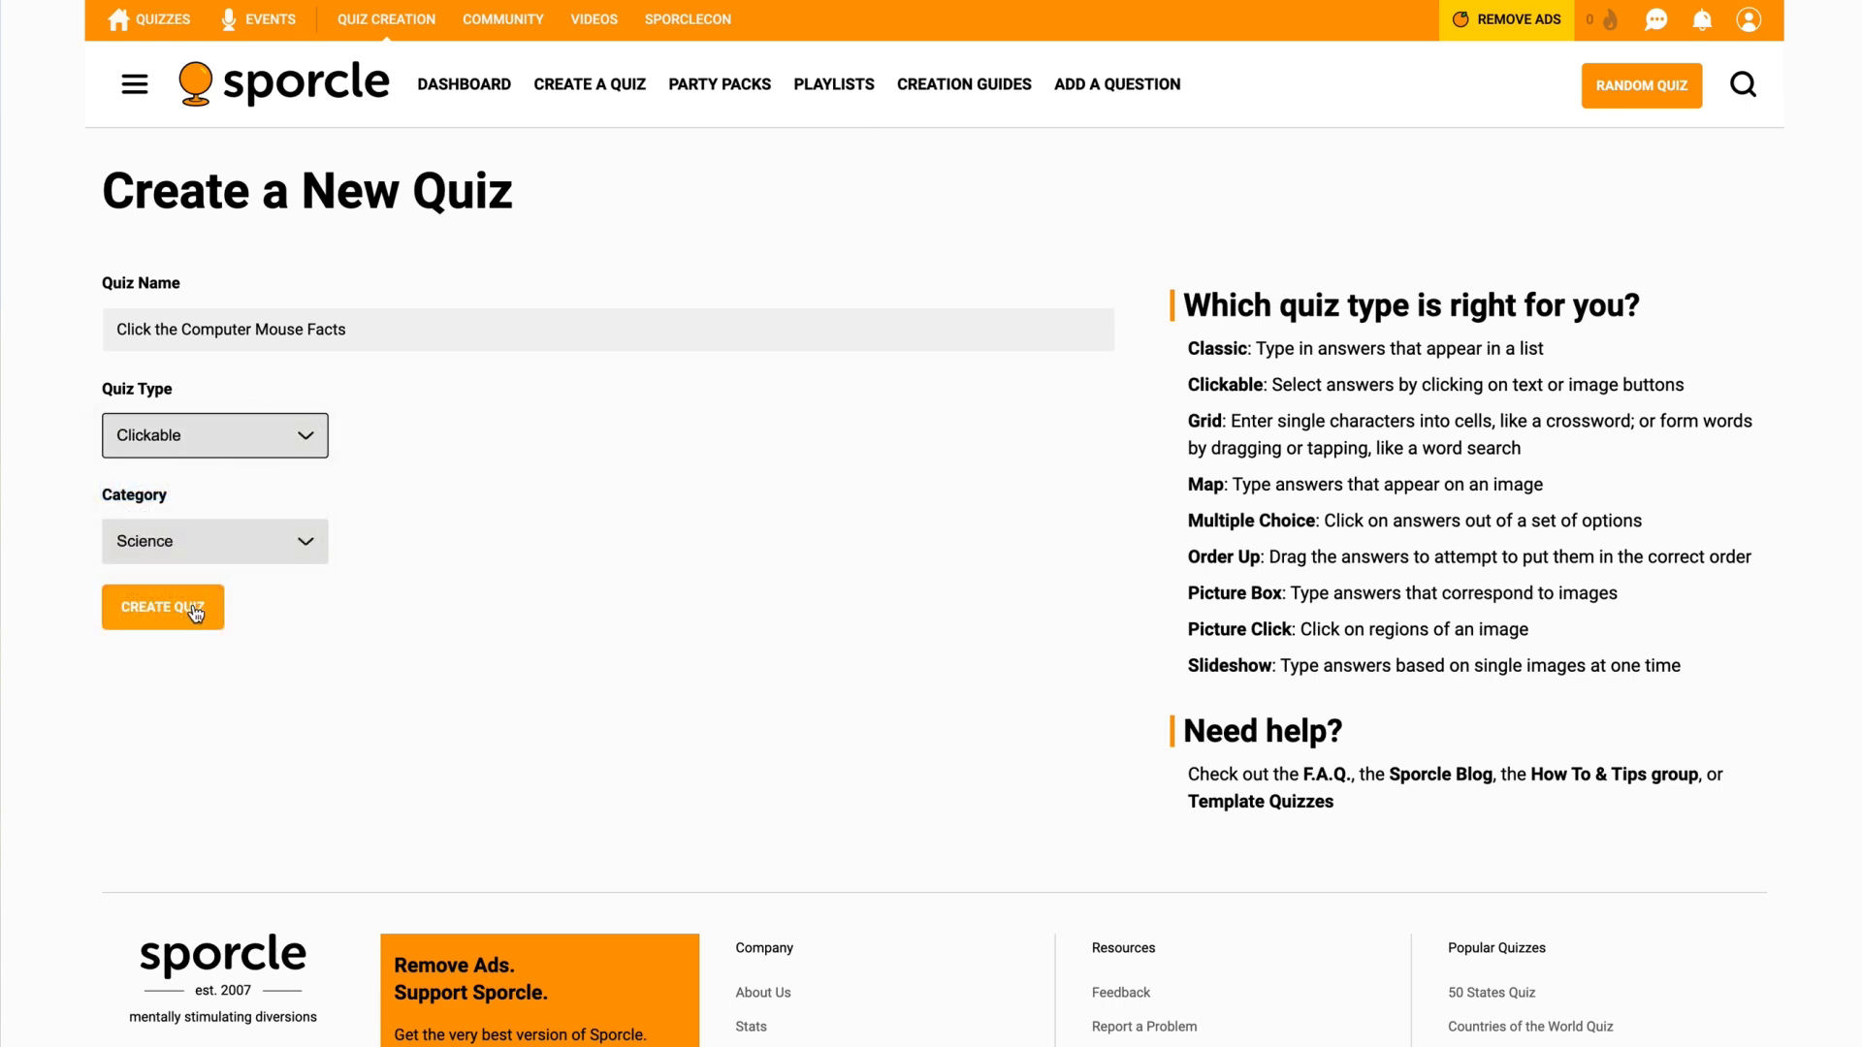
click(163, 607)
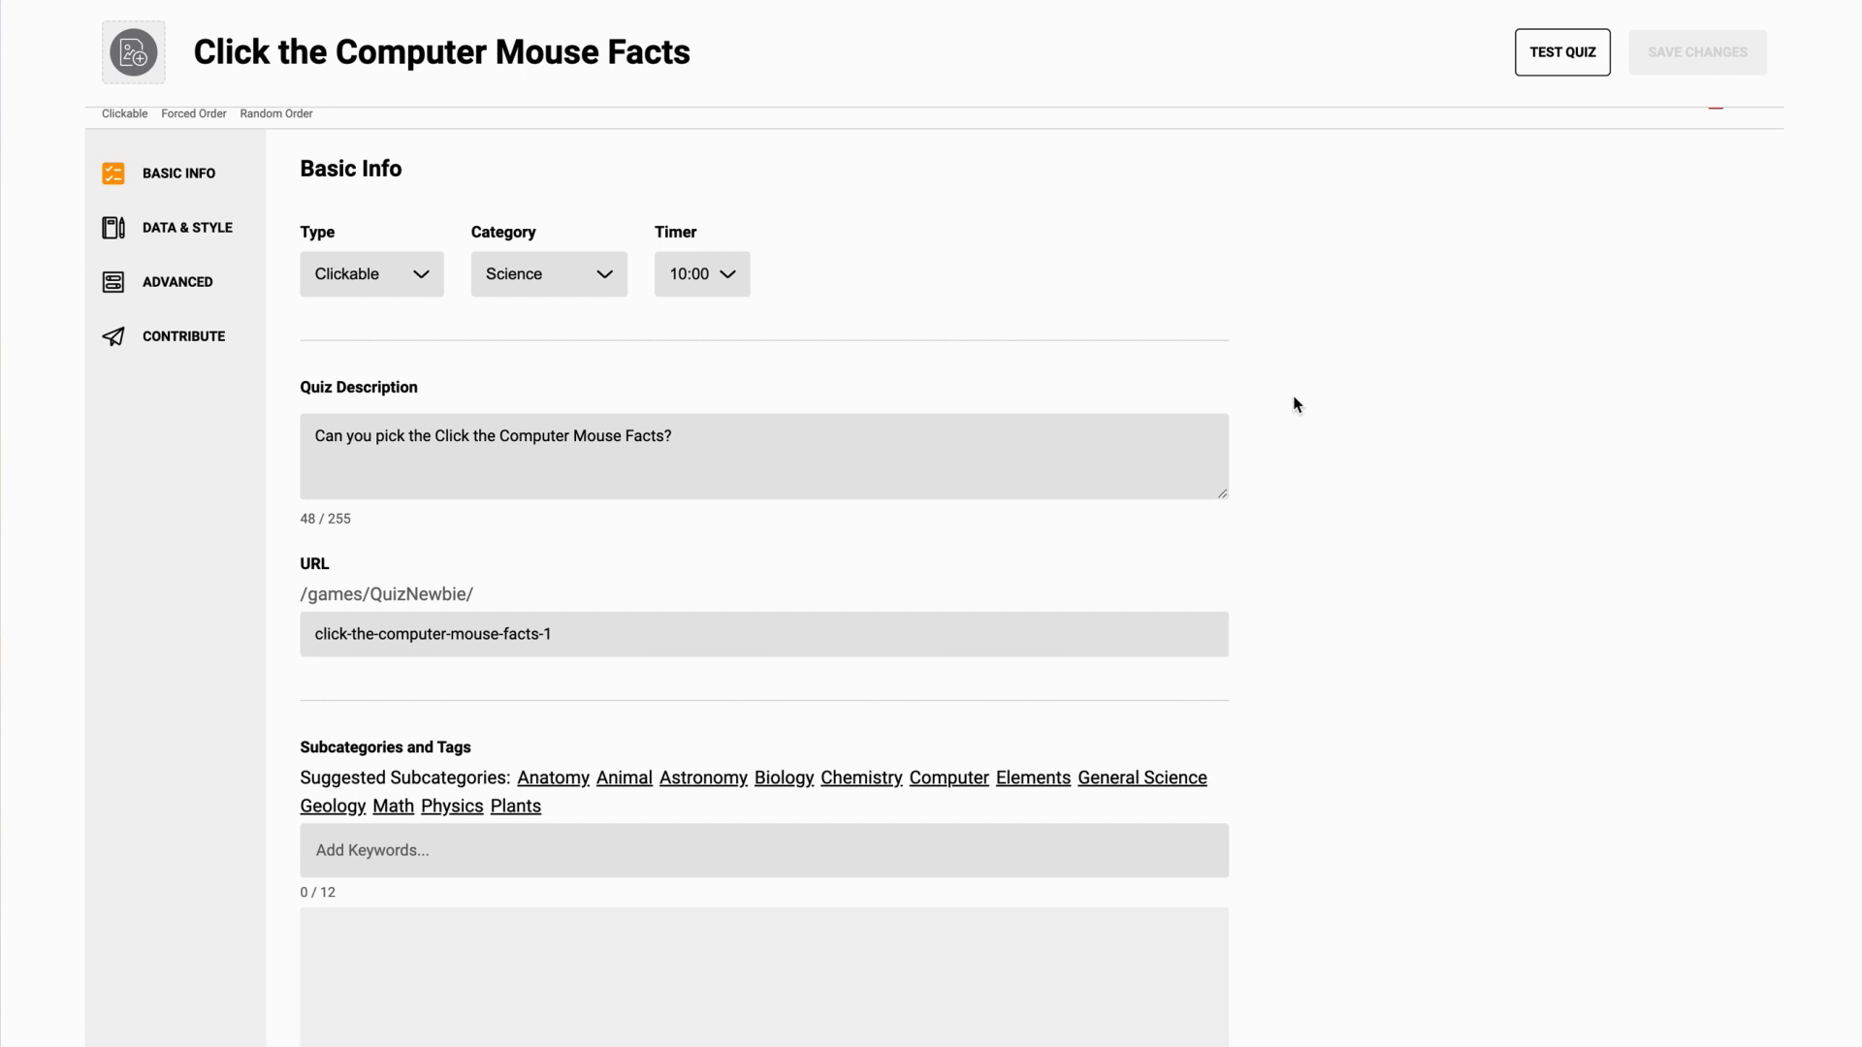
mouse_move(1381, 479)
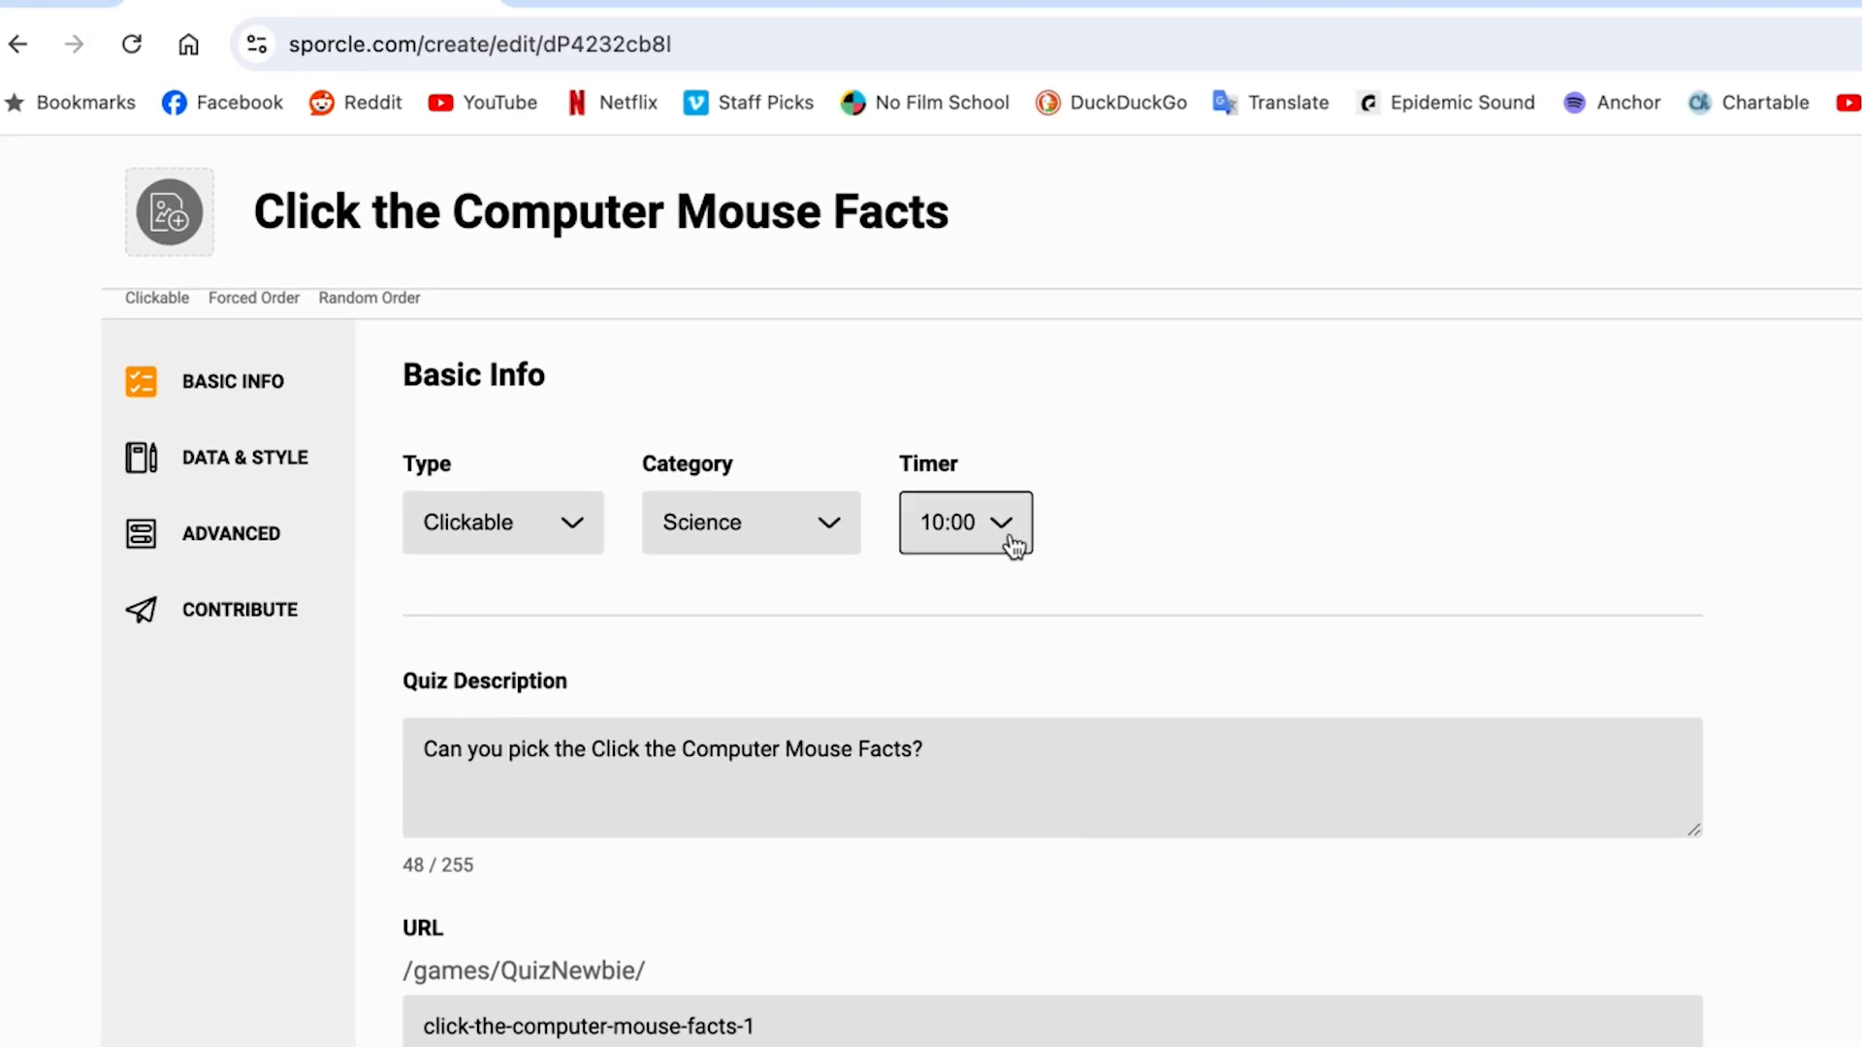
- Change the quiz timer from 10:00 to 01:00 in Basic Info
click(964, 521)
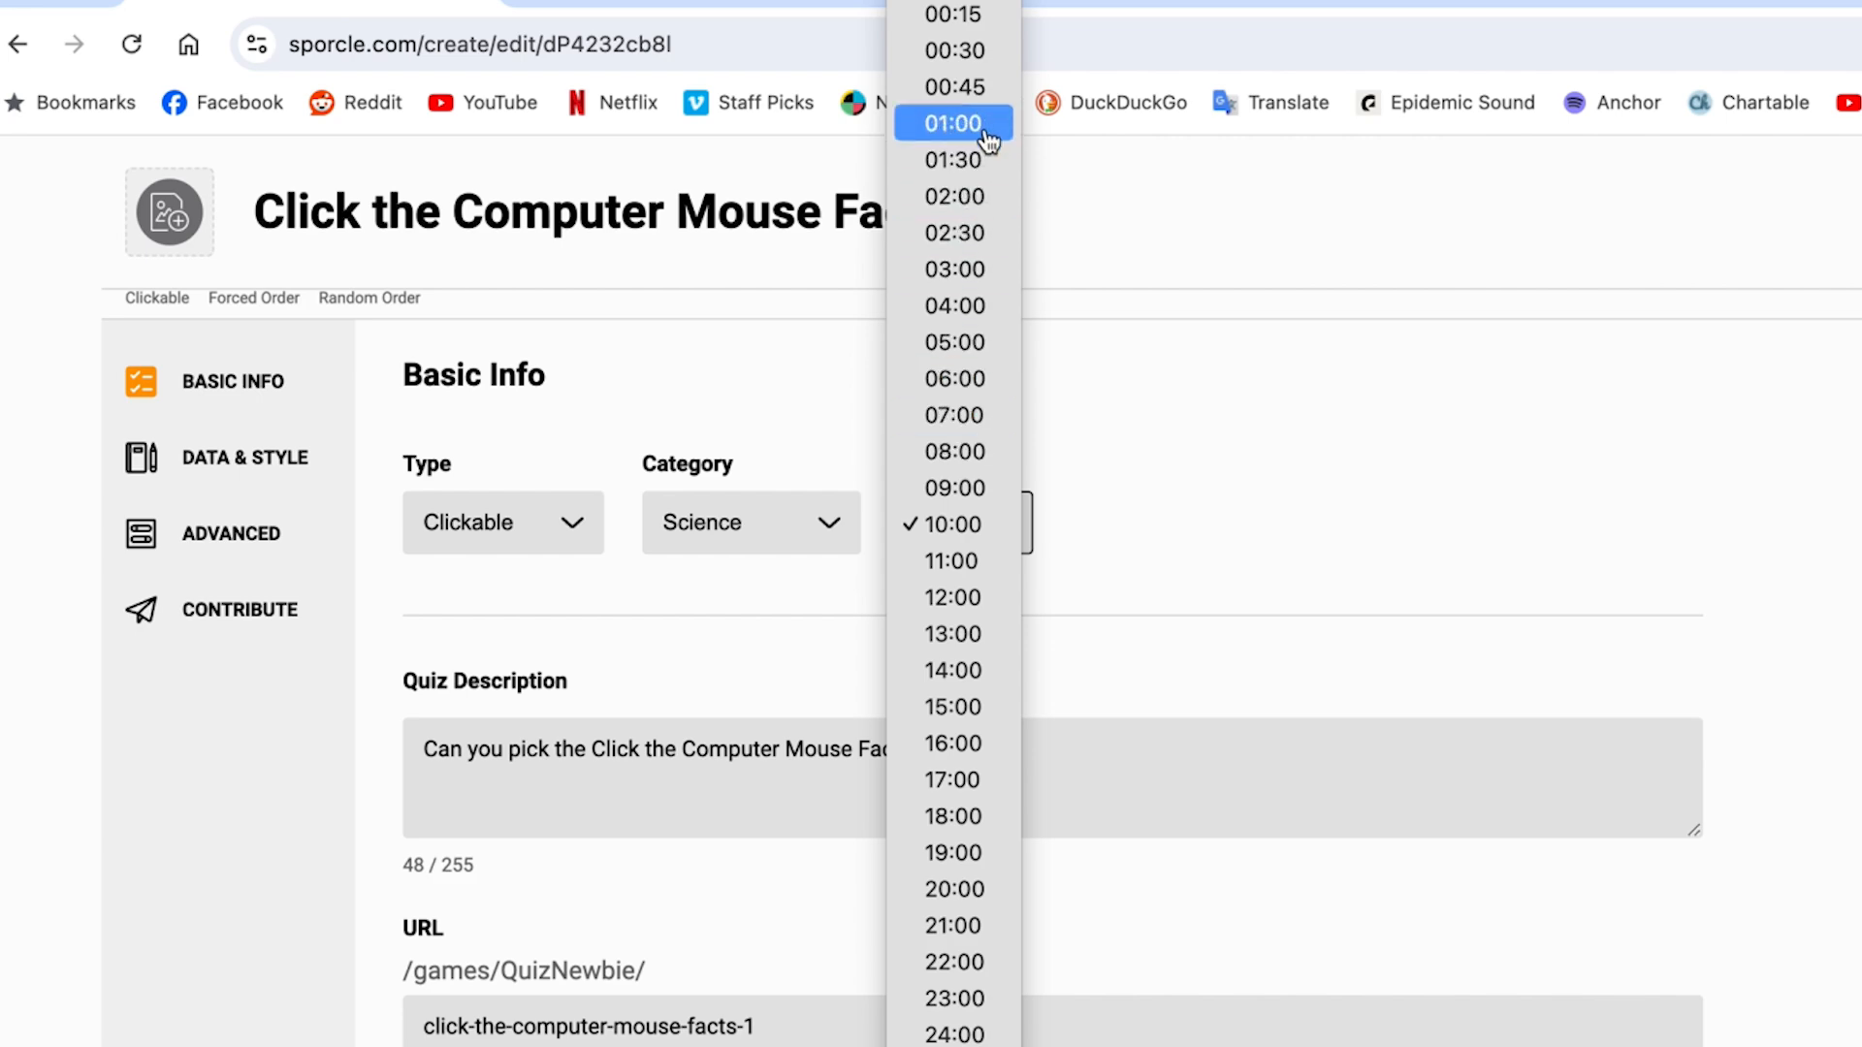
click(951, 124)
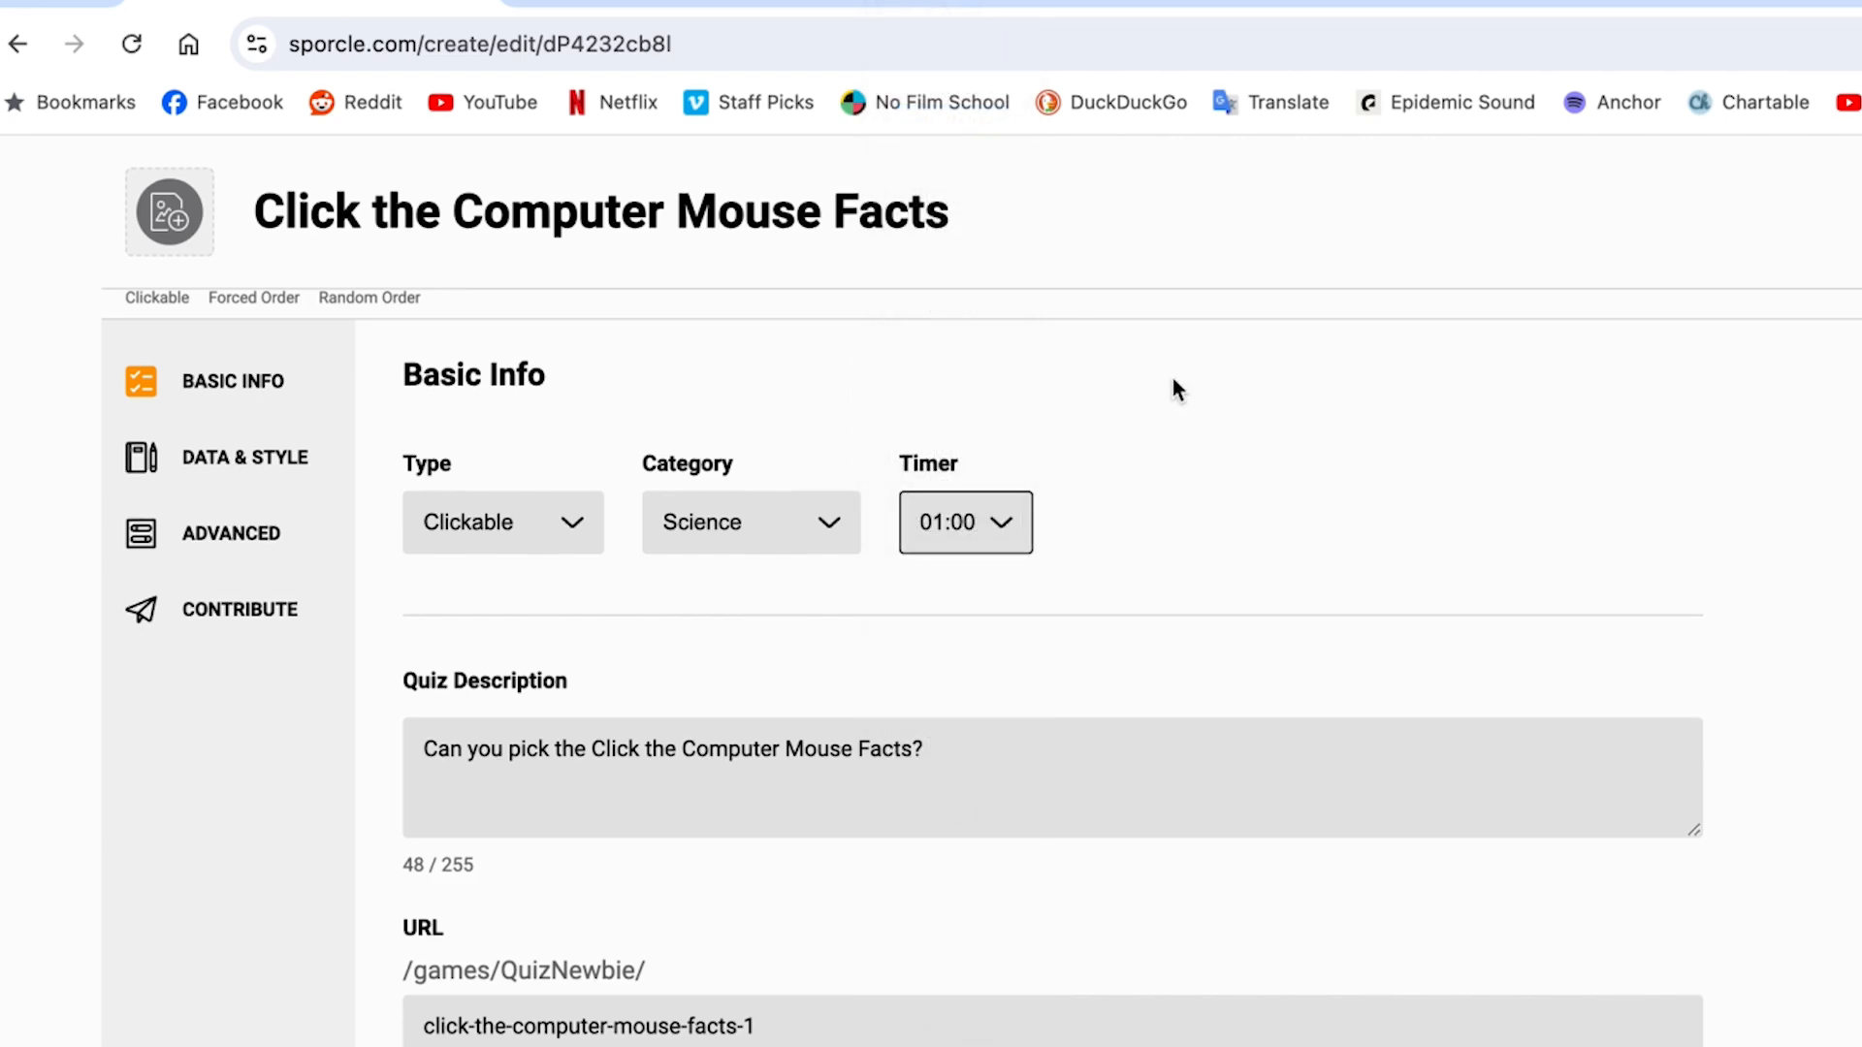
scroll(down, 3)
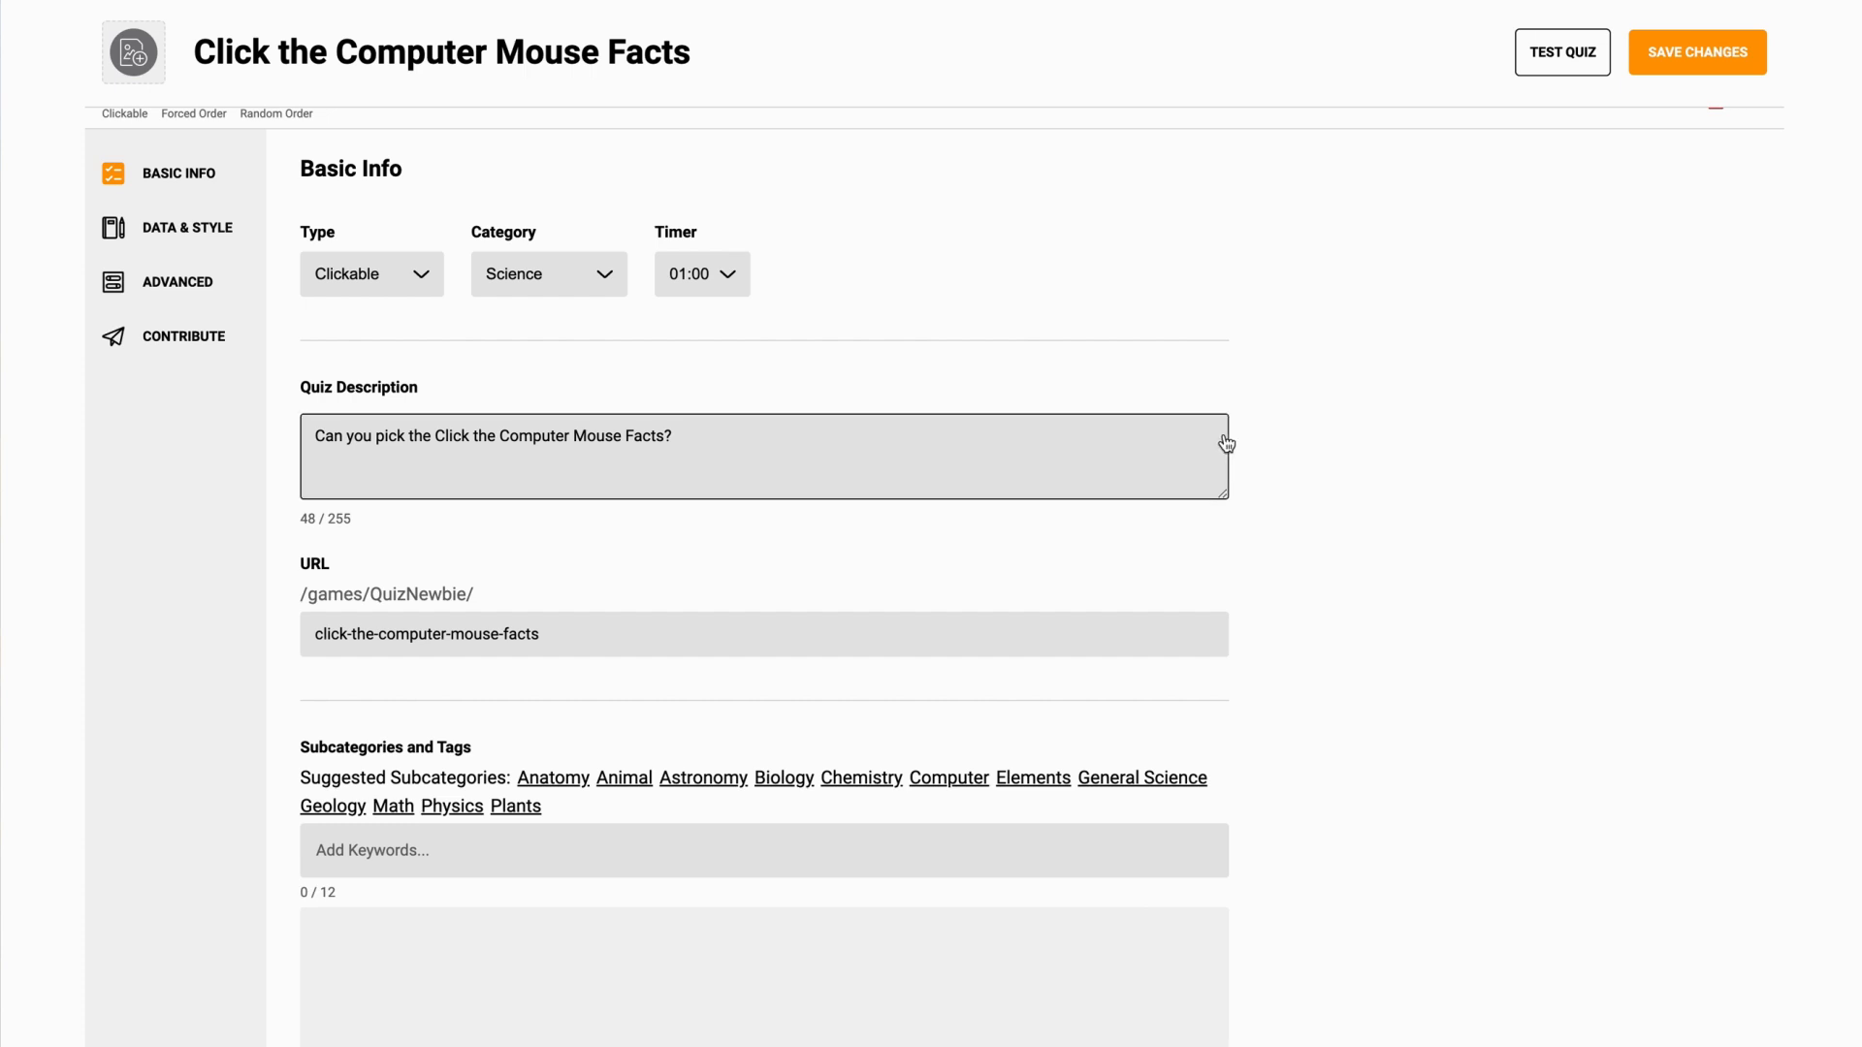
mouse_move(1294, 565)
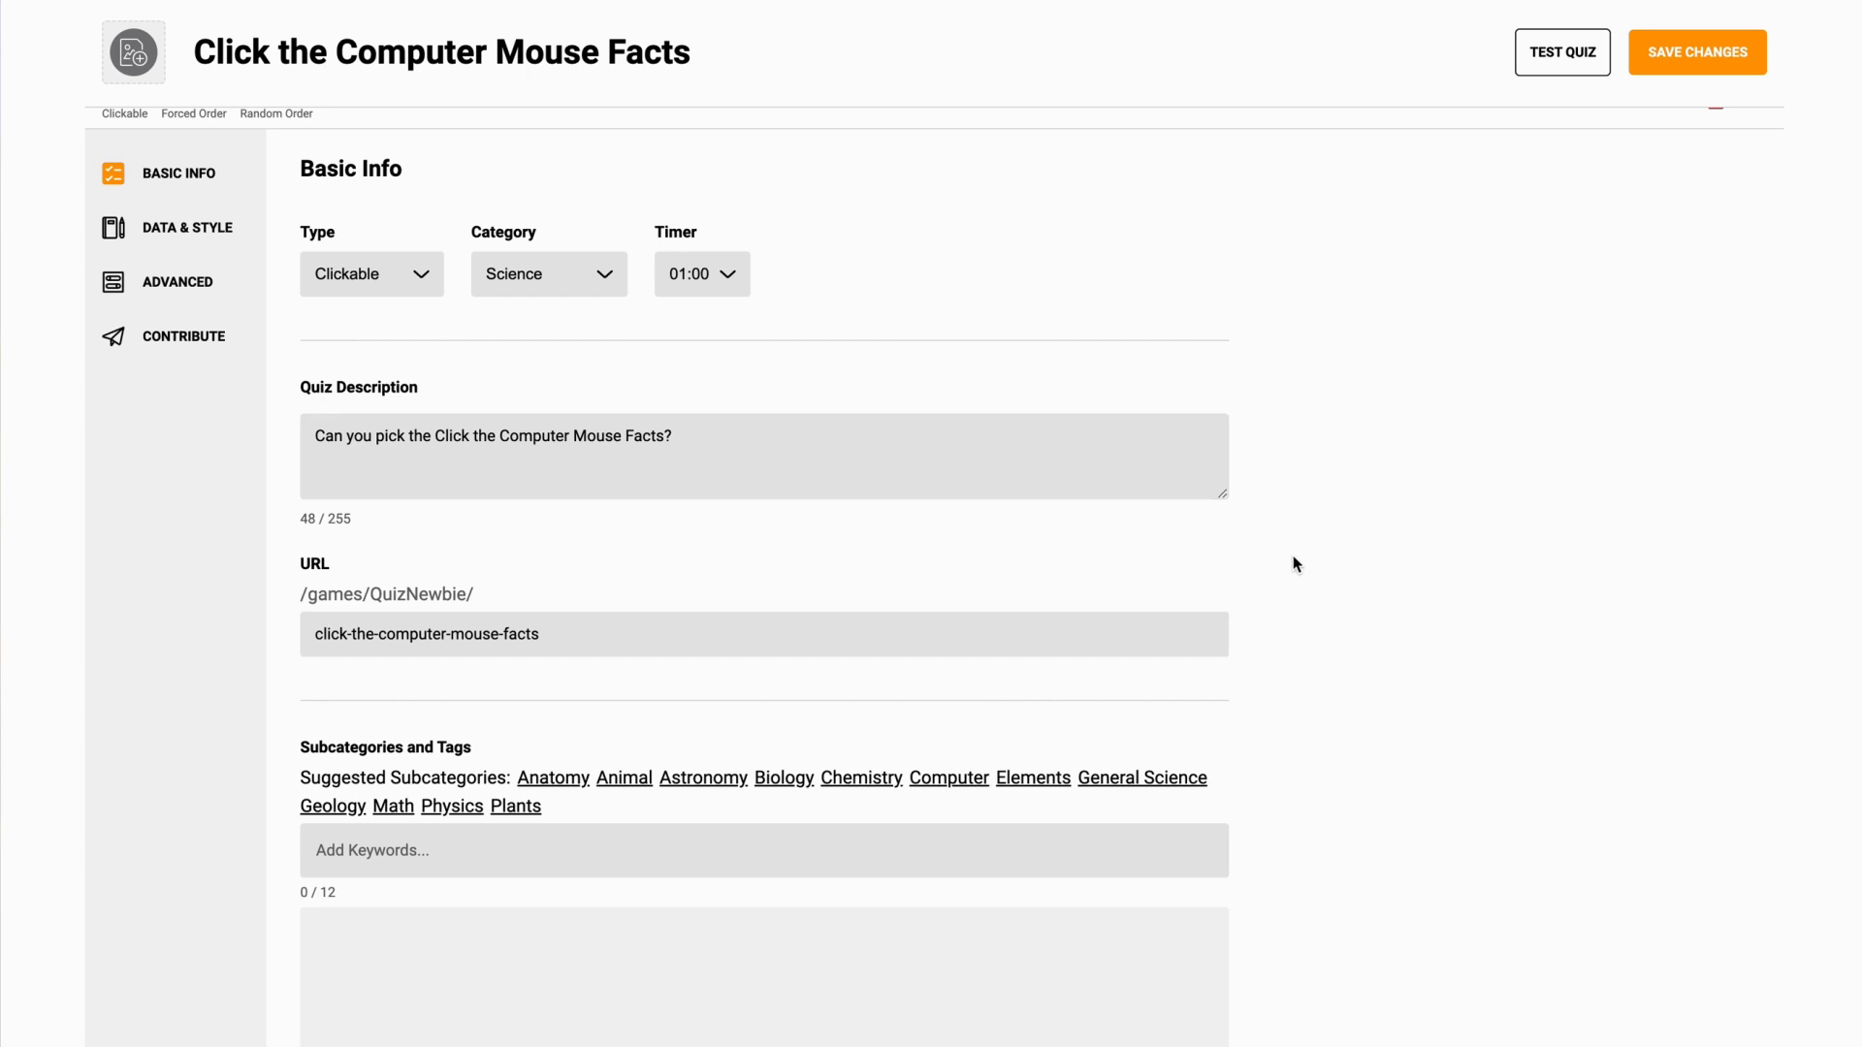
- Set the description to 'Can you click the computer mouse facts?' and review the Basic Info fields
scroll(down, 3)
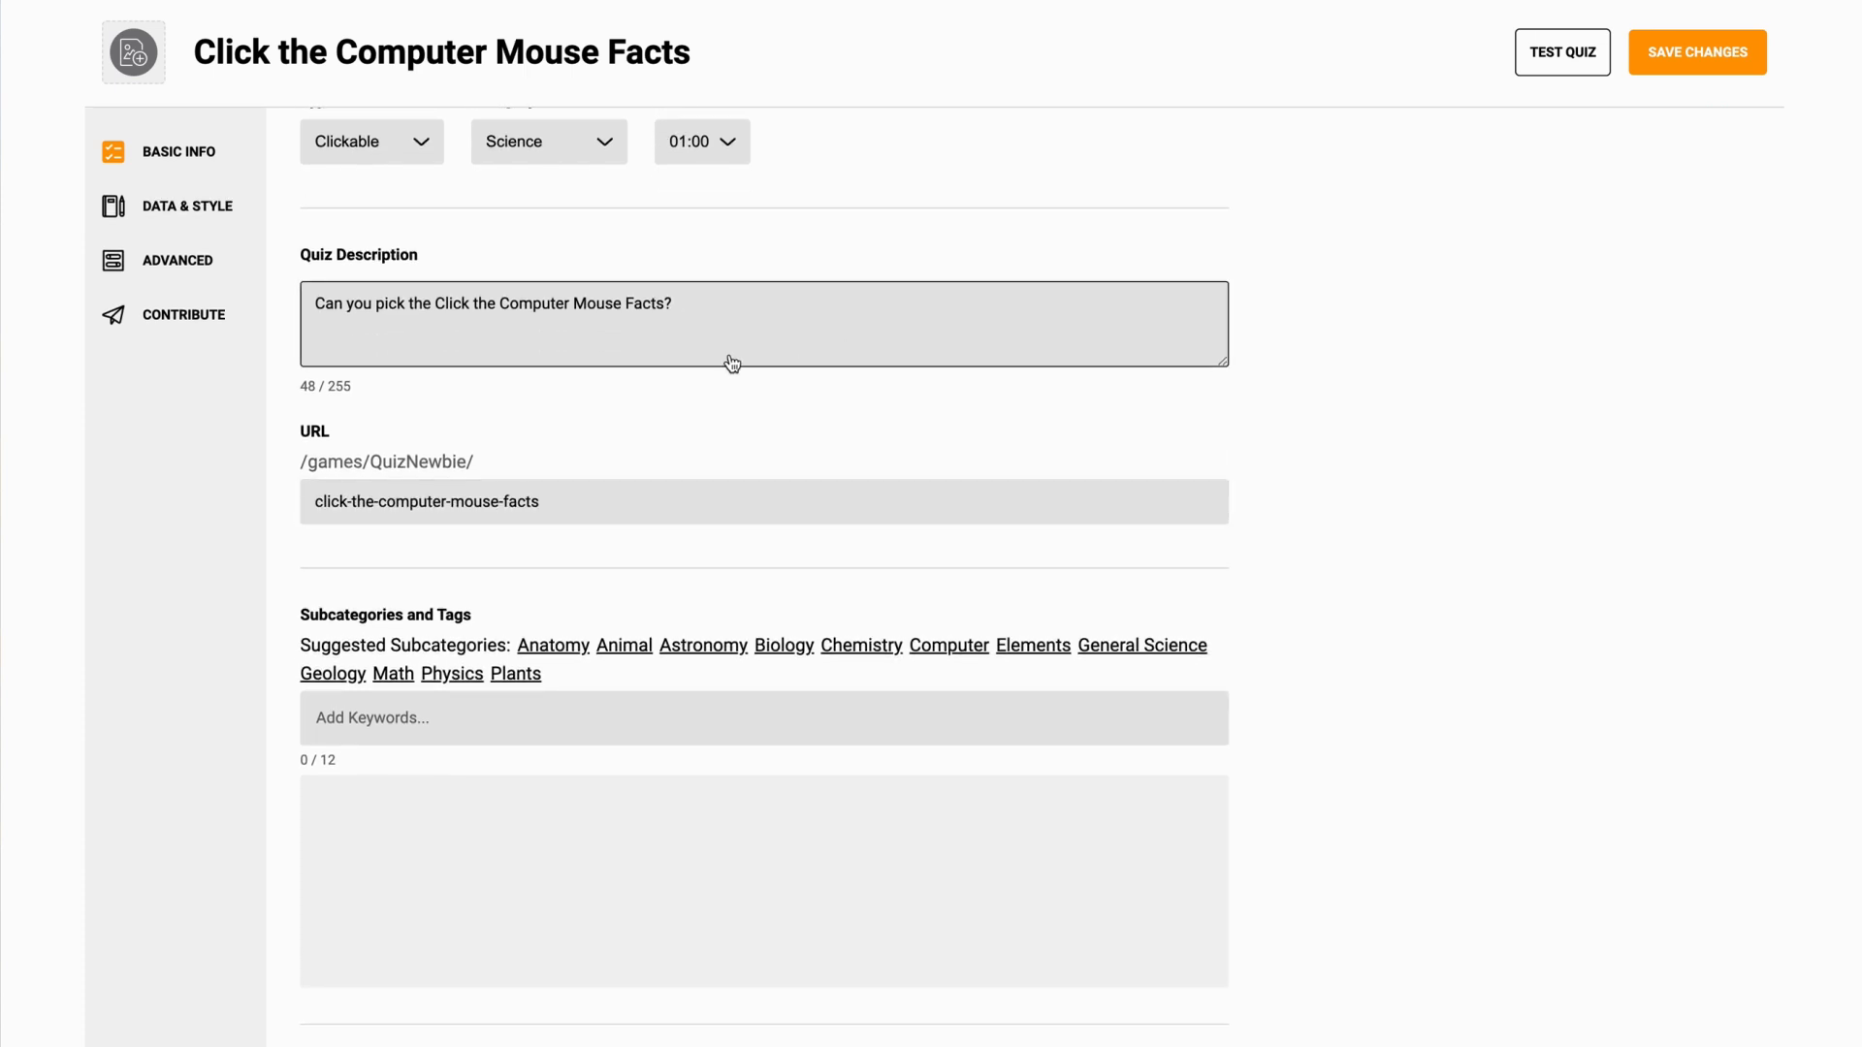
mouse_move(378, 308)
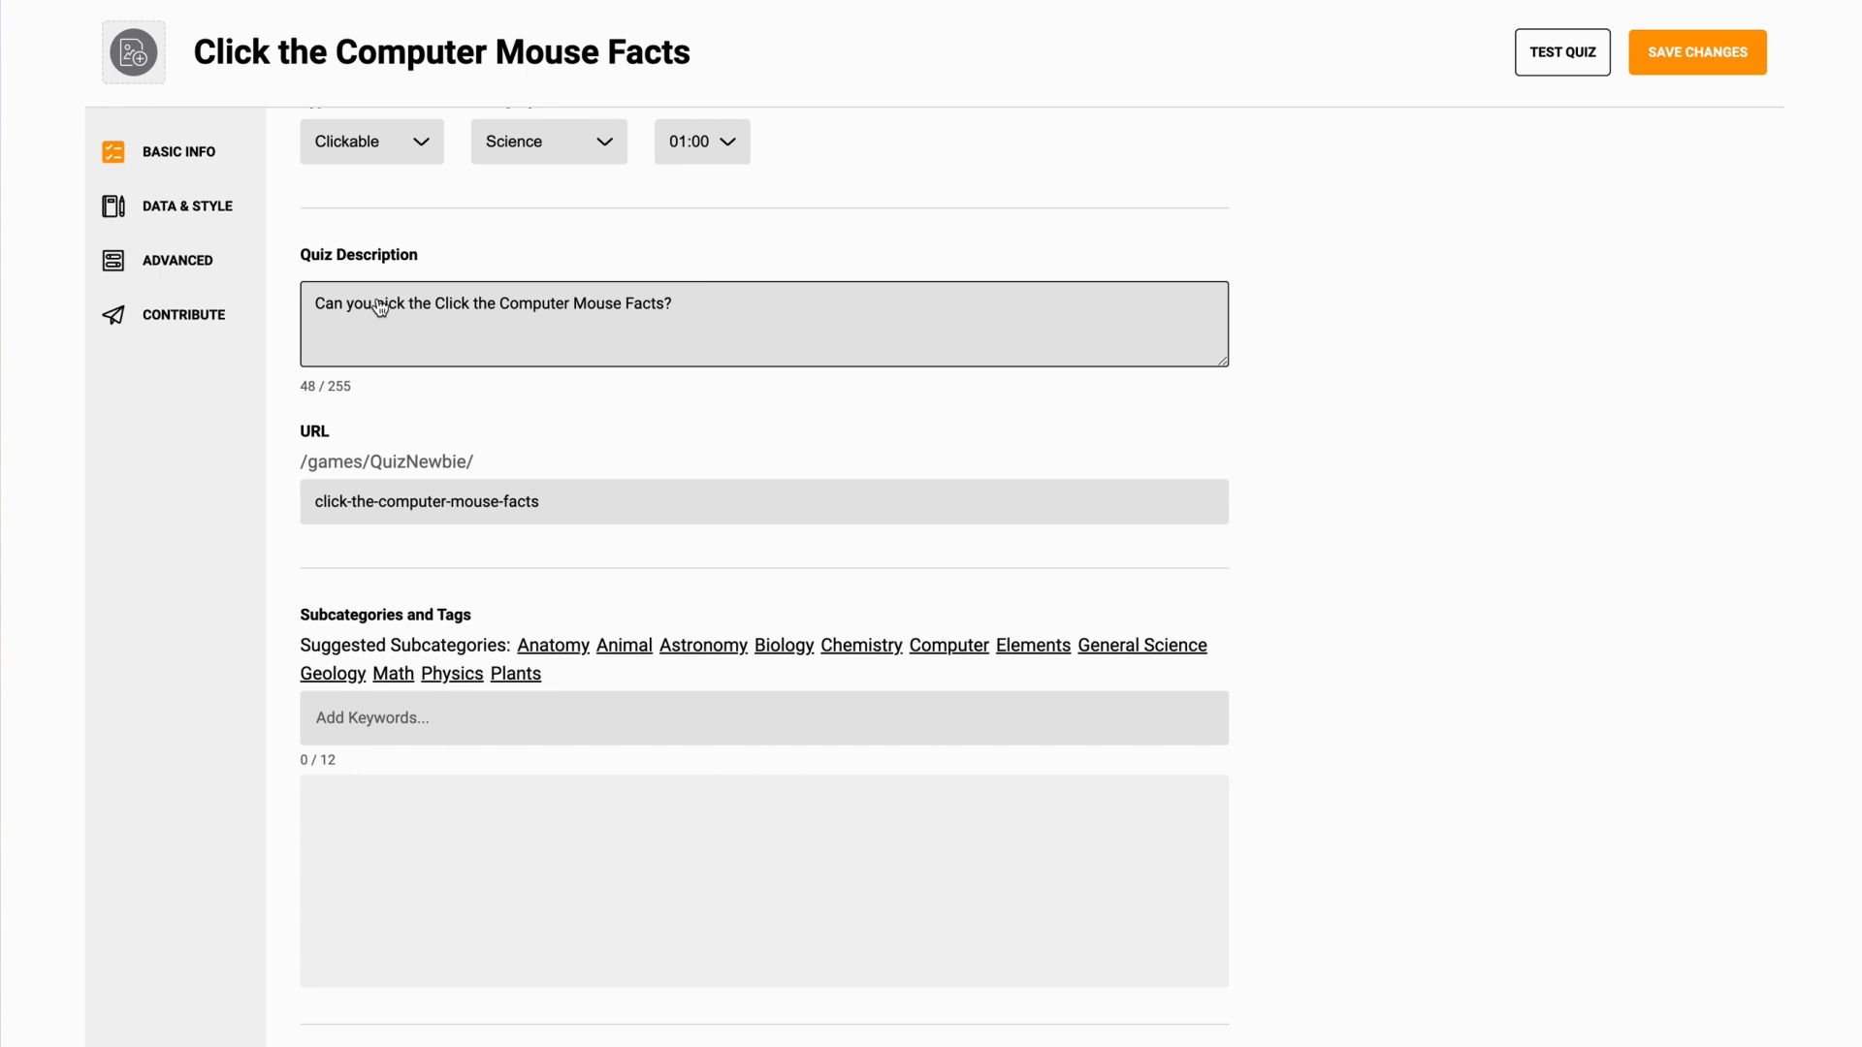
mouse_move(446, 316)
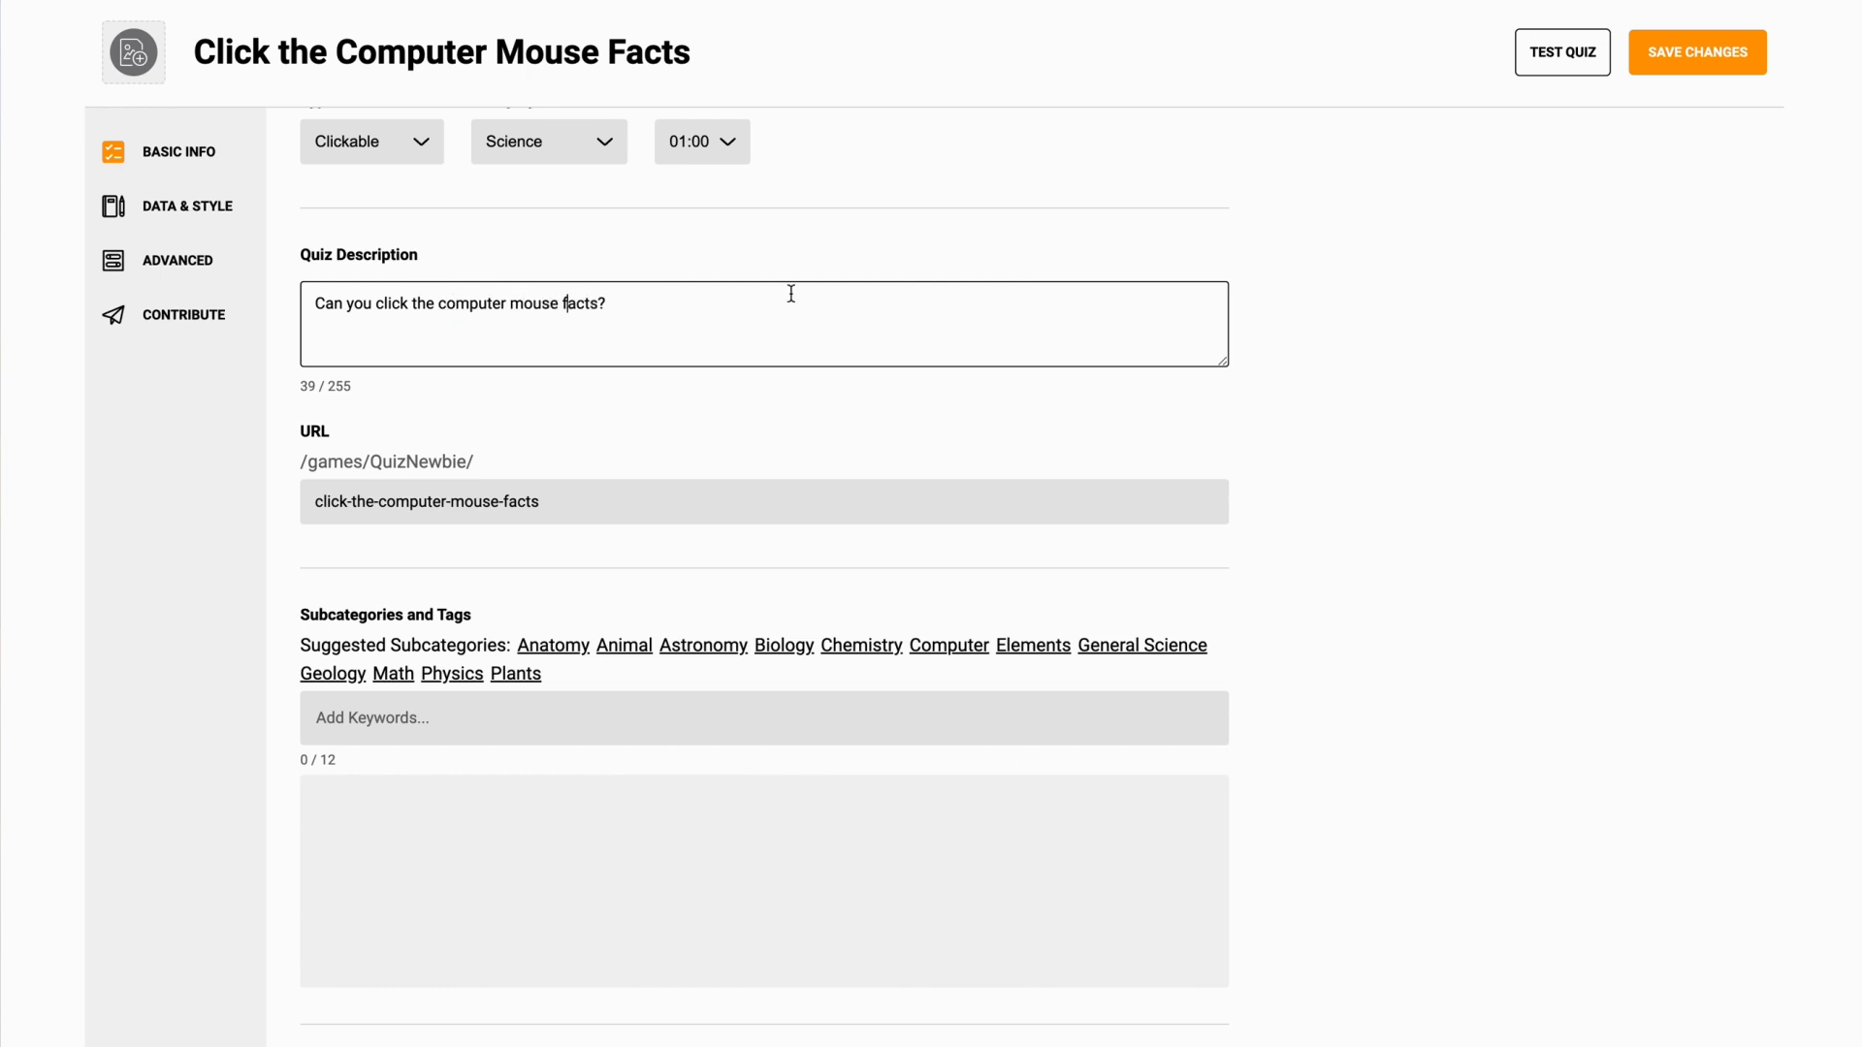
click(1416, 386)
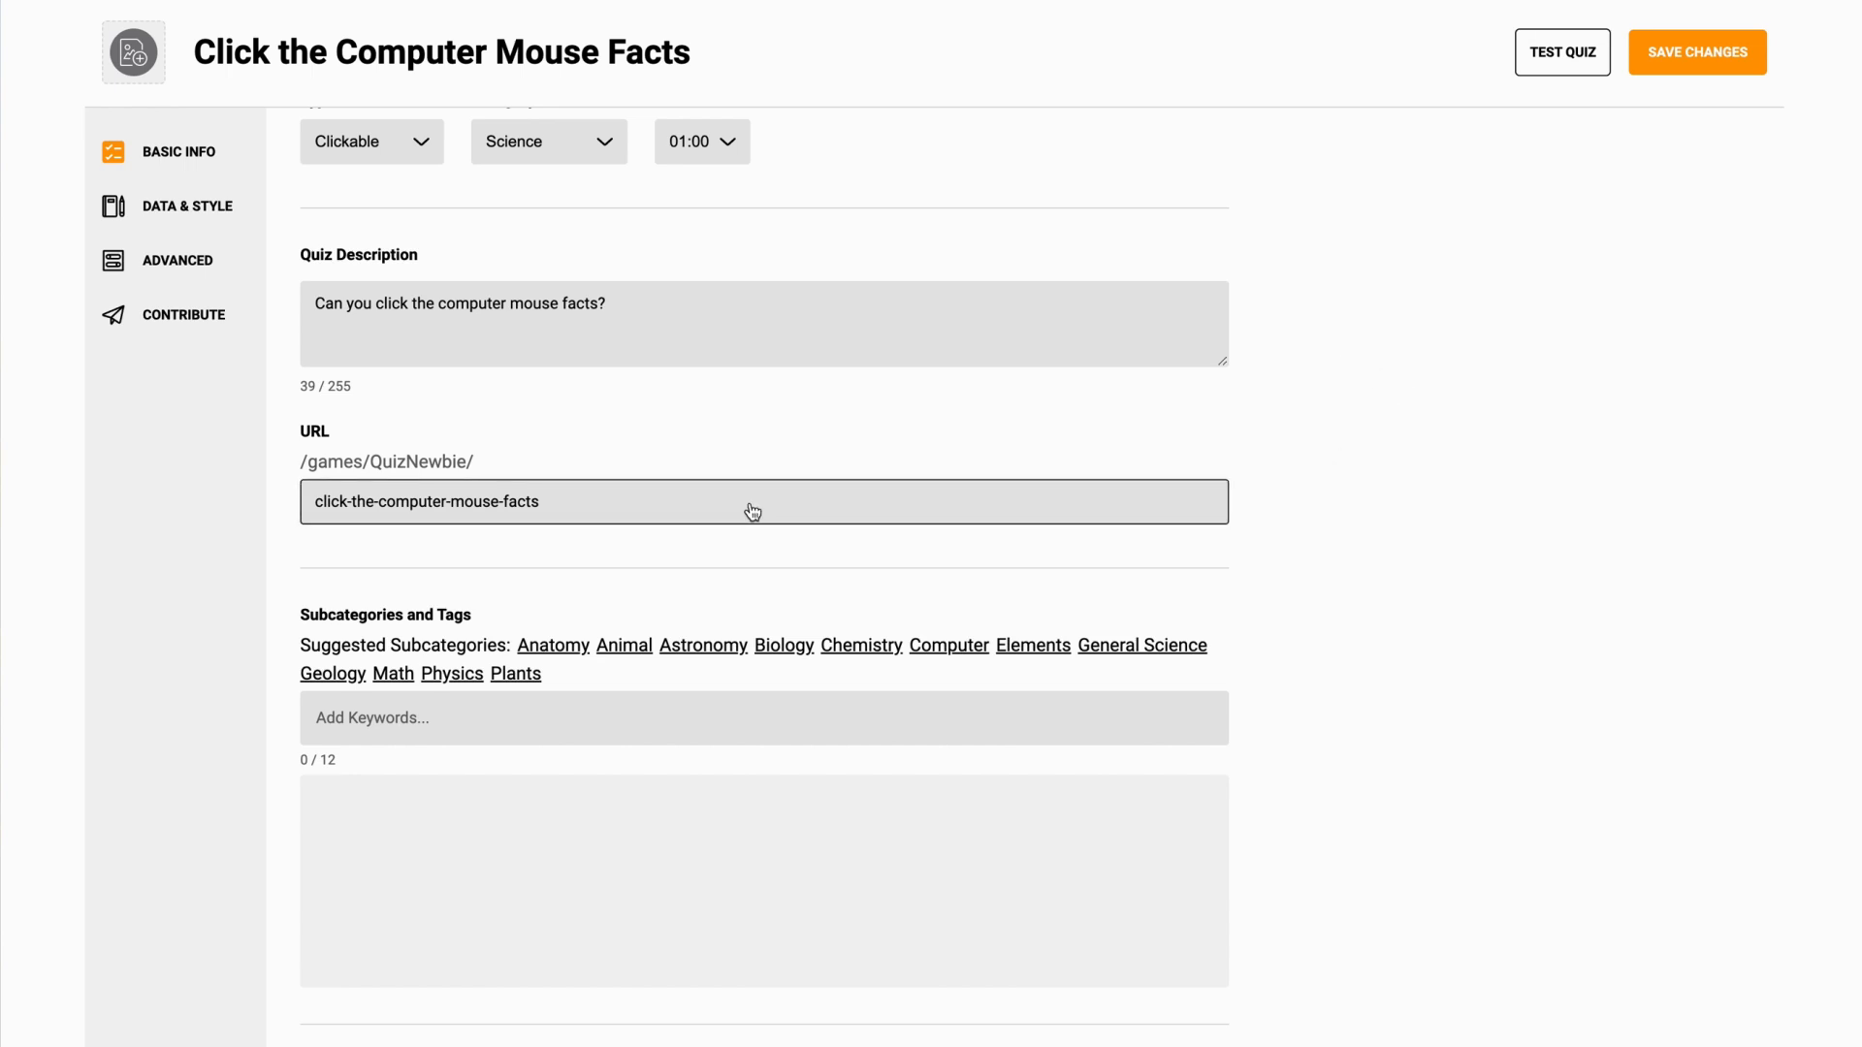
mouse_move(684, 525)
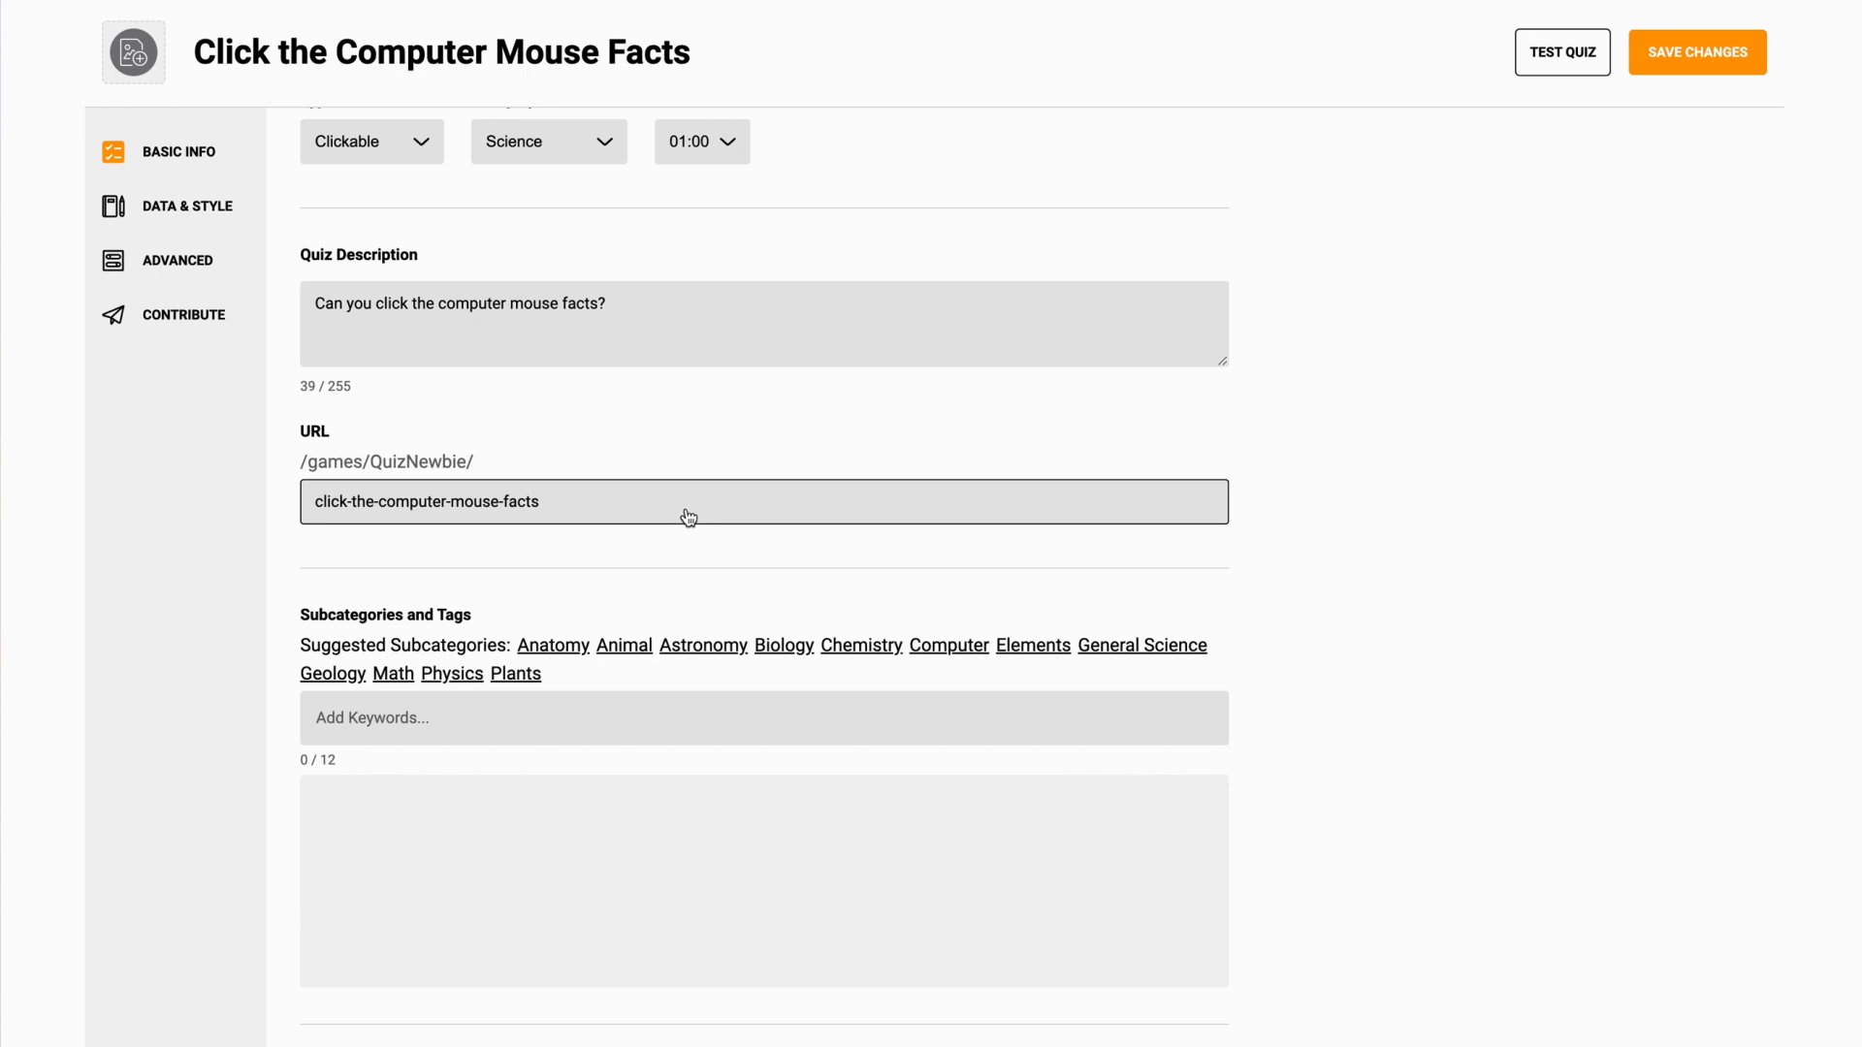
scroll(down, 3)
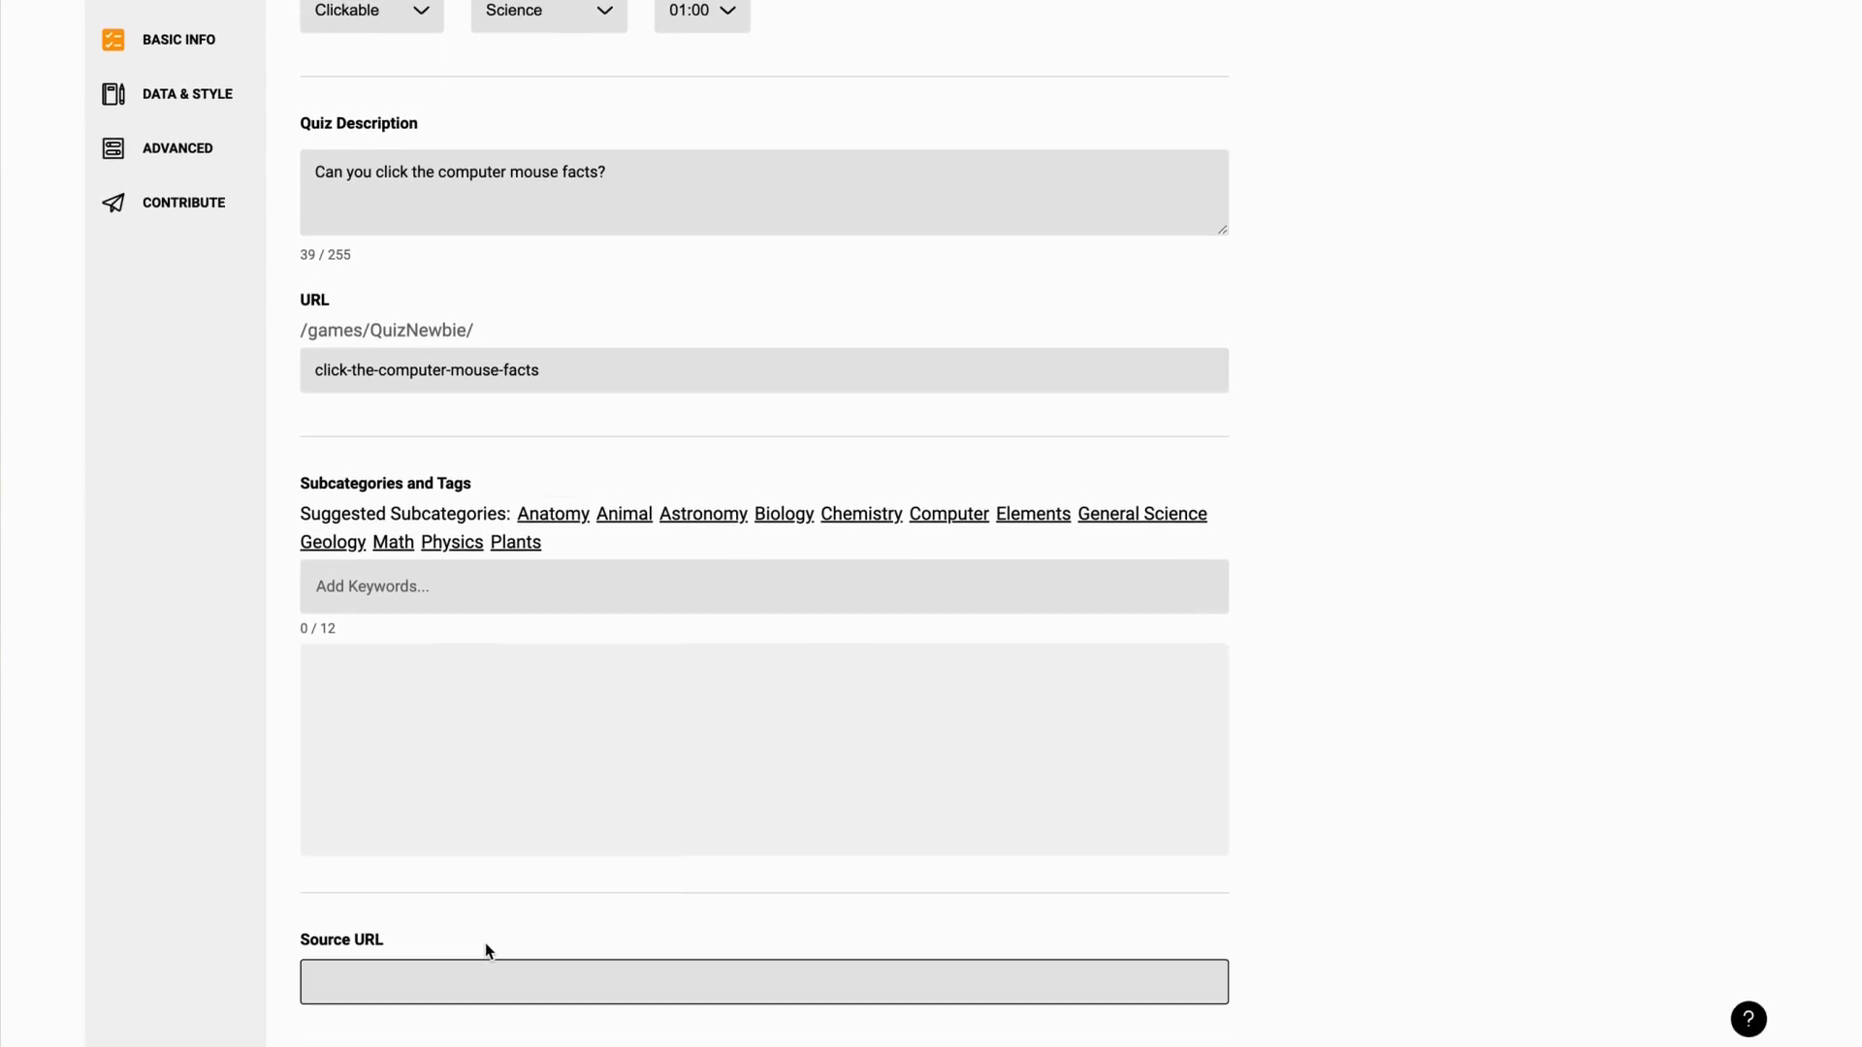
right_click(764, 982)
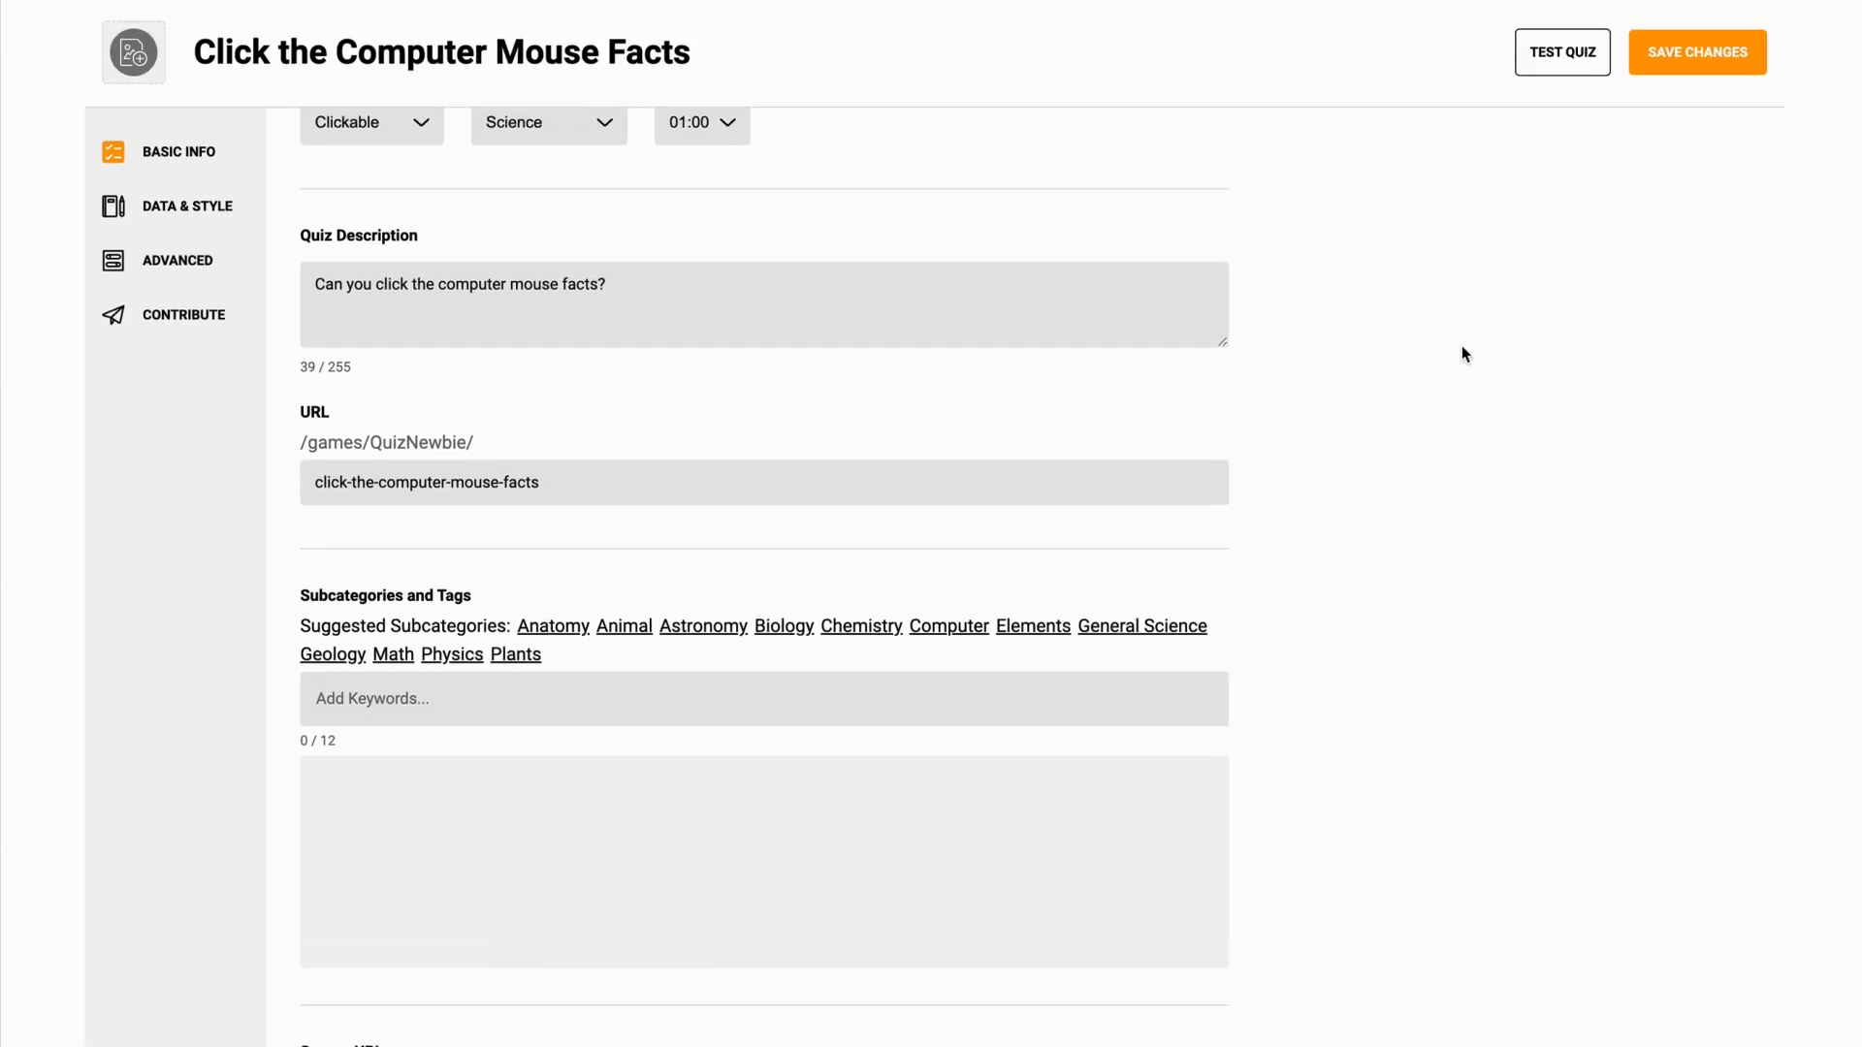
mouse_move(1474, 340)
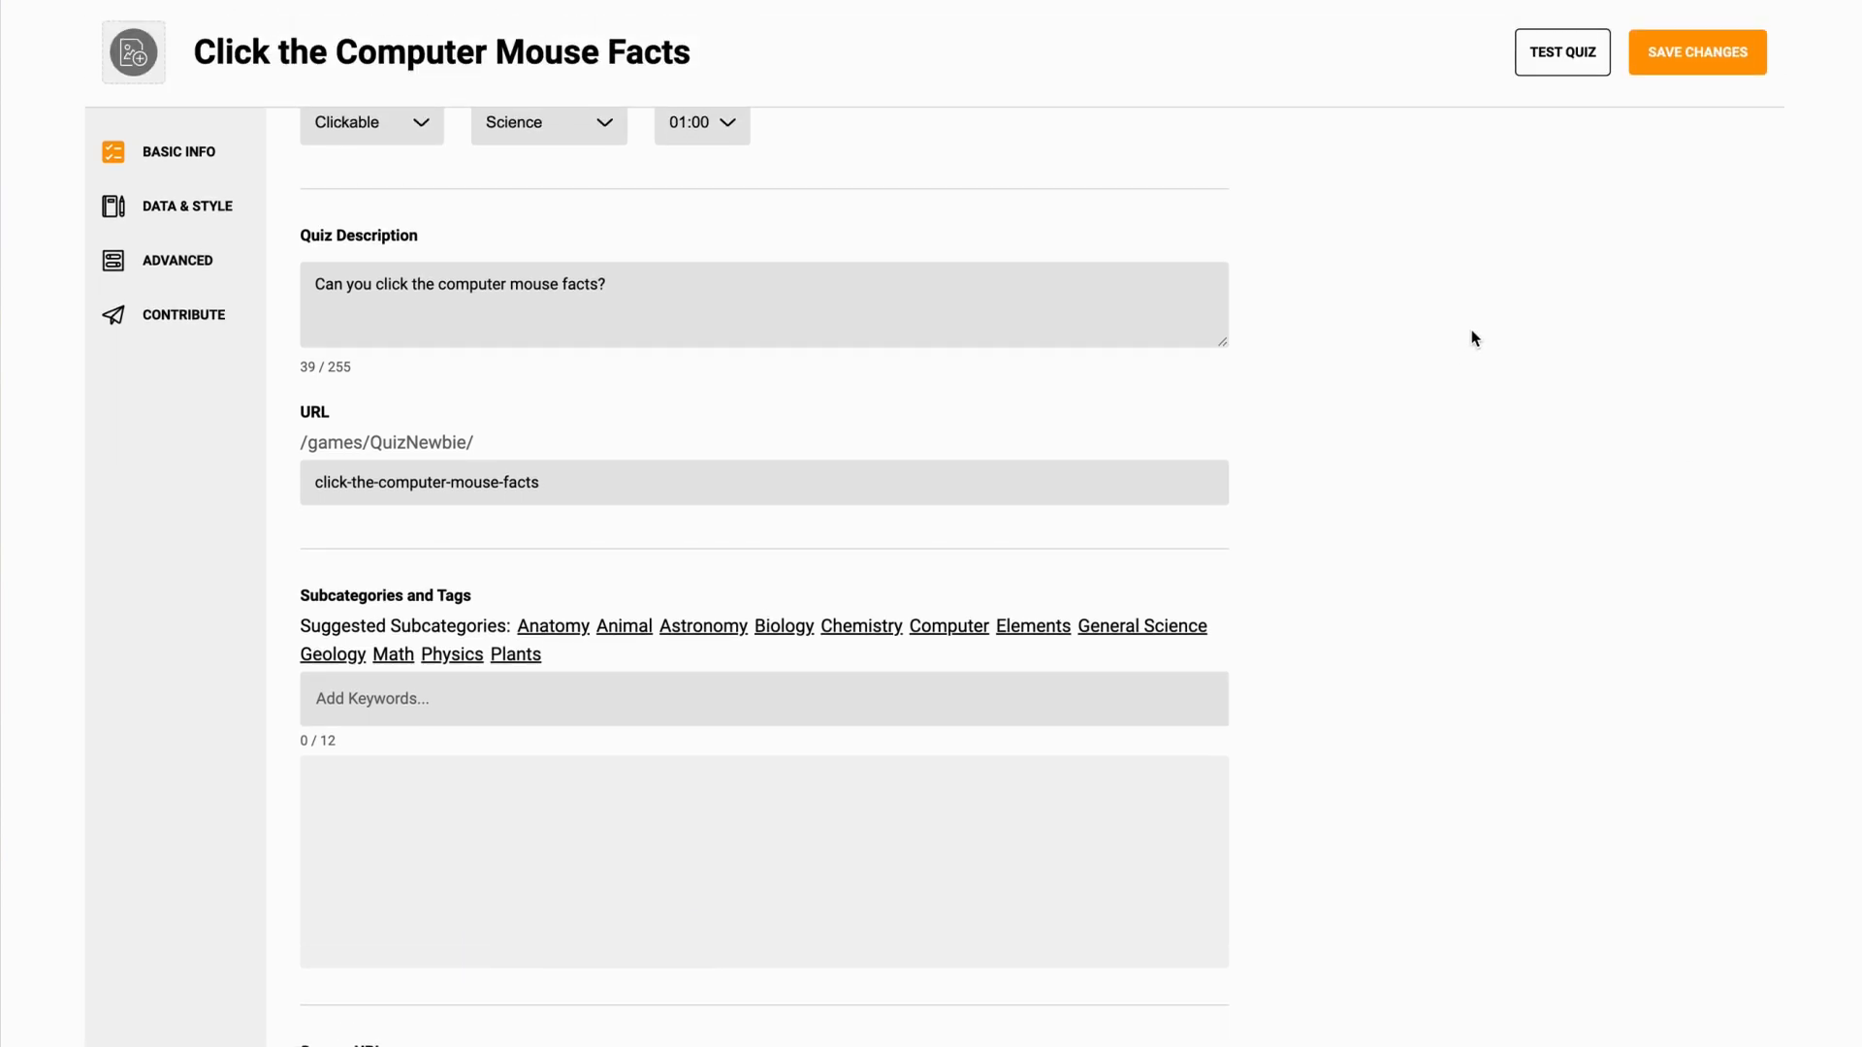
scroll(up, 3)
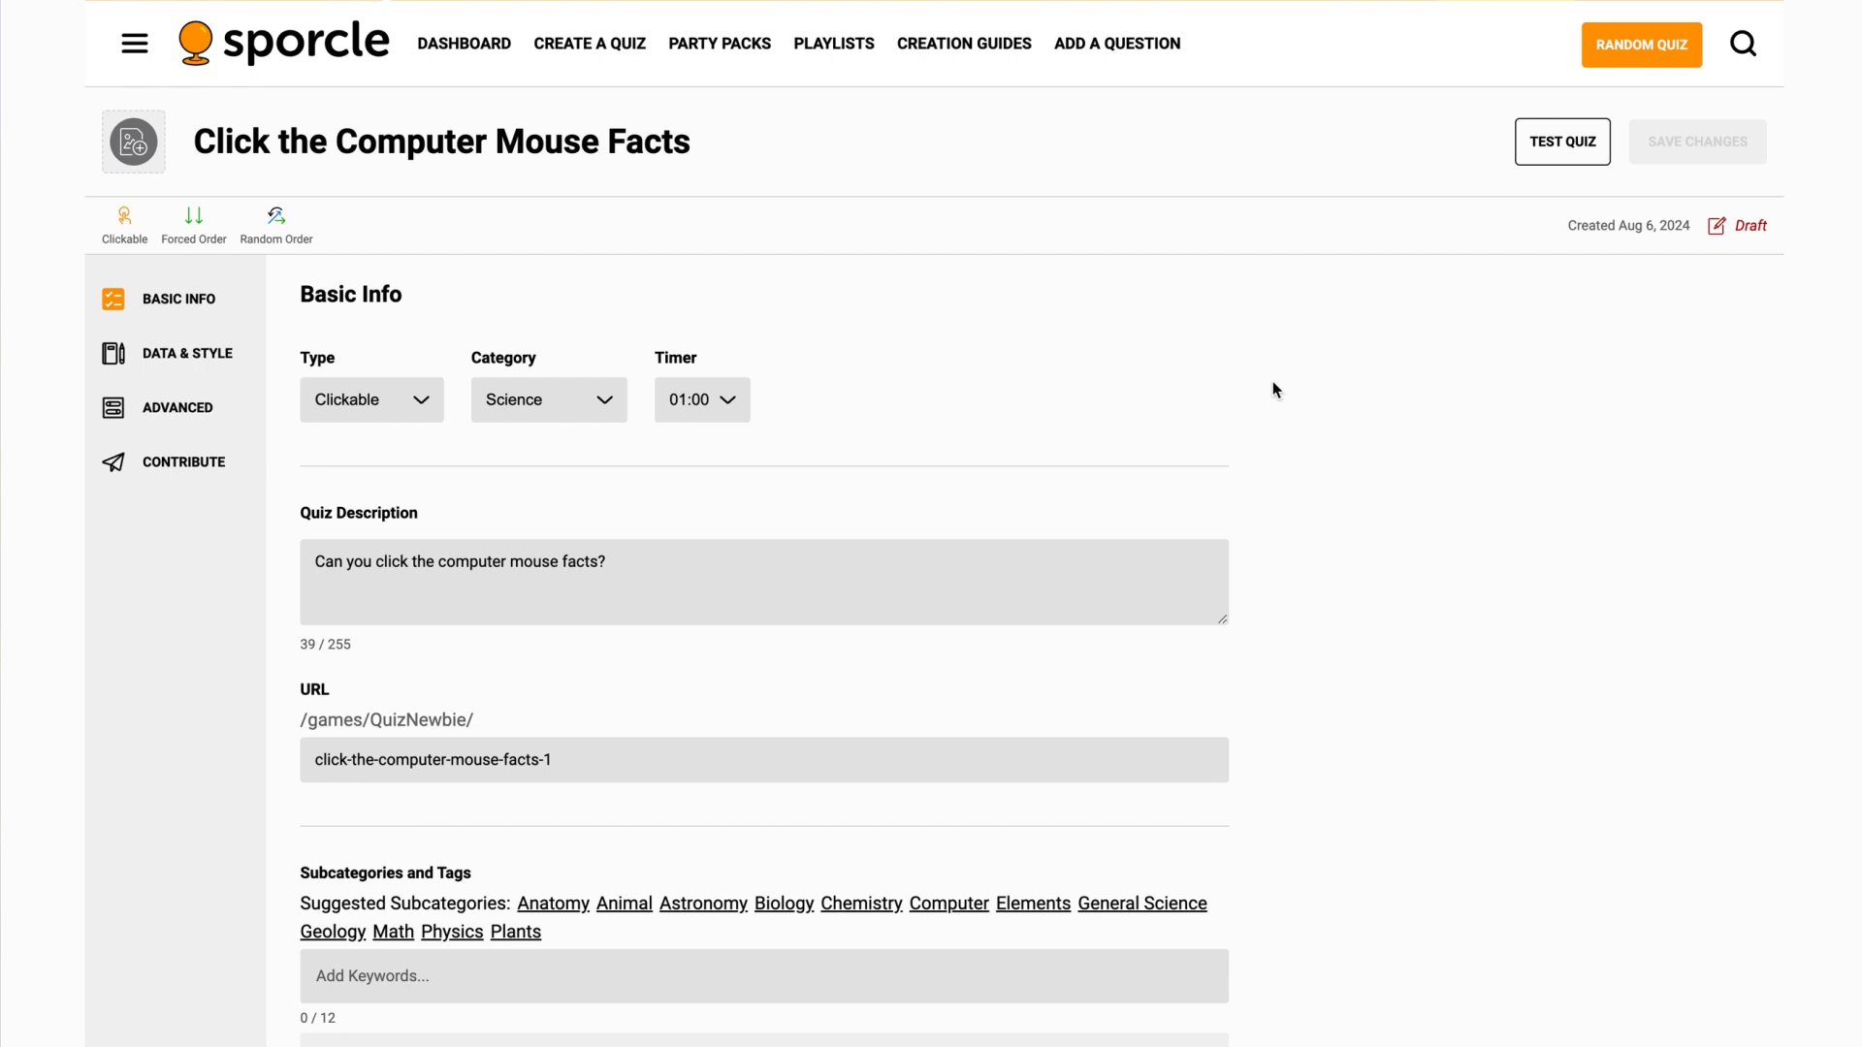
mouse_move(1078, 365)
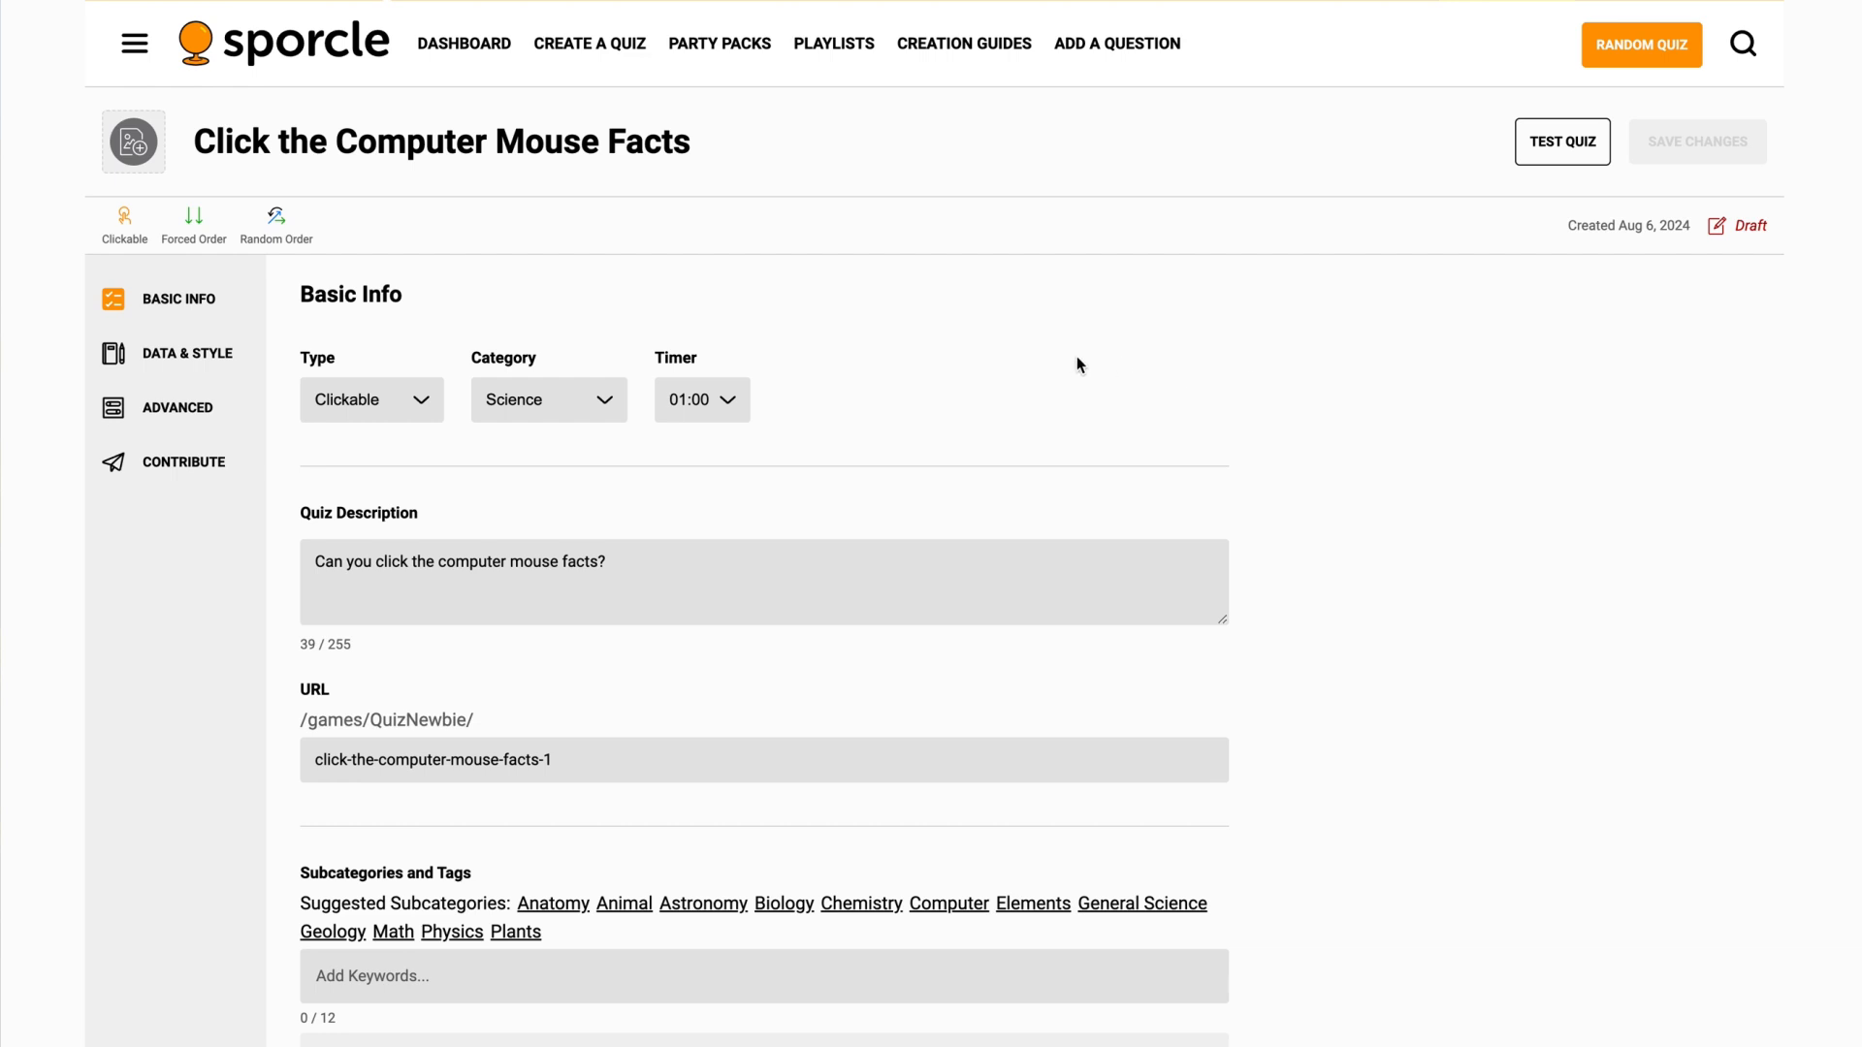
mouse_move(764, 267)
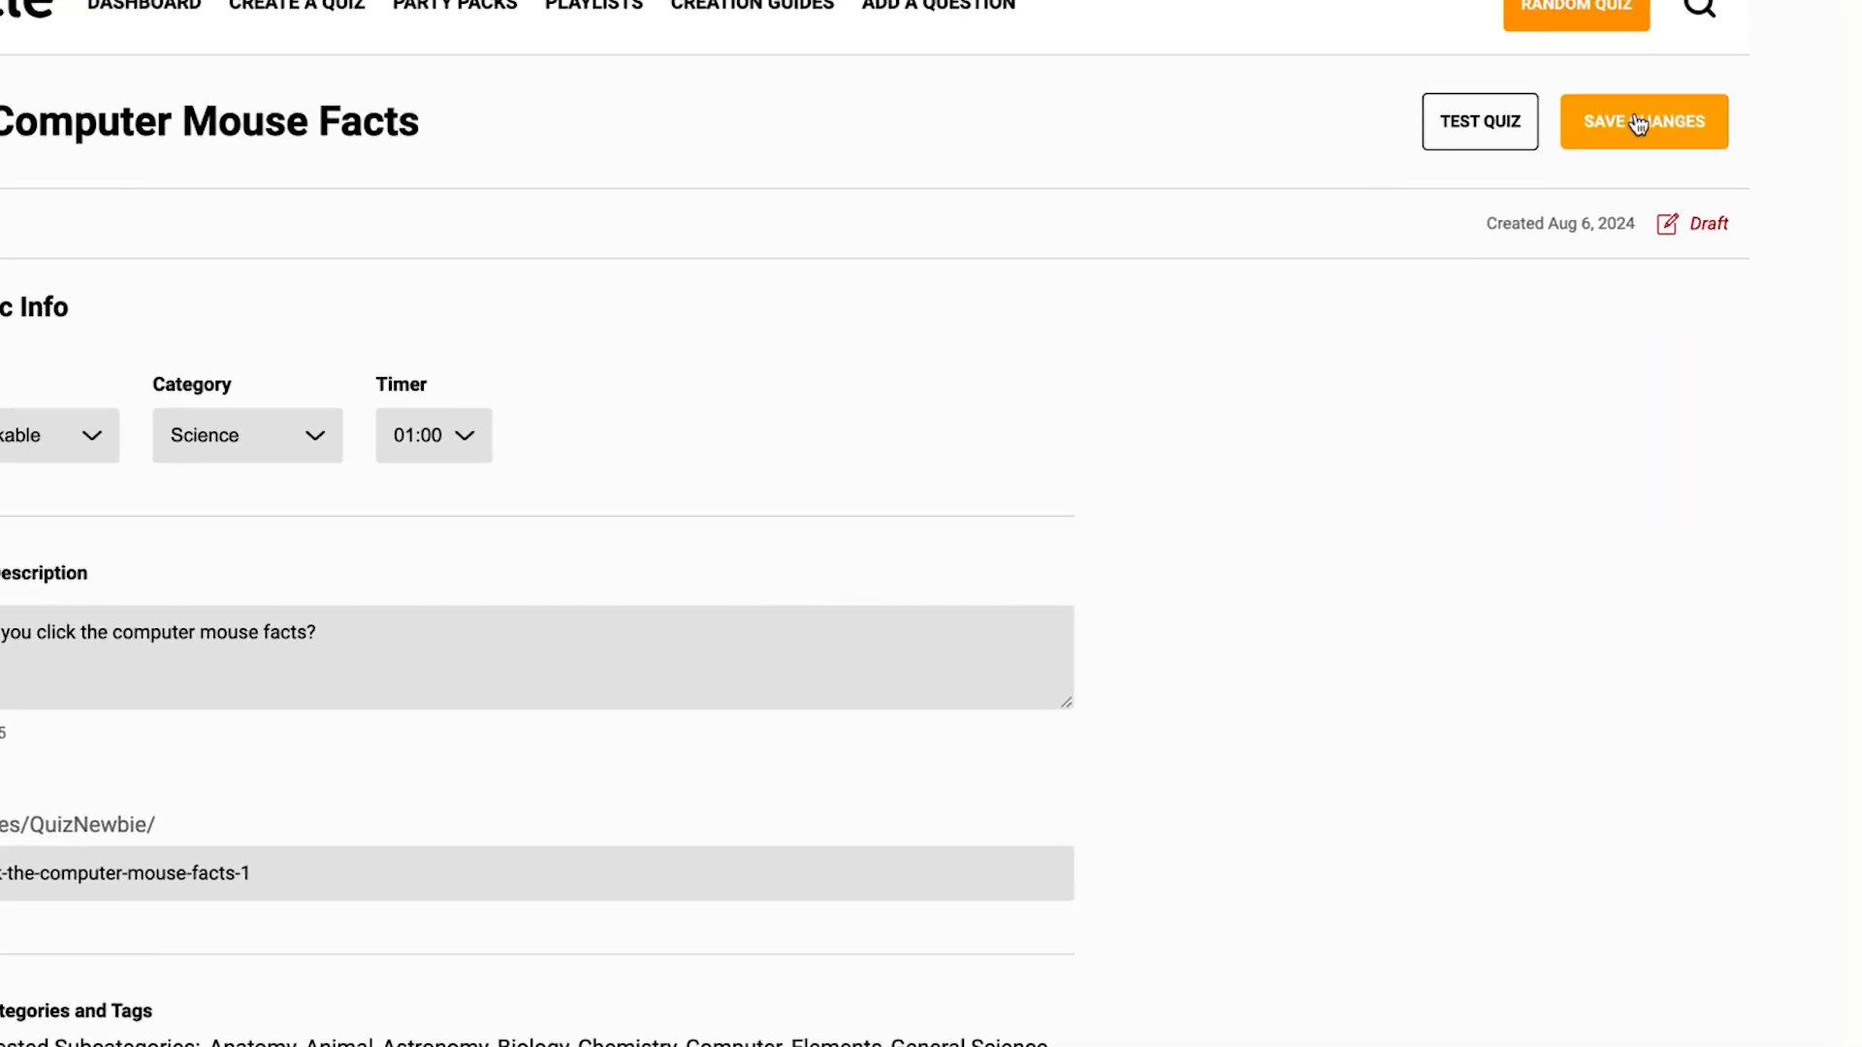
- Save the basic info and show the Data & Style questions as a list instead of a table
click(1643, 121)
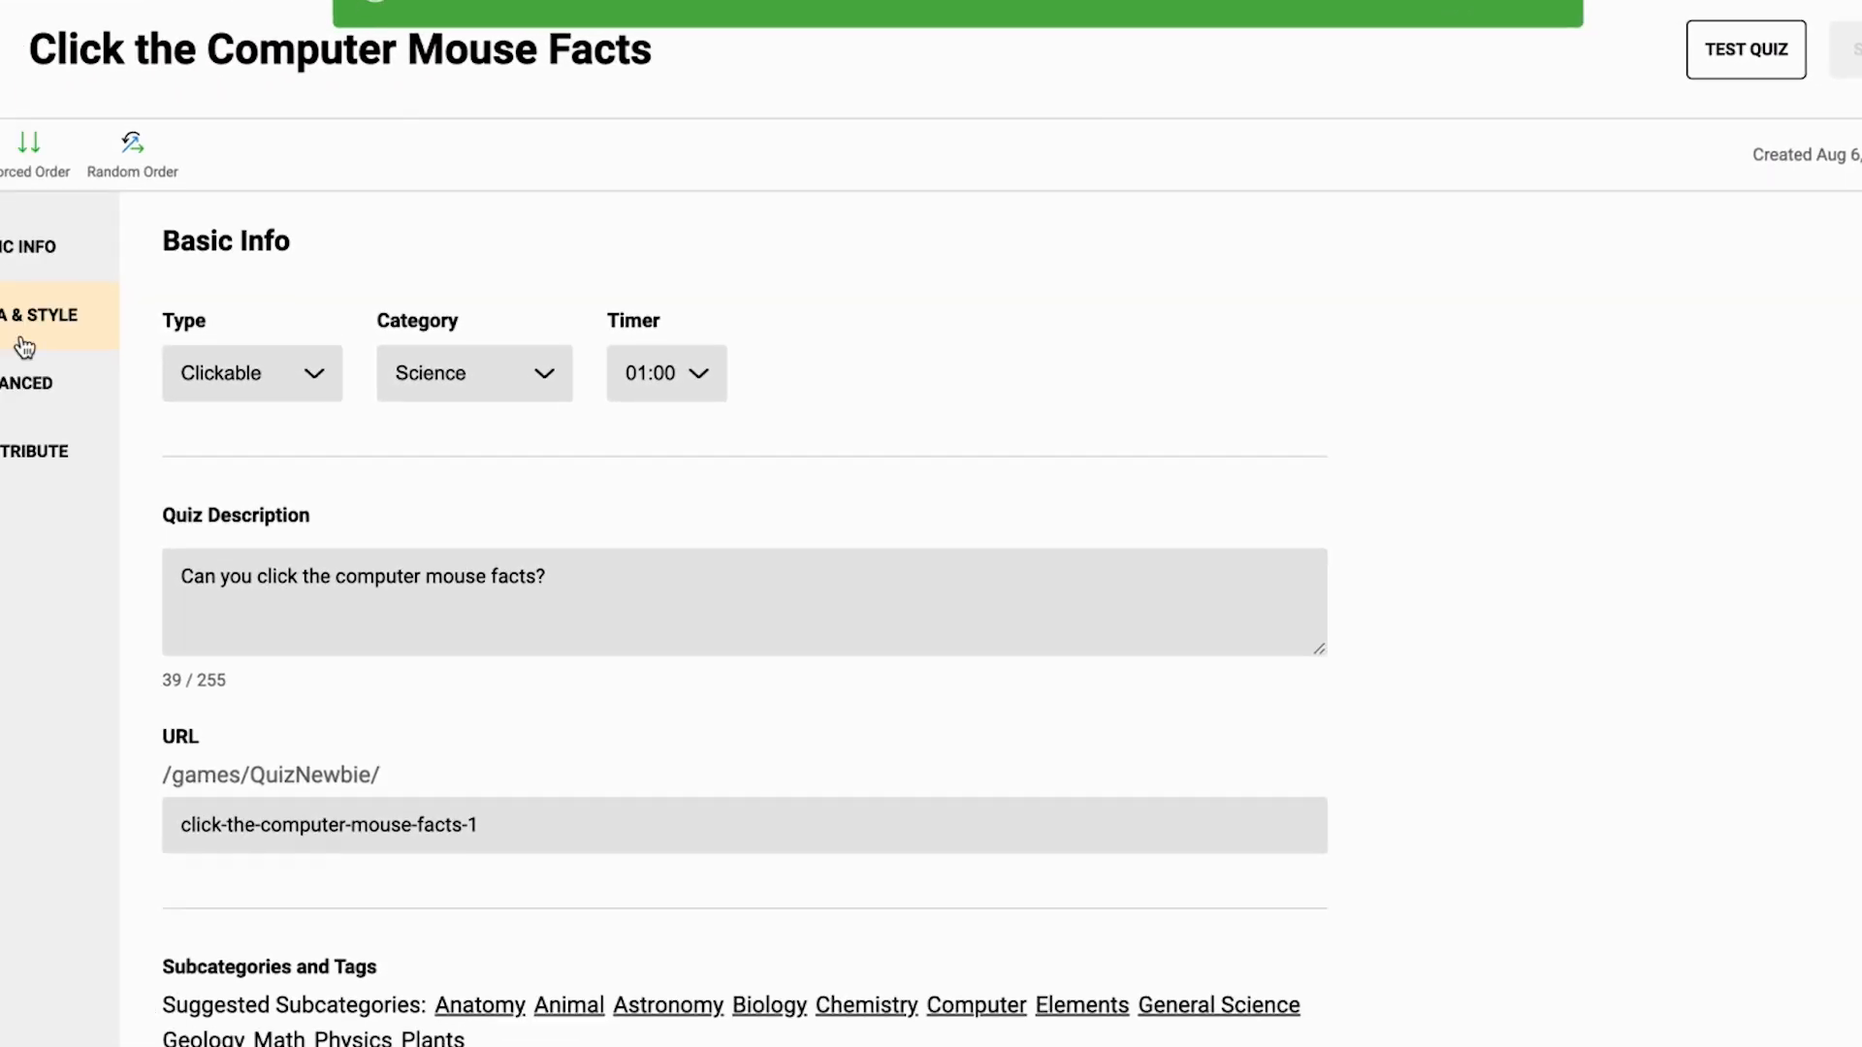
click(39, 314)
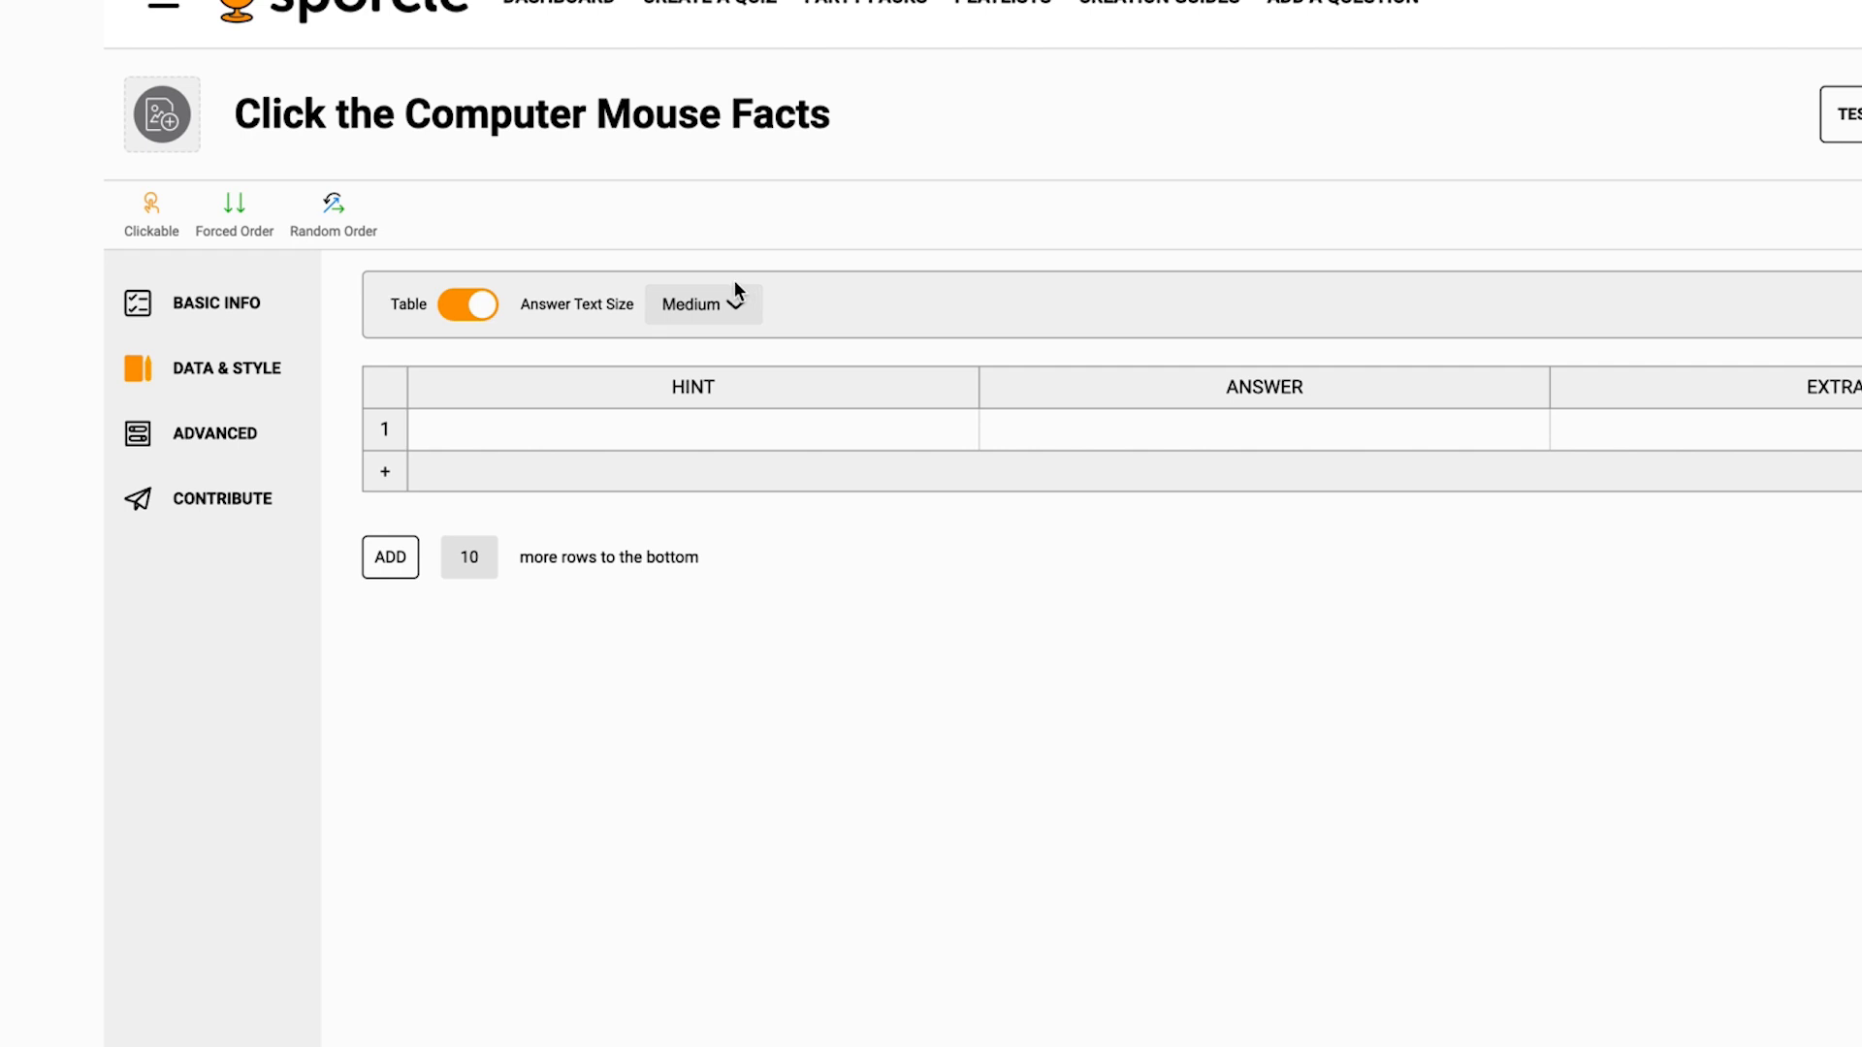
mouse_move(520, 246)
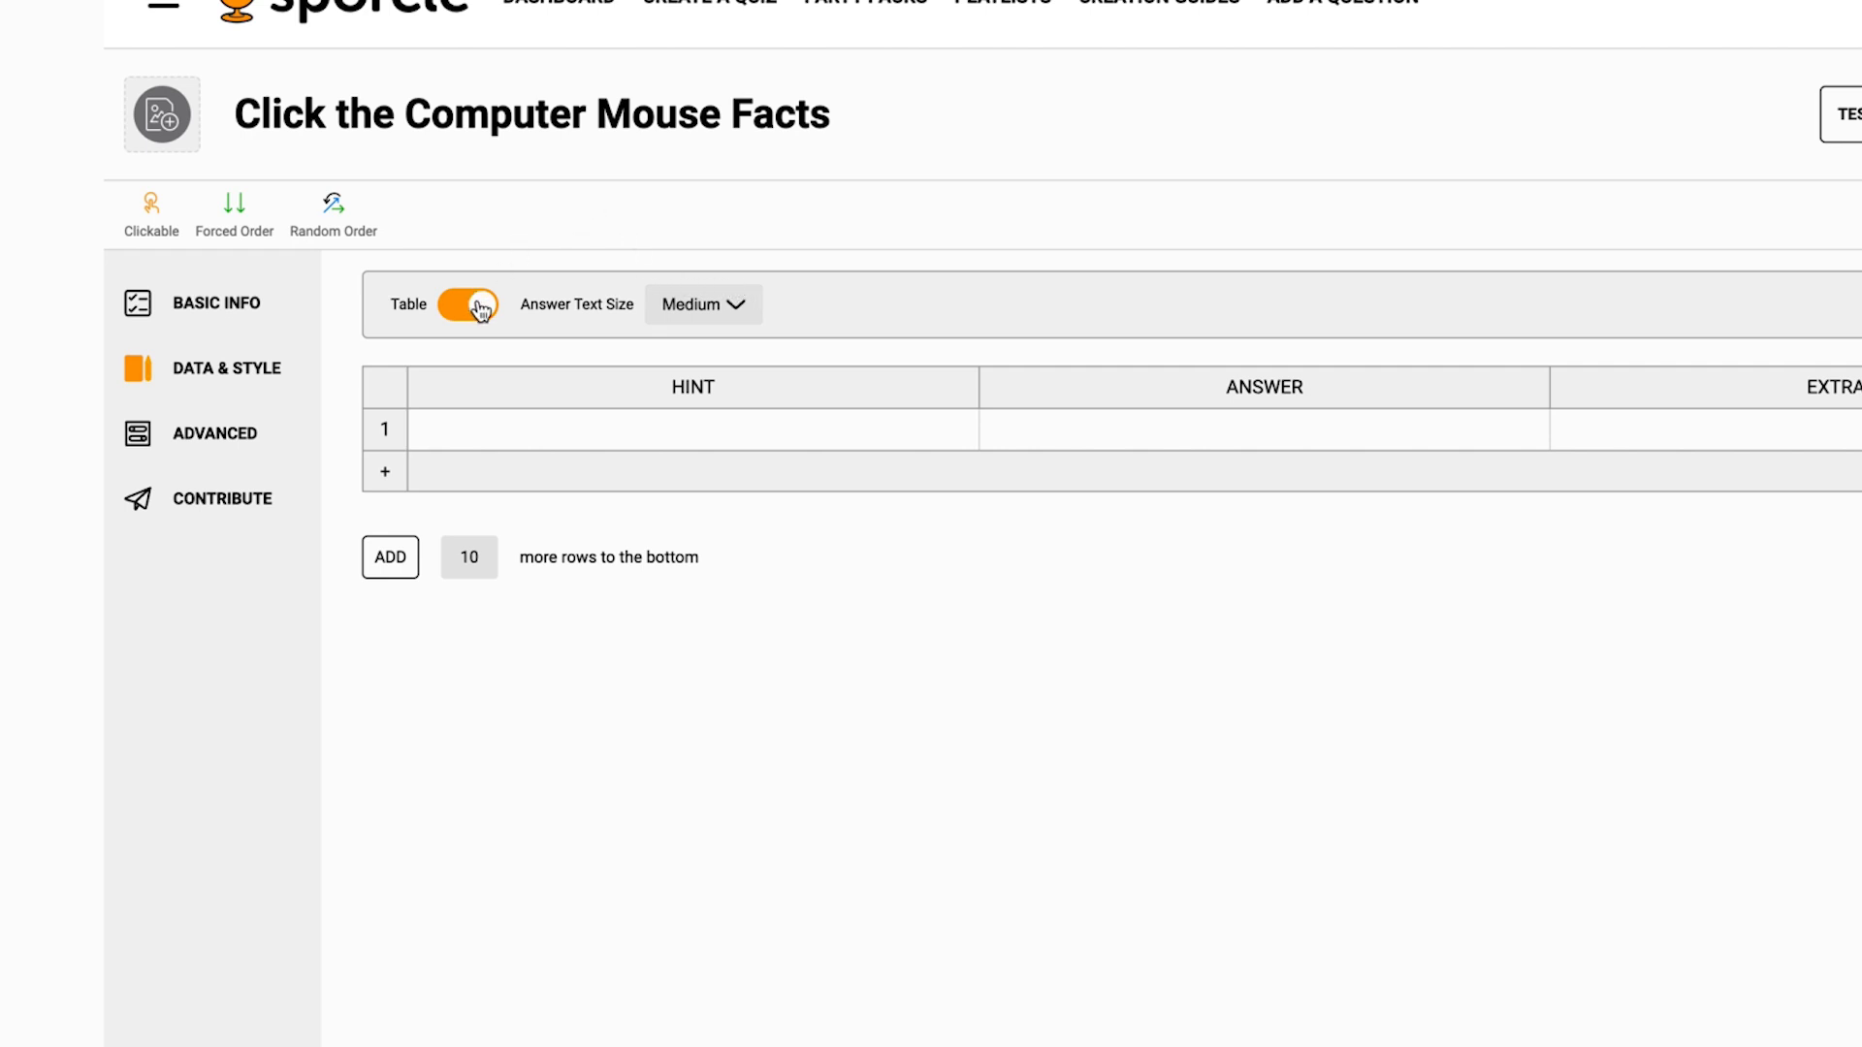
click(471, 304)
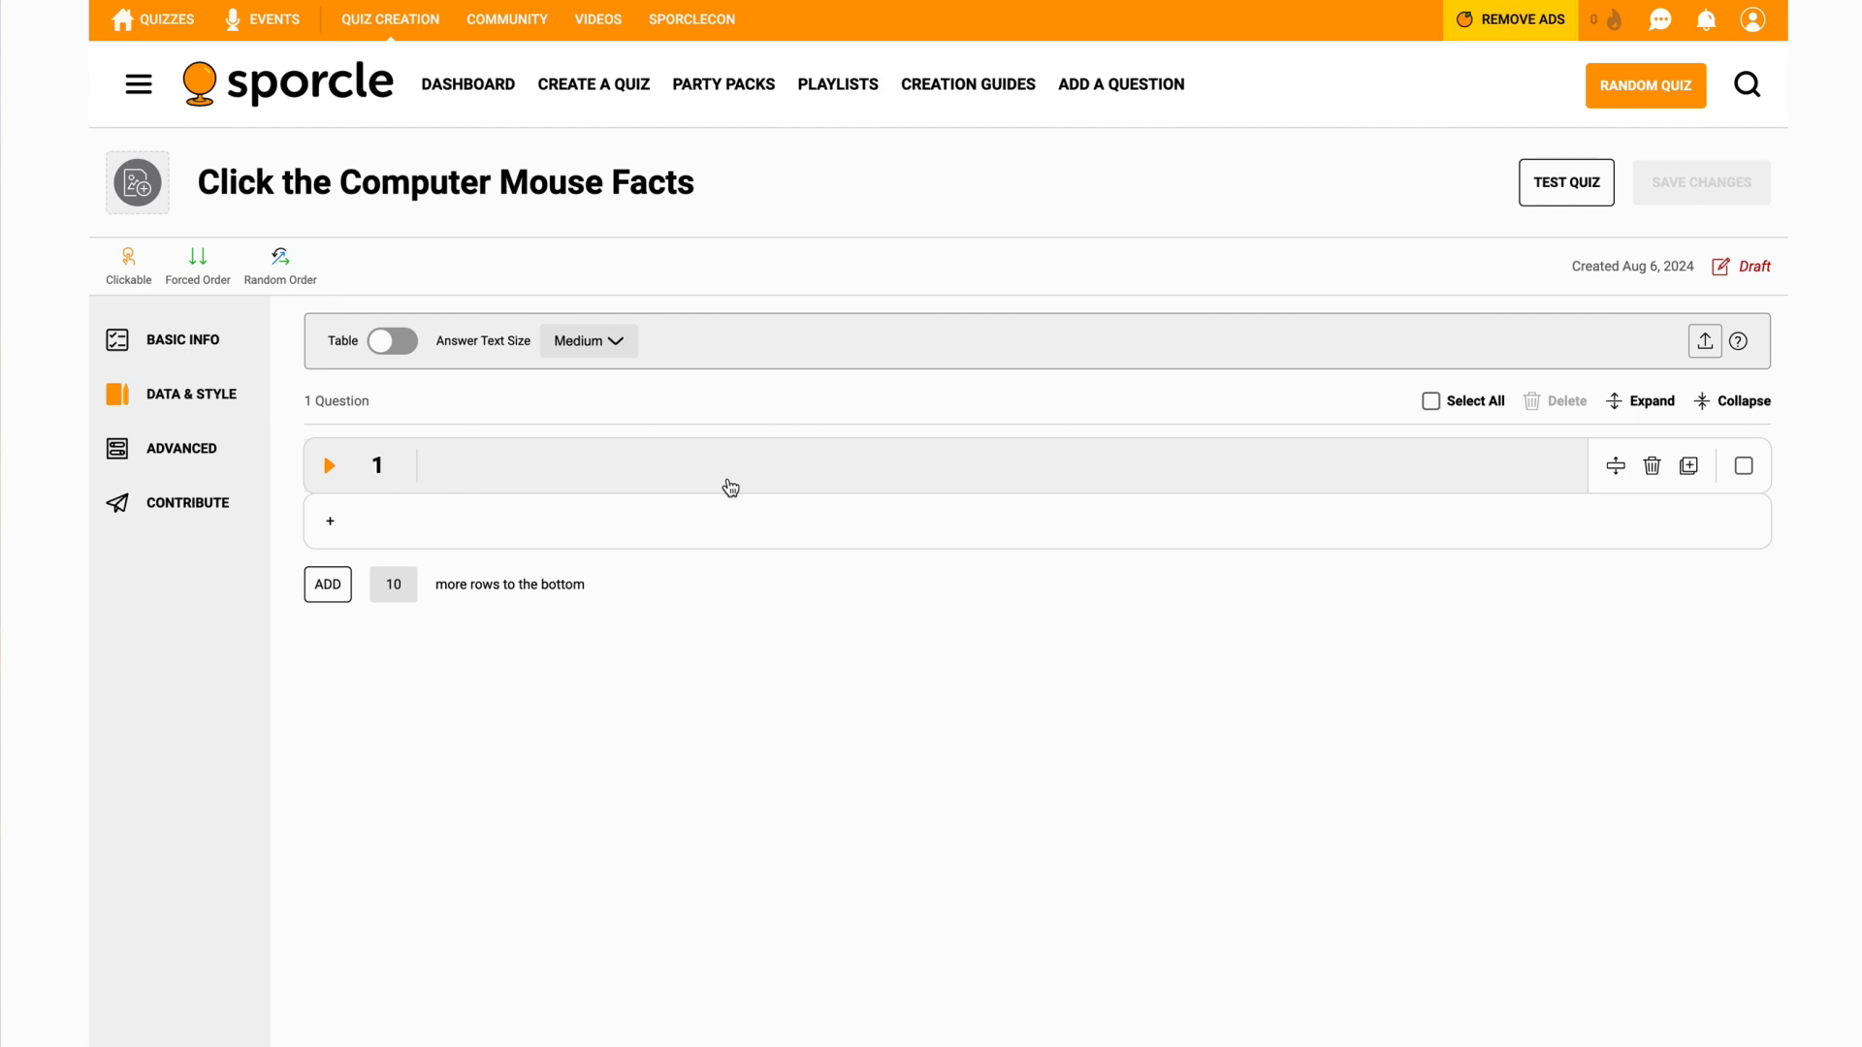
mouse_move(467, 374)
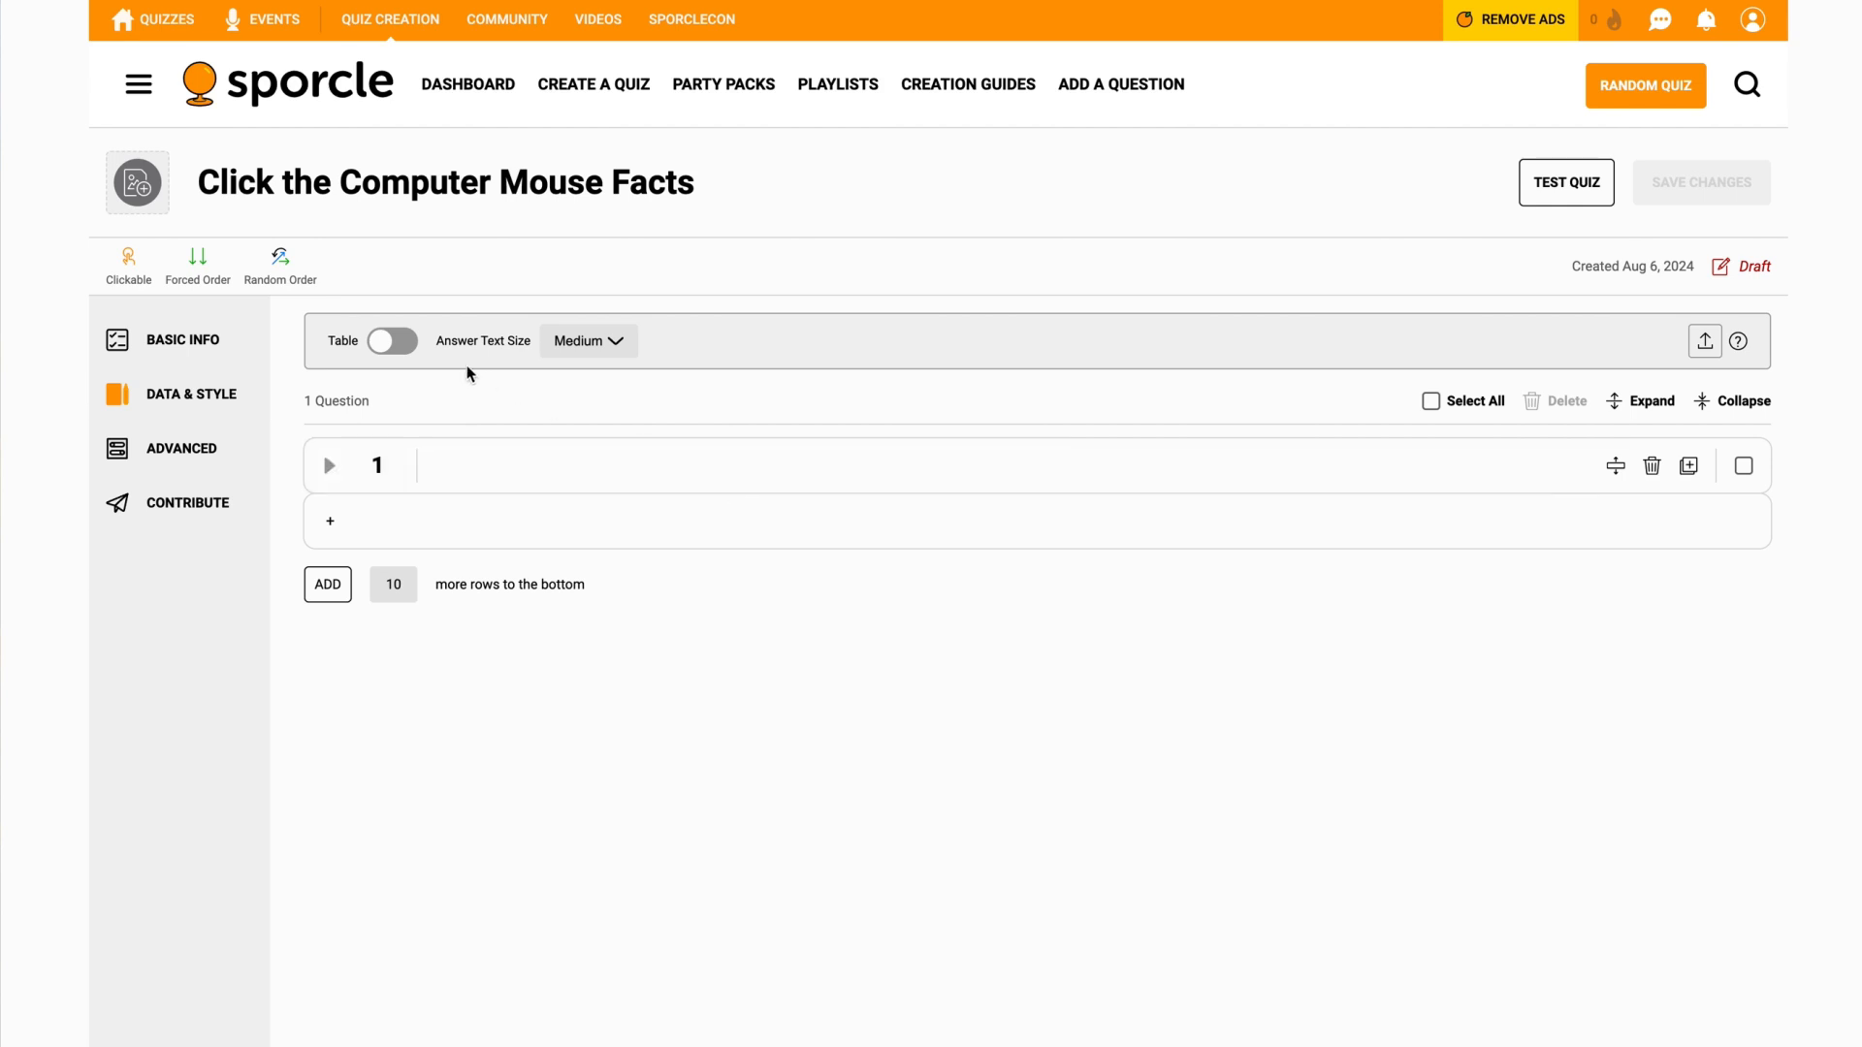
mouse_move(555, 384)
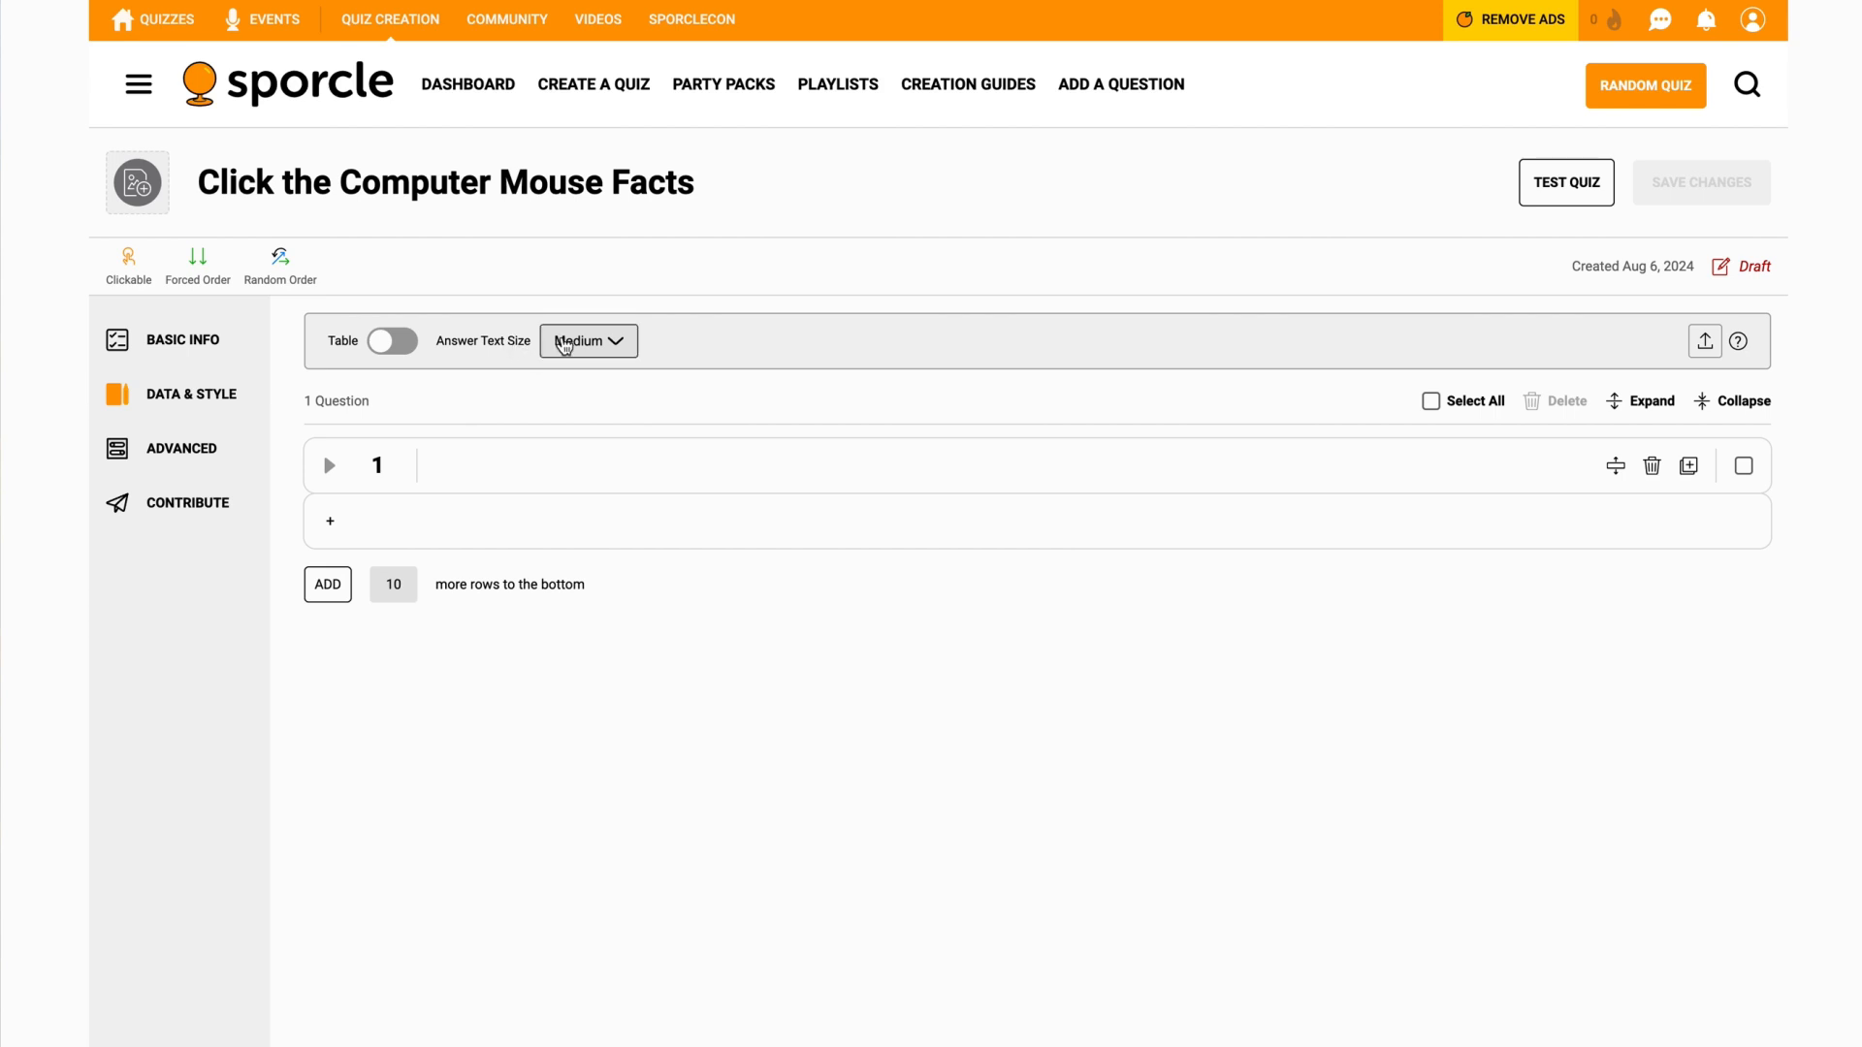
- Set answer text size to Large, restore table view and start a quiz data import
click(586, 341)
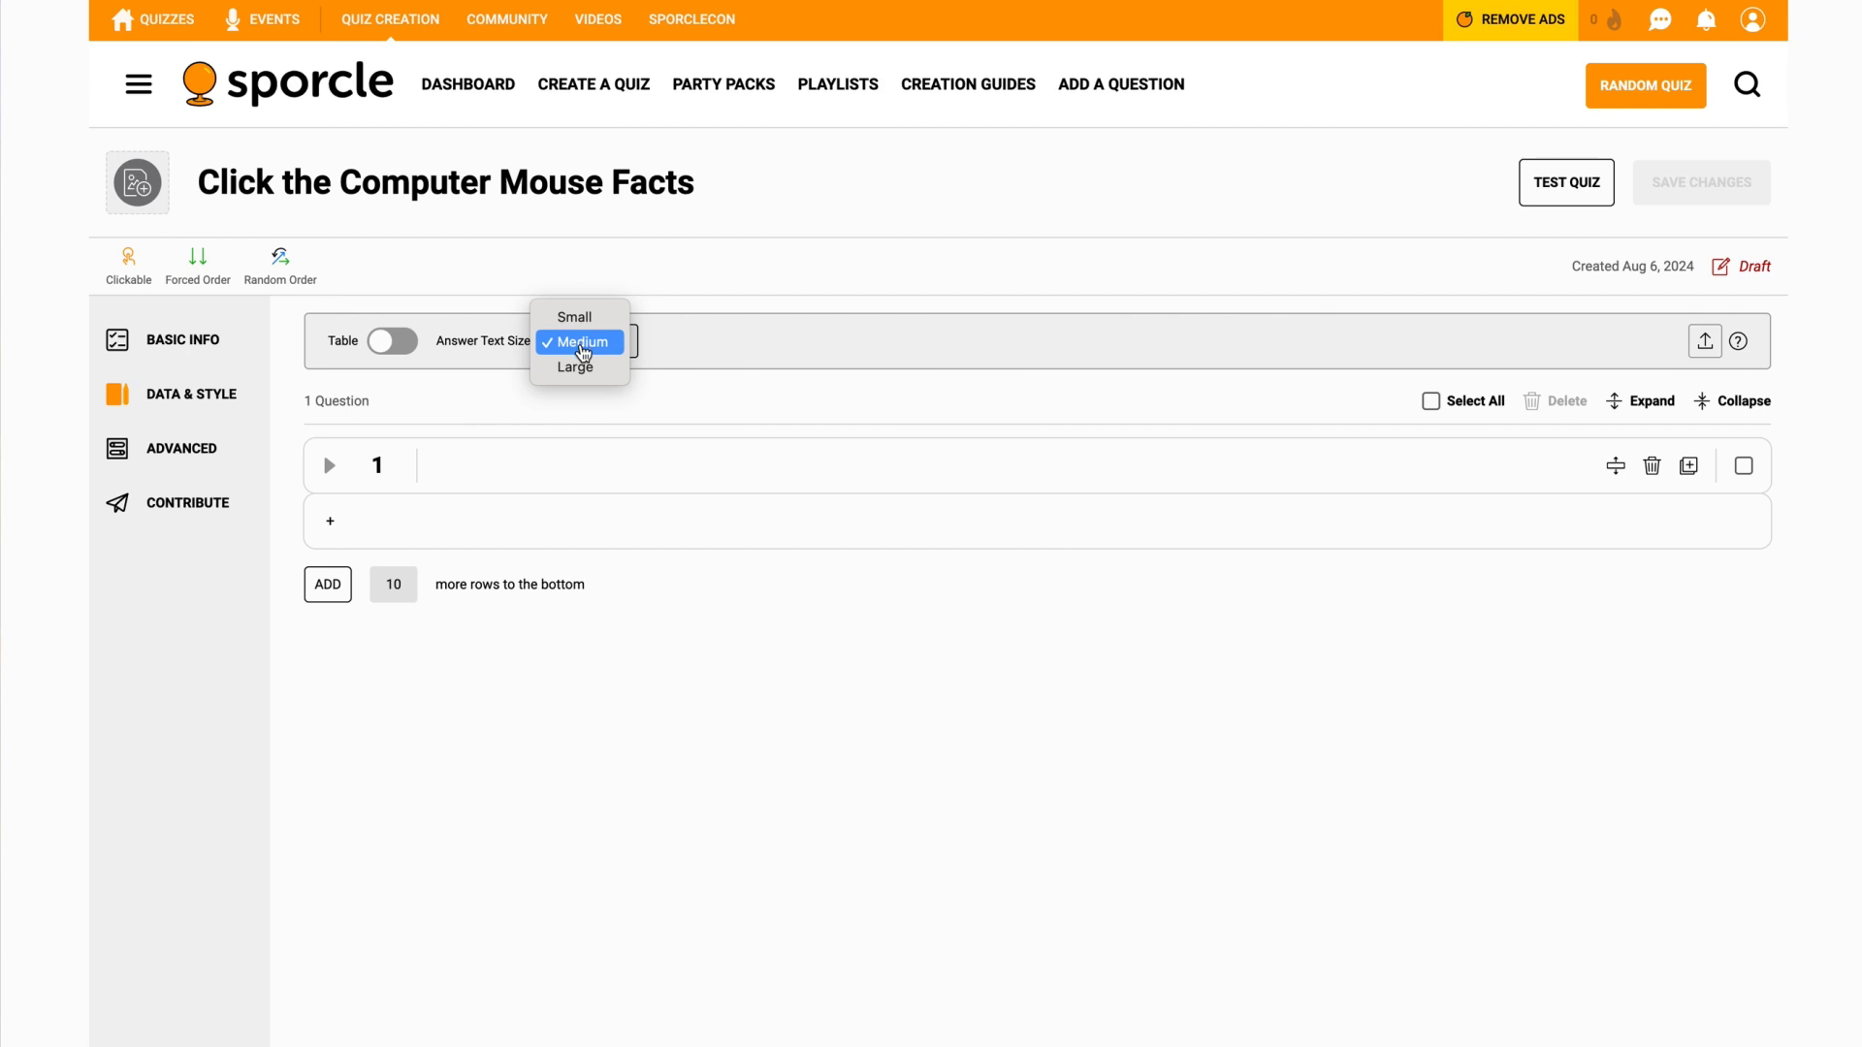
mouse_move(576, 367)
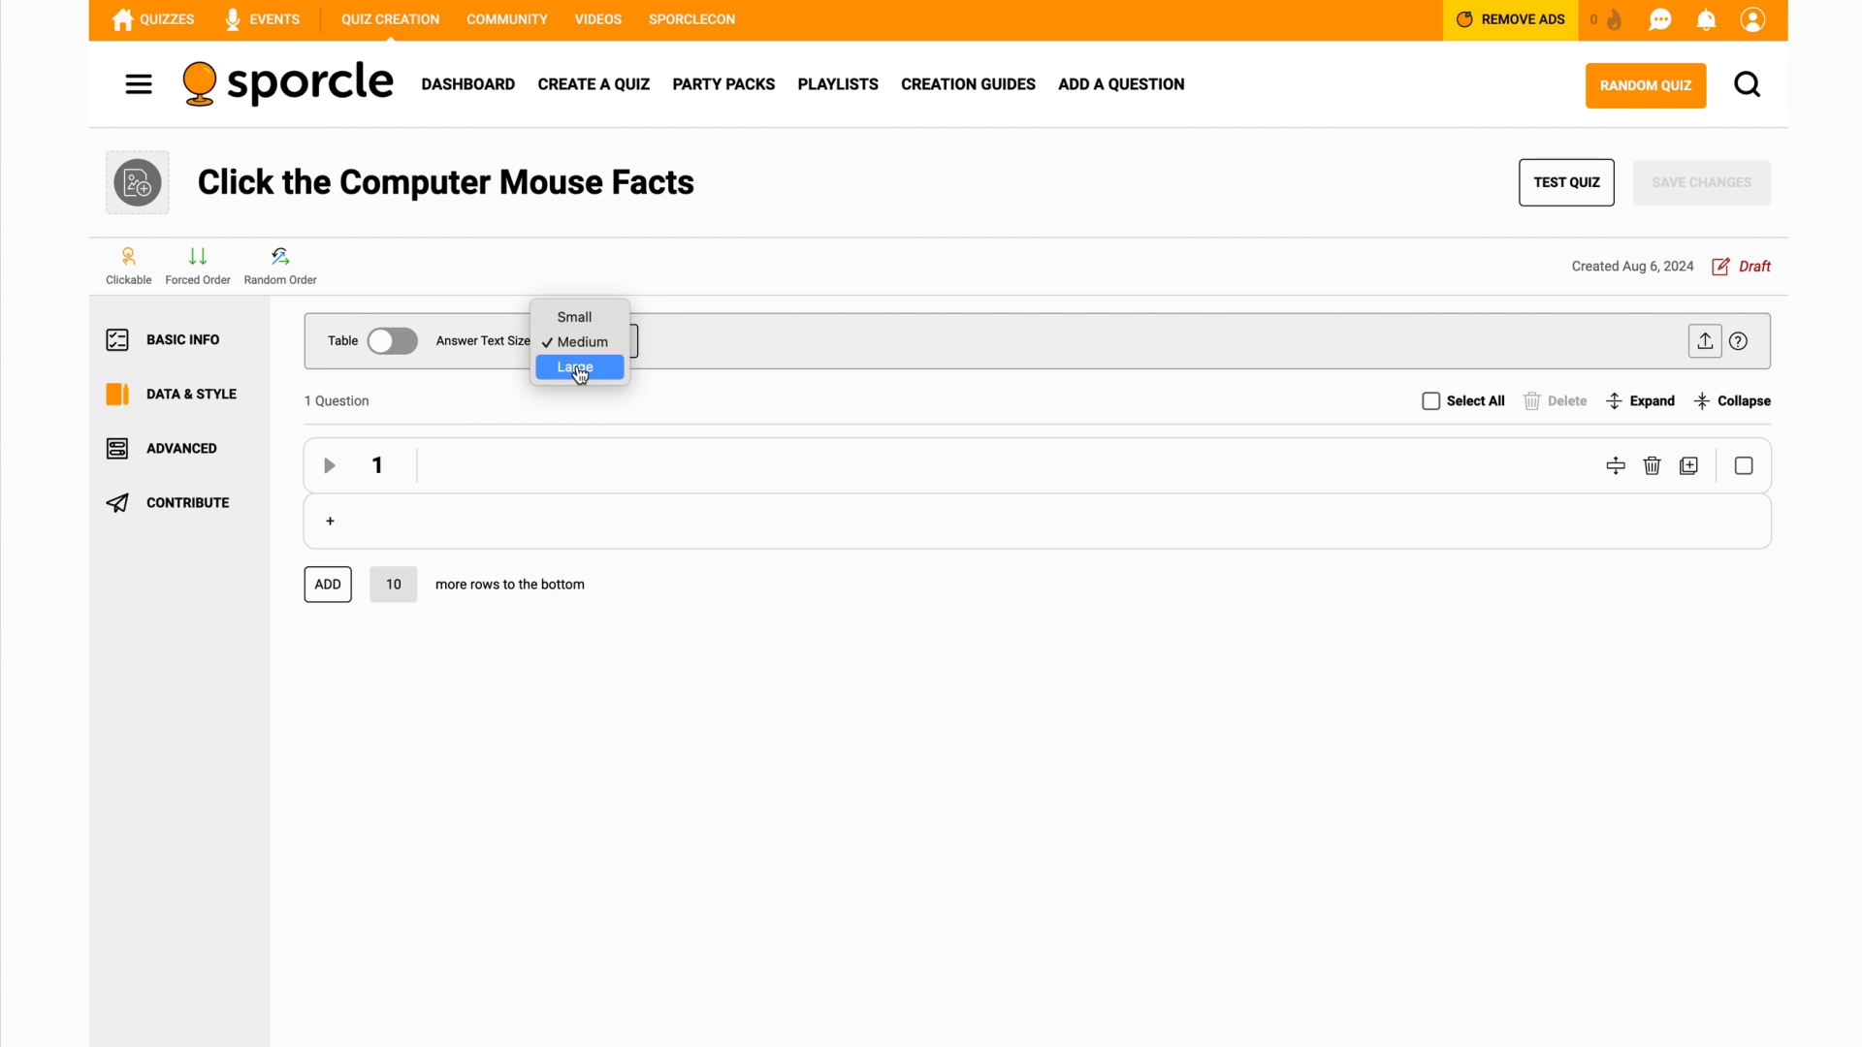
click(575, 366)
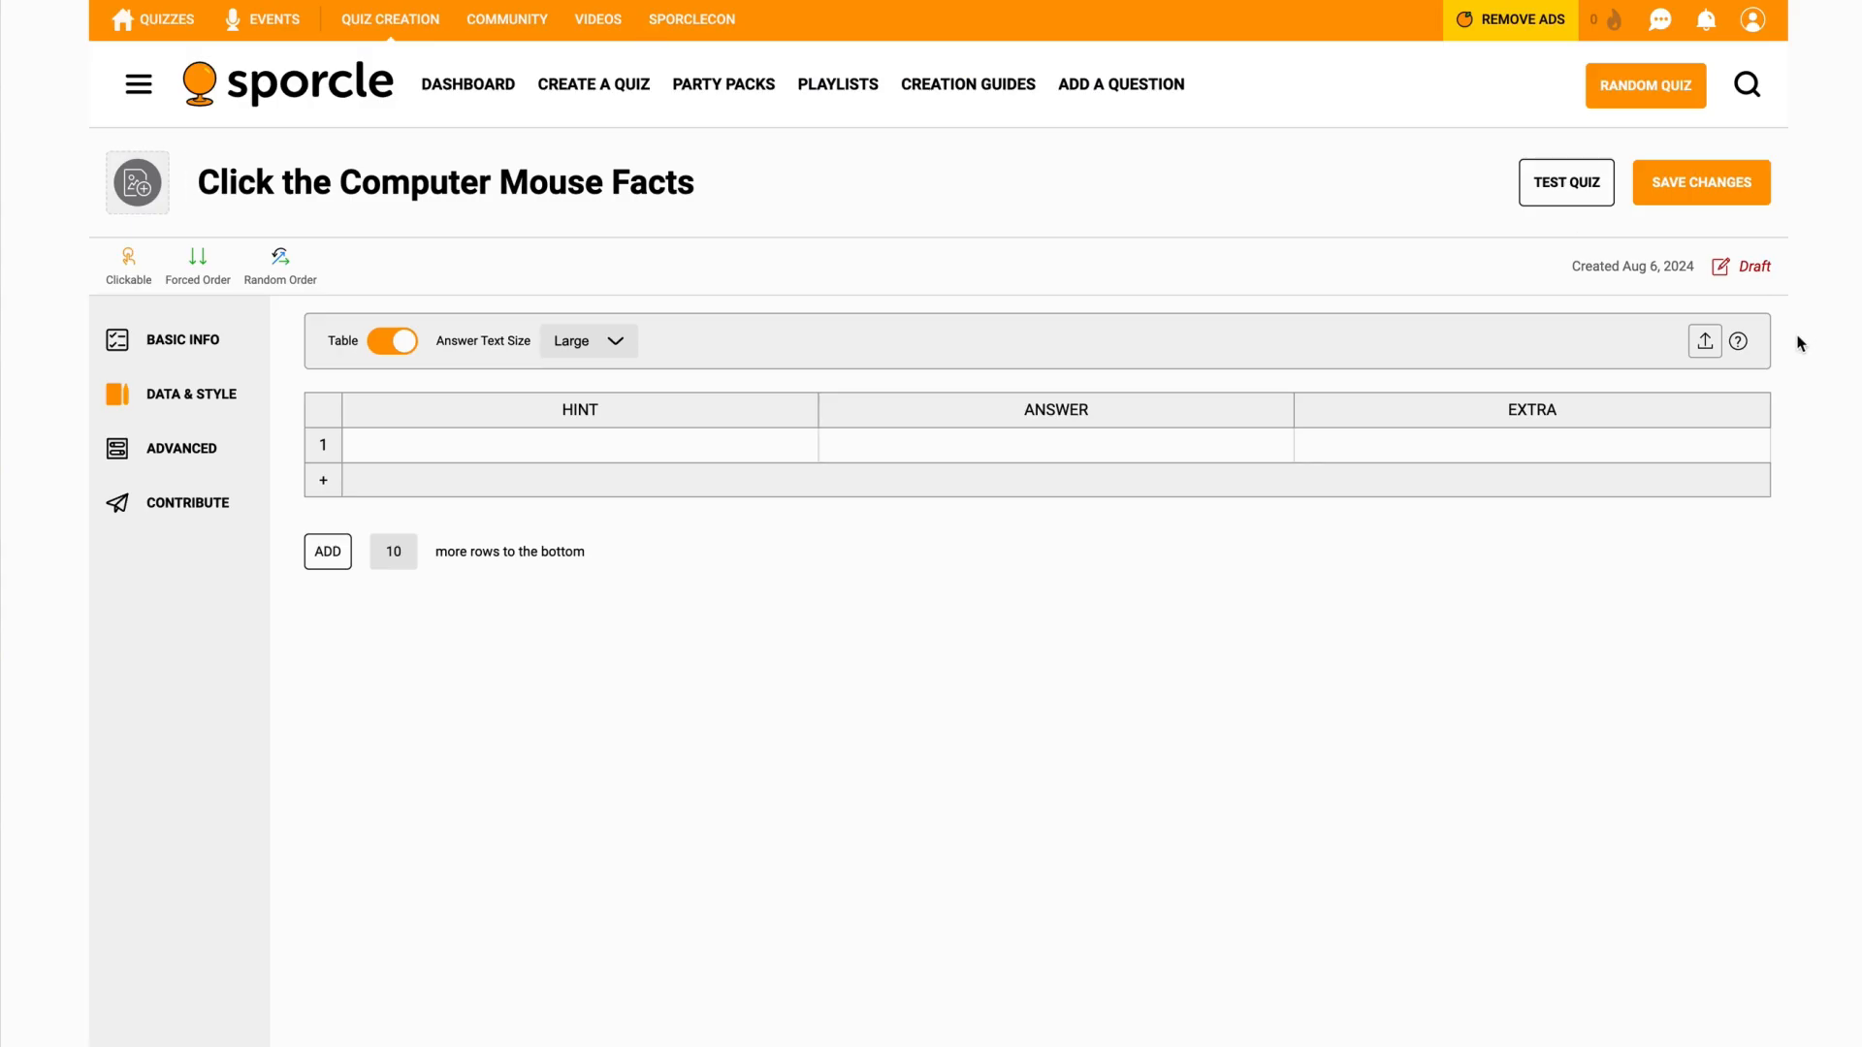
click(1703, 341)
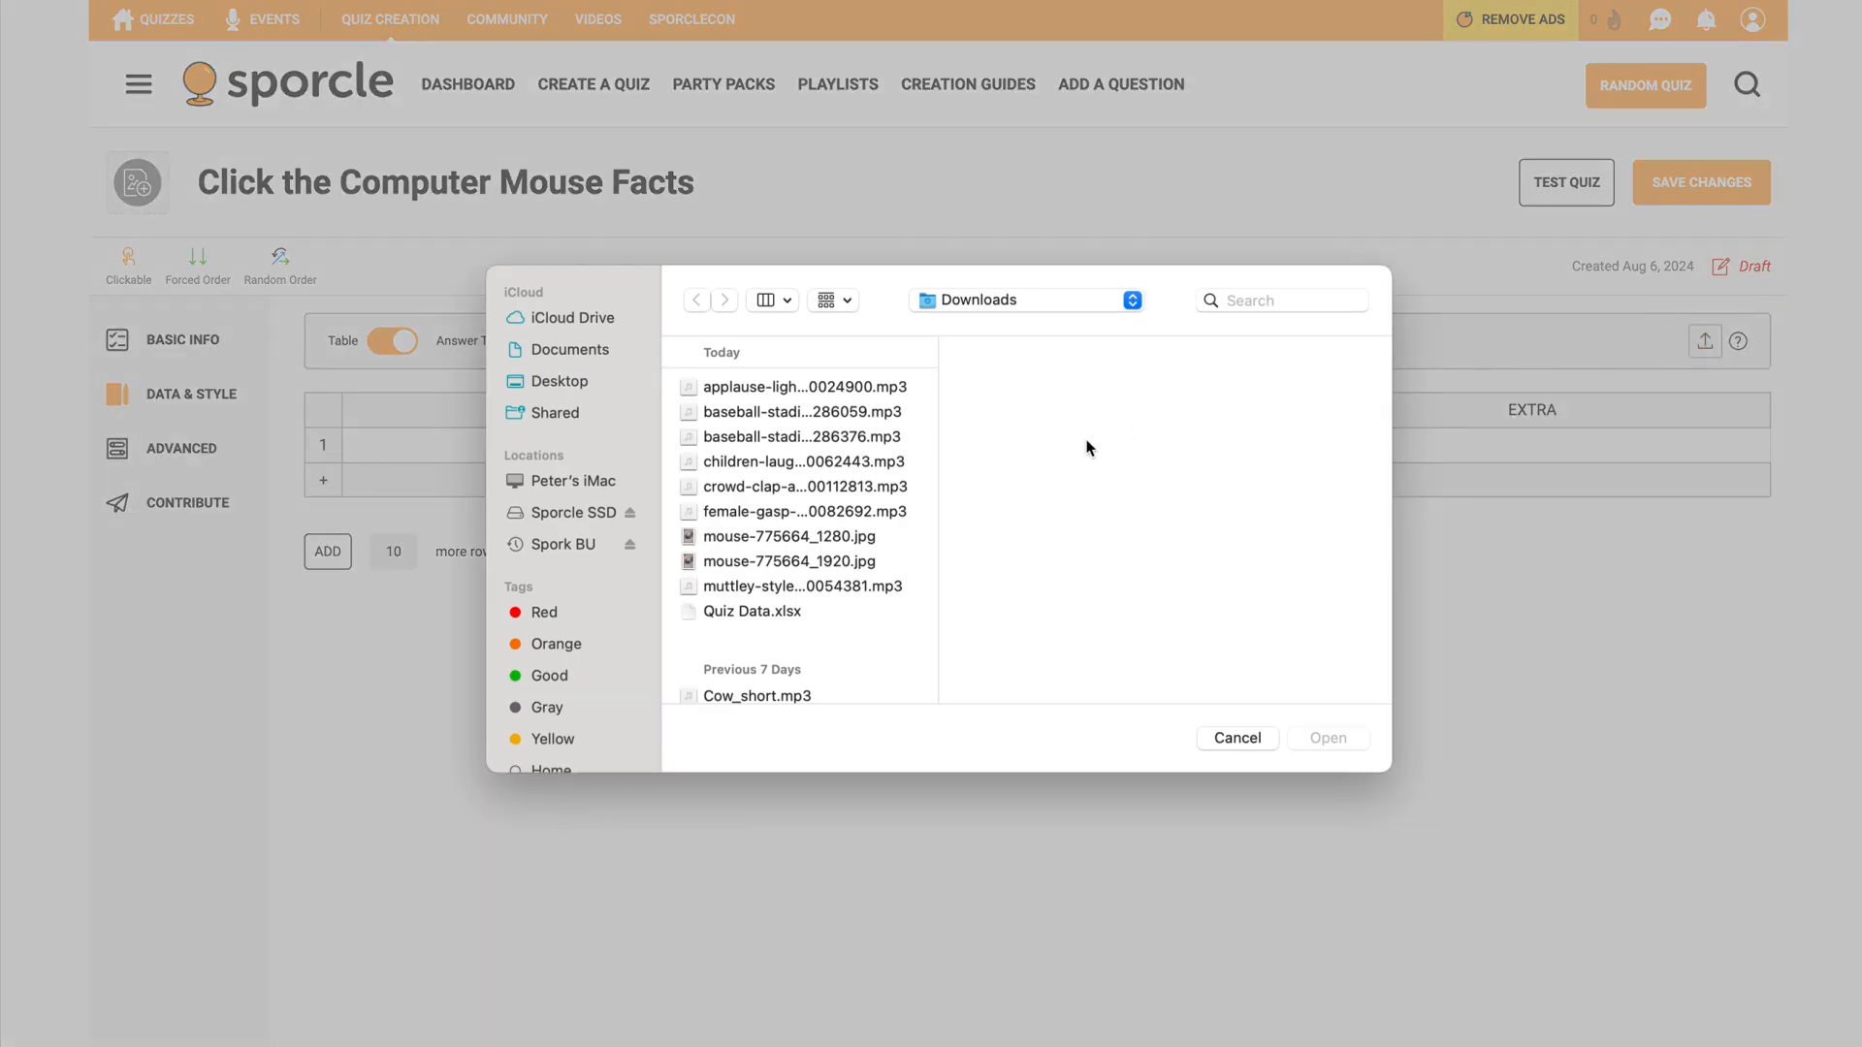
- Import Quiz Data.xlsx from Downloads, filling five mouse-fact hints and answers
click(770, 611)
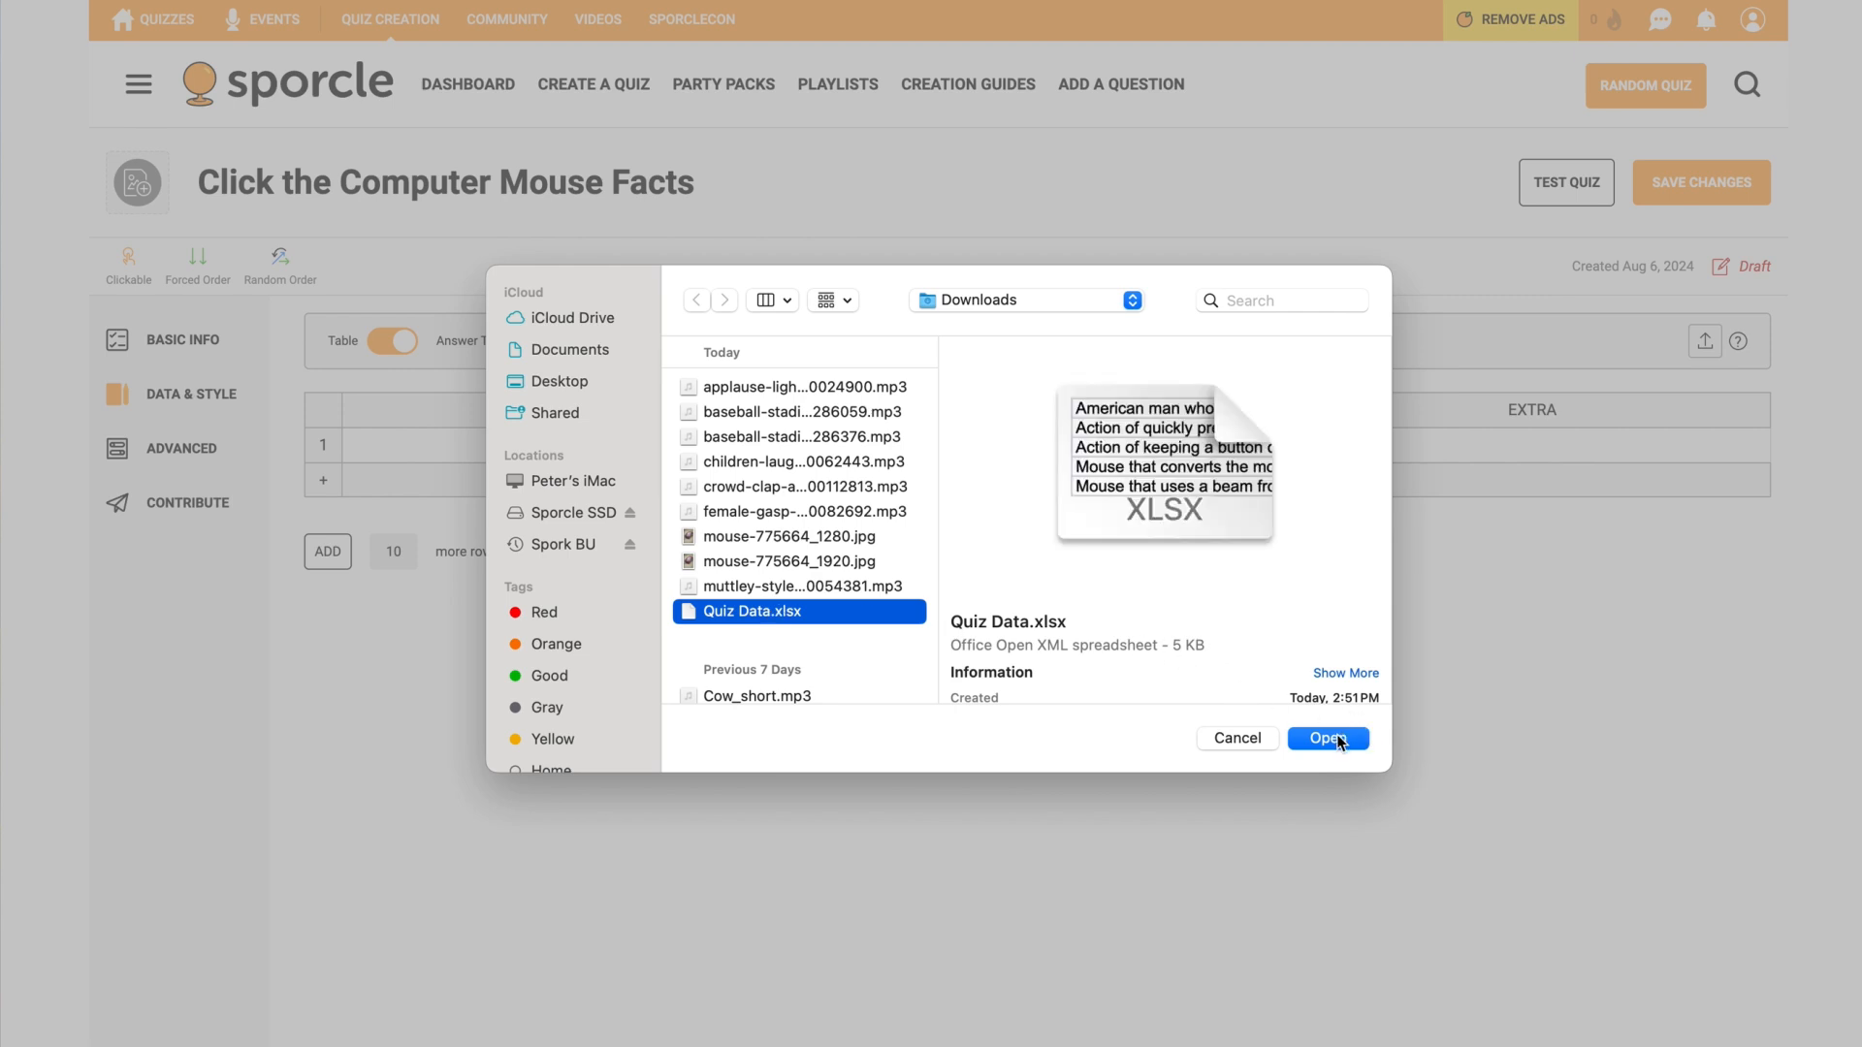
click(1326, 737)
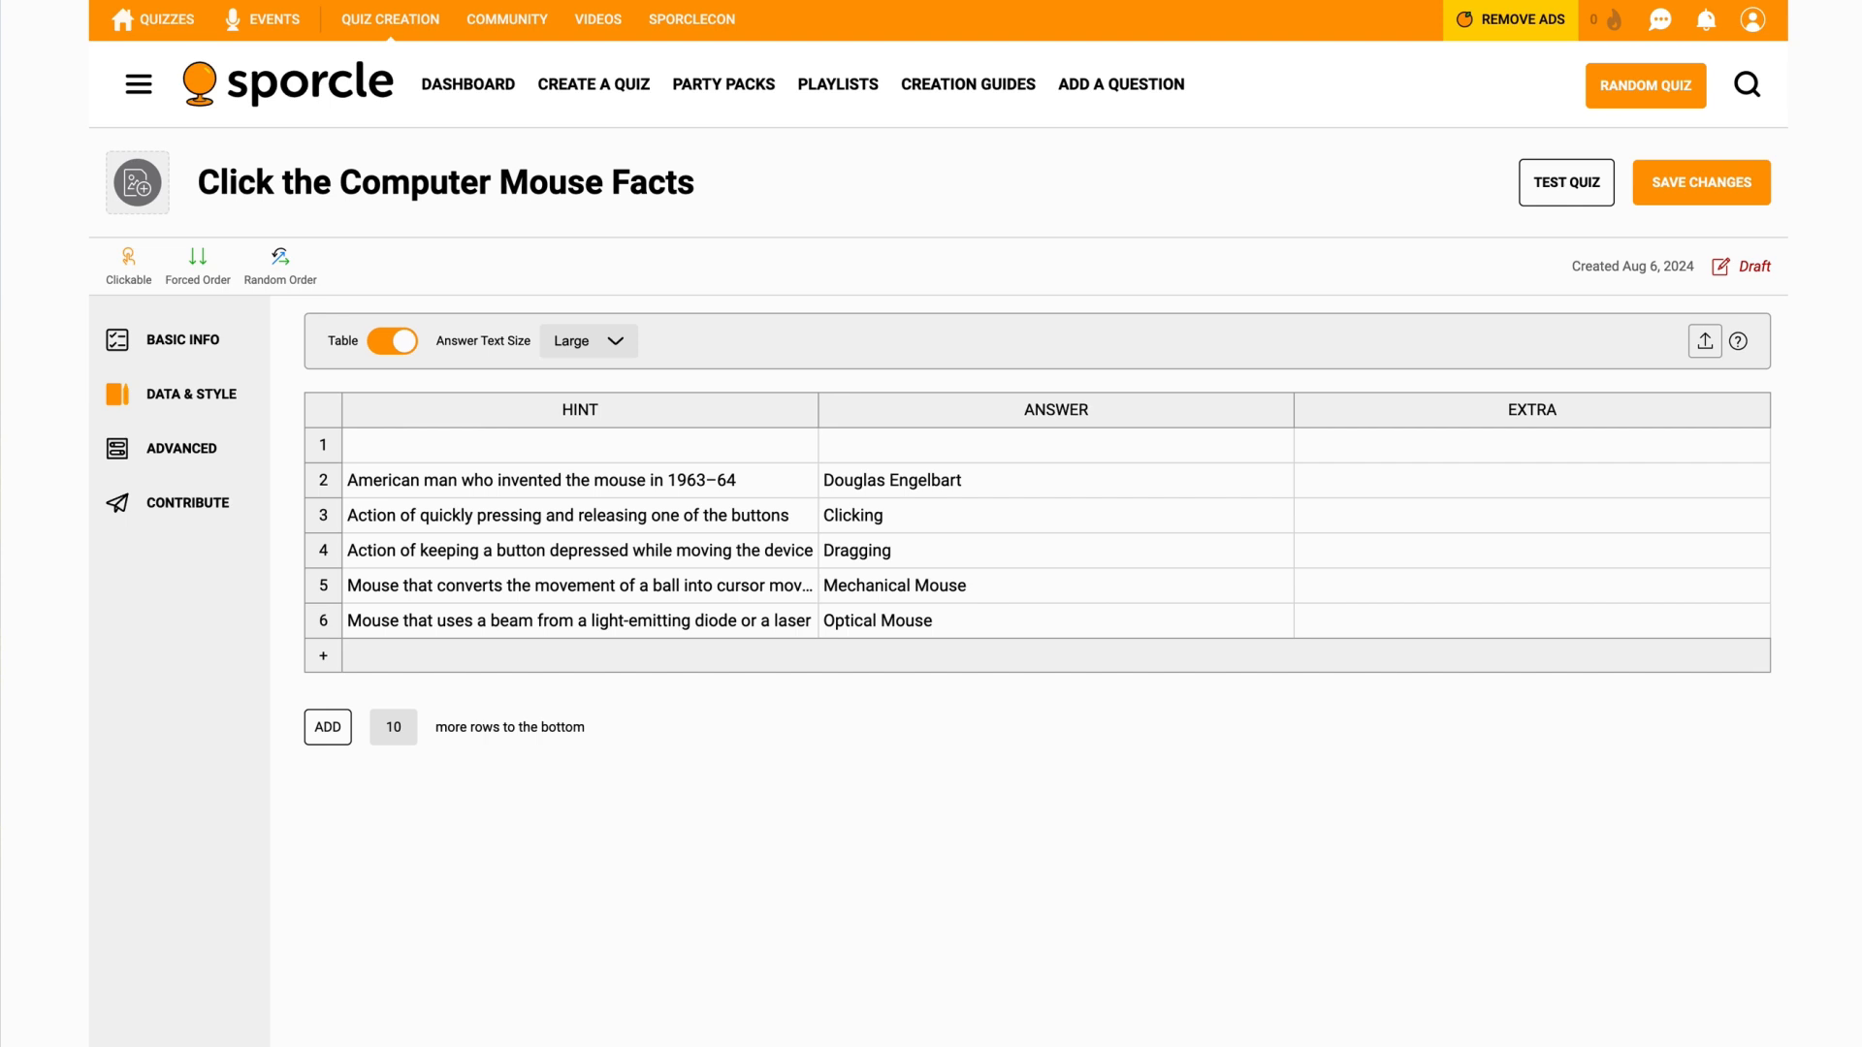
mouse_move(1156, 636)
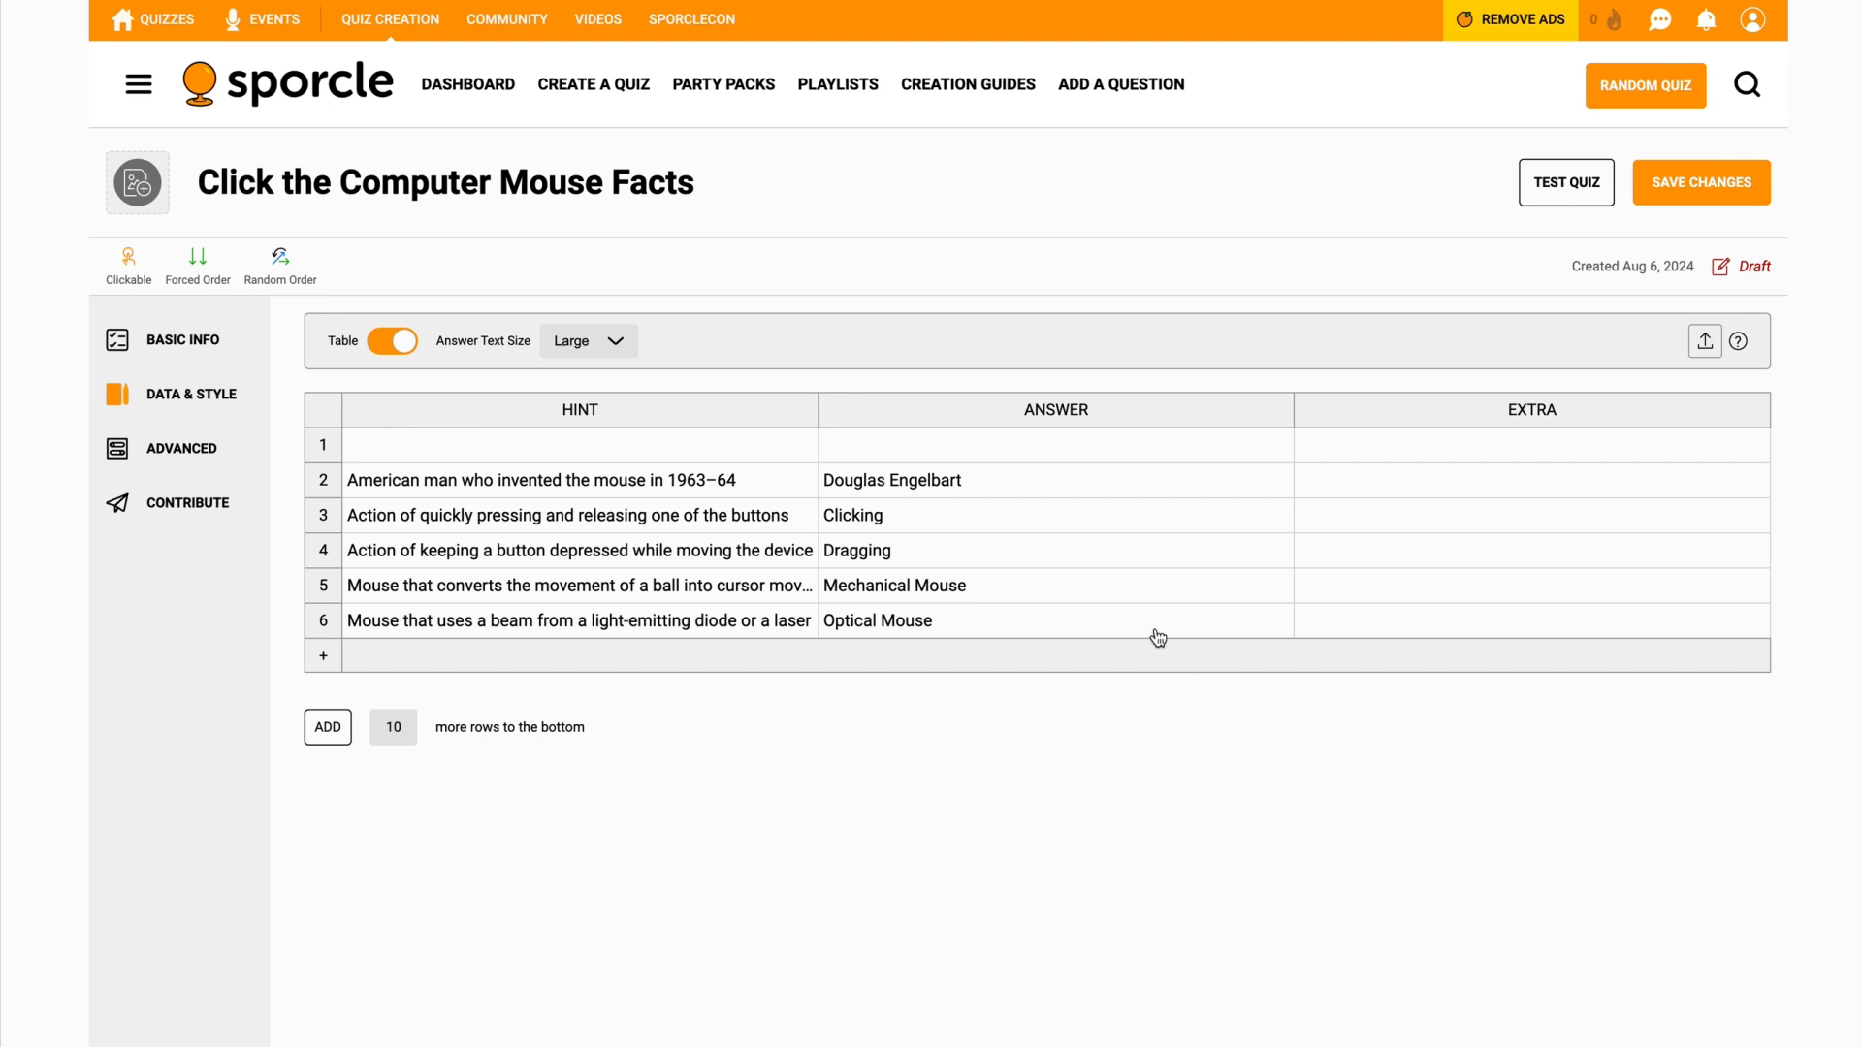
mouse_move(784, 415)
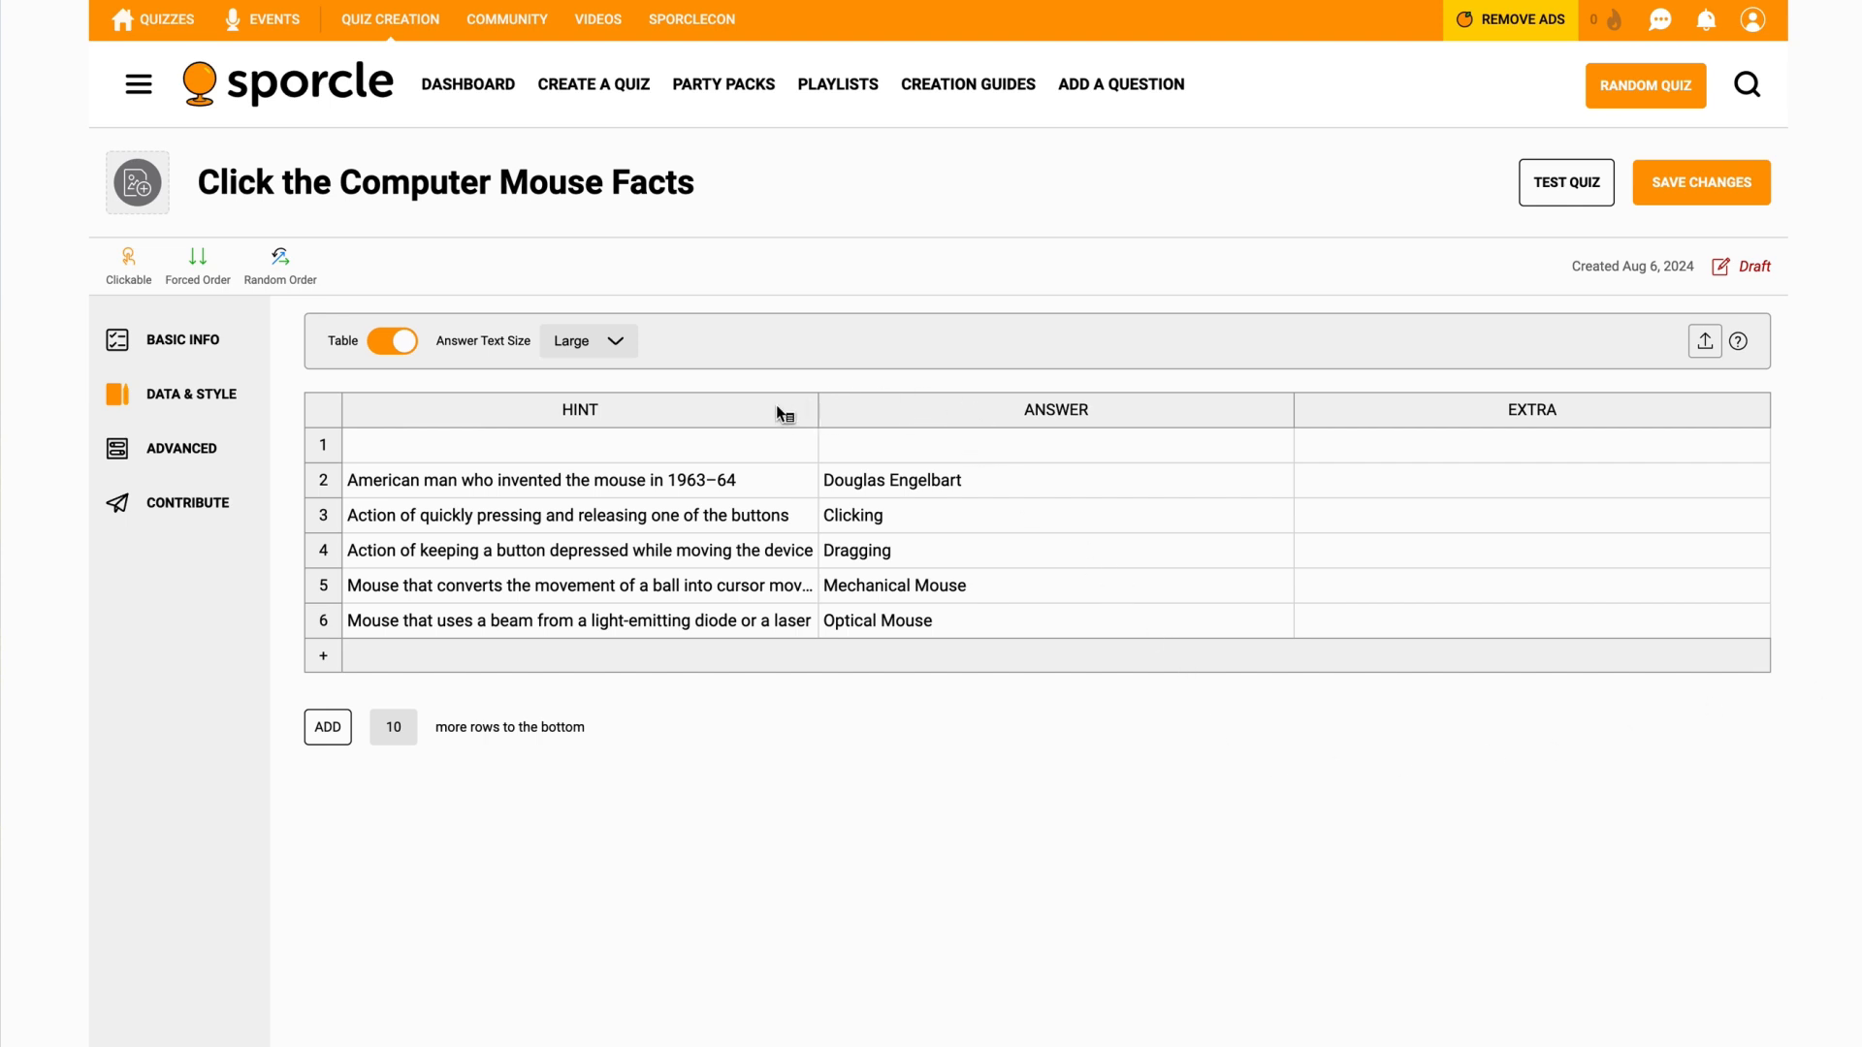
mouse_move(754, 431)
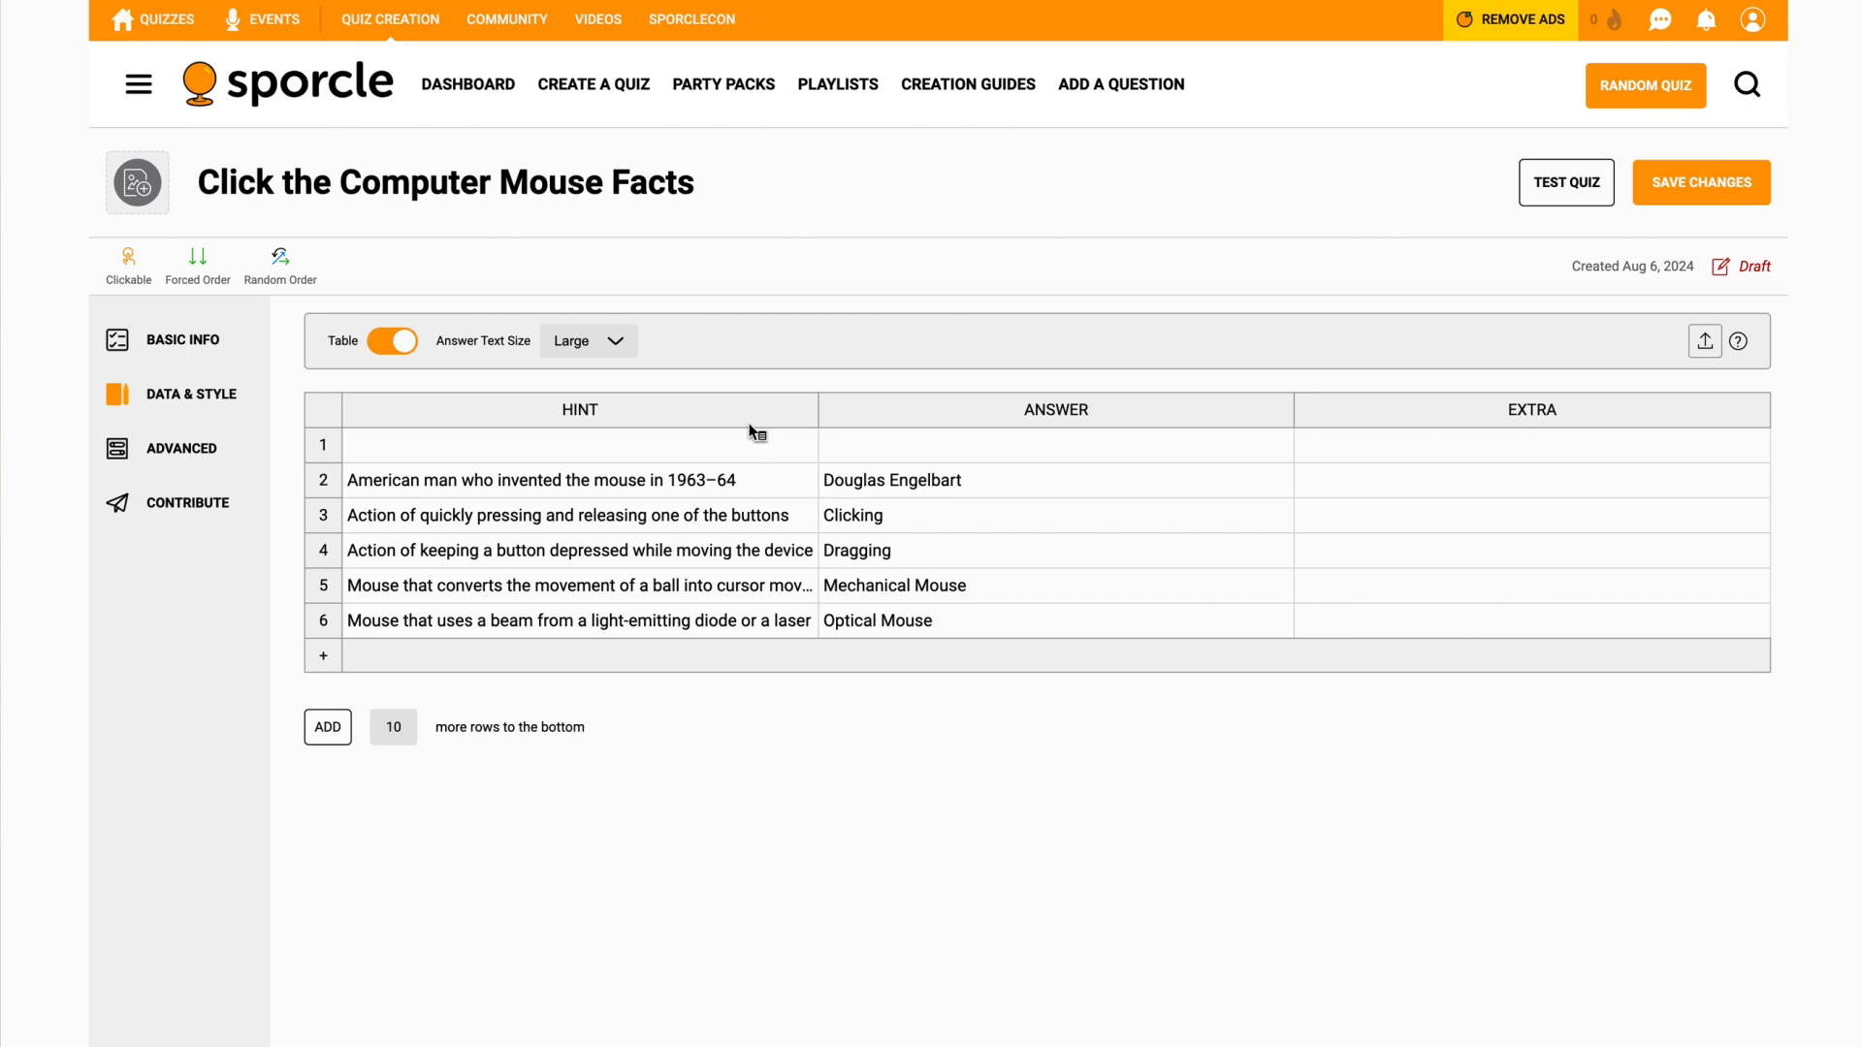
- Delete the empty first row so the five mouse facts fill rows 1 to 5
click(324, 446)
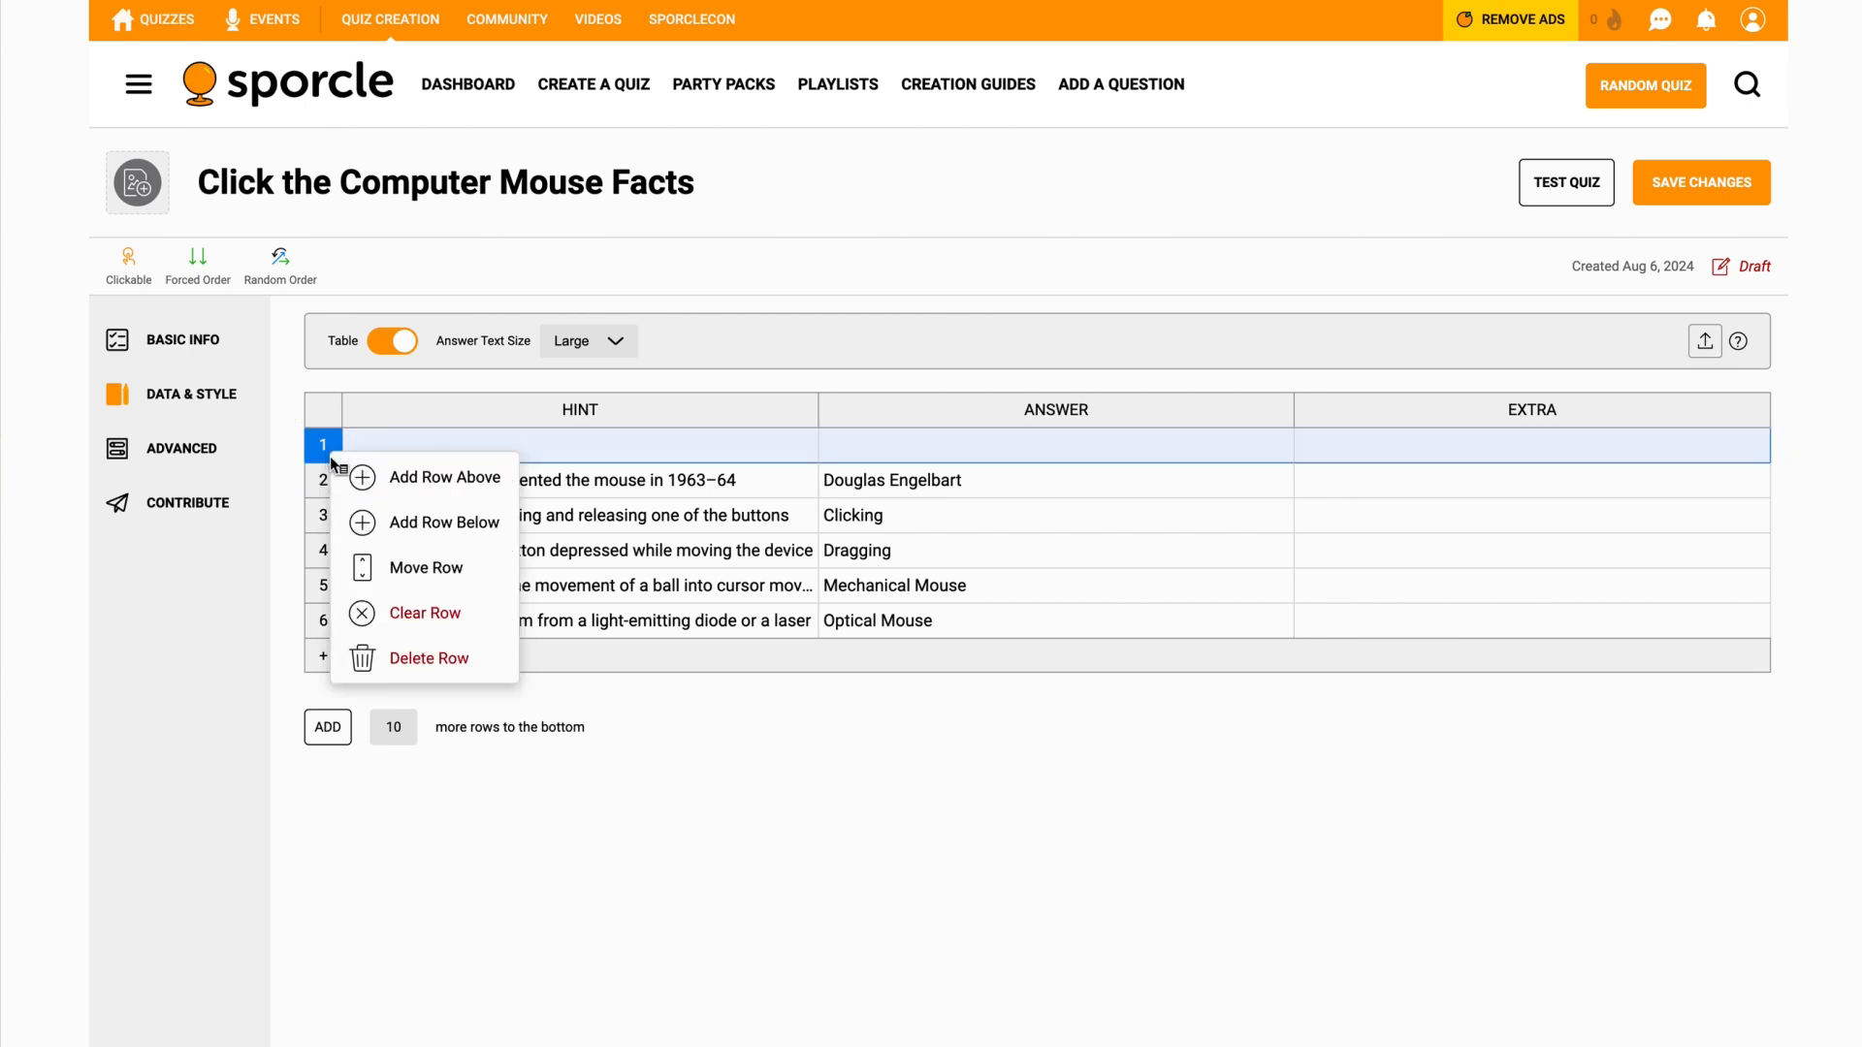
click(426, 657)
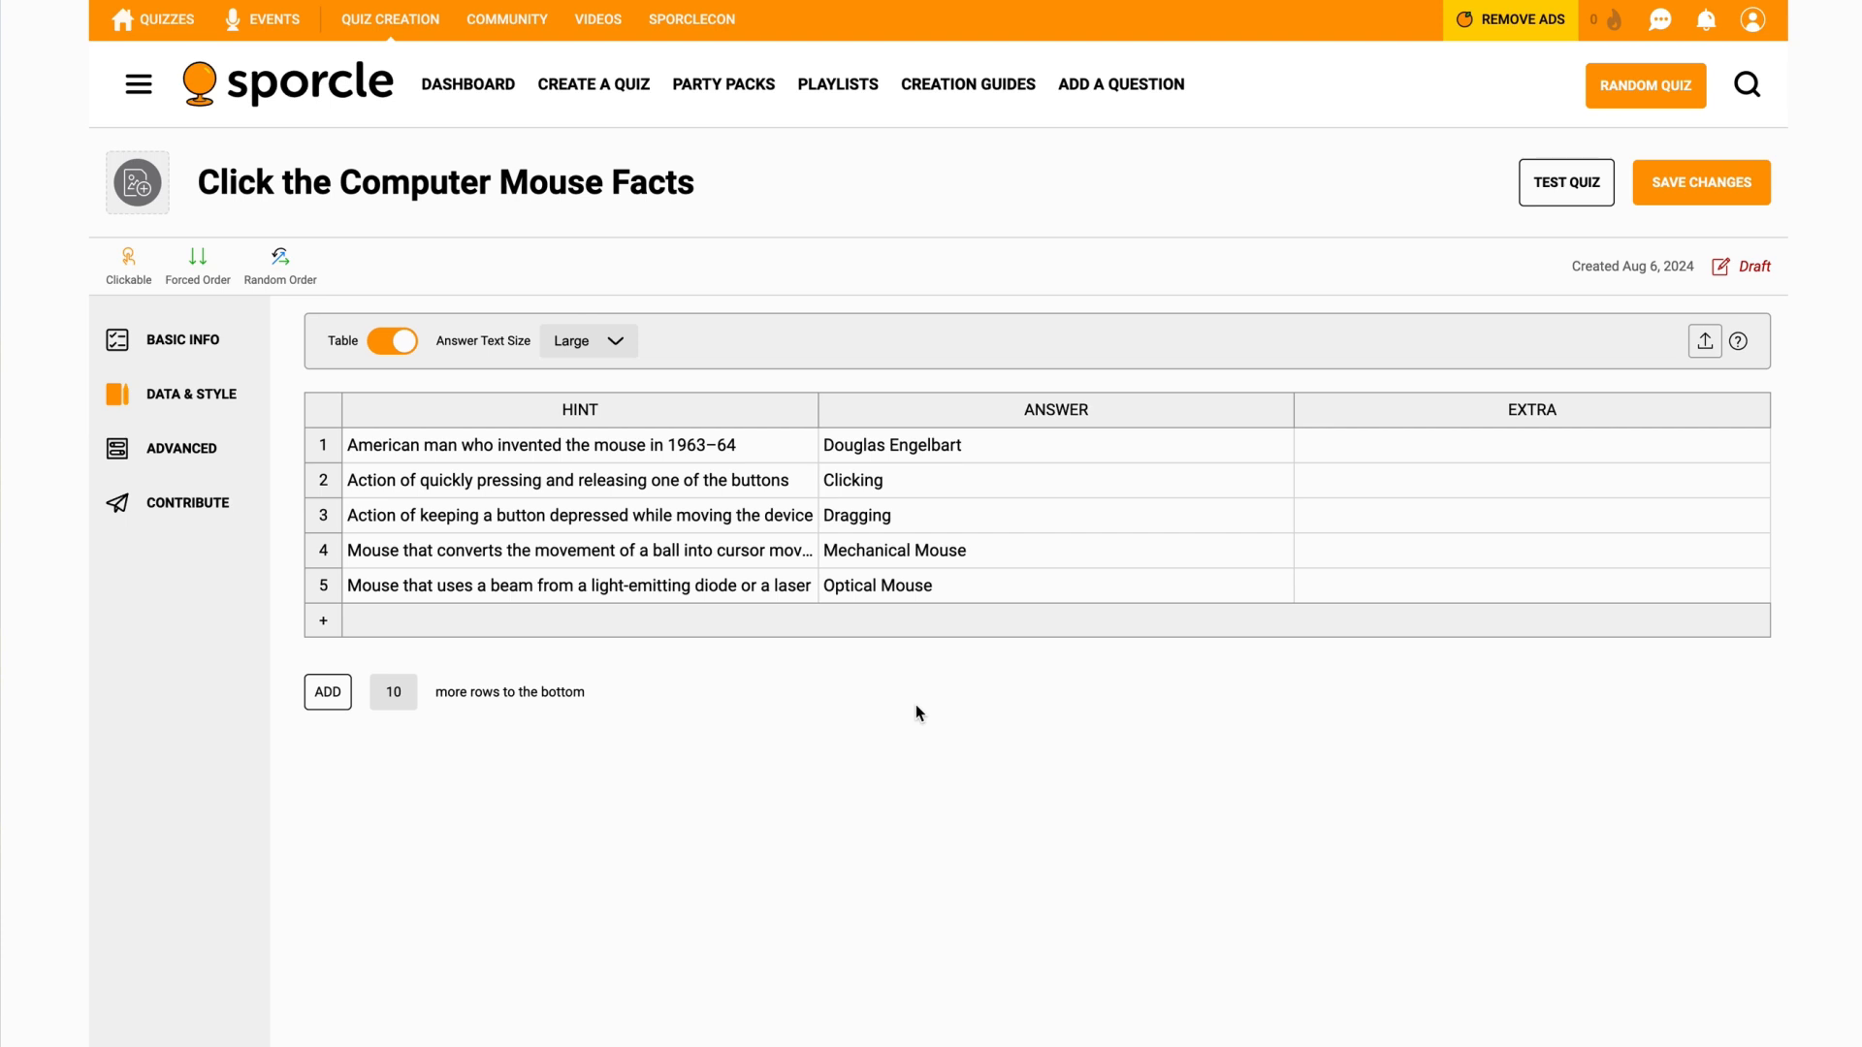
mouse_move(993, 469)
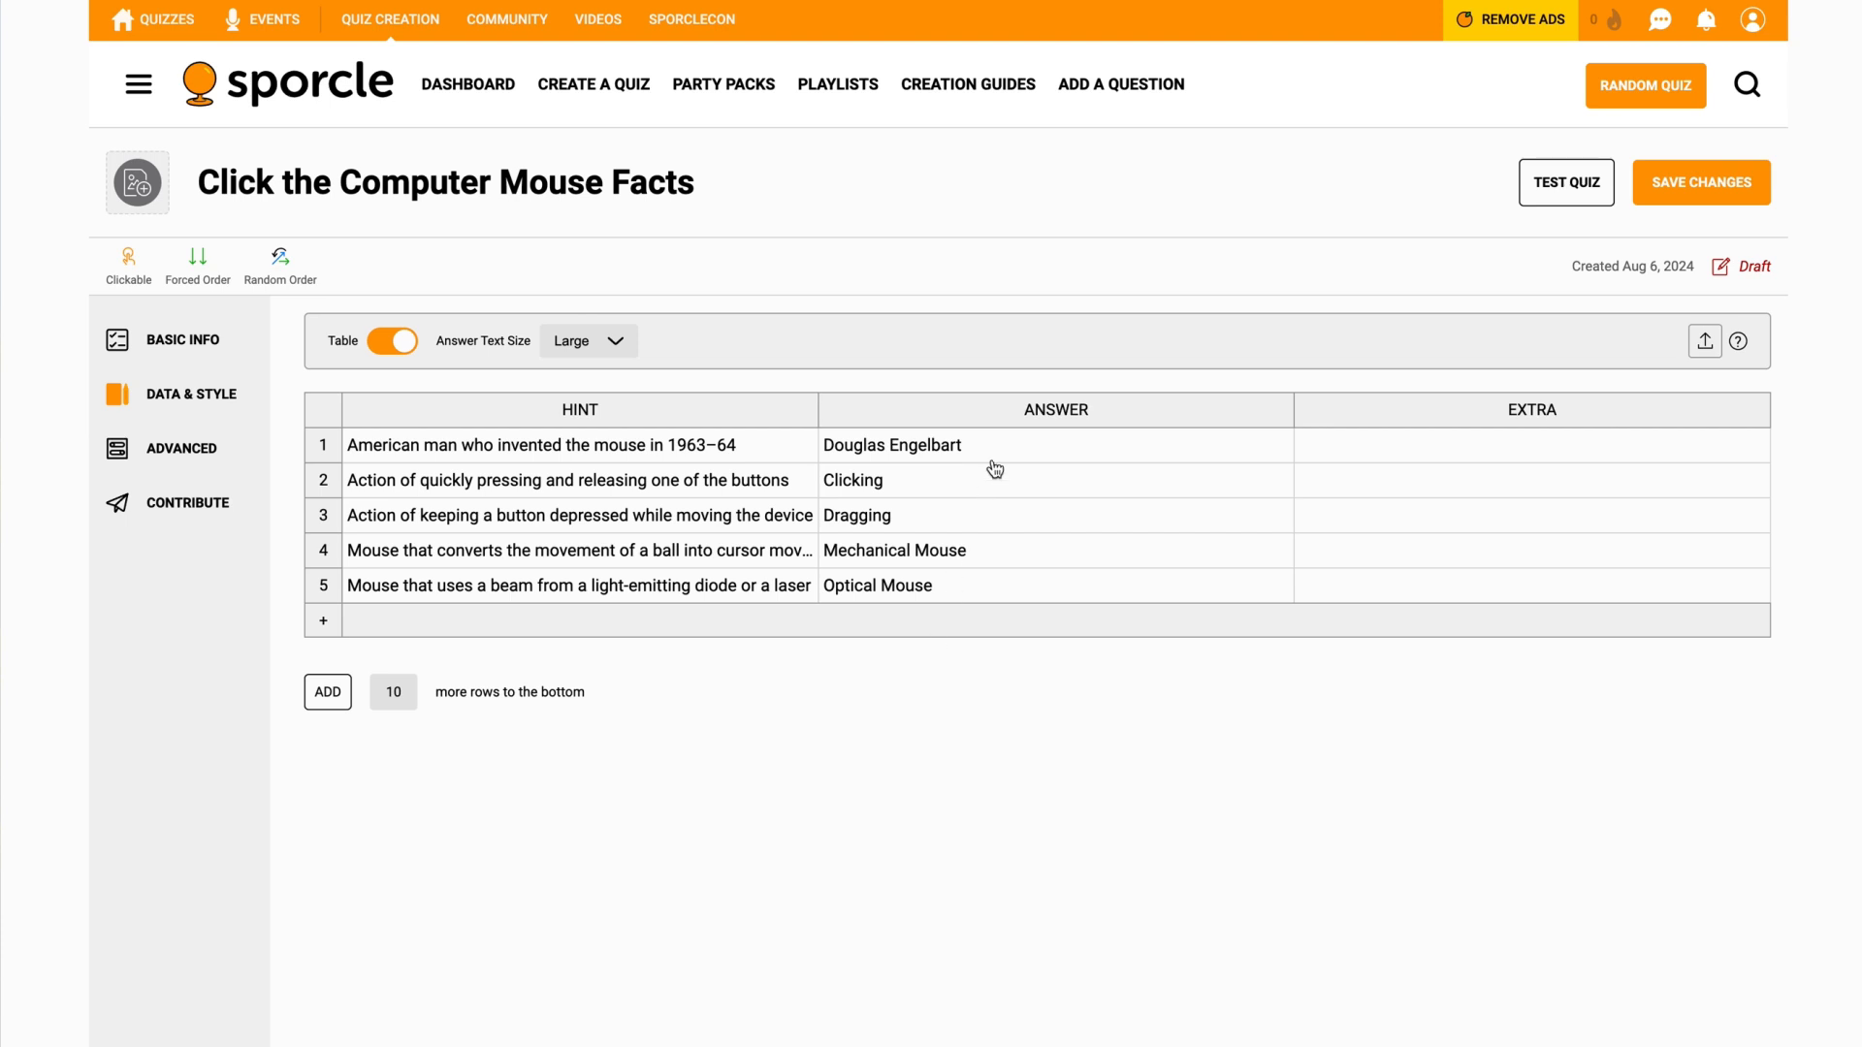
mouse_move(1044, 472)
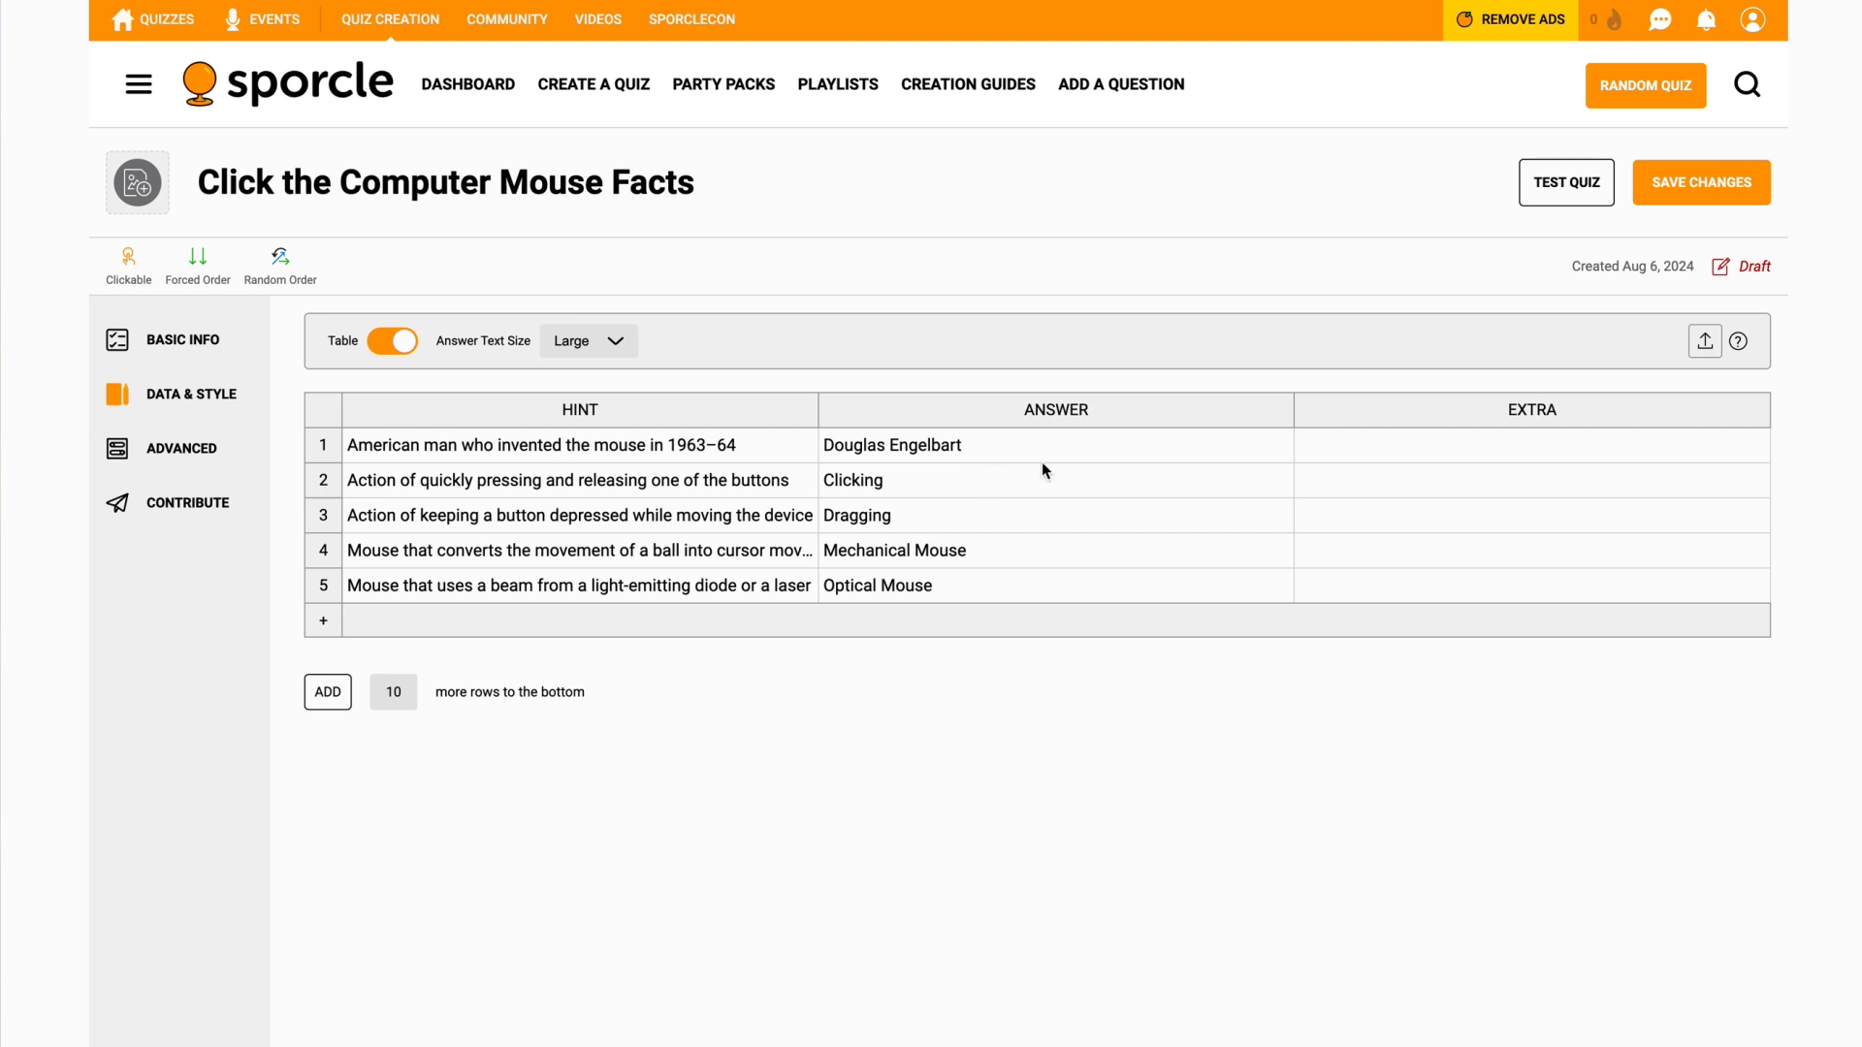
mouse_move(1097, 483)
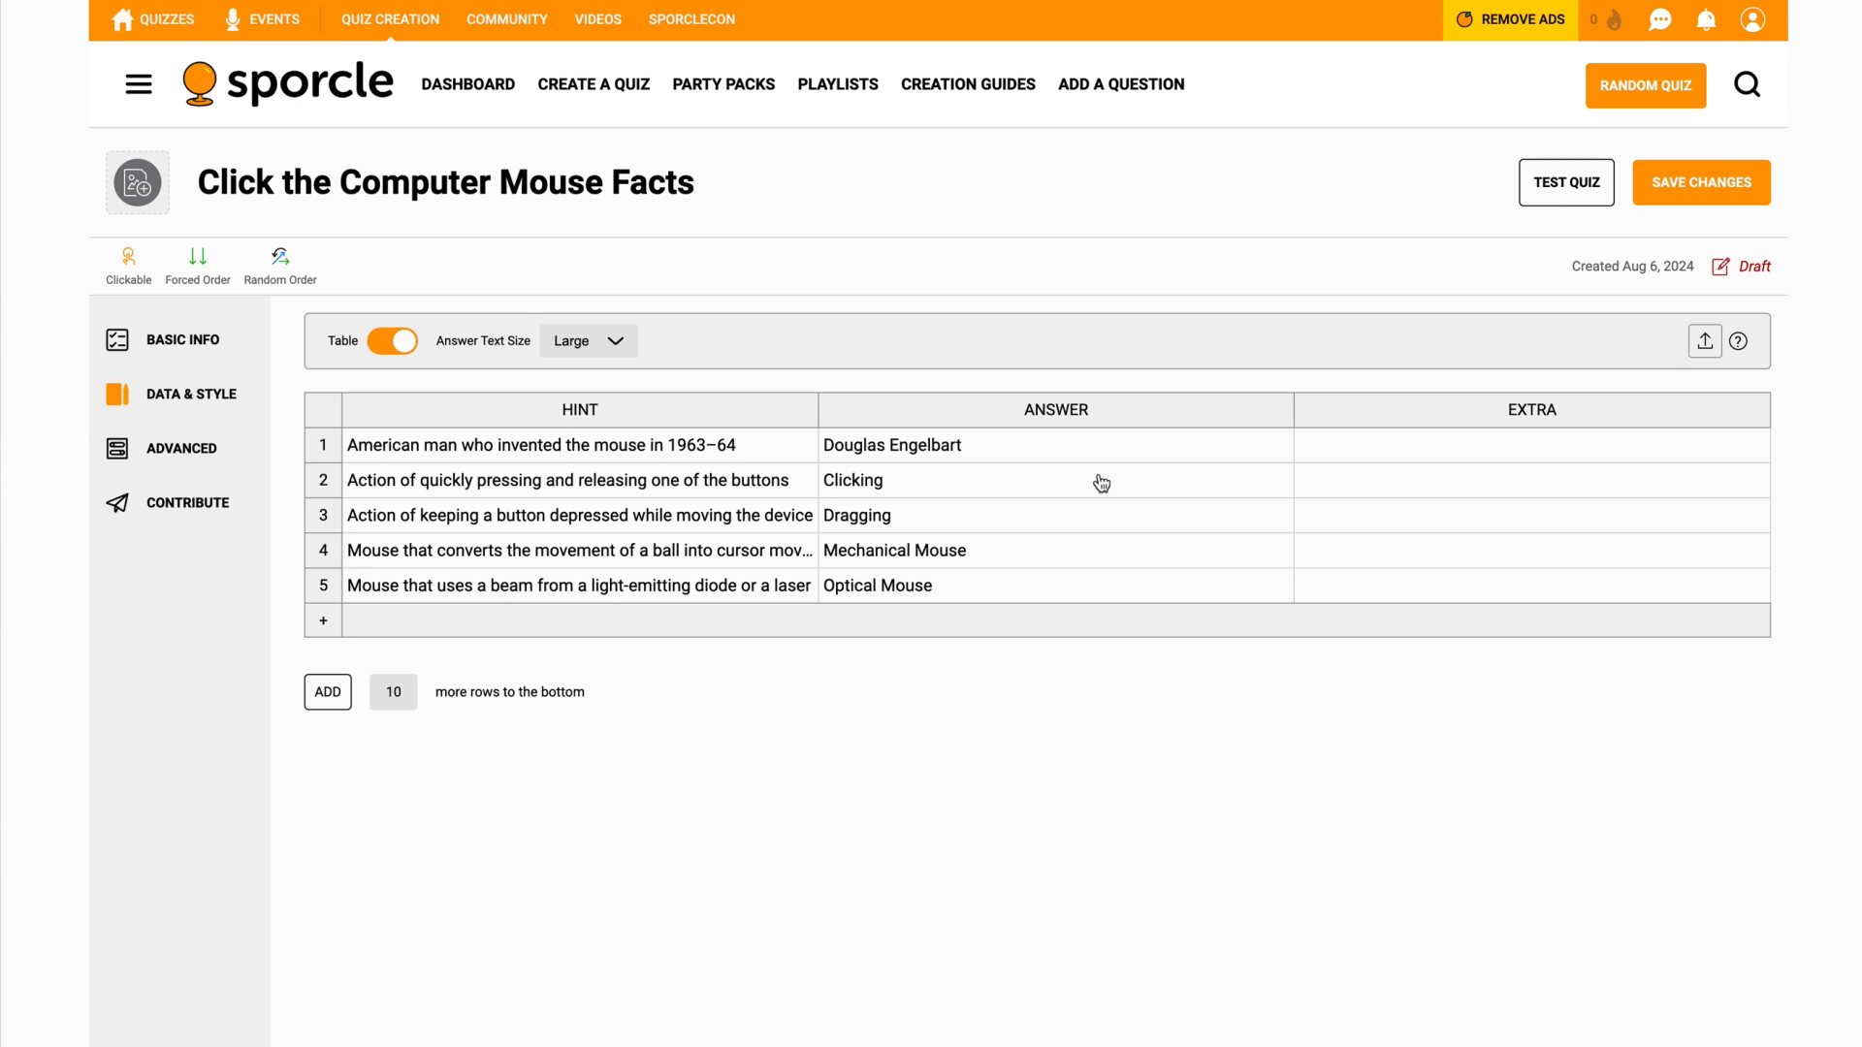
mouse_move(993, 452)
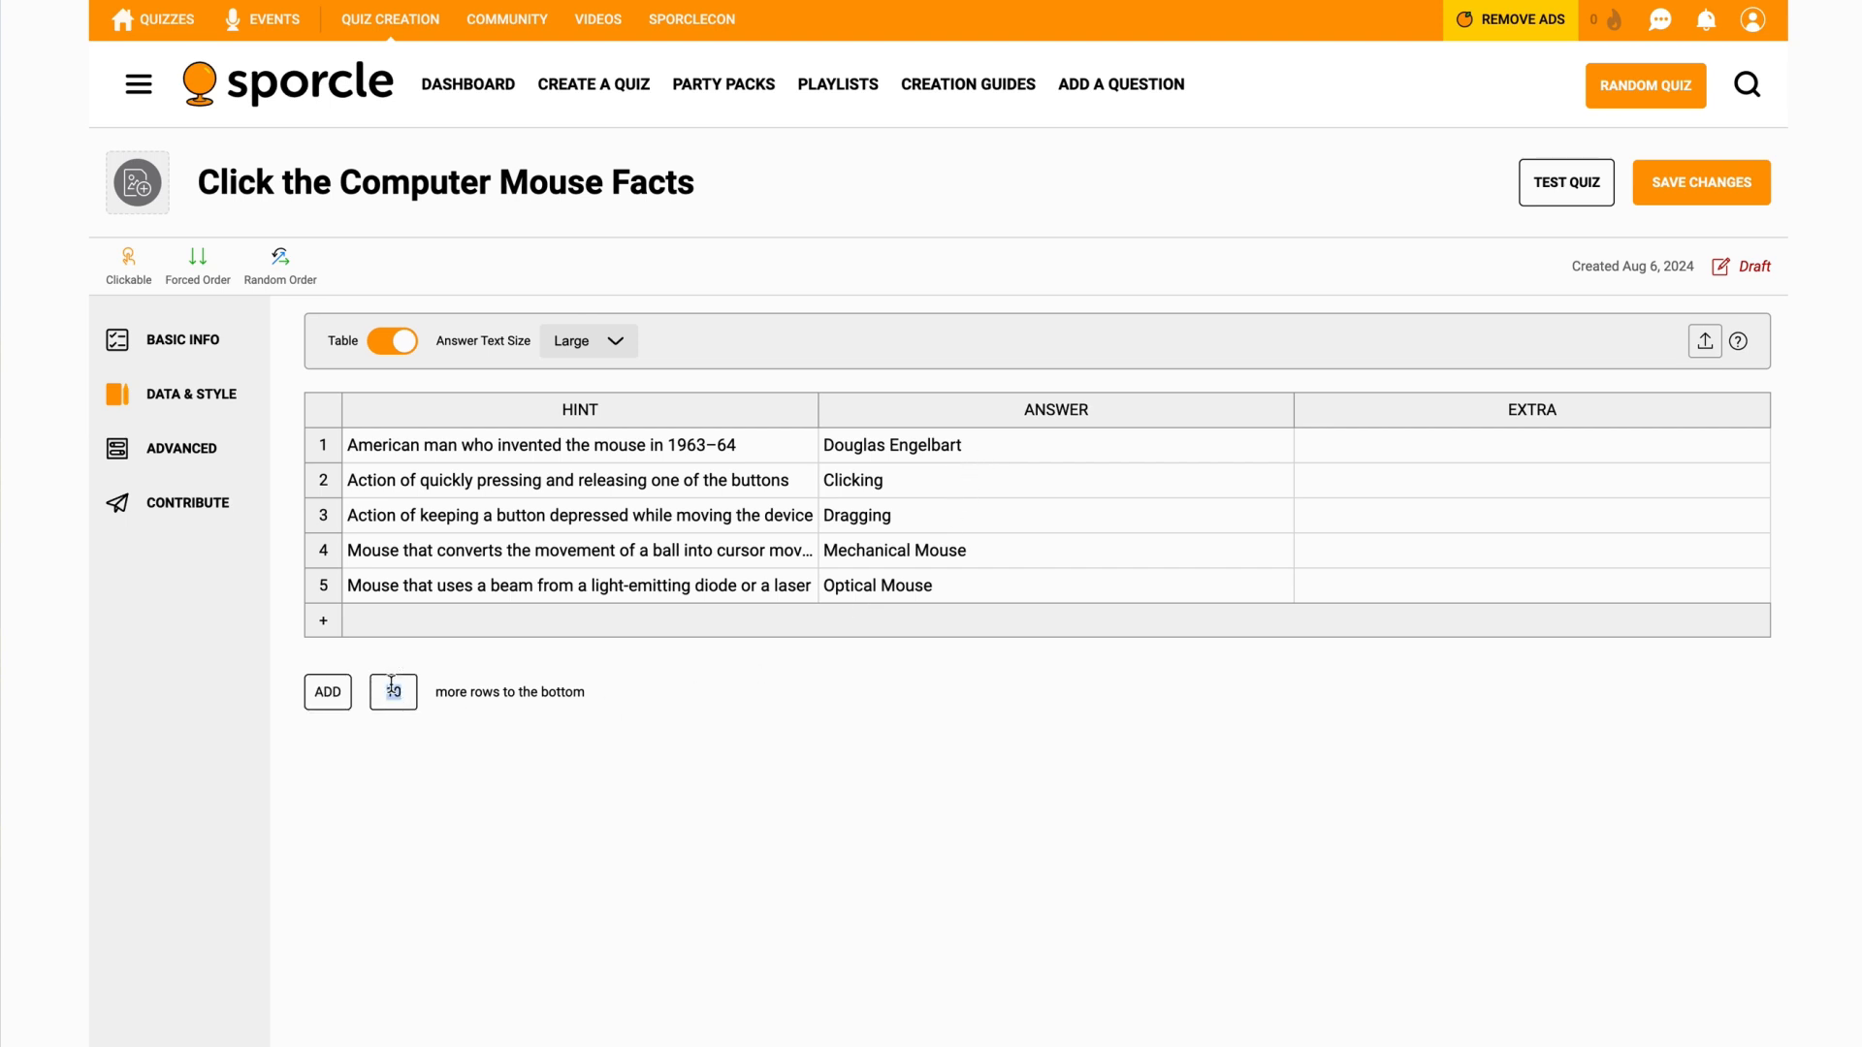
- Add hint-less extra answers Danger Mouse, Tim Berners-Lee and Downloading in rows 6–8
click(328, 693)
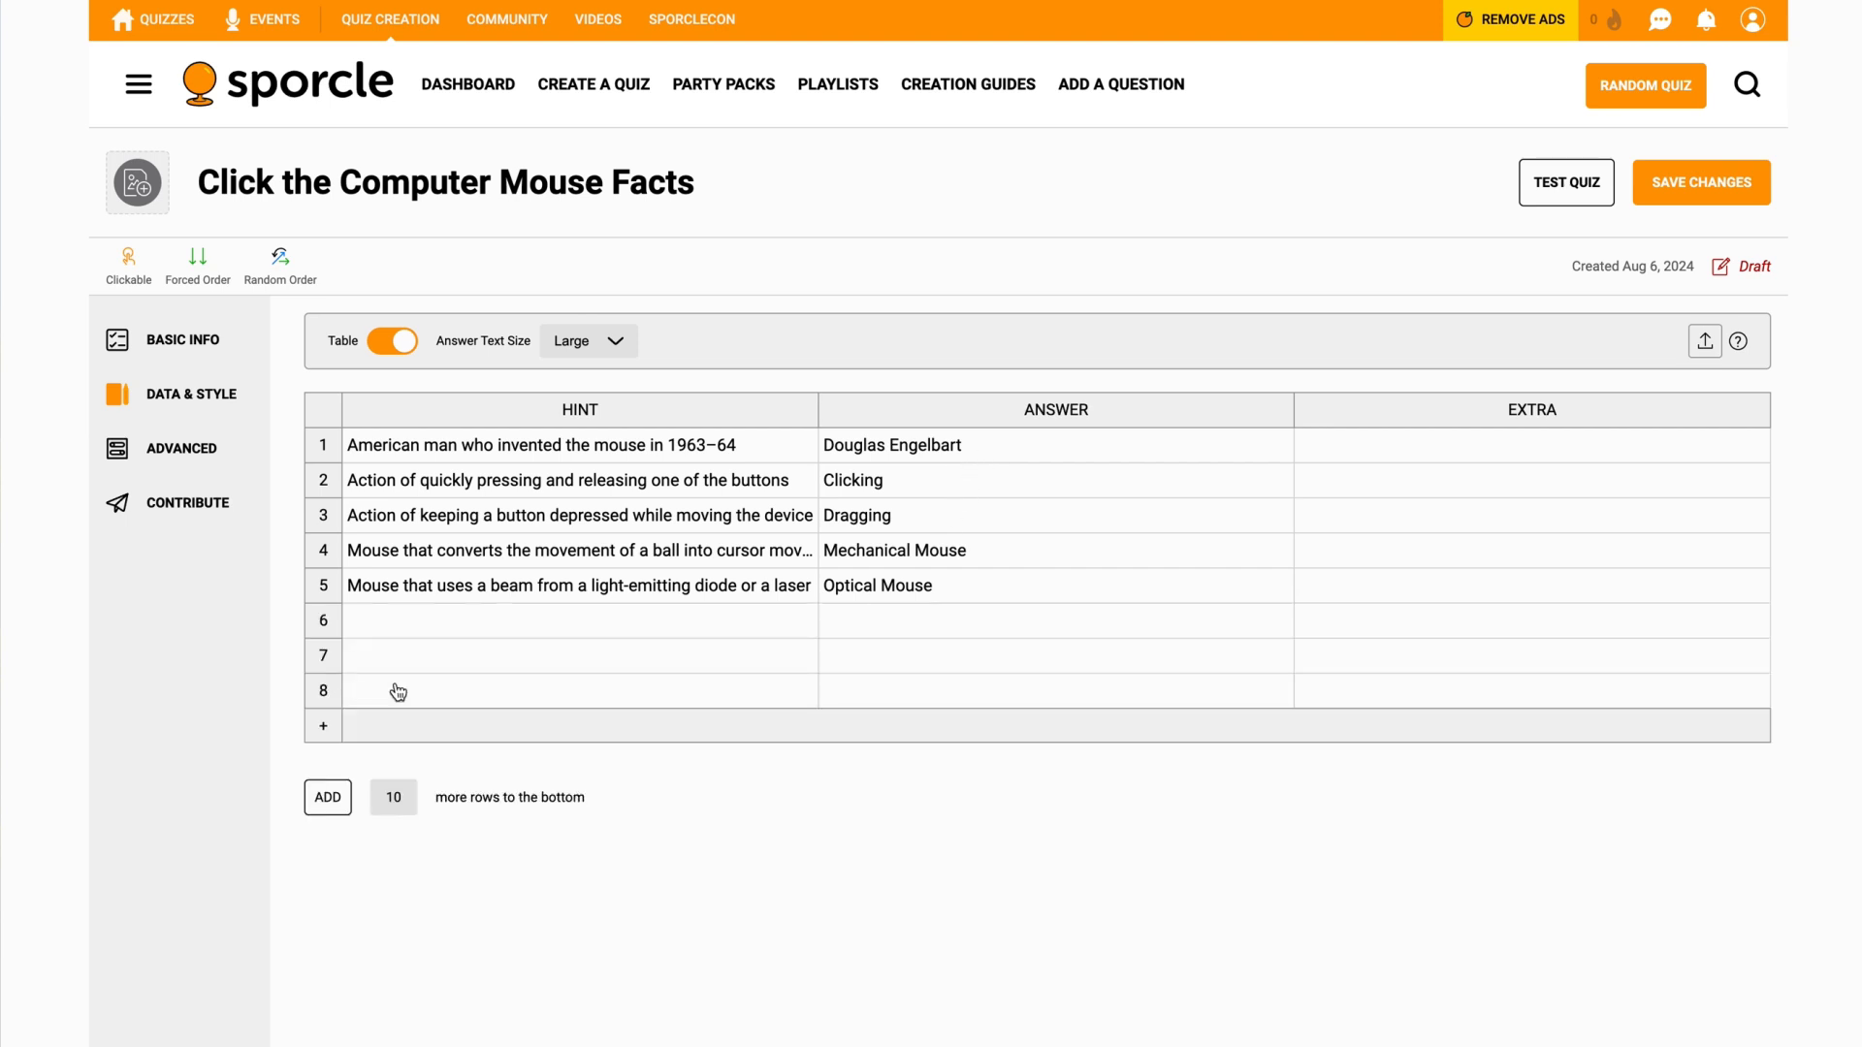
mouse_move(784, 675)
text(Danger Mouse)
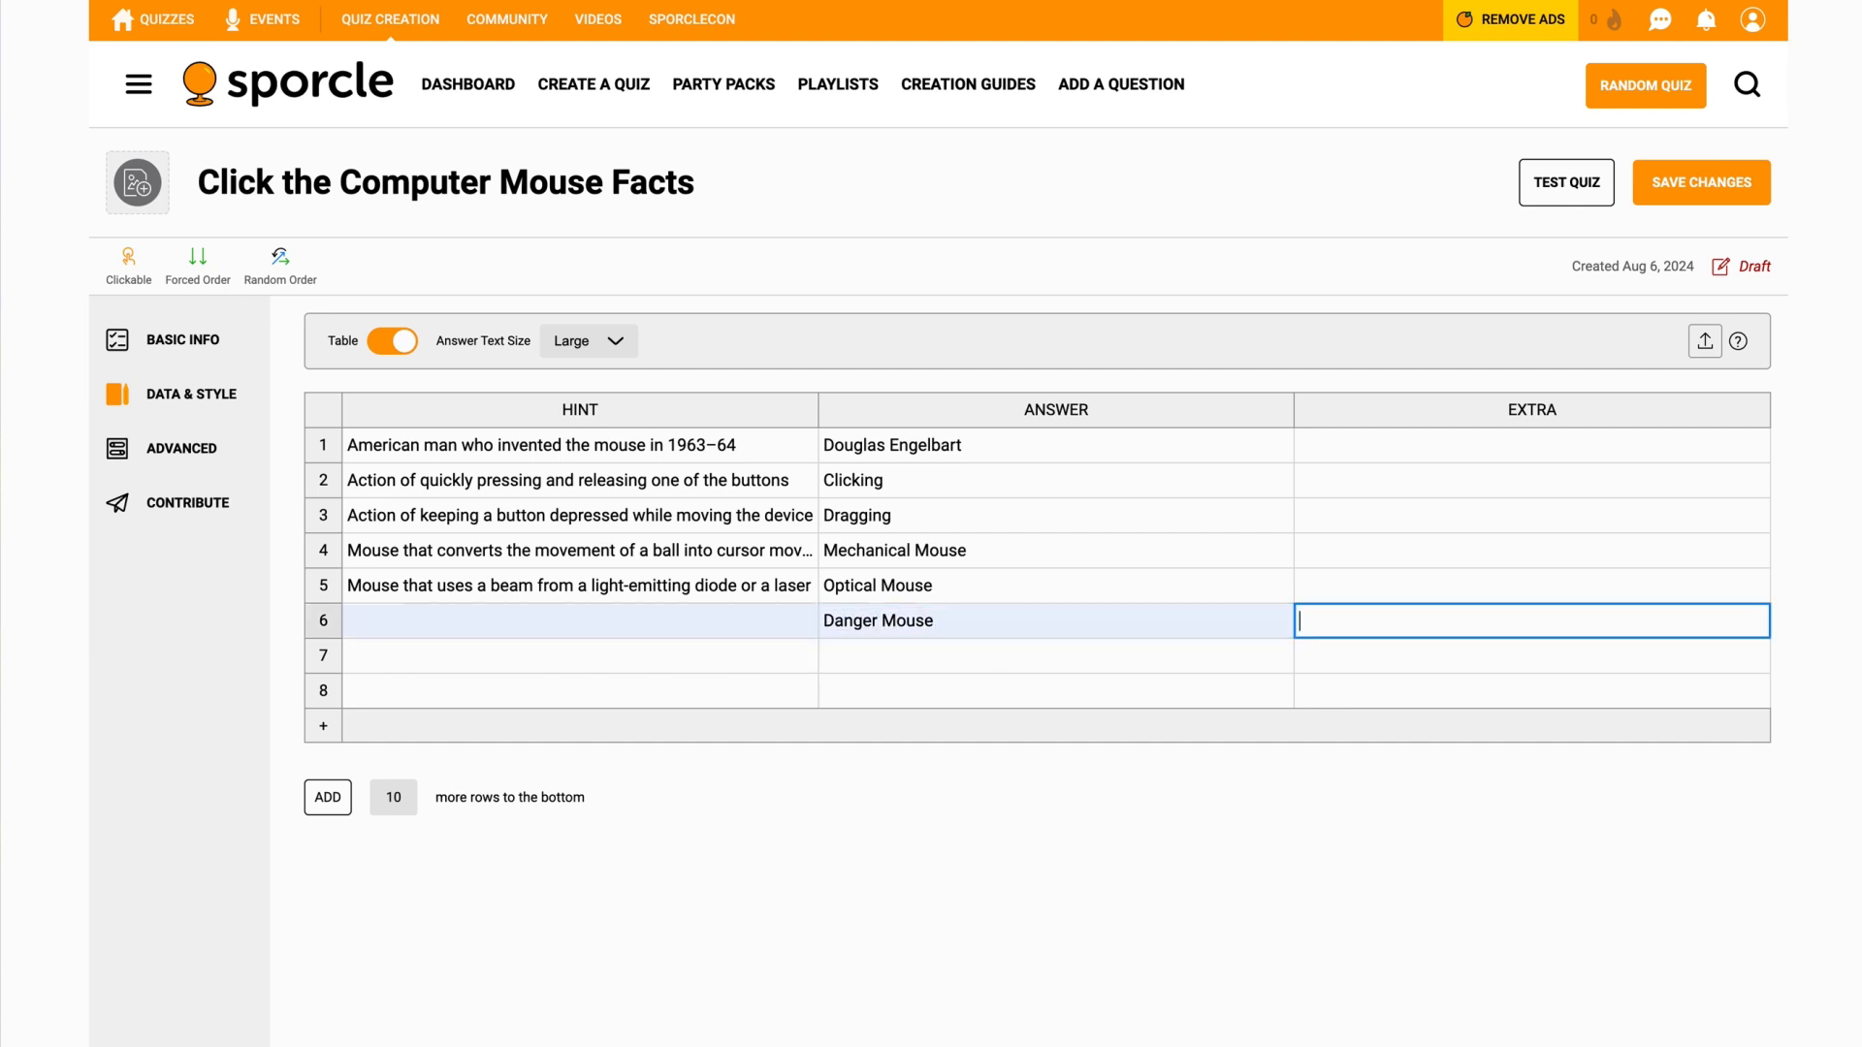
text(Tim)
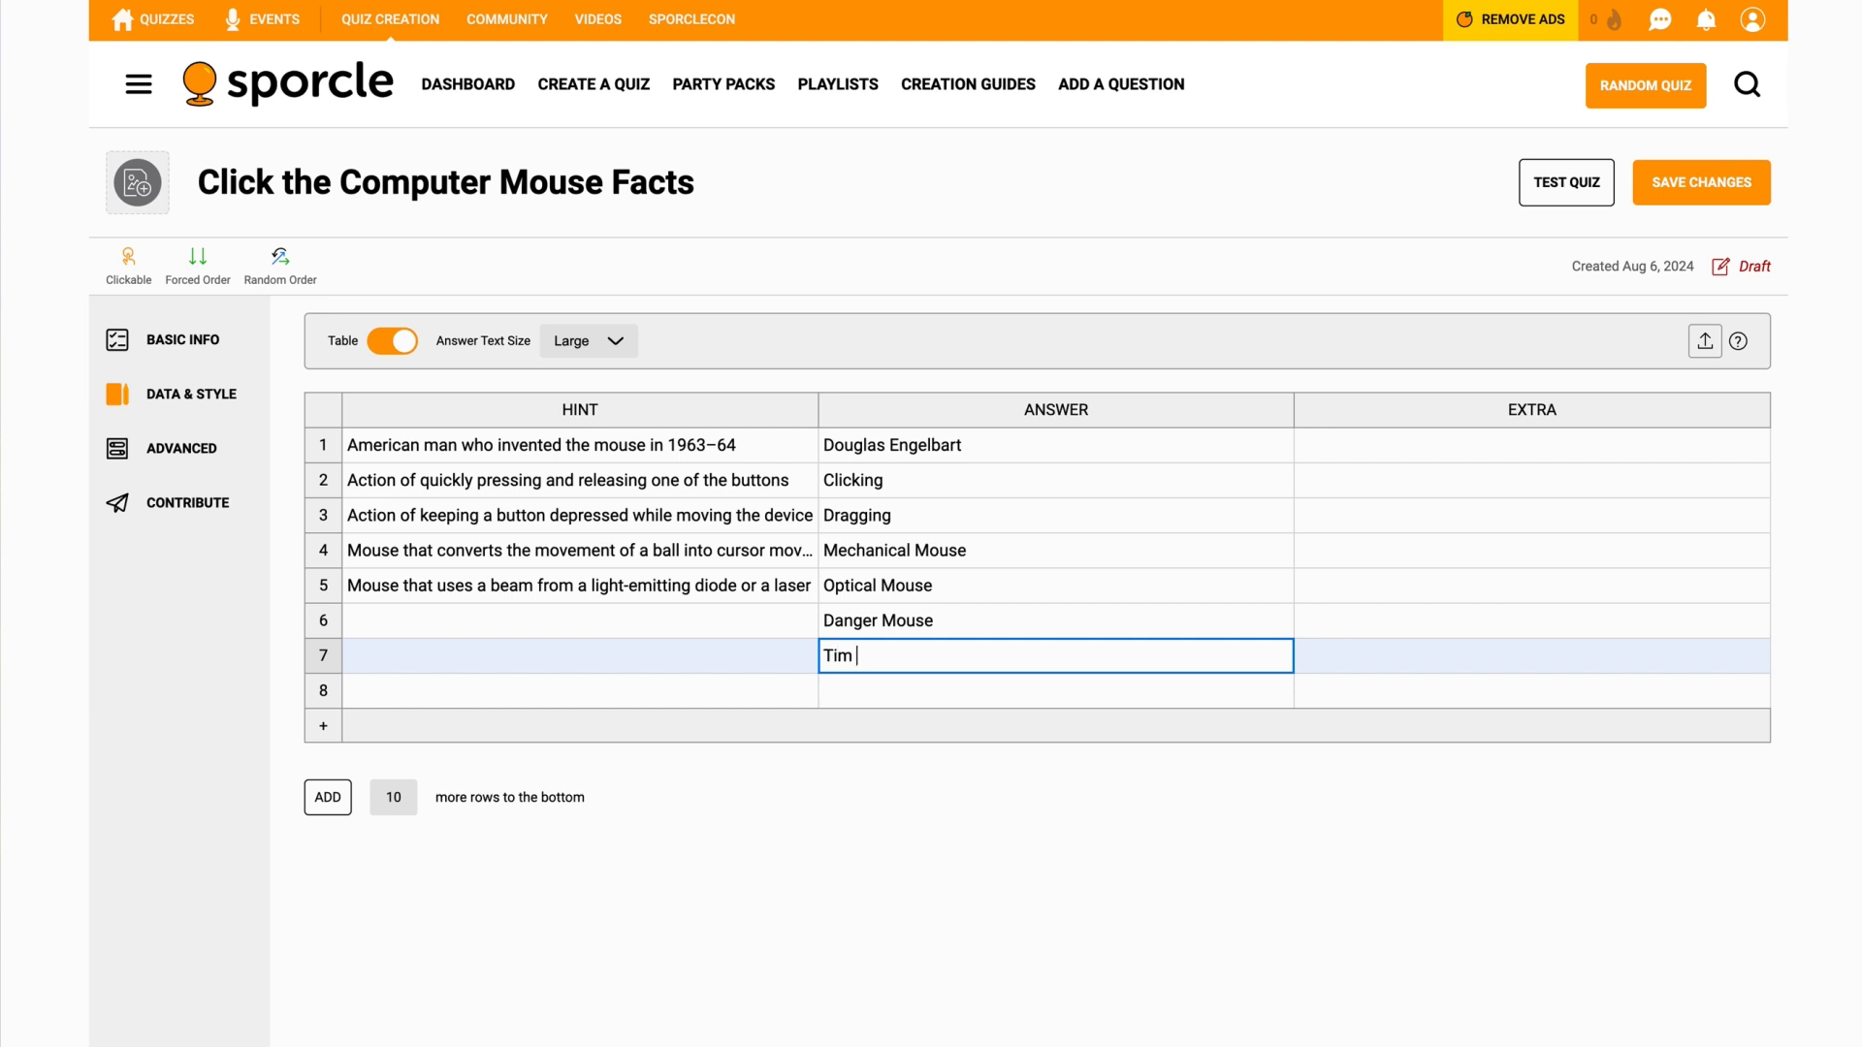
text(Berners)
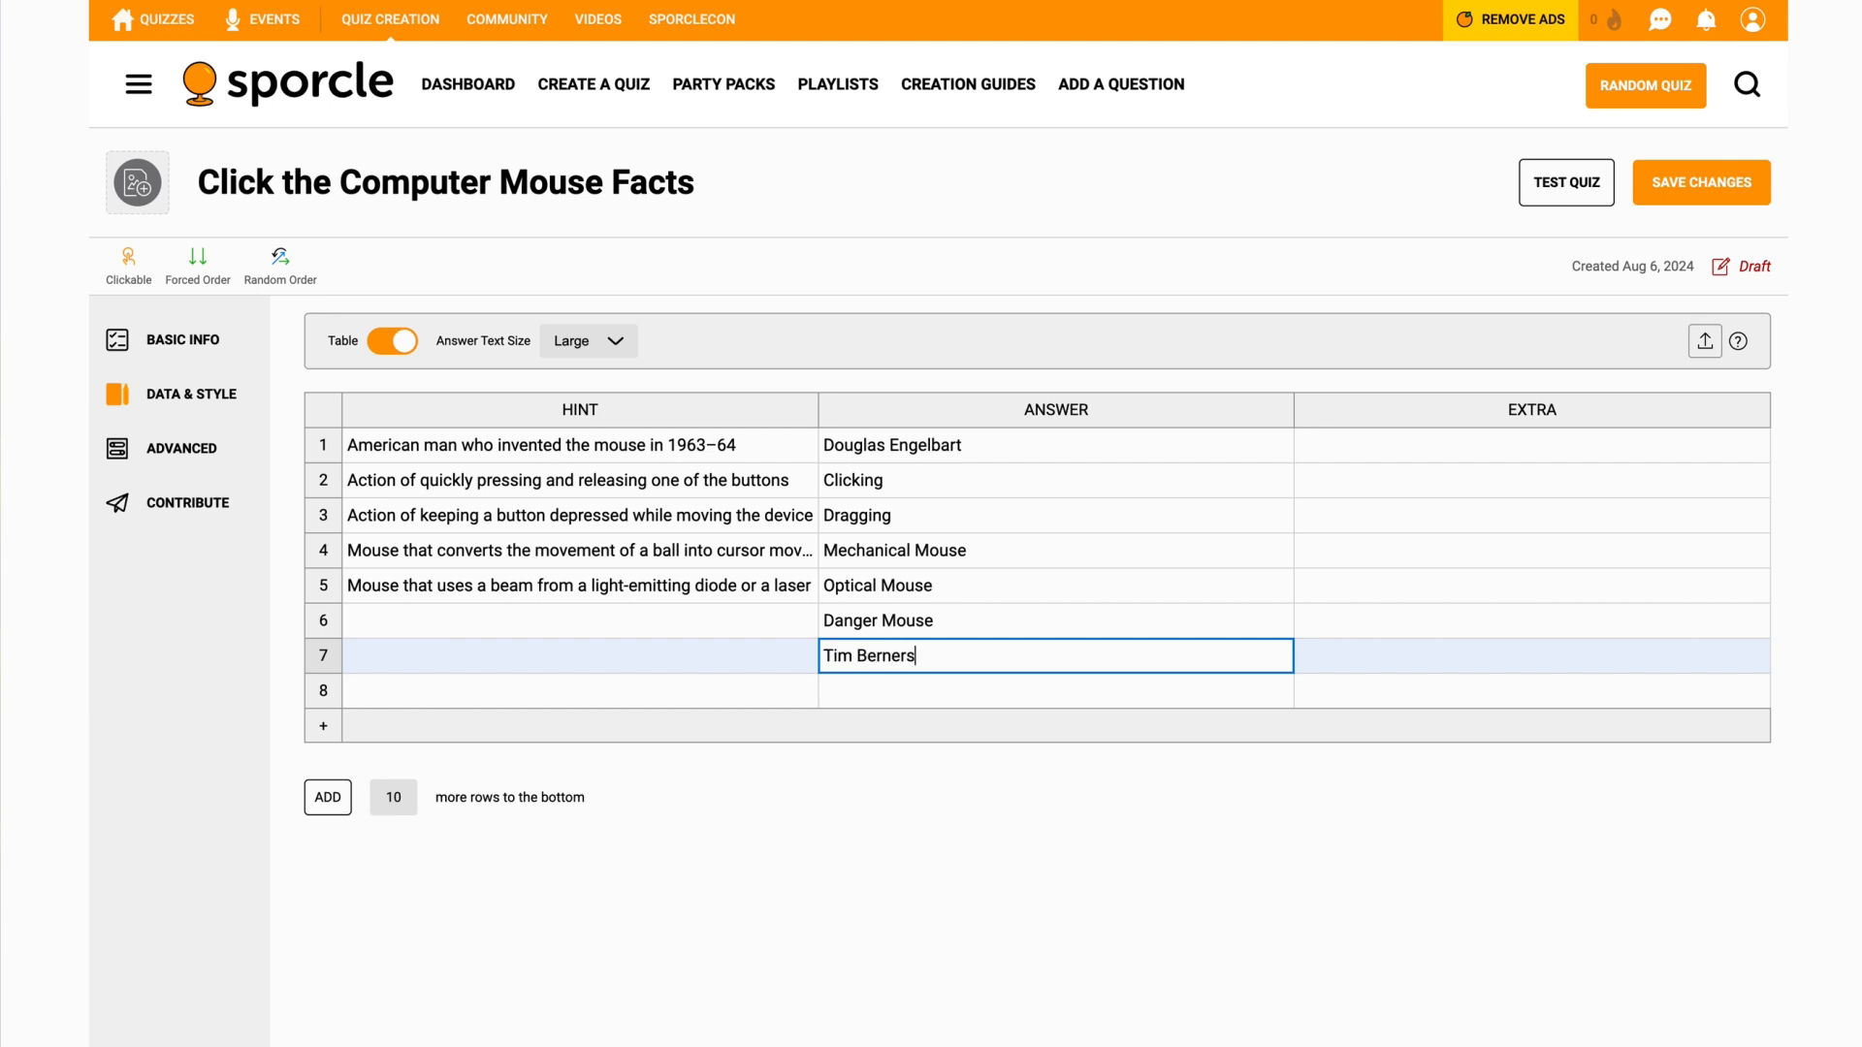
text(-Lee)
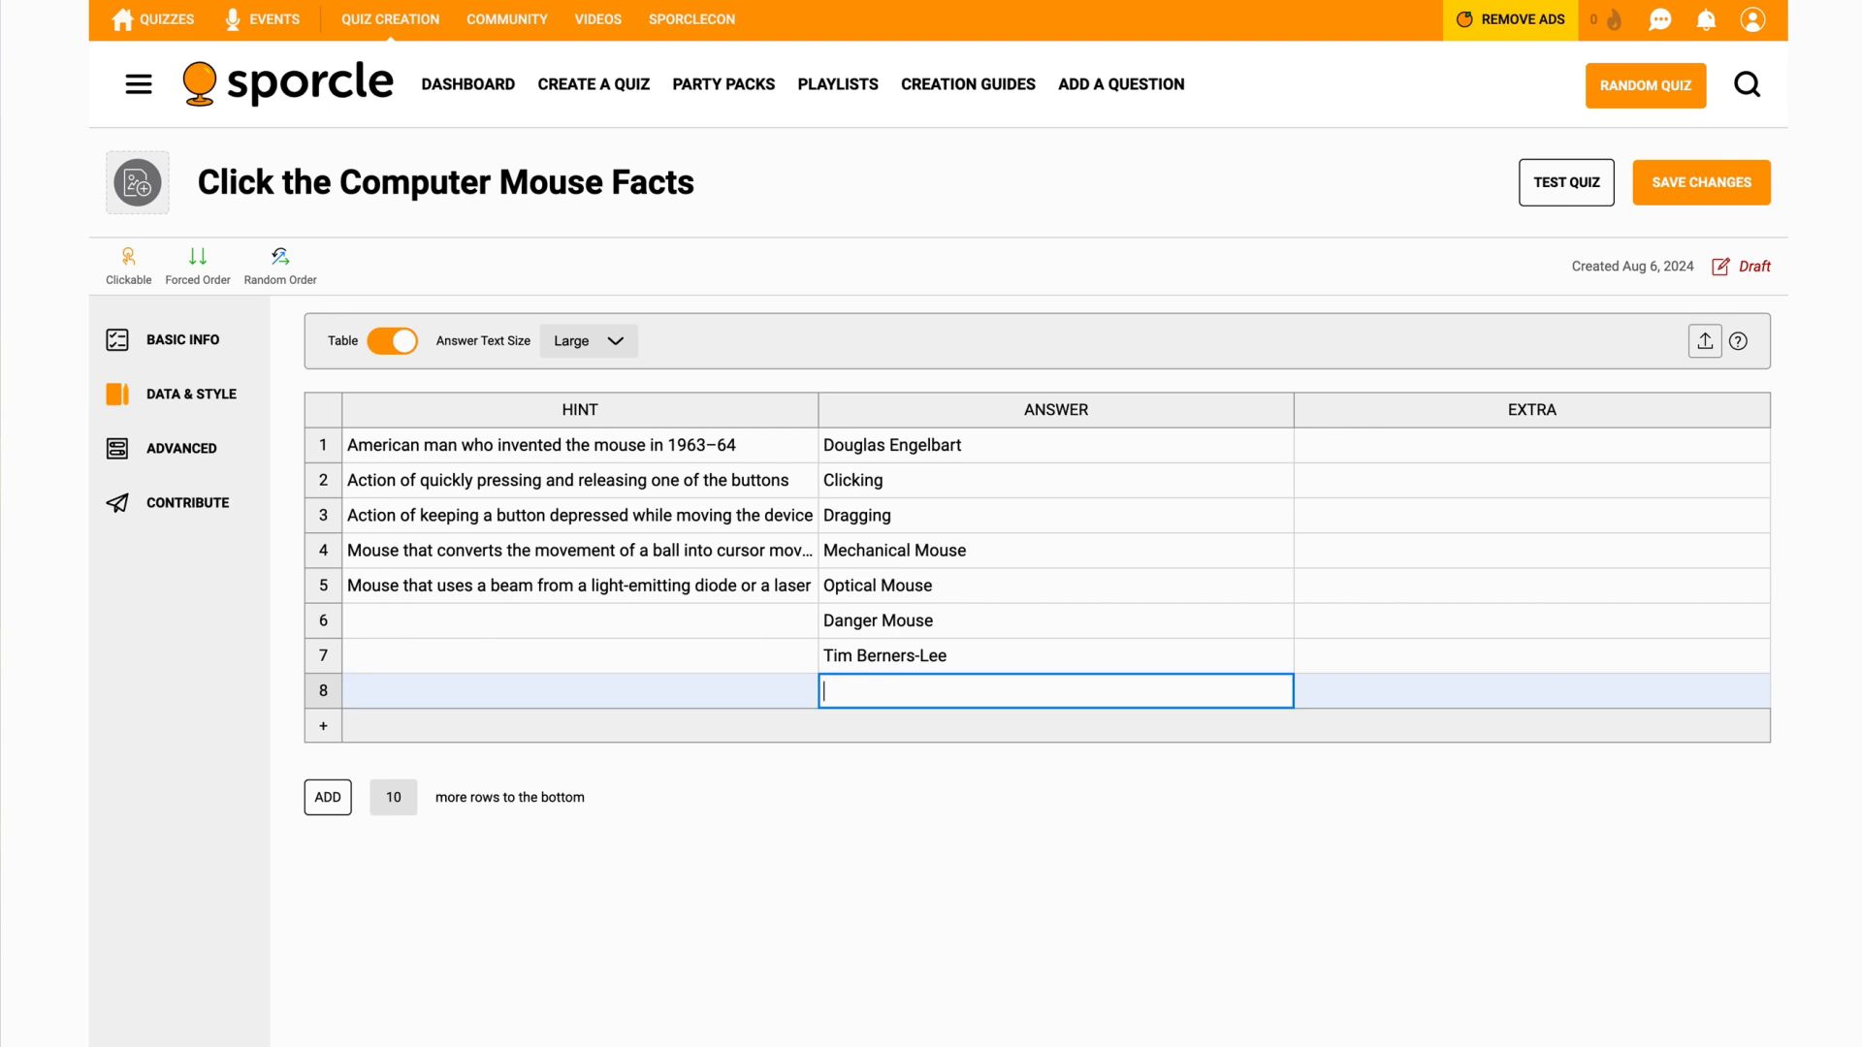
text(Downloadin)
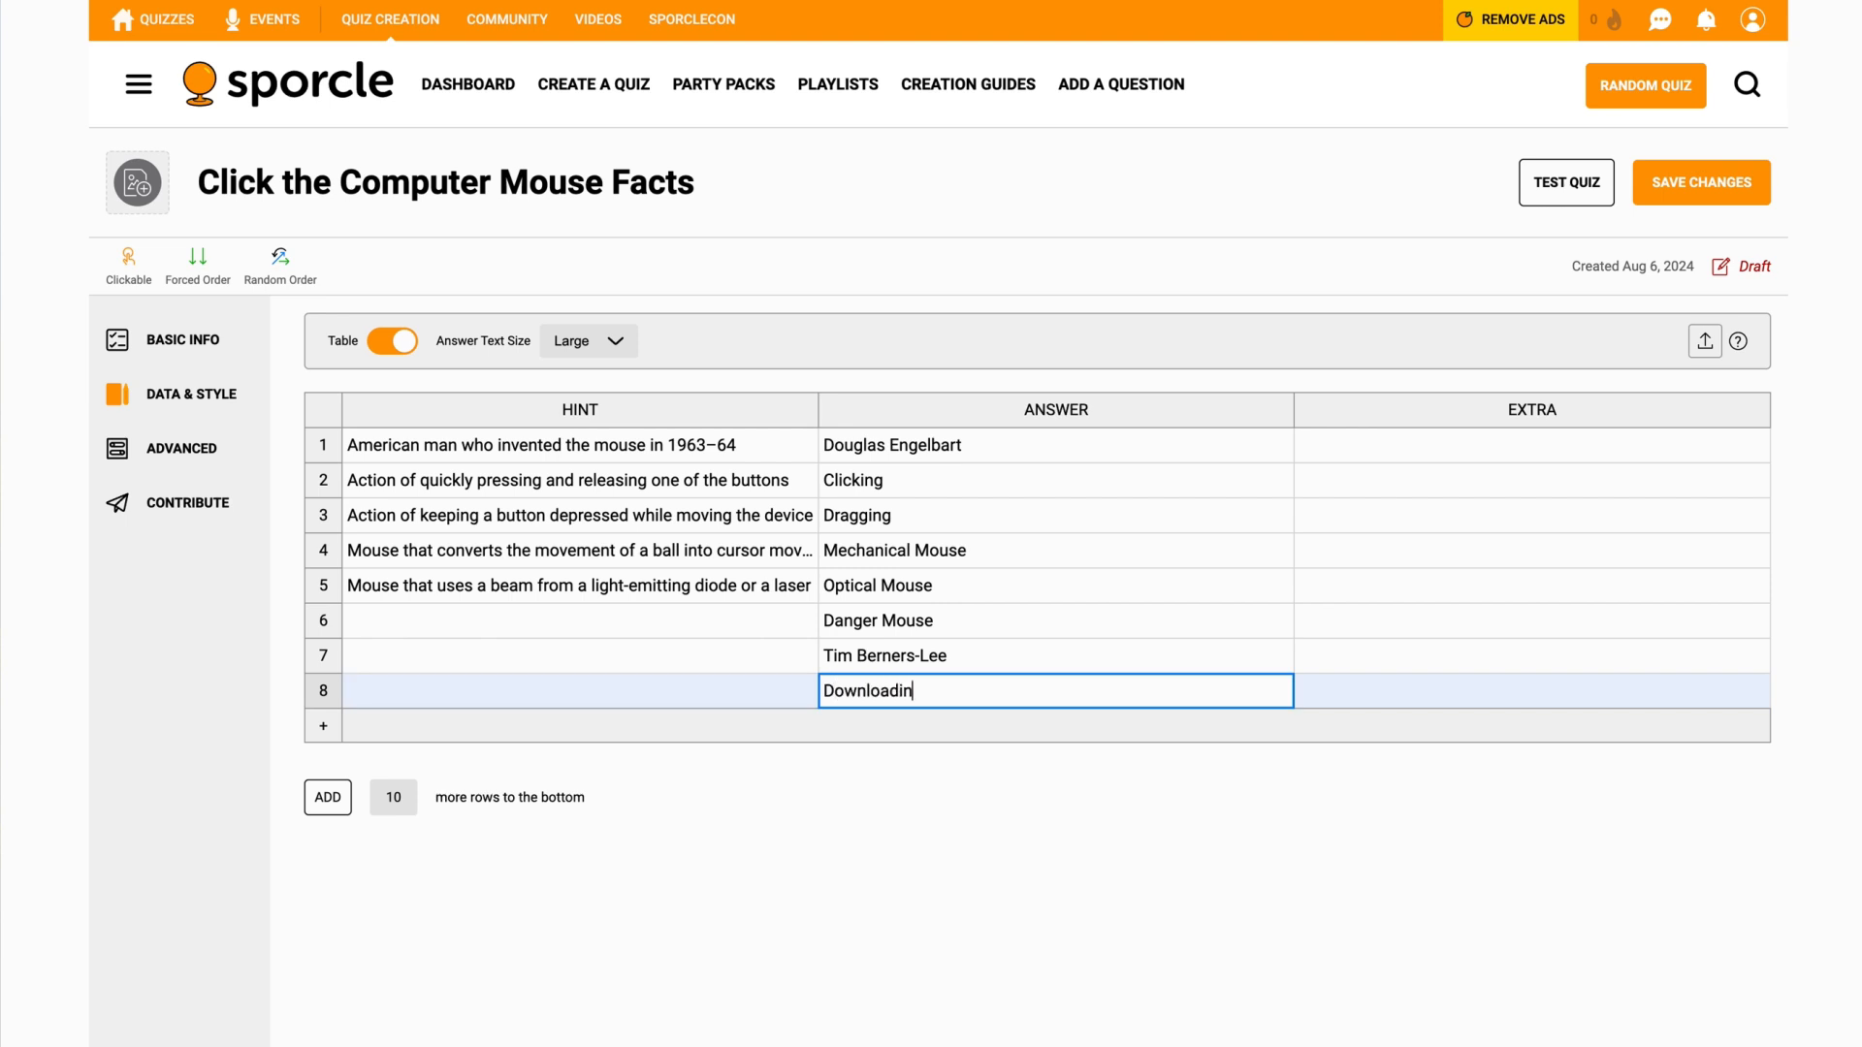
click(1530, 621)
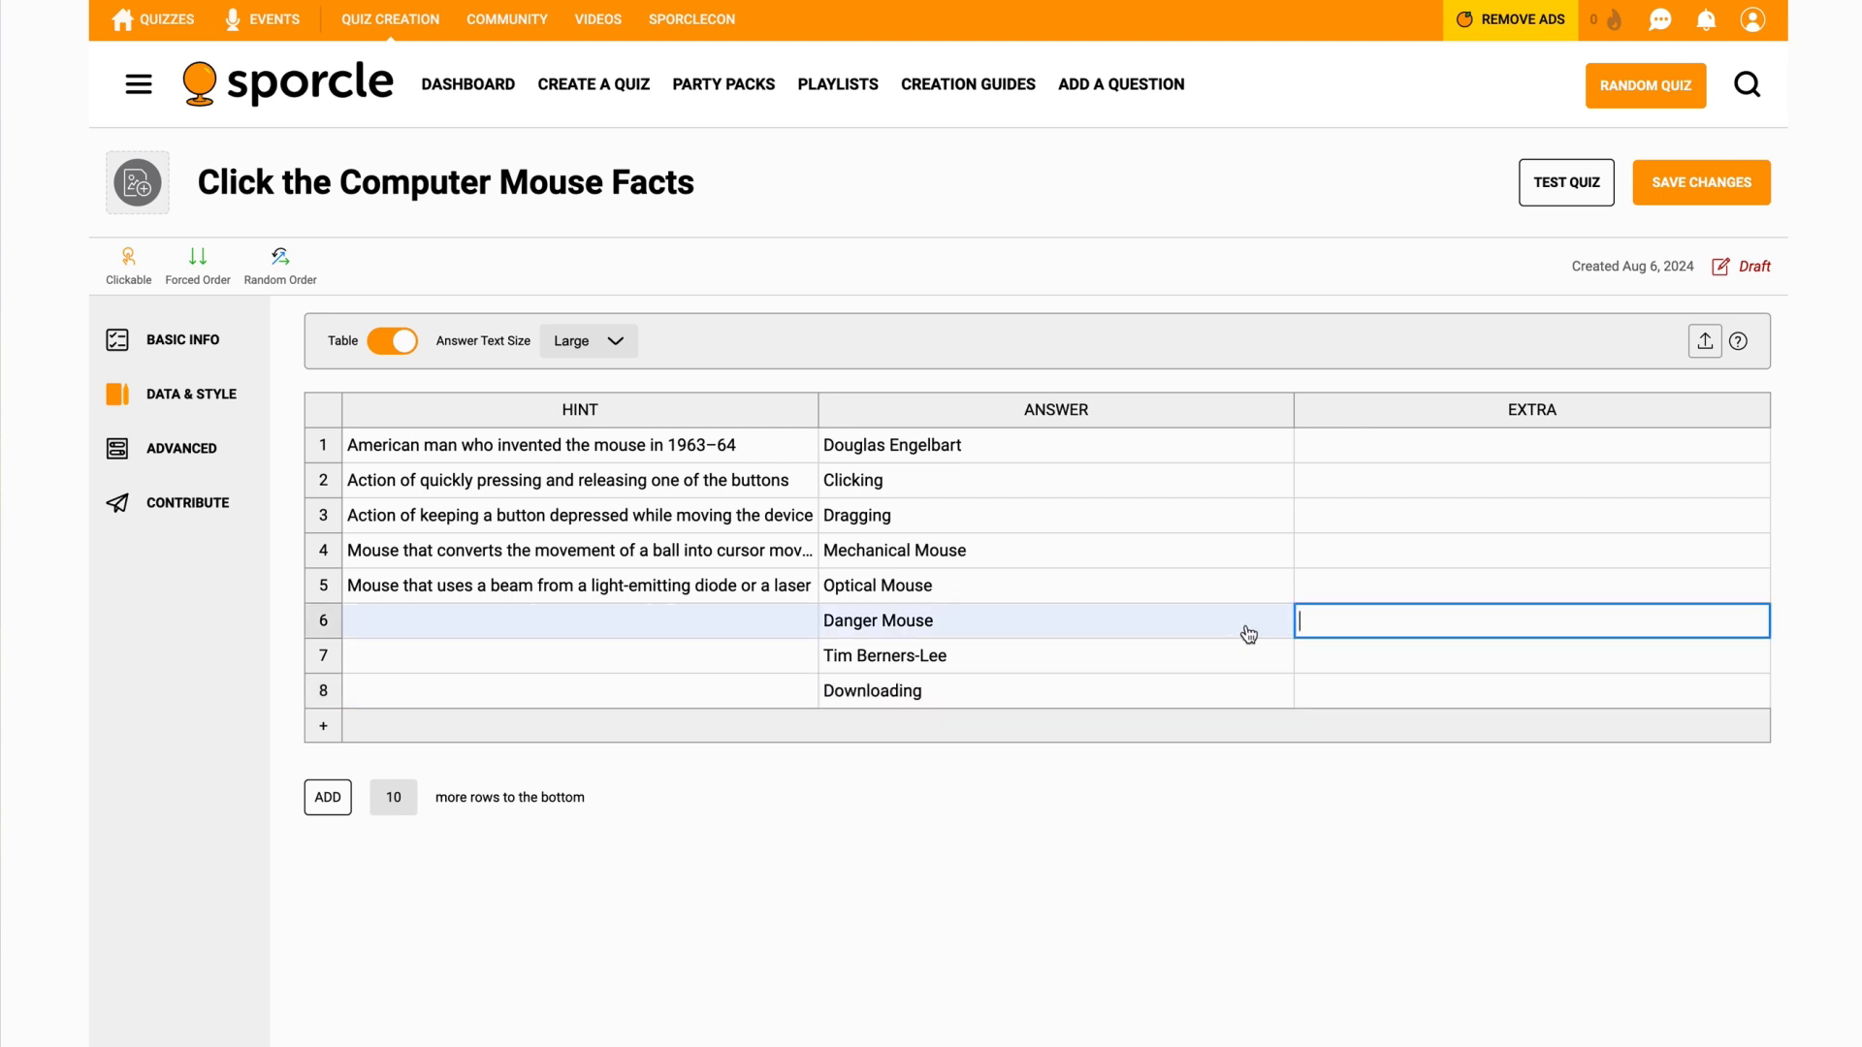
text(ee)
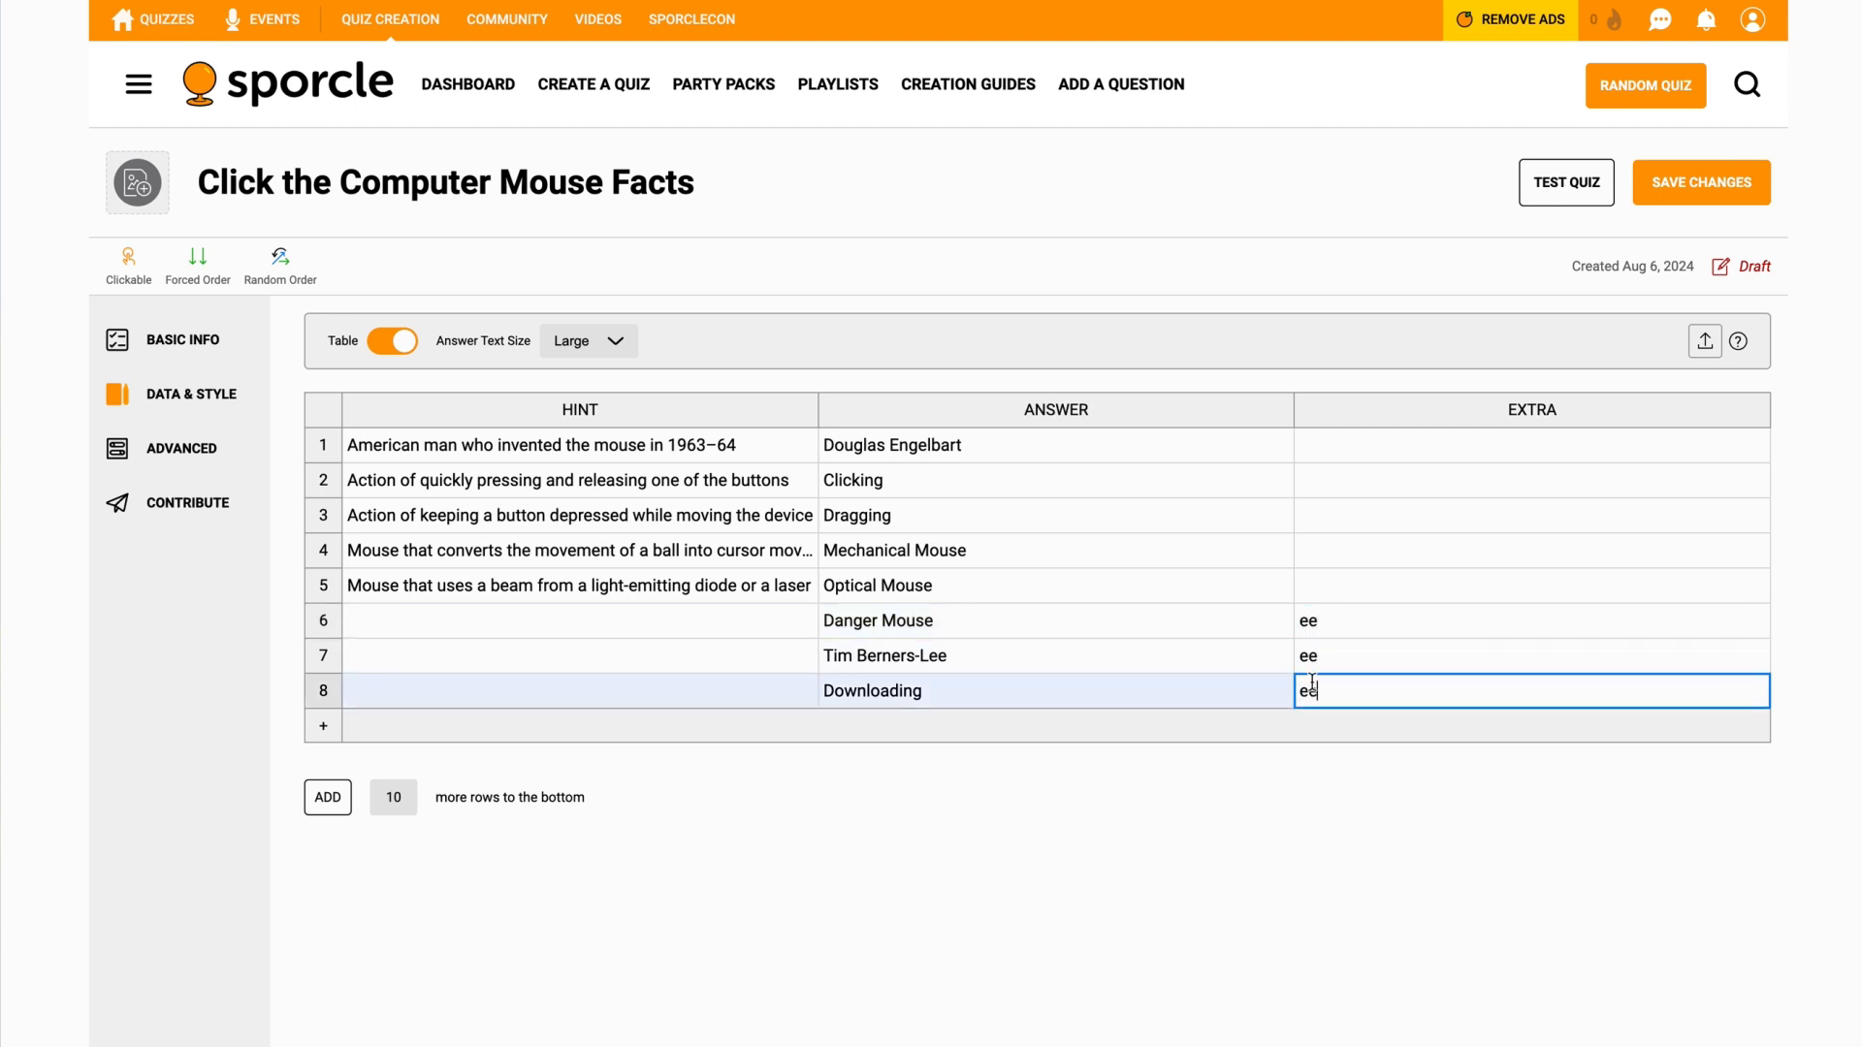
mouse_move(1476, 491)
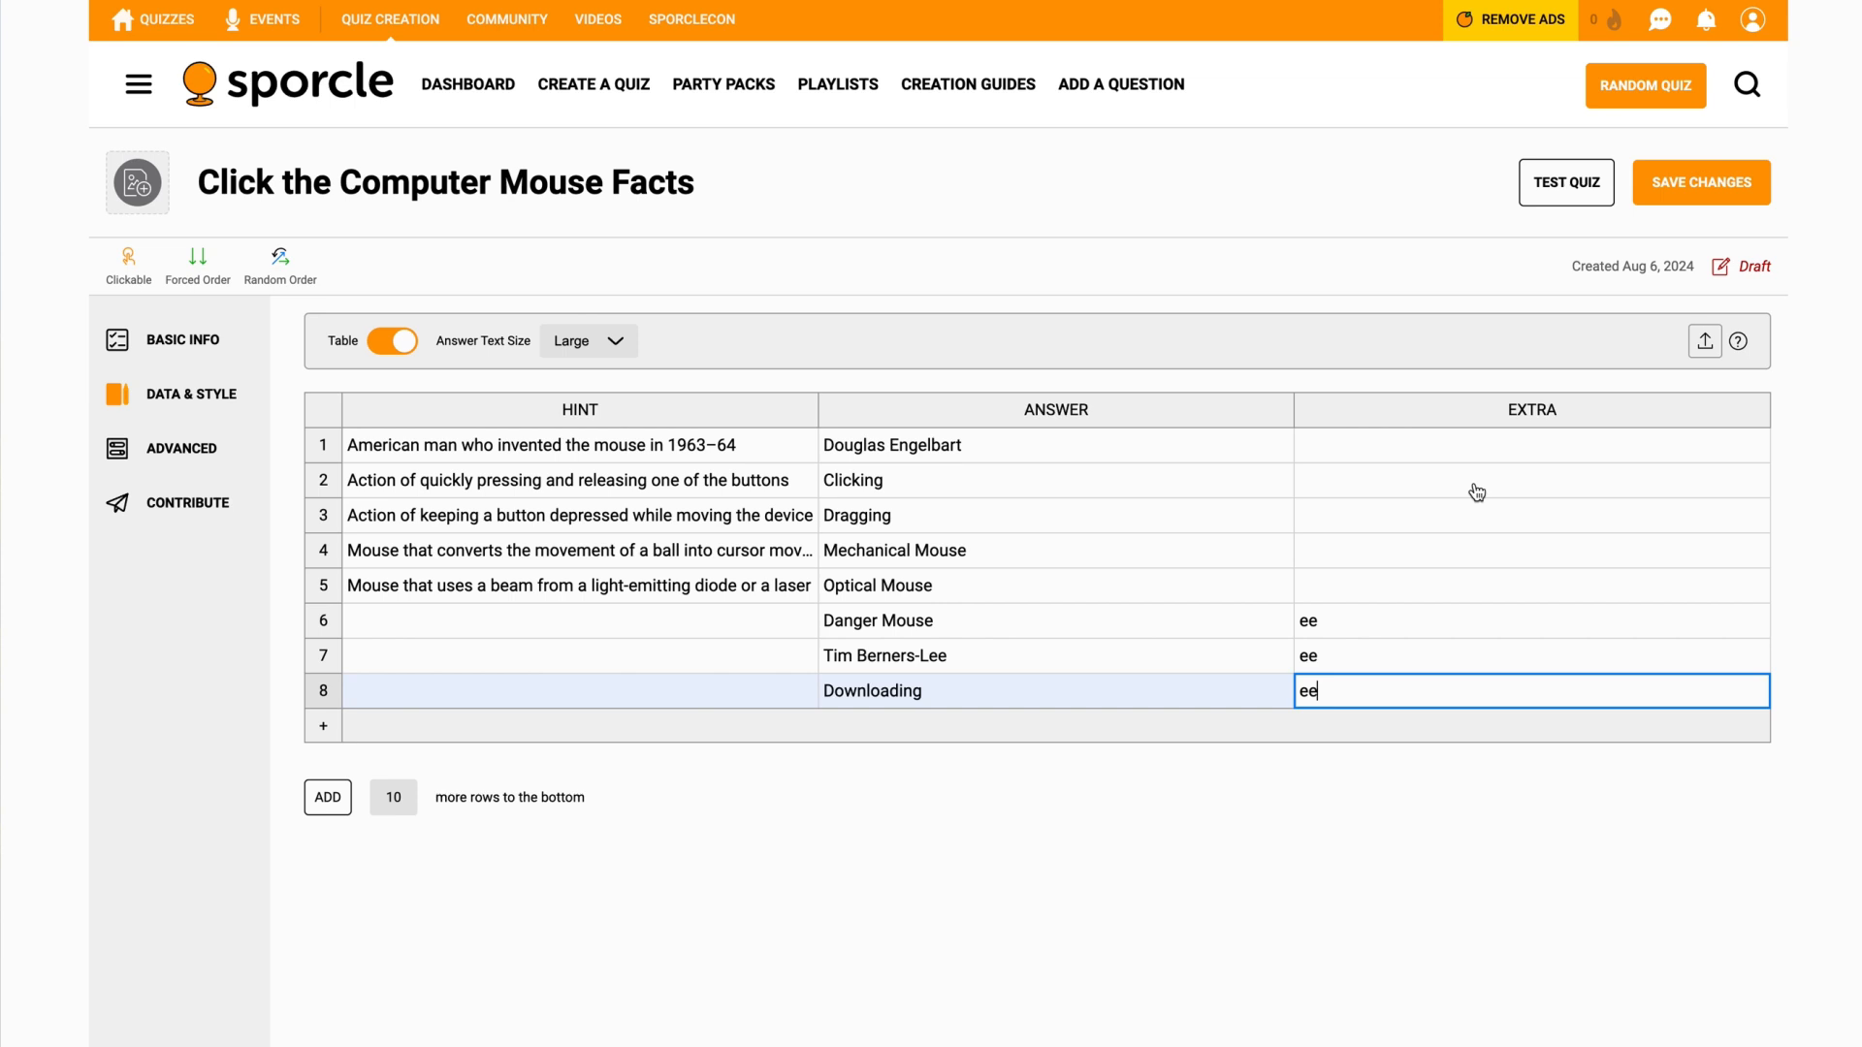
mouse_move(1430, 464)
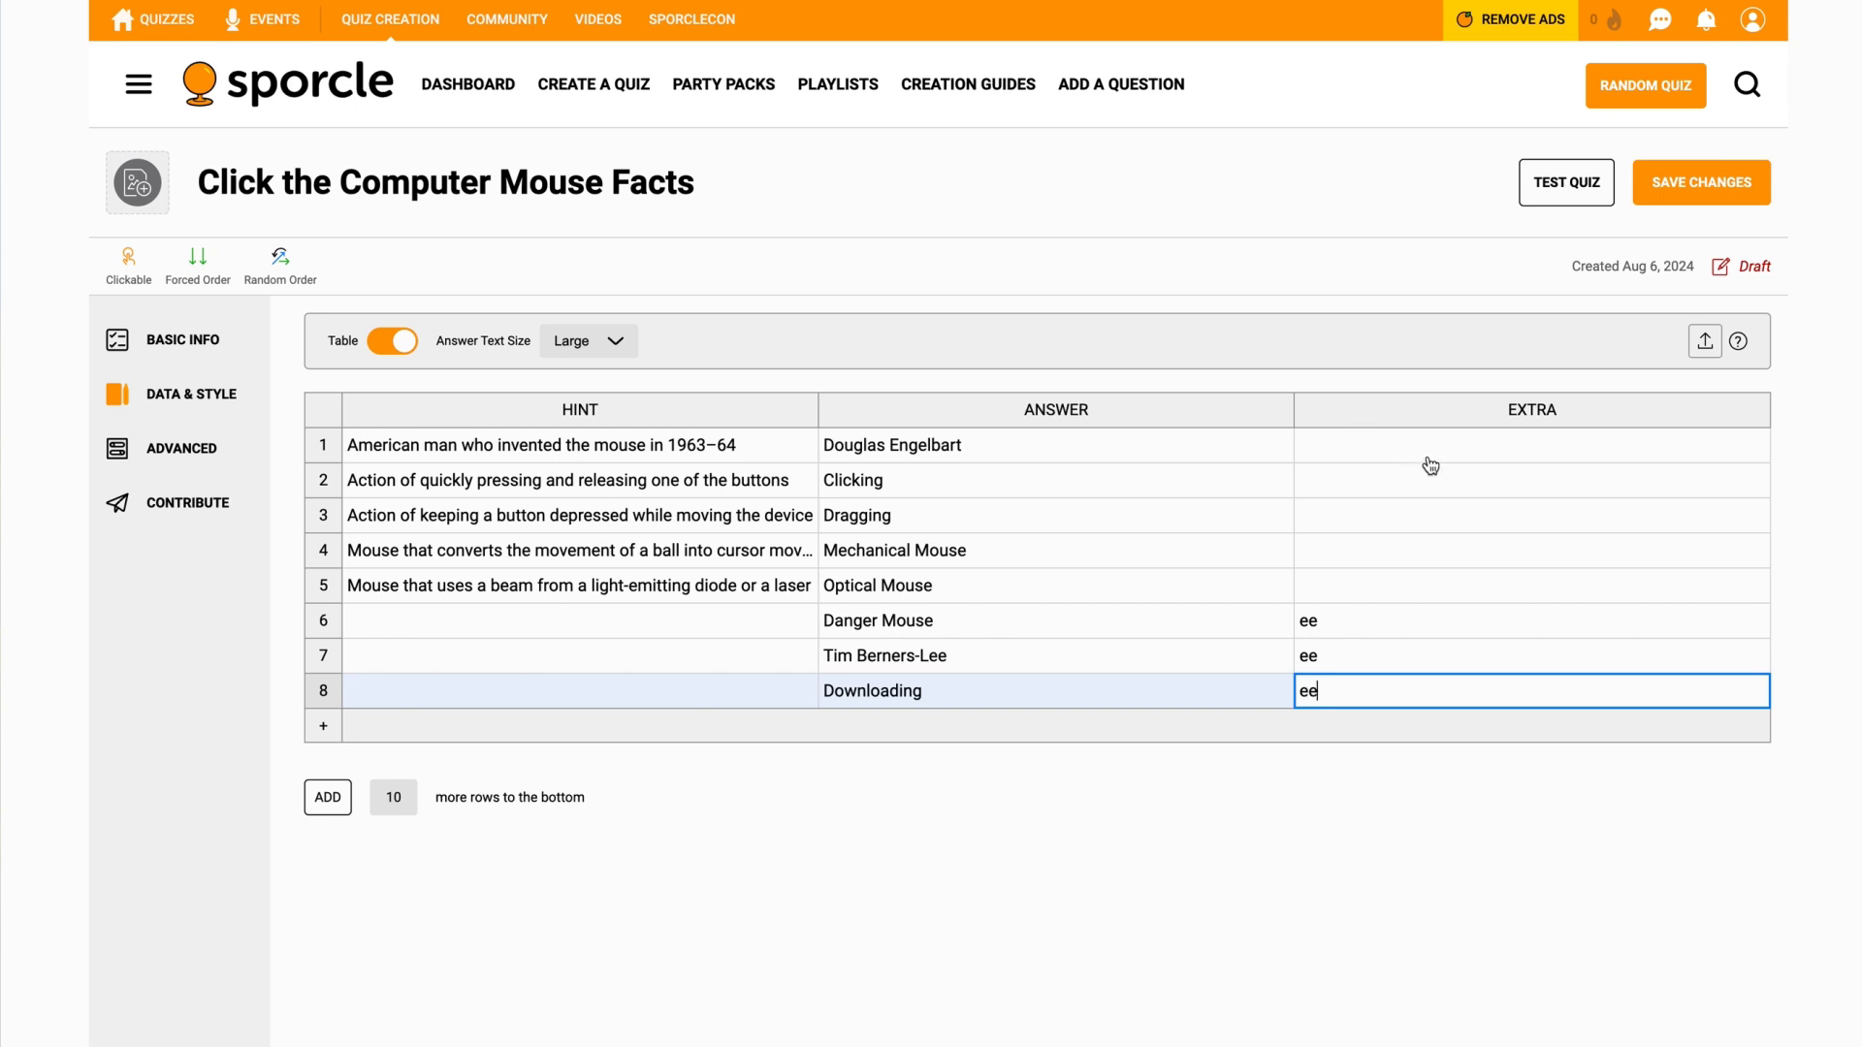
mouse_move(1340, 766)
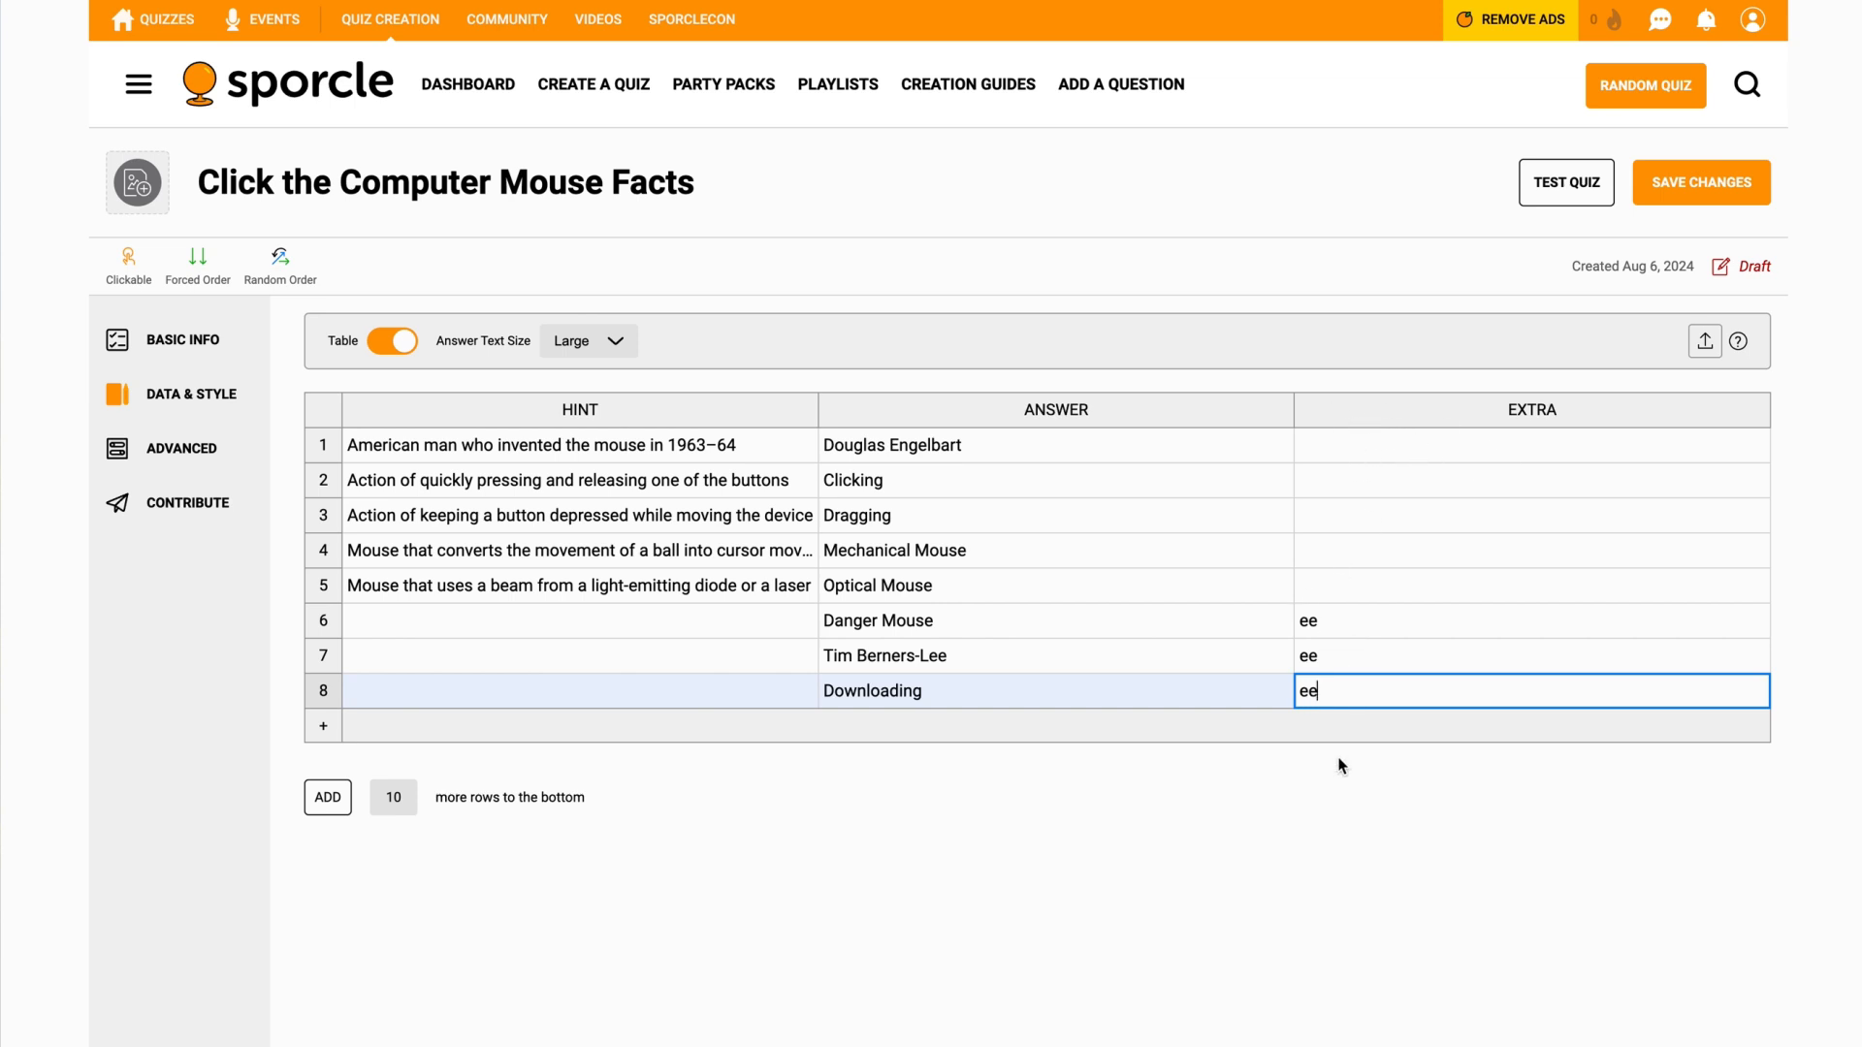
mouse_move(1372, 467)
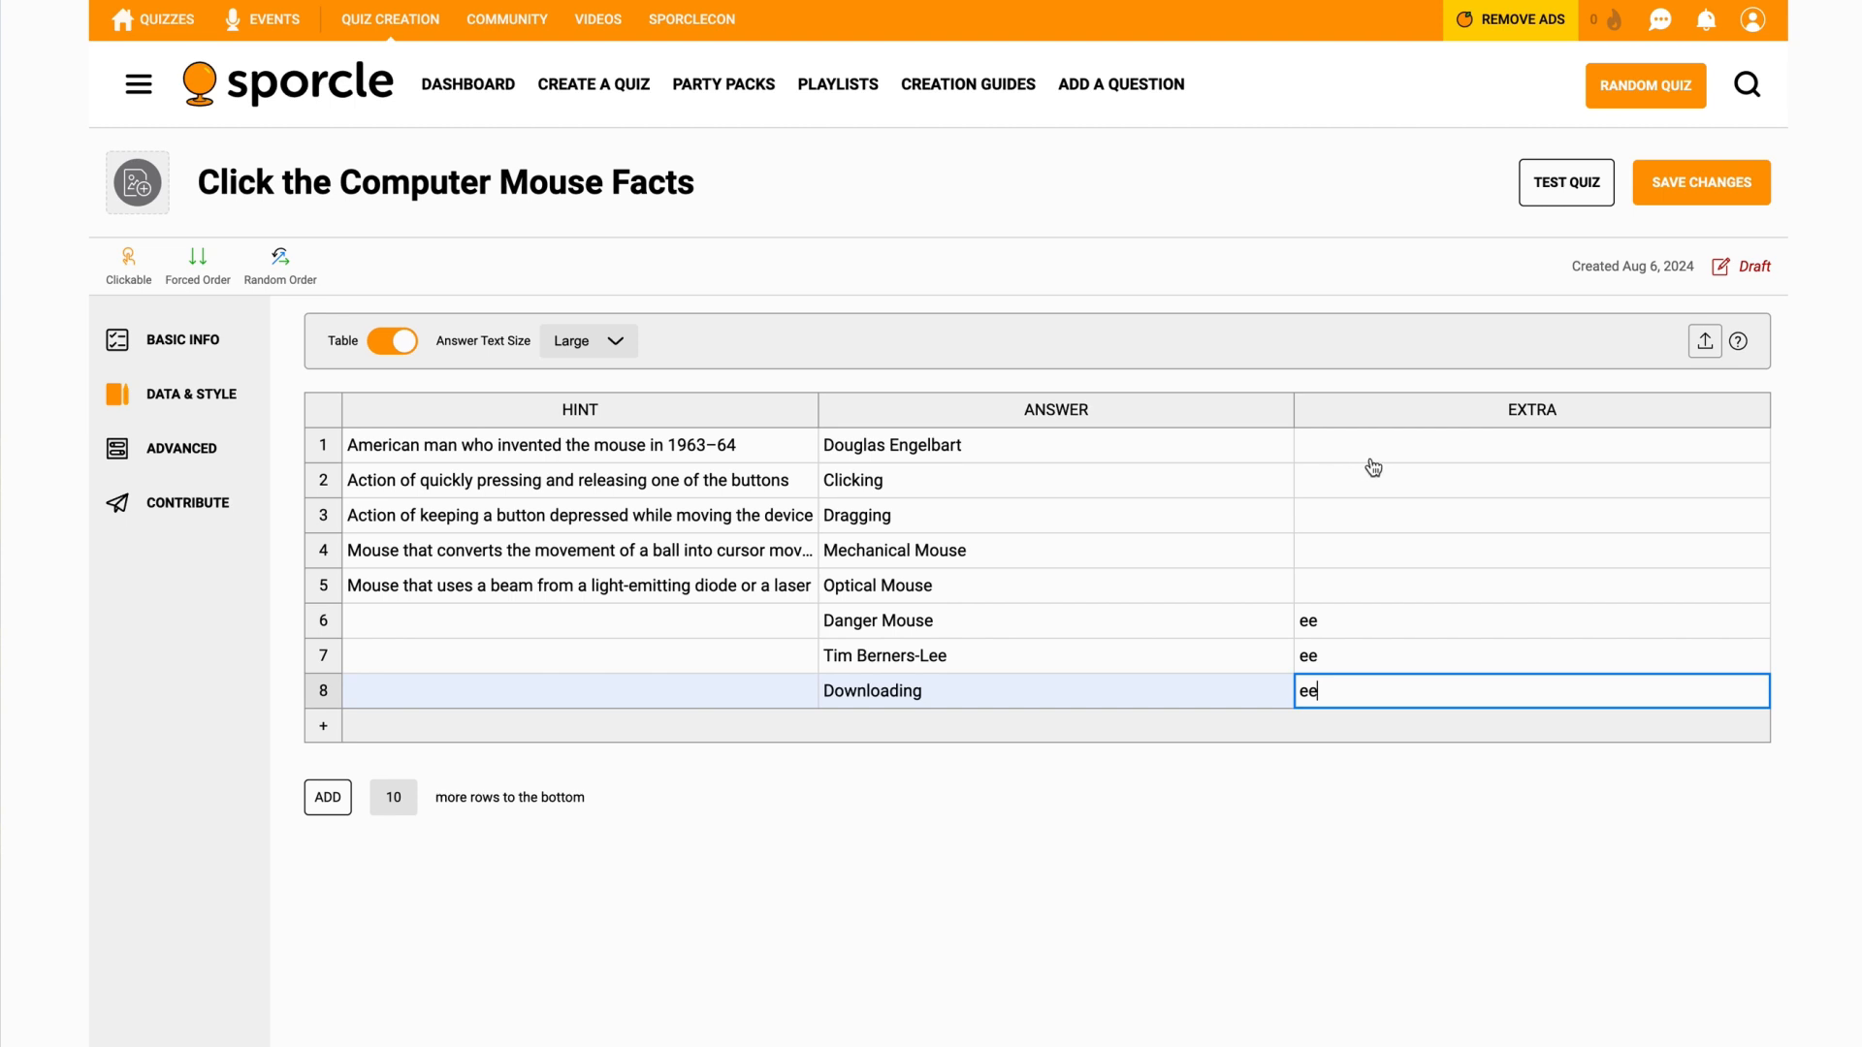
mouse_move(1355, 487)
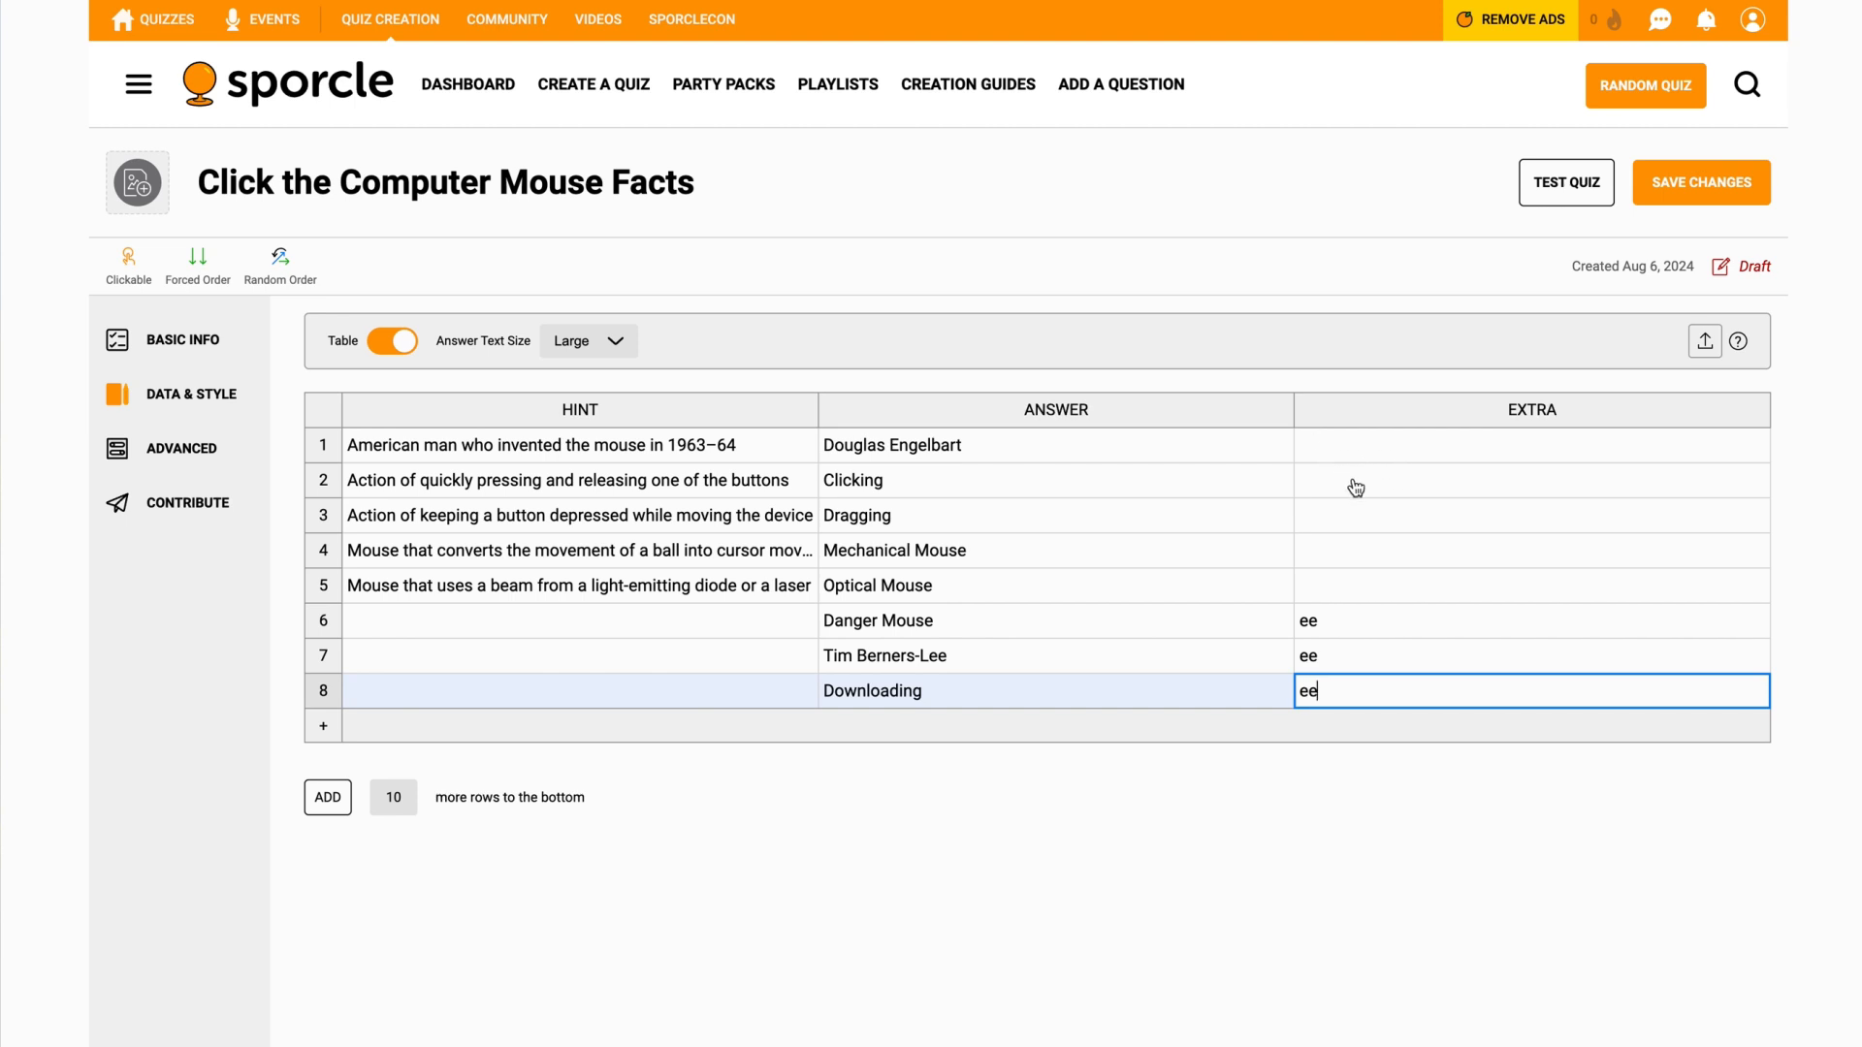
mouse_move(1389, 506)
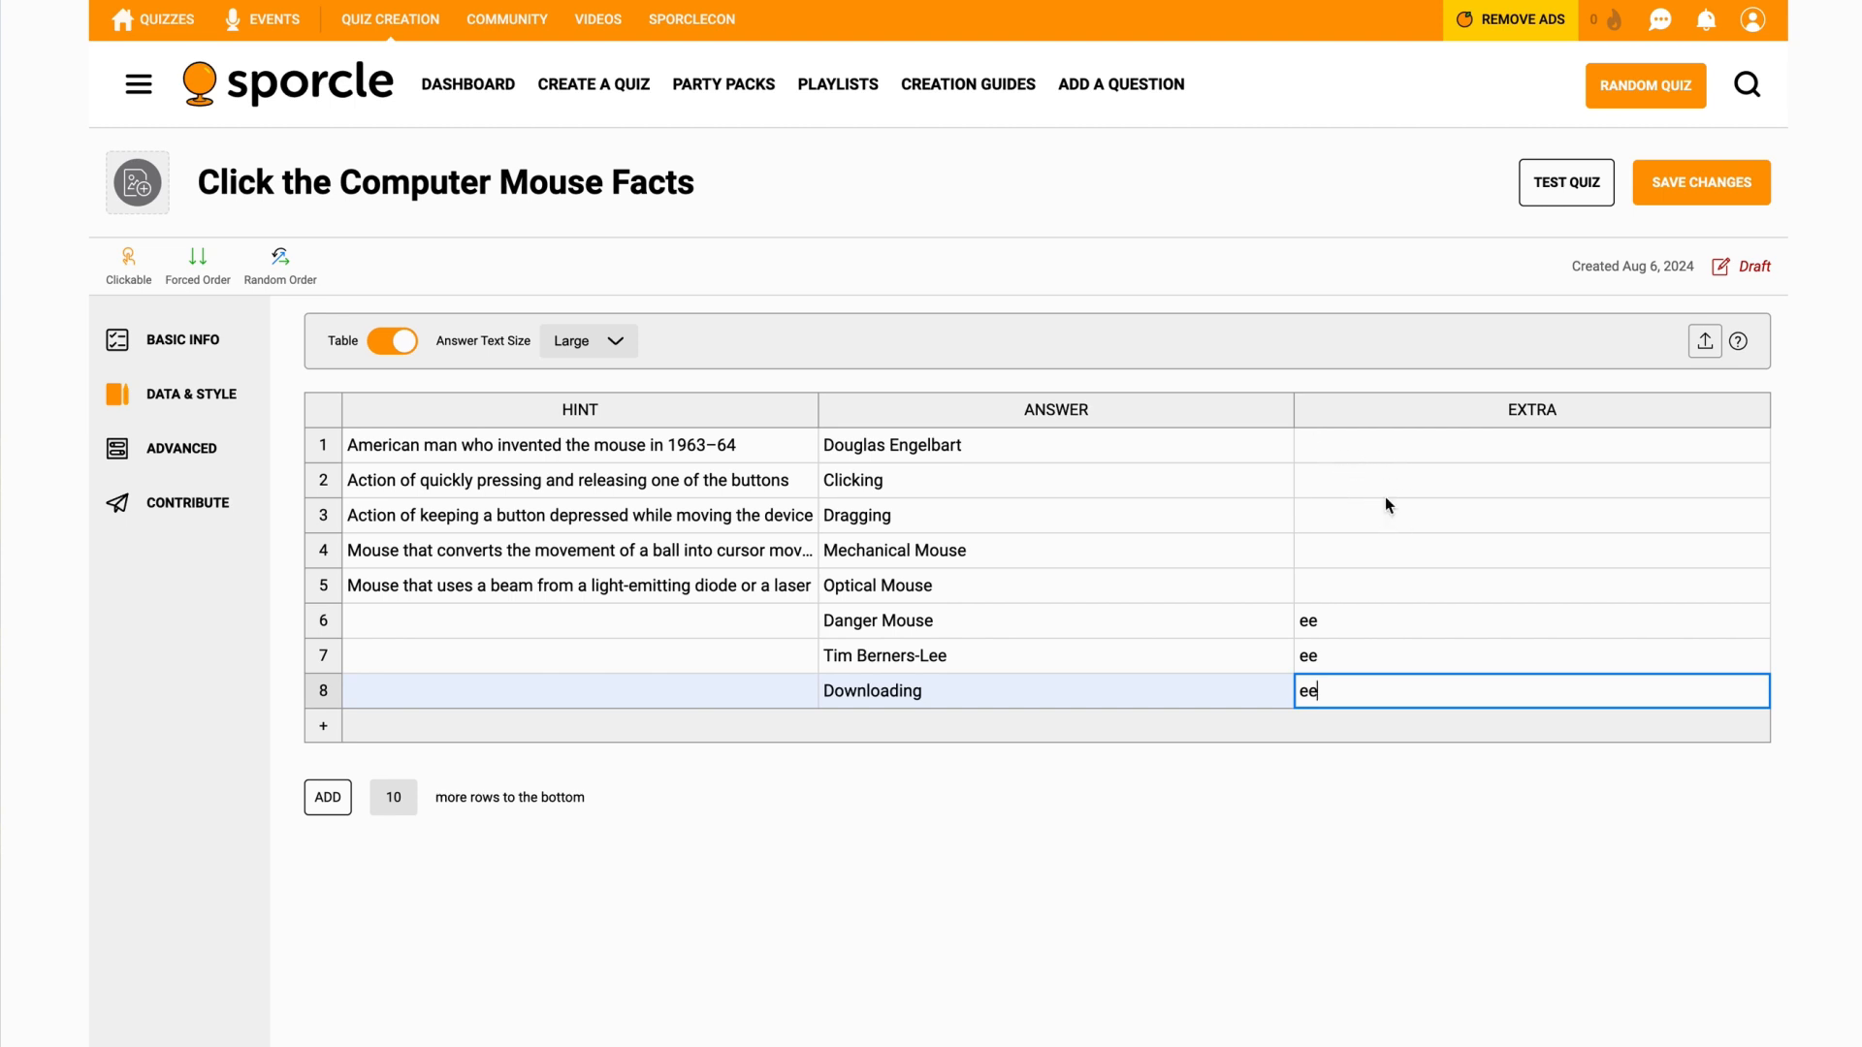
mouse_move(1230, 499)
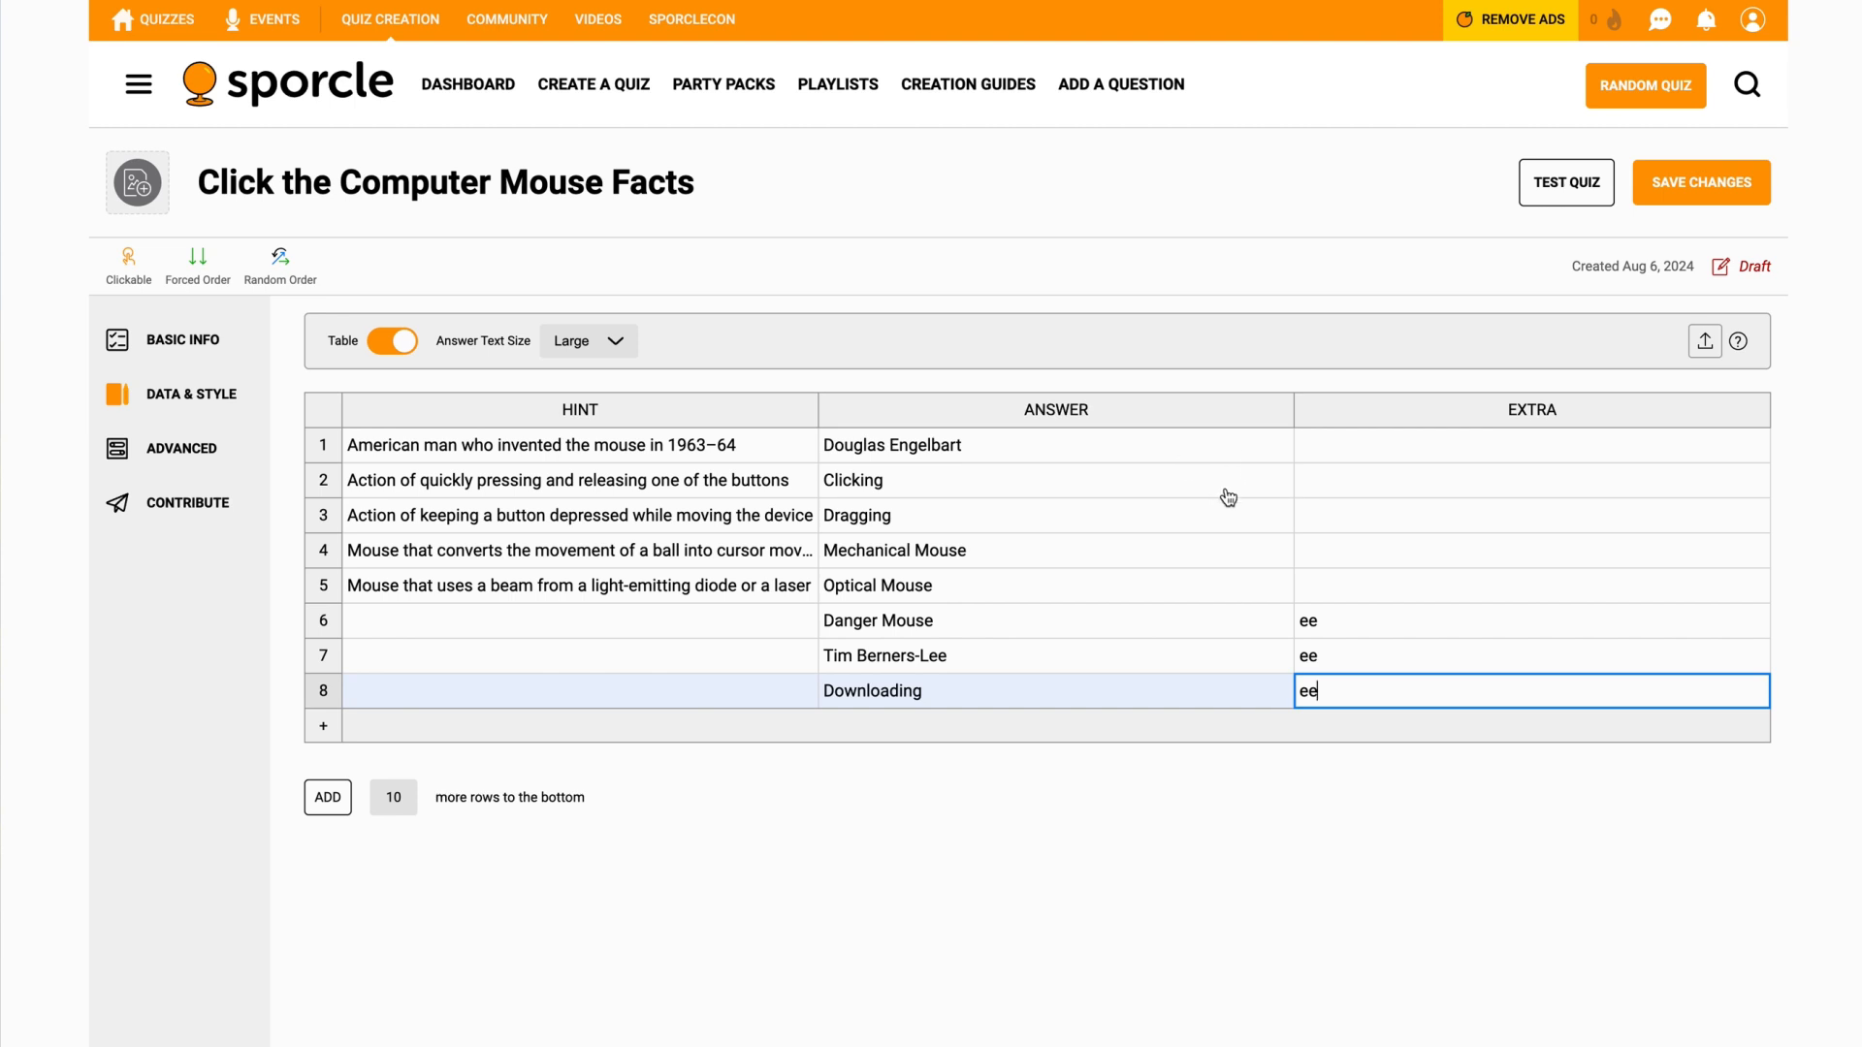
mouse_move(1255, 520)
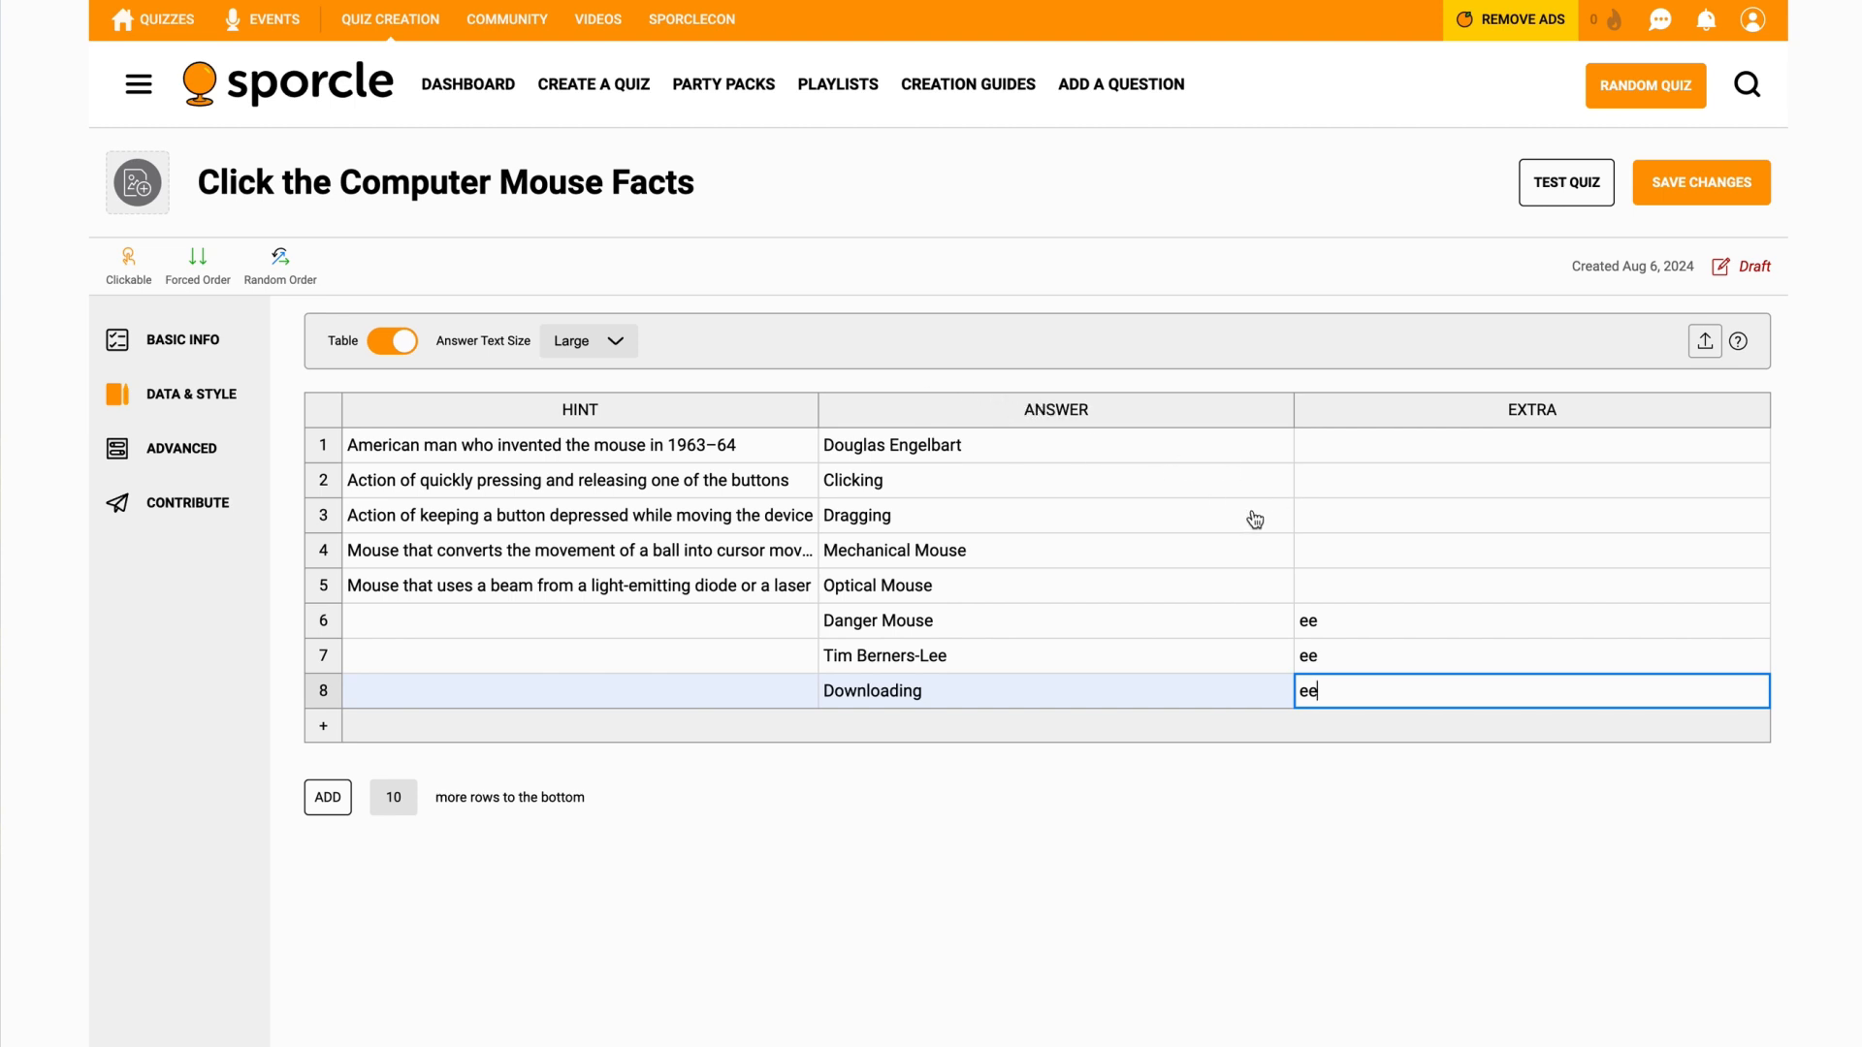
mouse_move(727, 362)
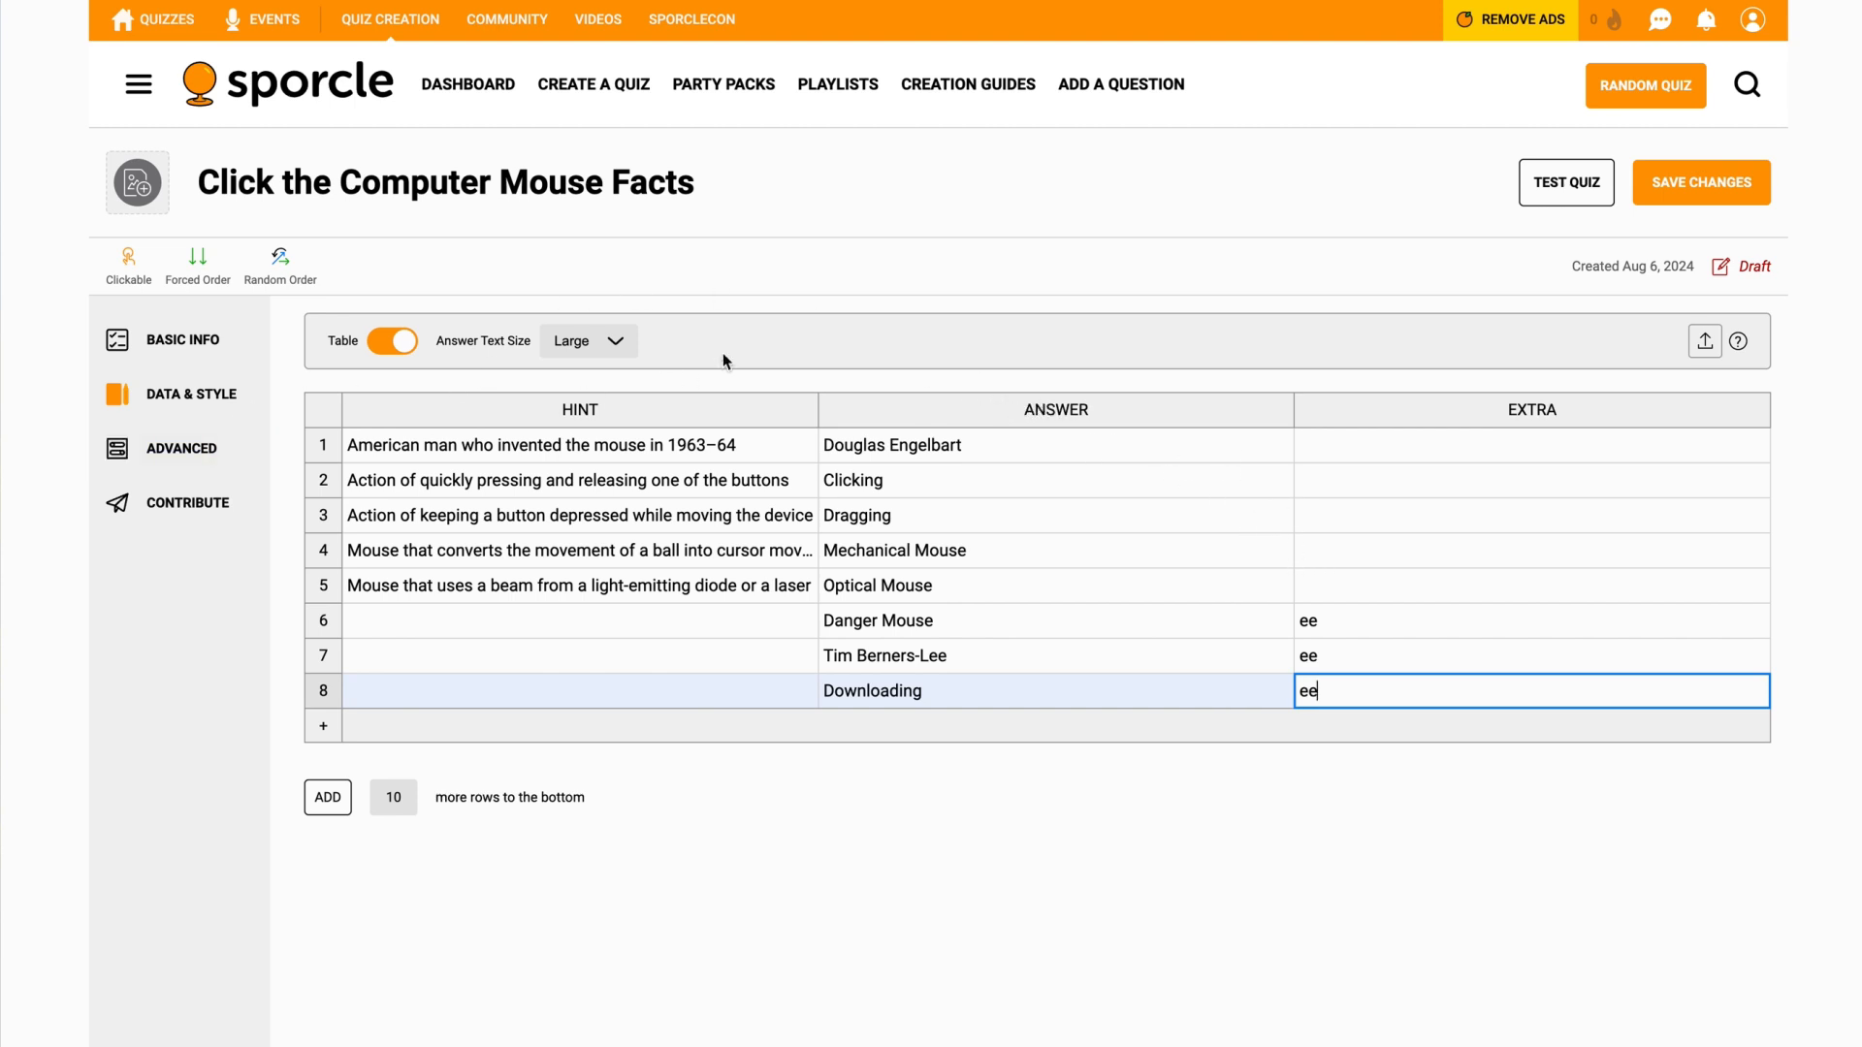
- Save the edited answer table and move to the quiz's Advanced Options
click(1702, 183)
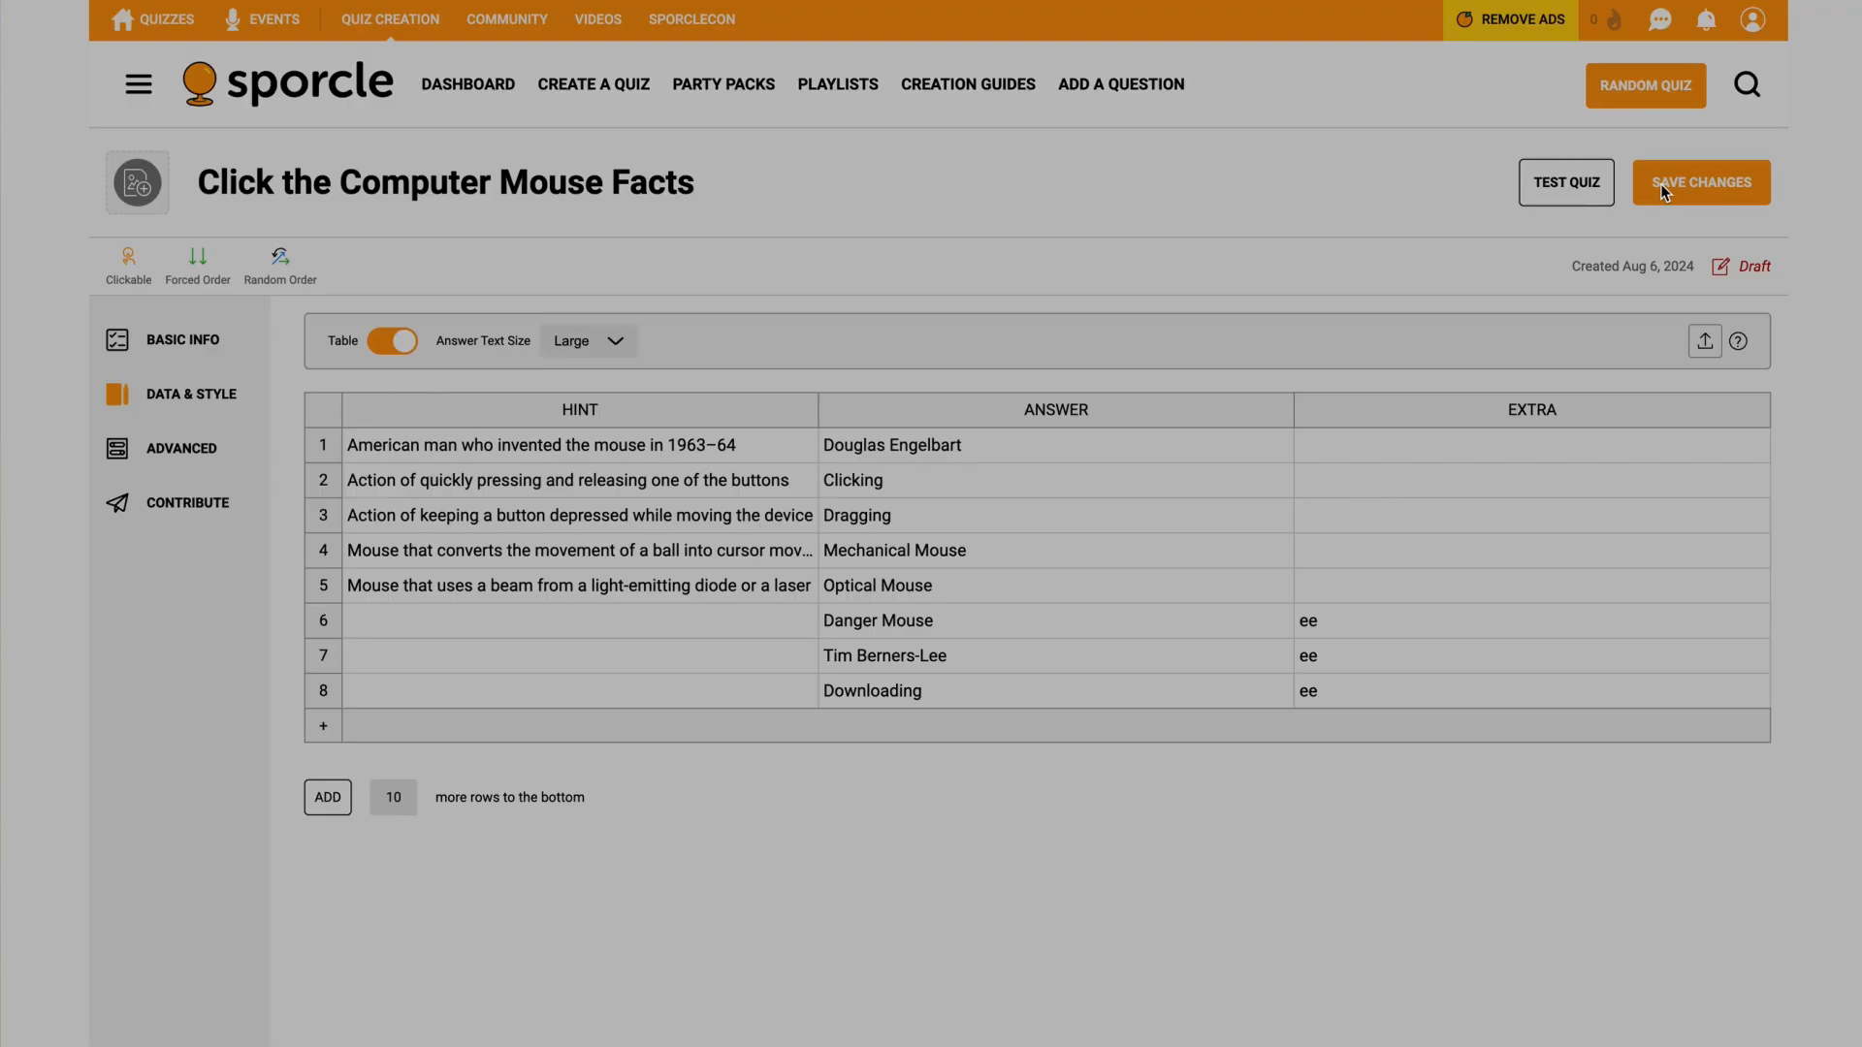
click(1699, 183)
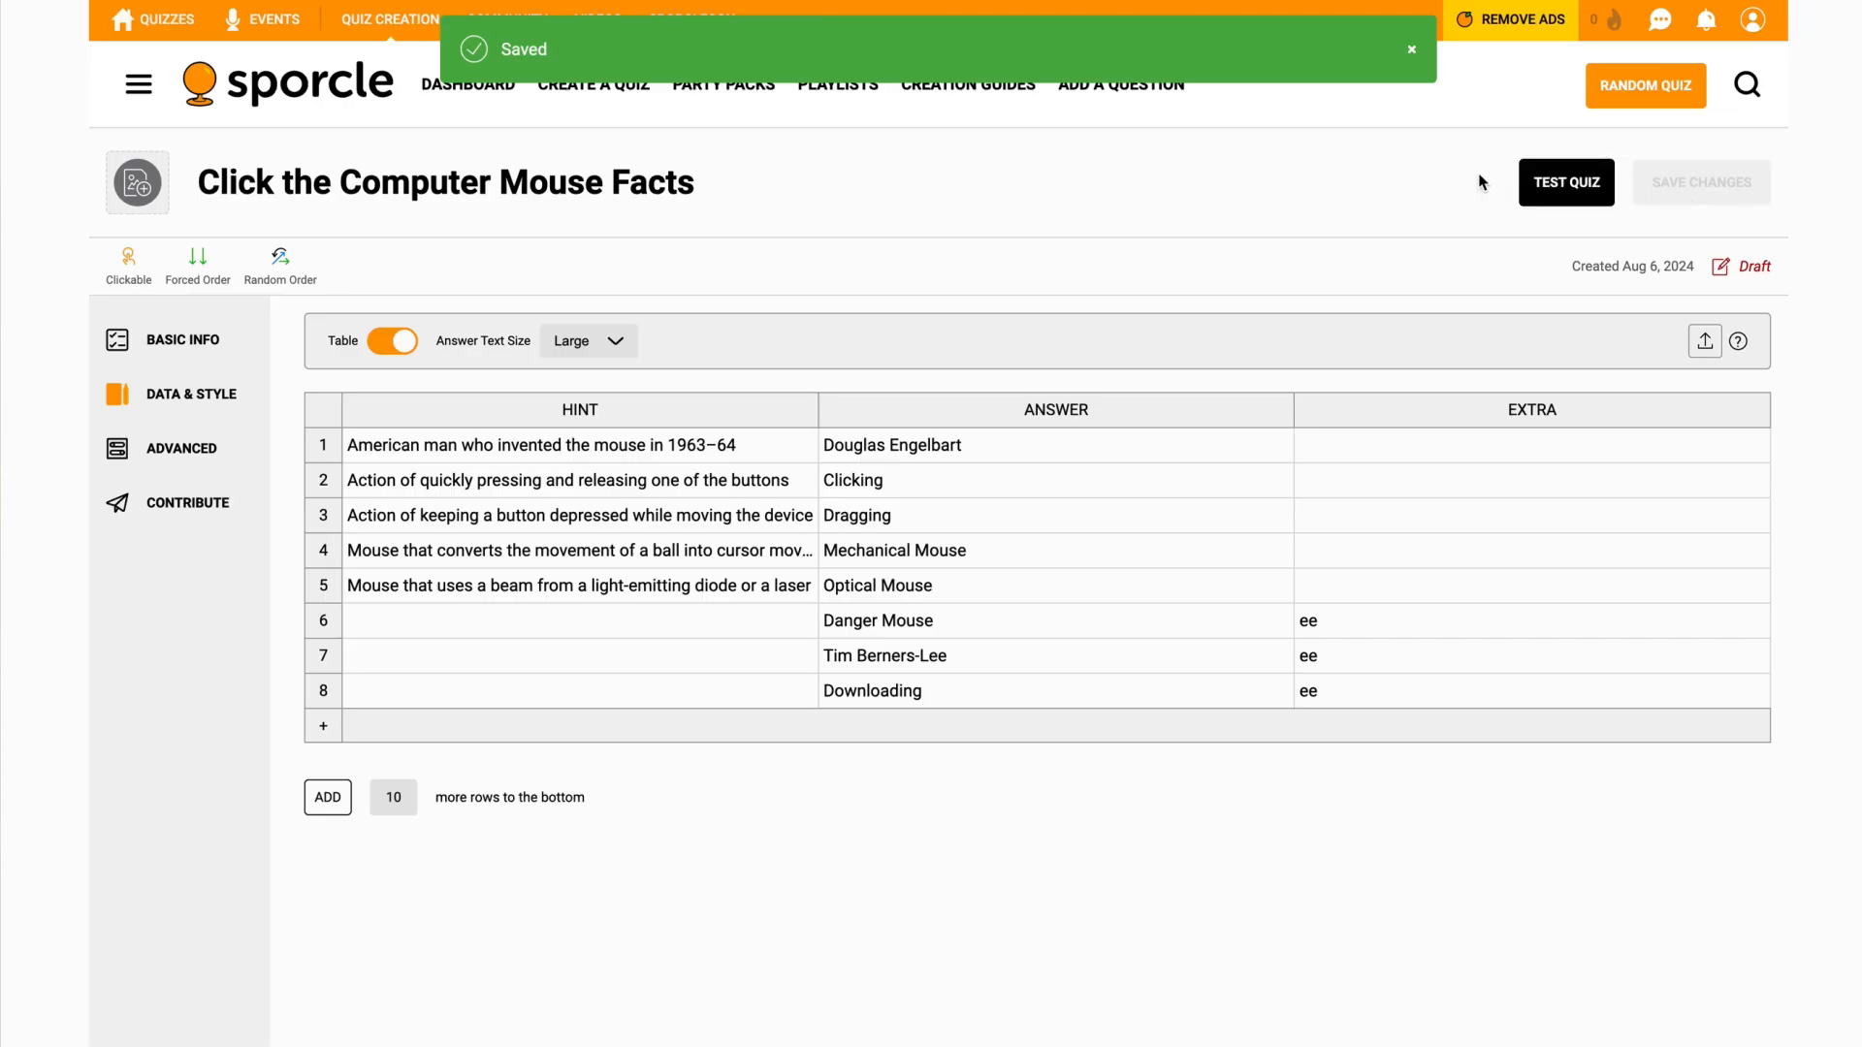
click(182, 448)
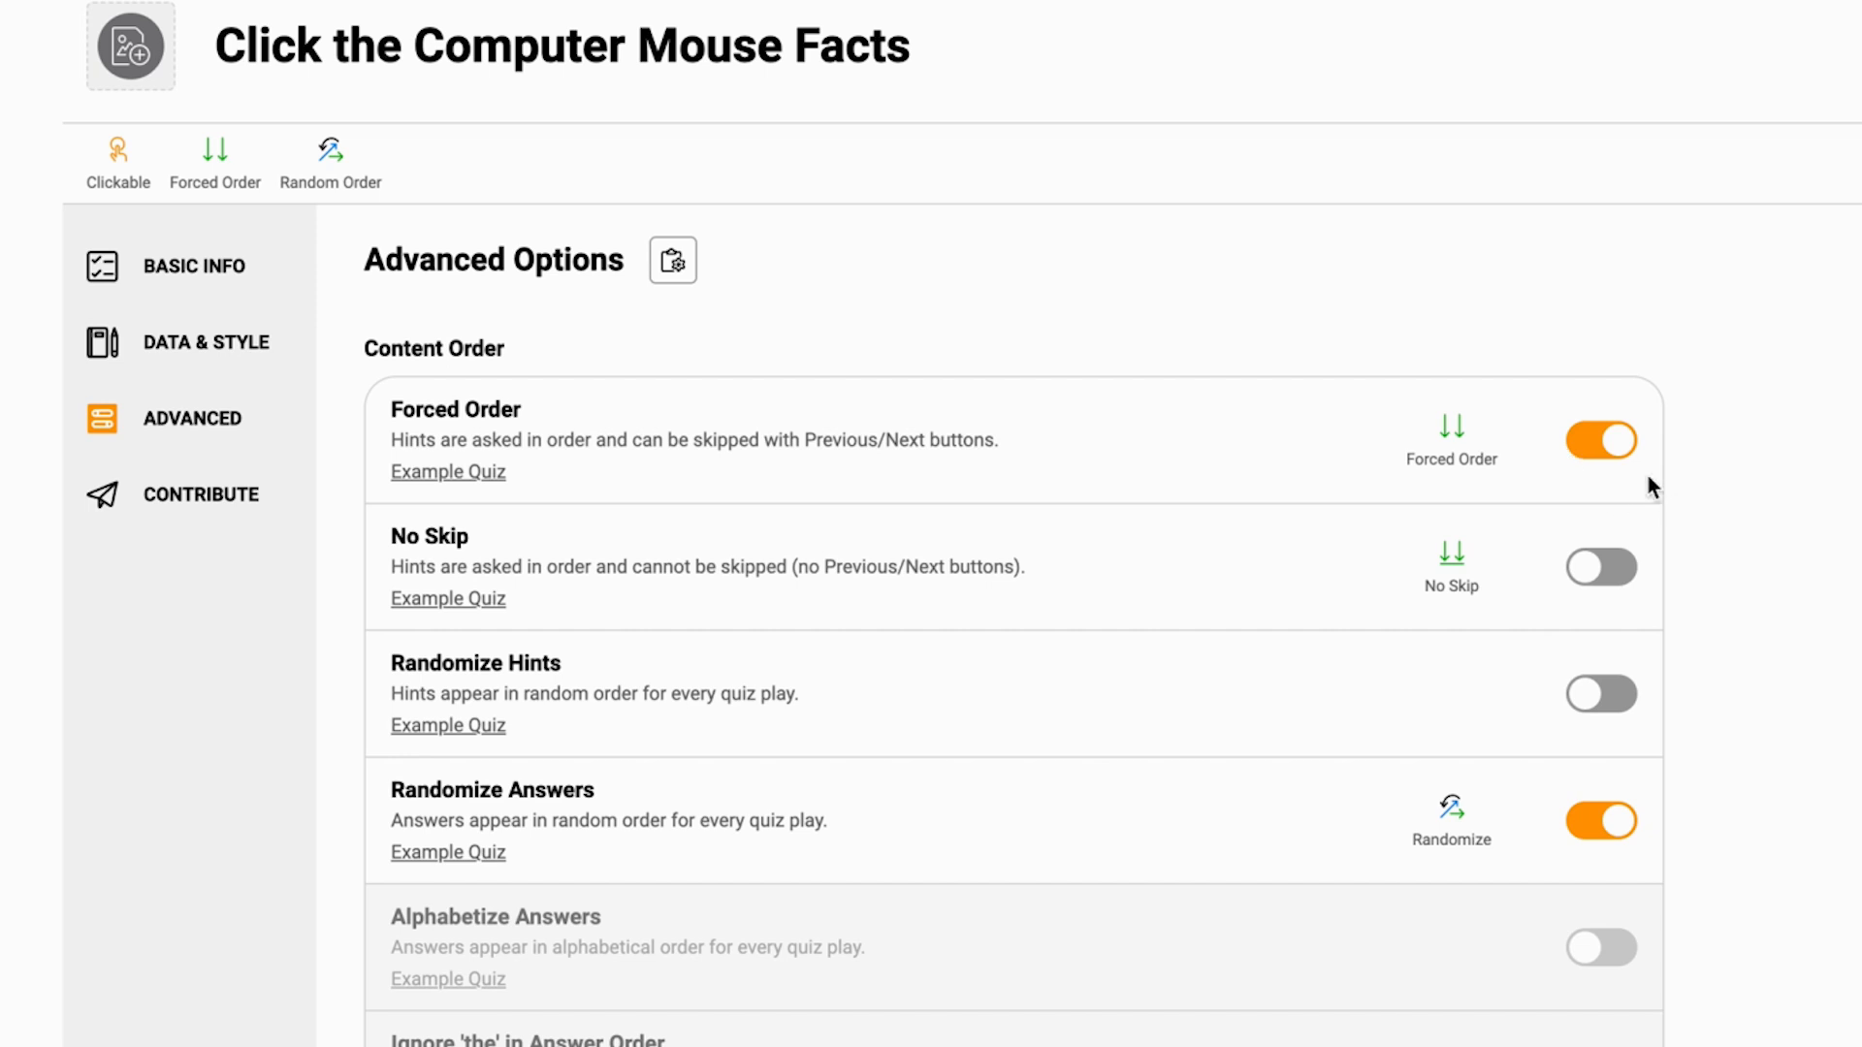
- Keep Forced Order on after toggling it, and enable Randomize Hints
scroll(down, 3)
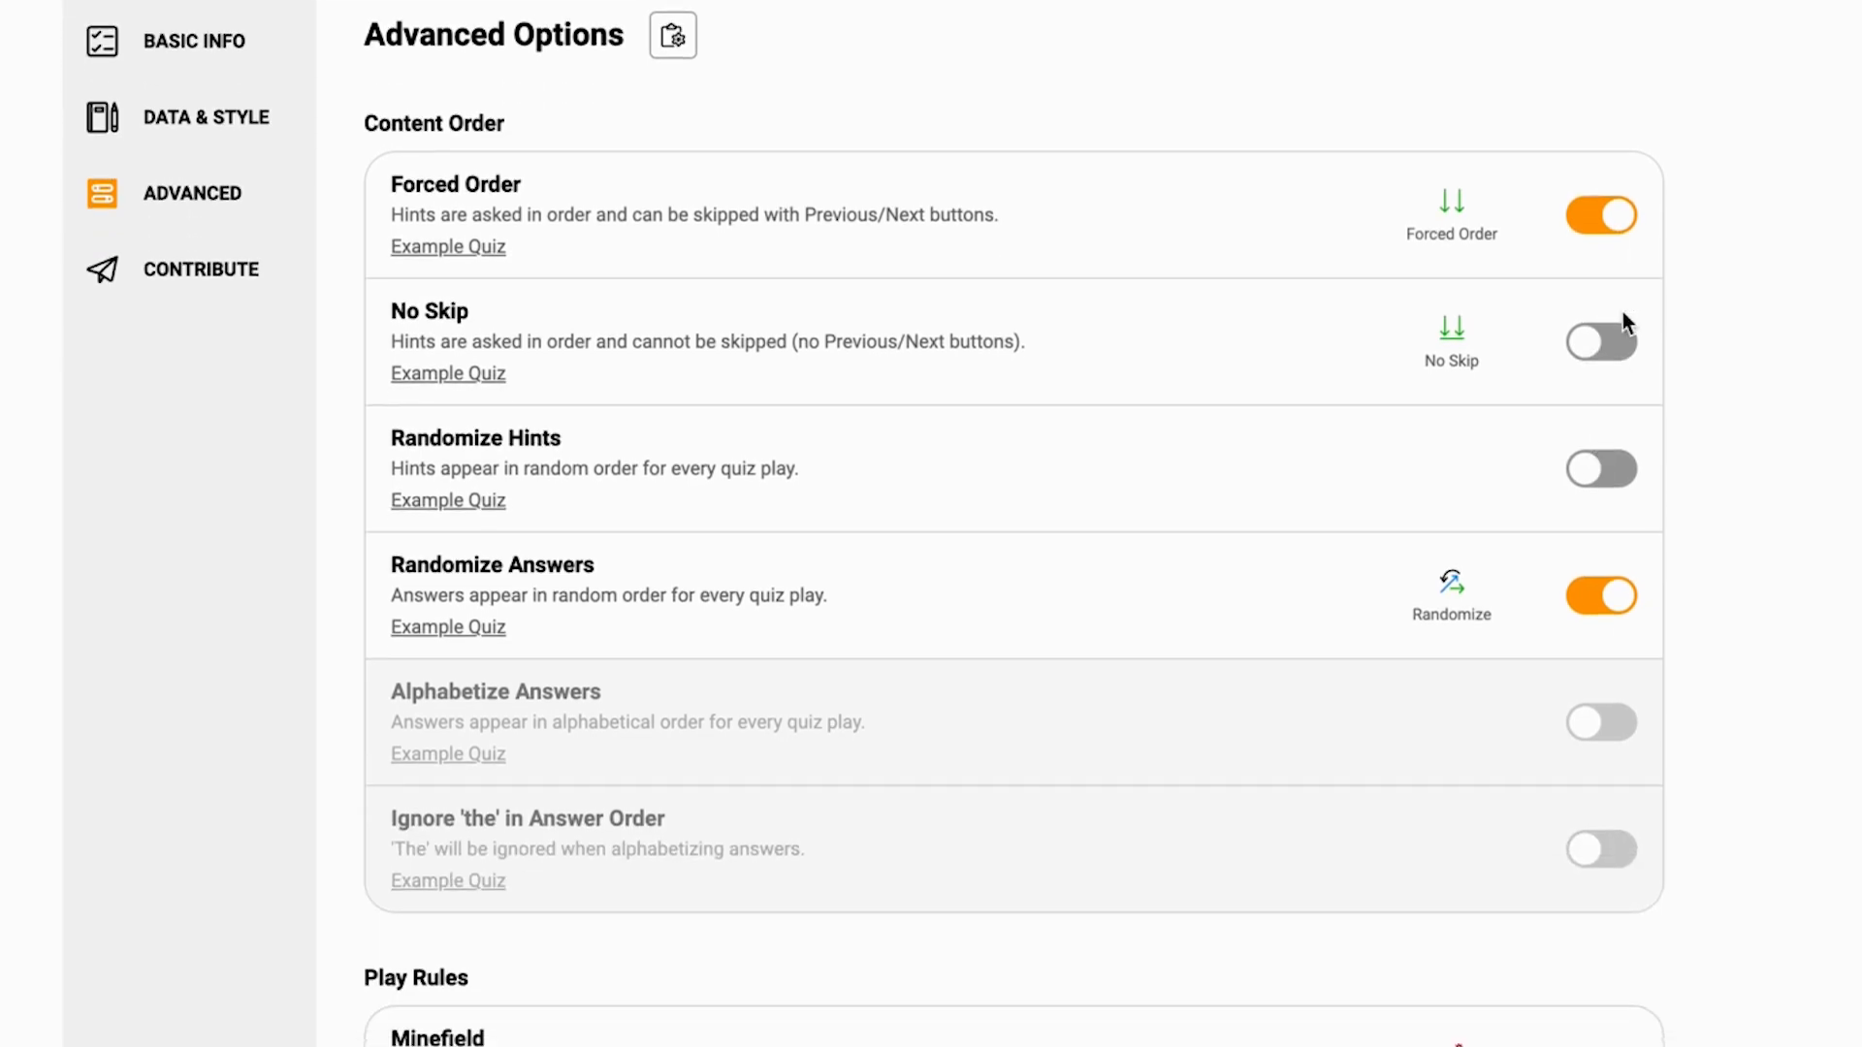
click(1600, 215)
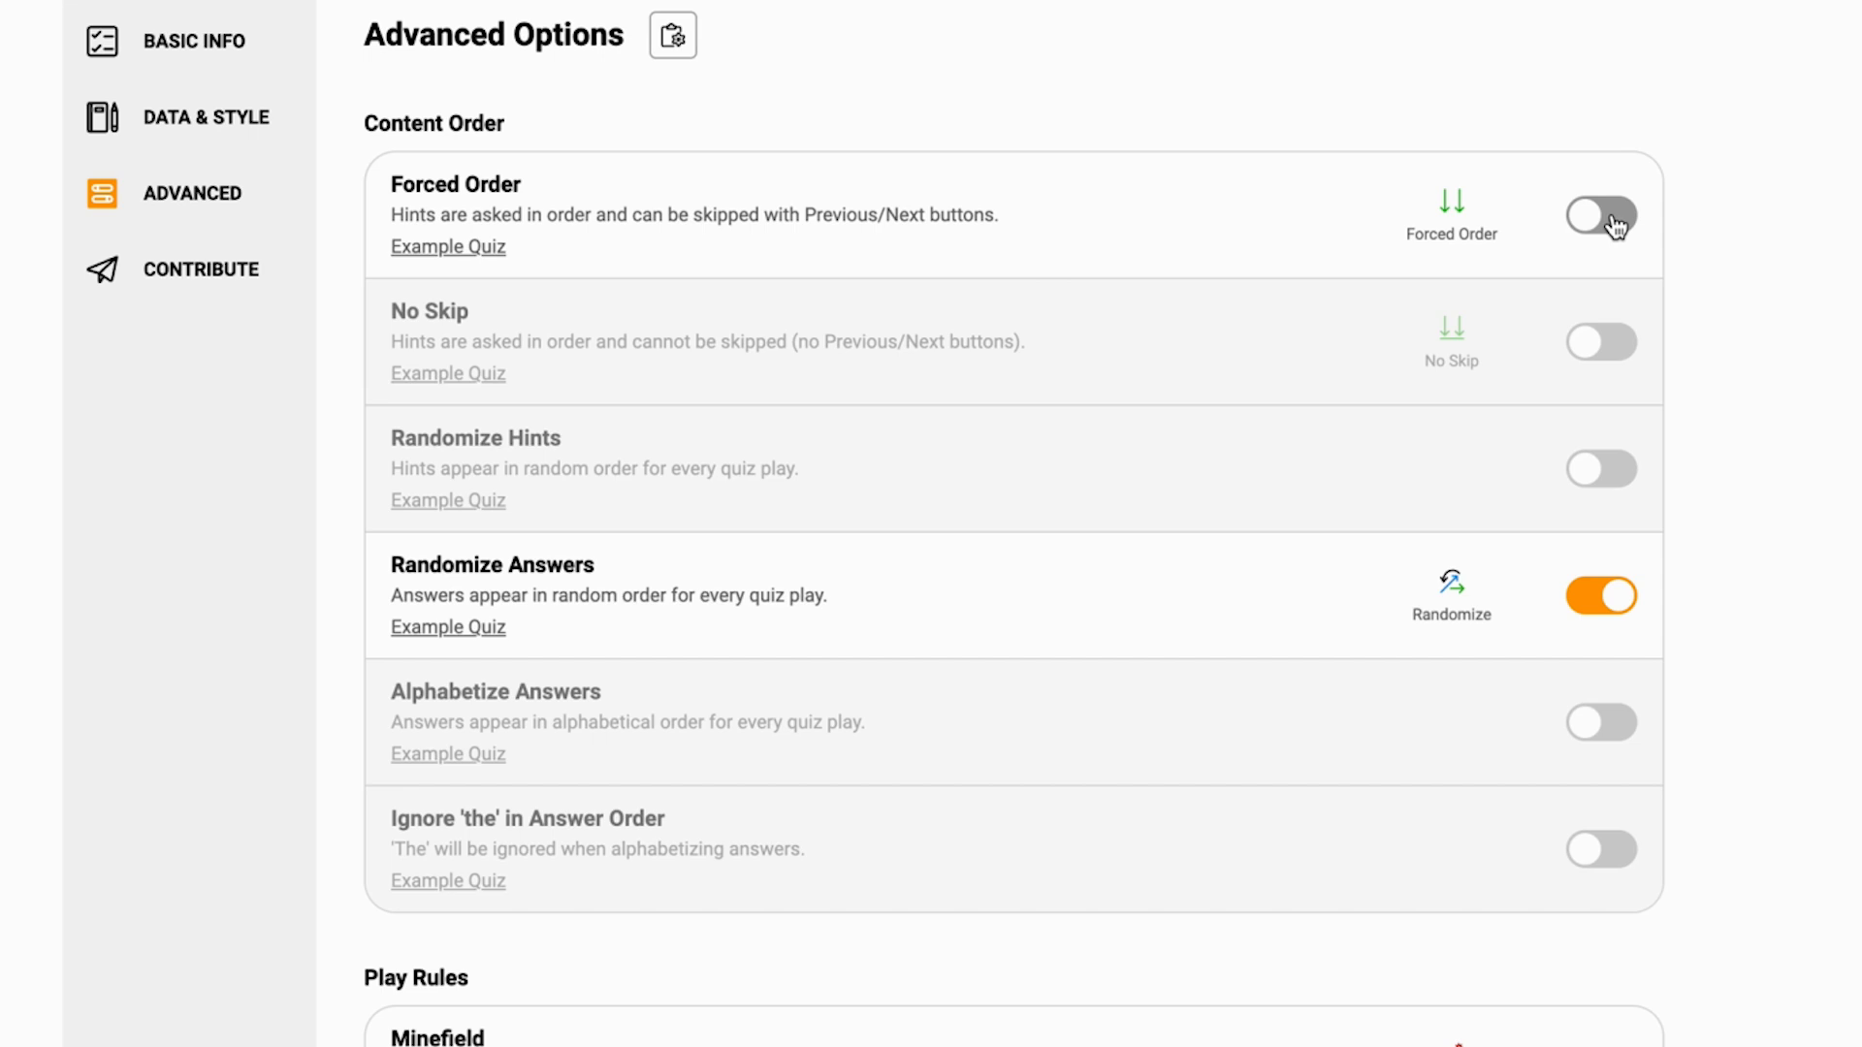
click(1600, 220)
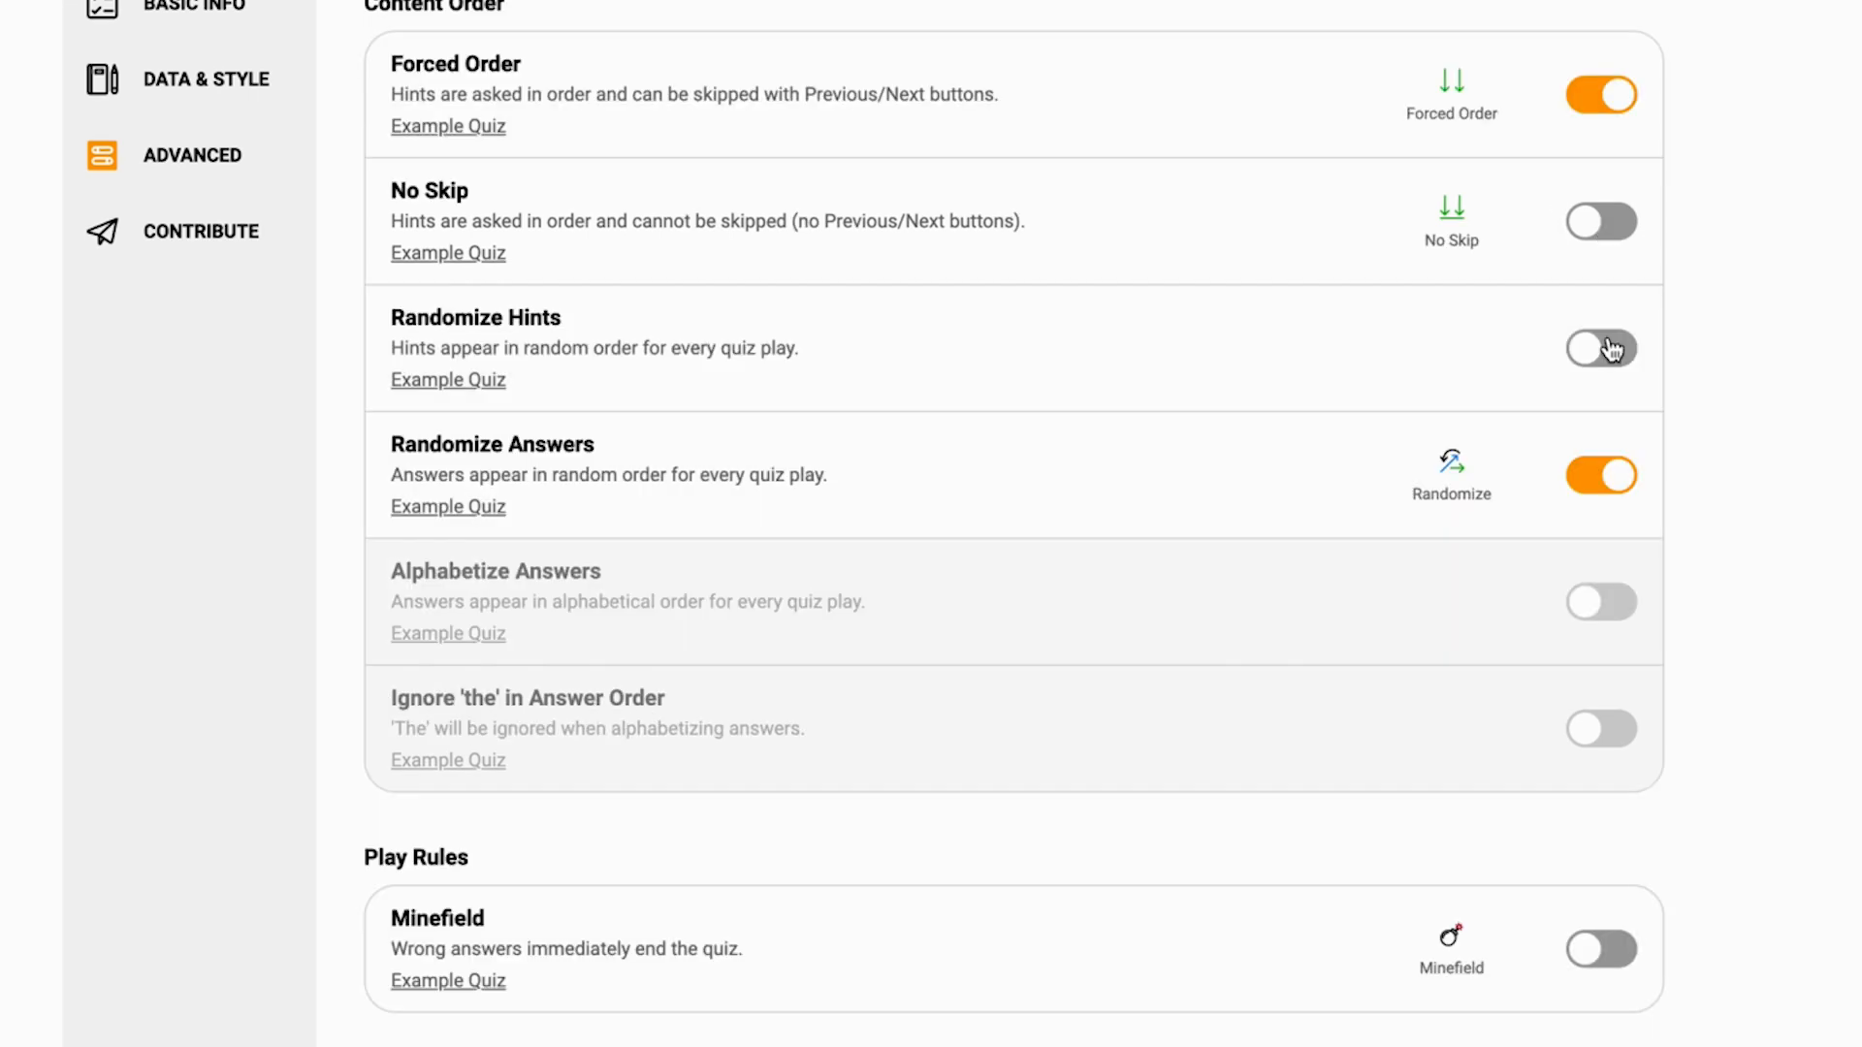
click(1600, 347)
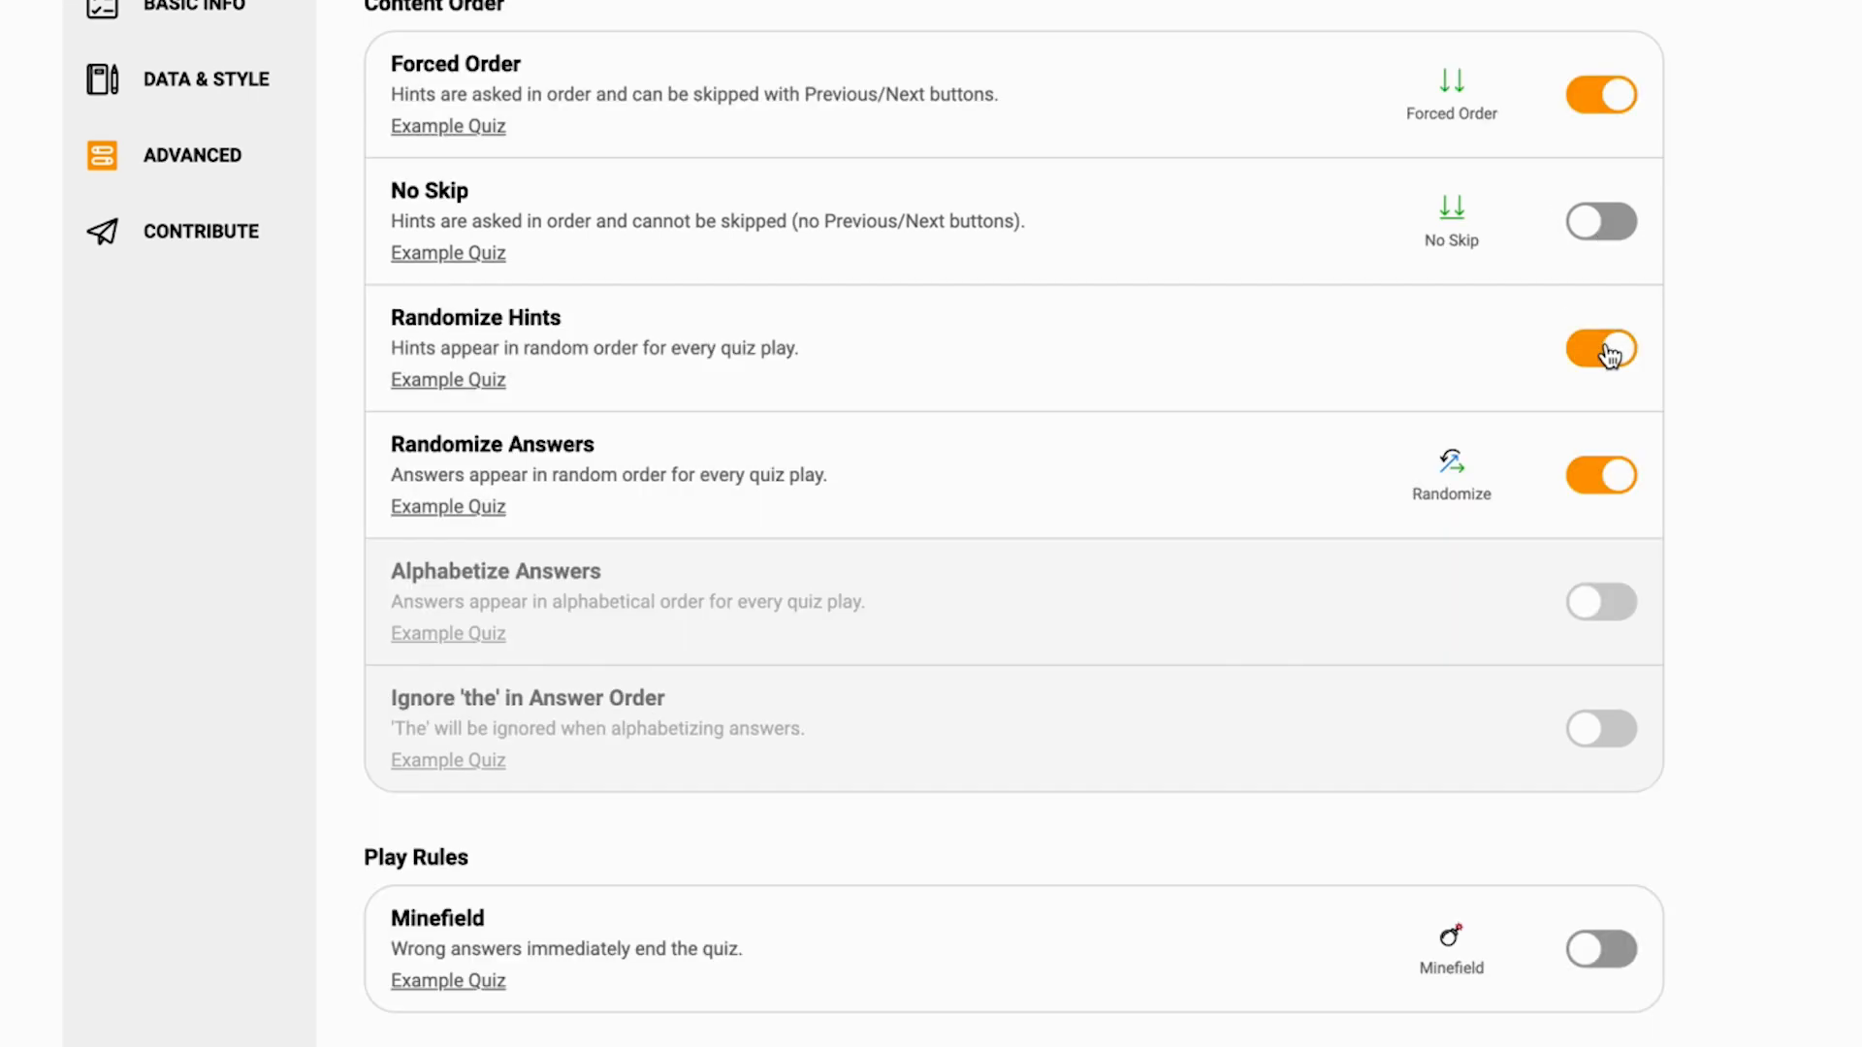
- Turn Randomize Answers off so answers are alphabetized, then review the Style options
scroll(down, 3)
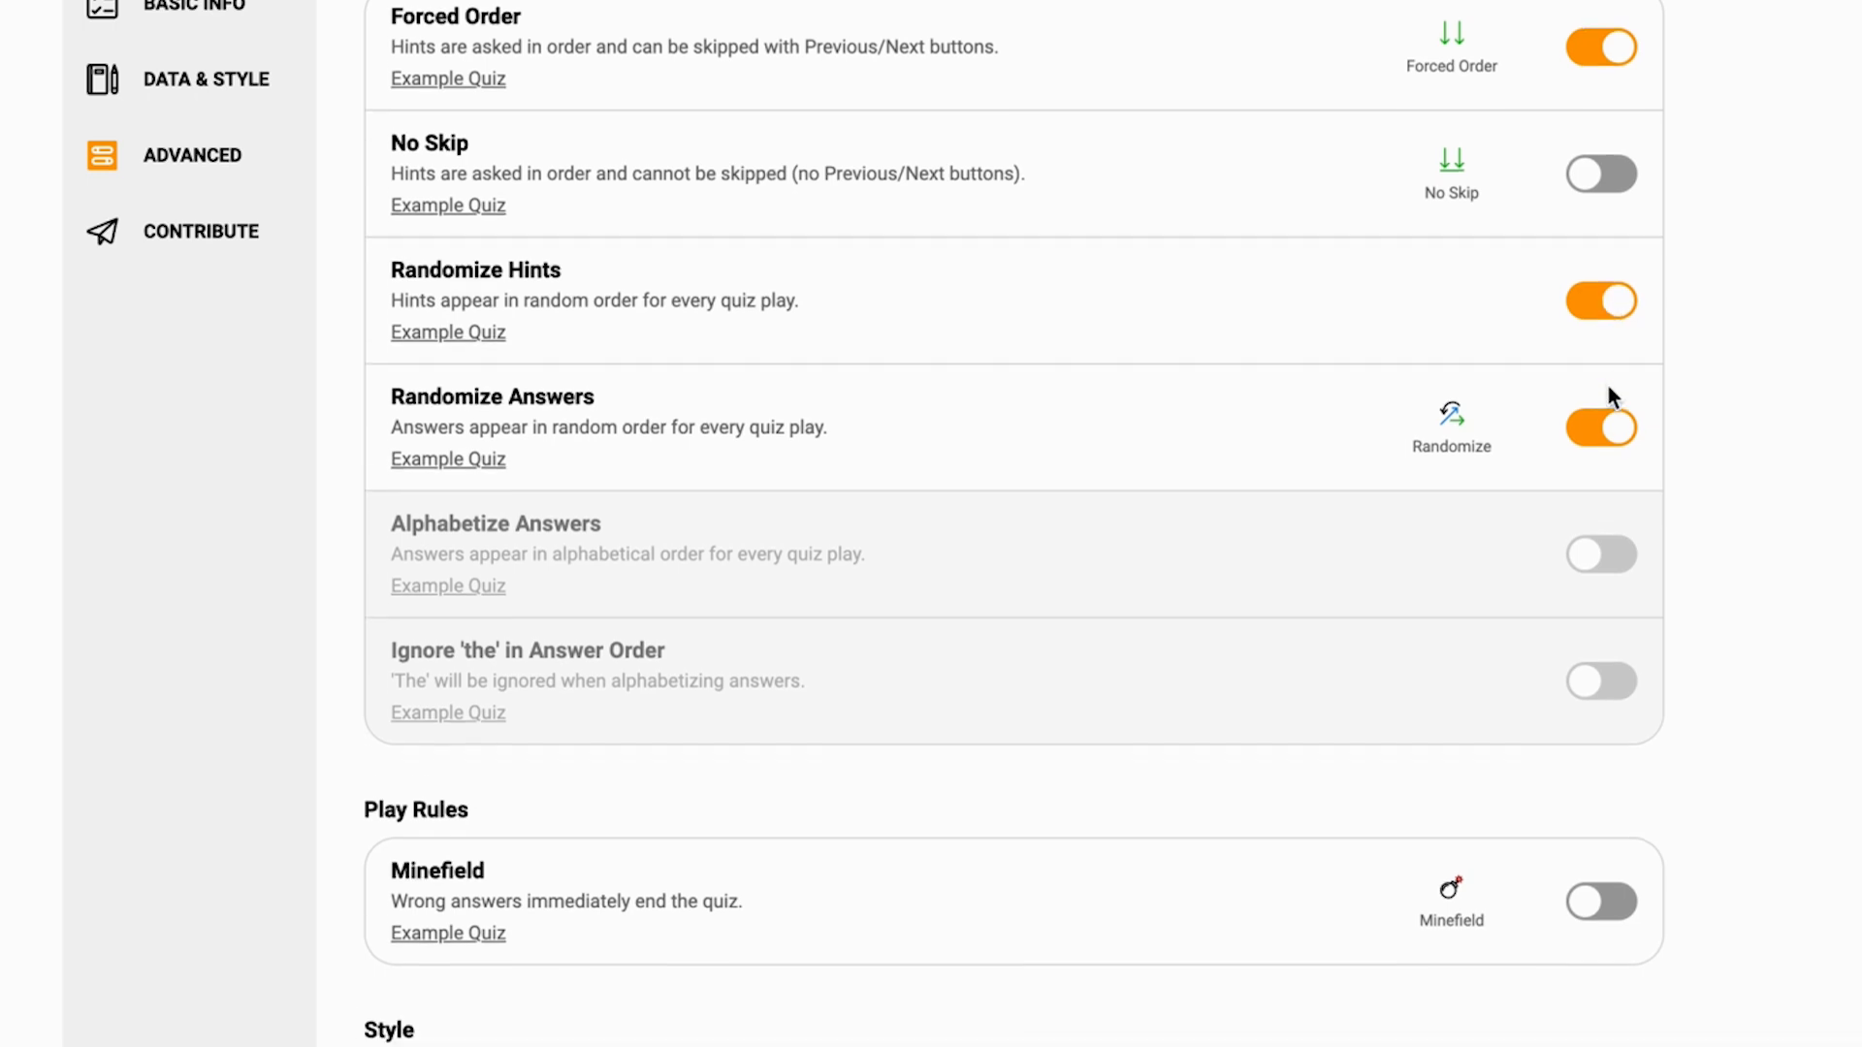
scroll(down, 3)
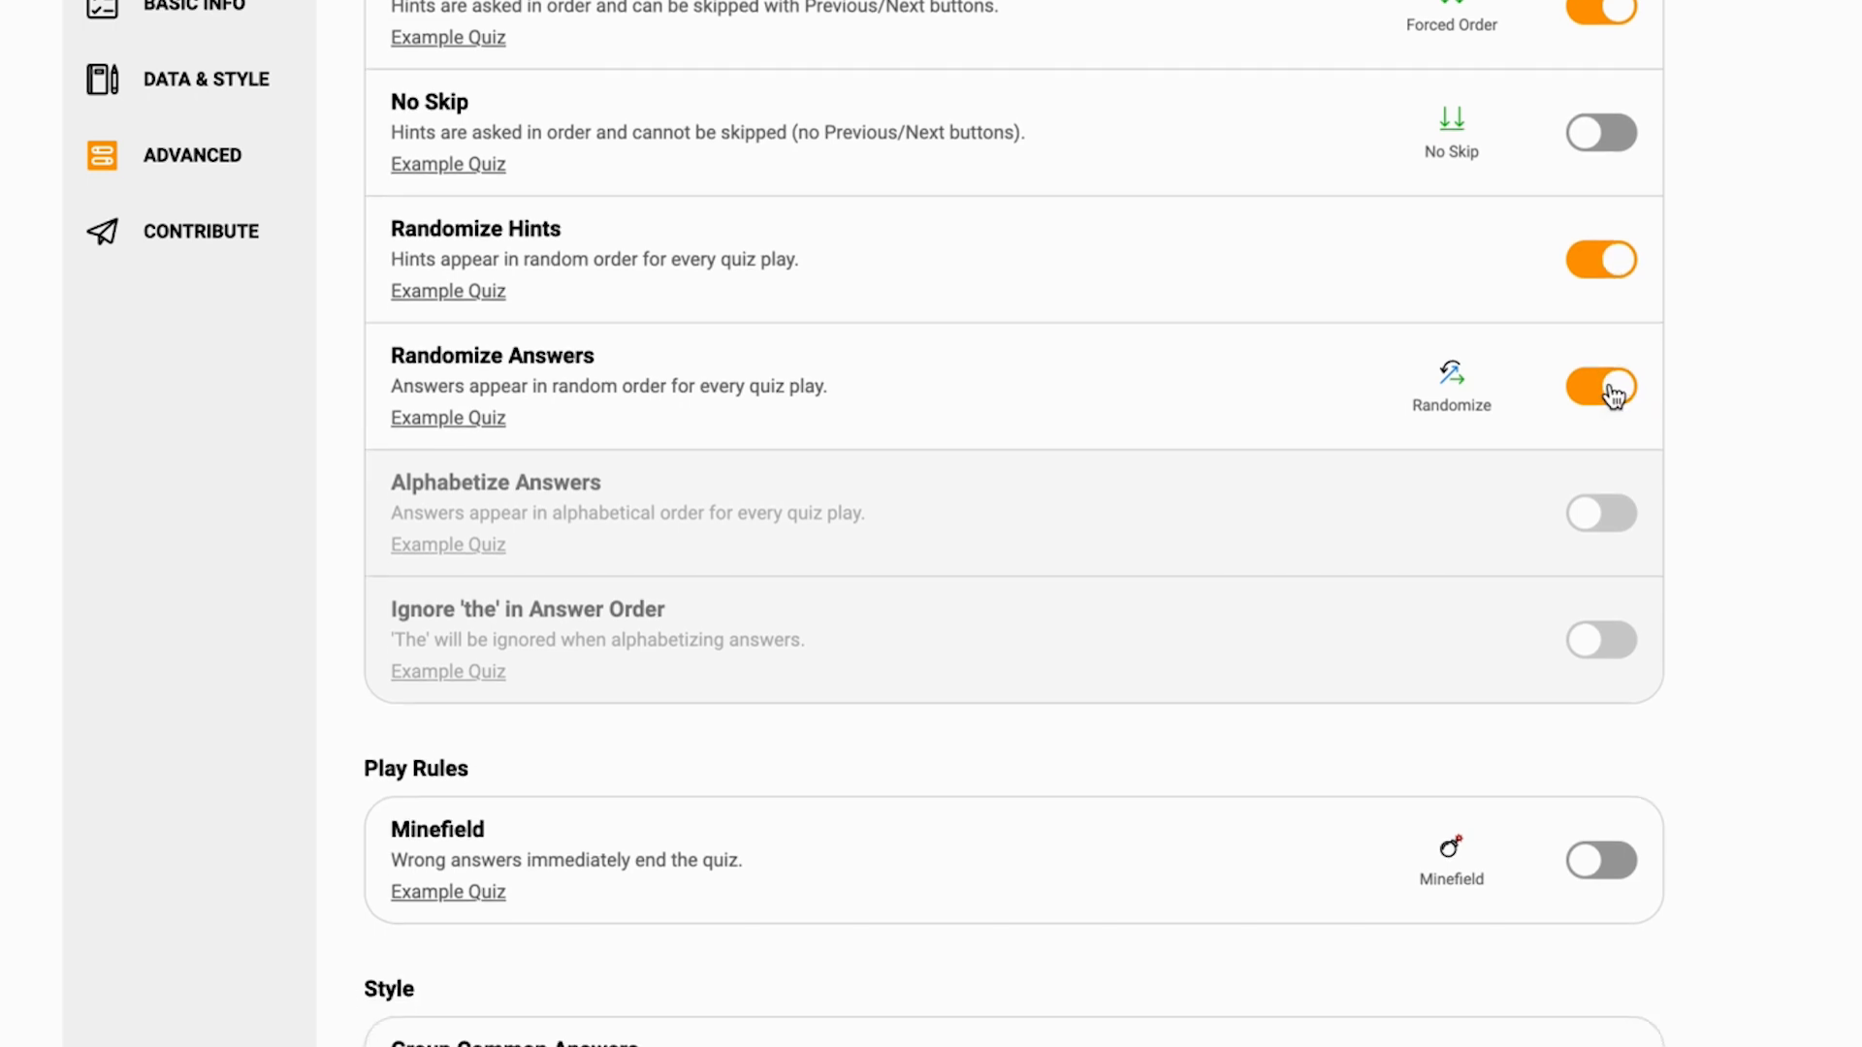
click(1600, 386)
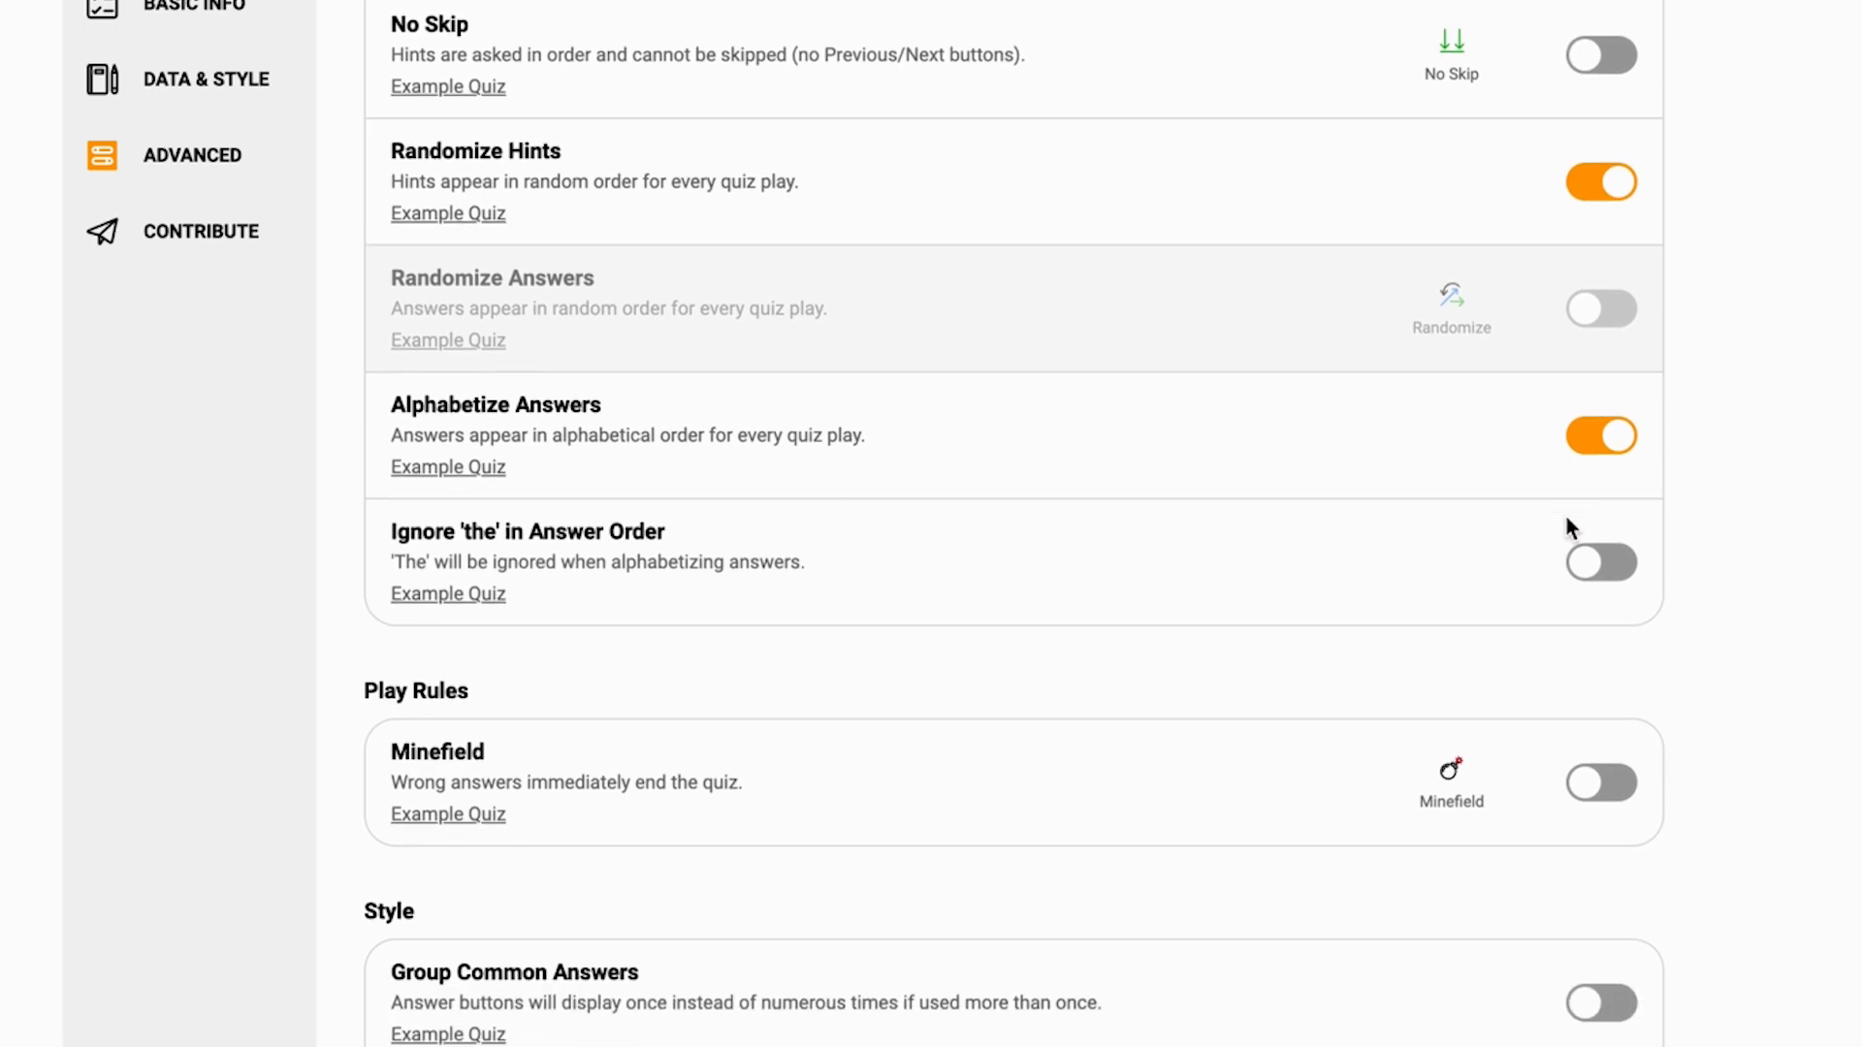
scroll(down, 3)
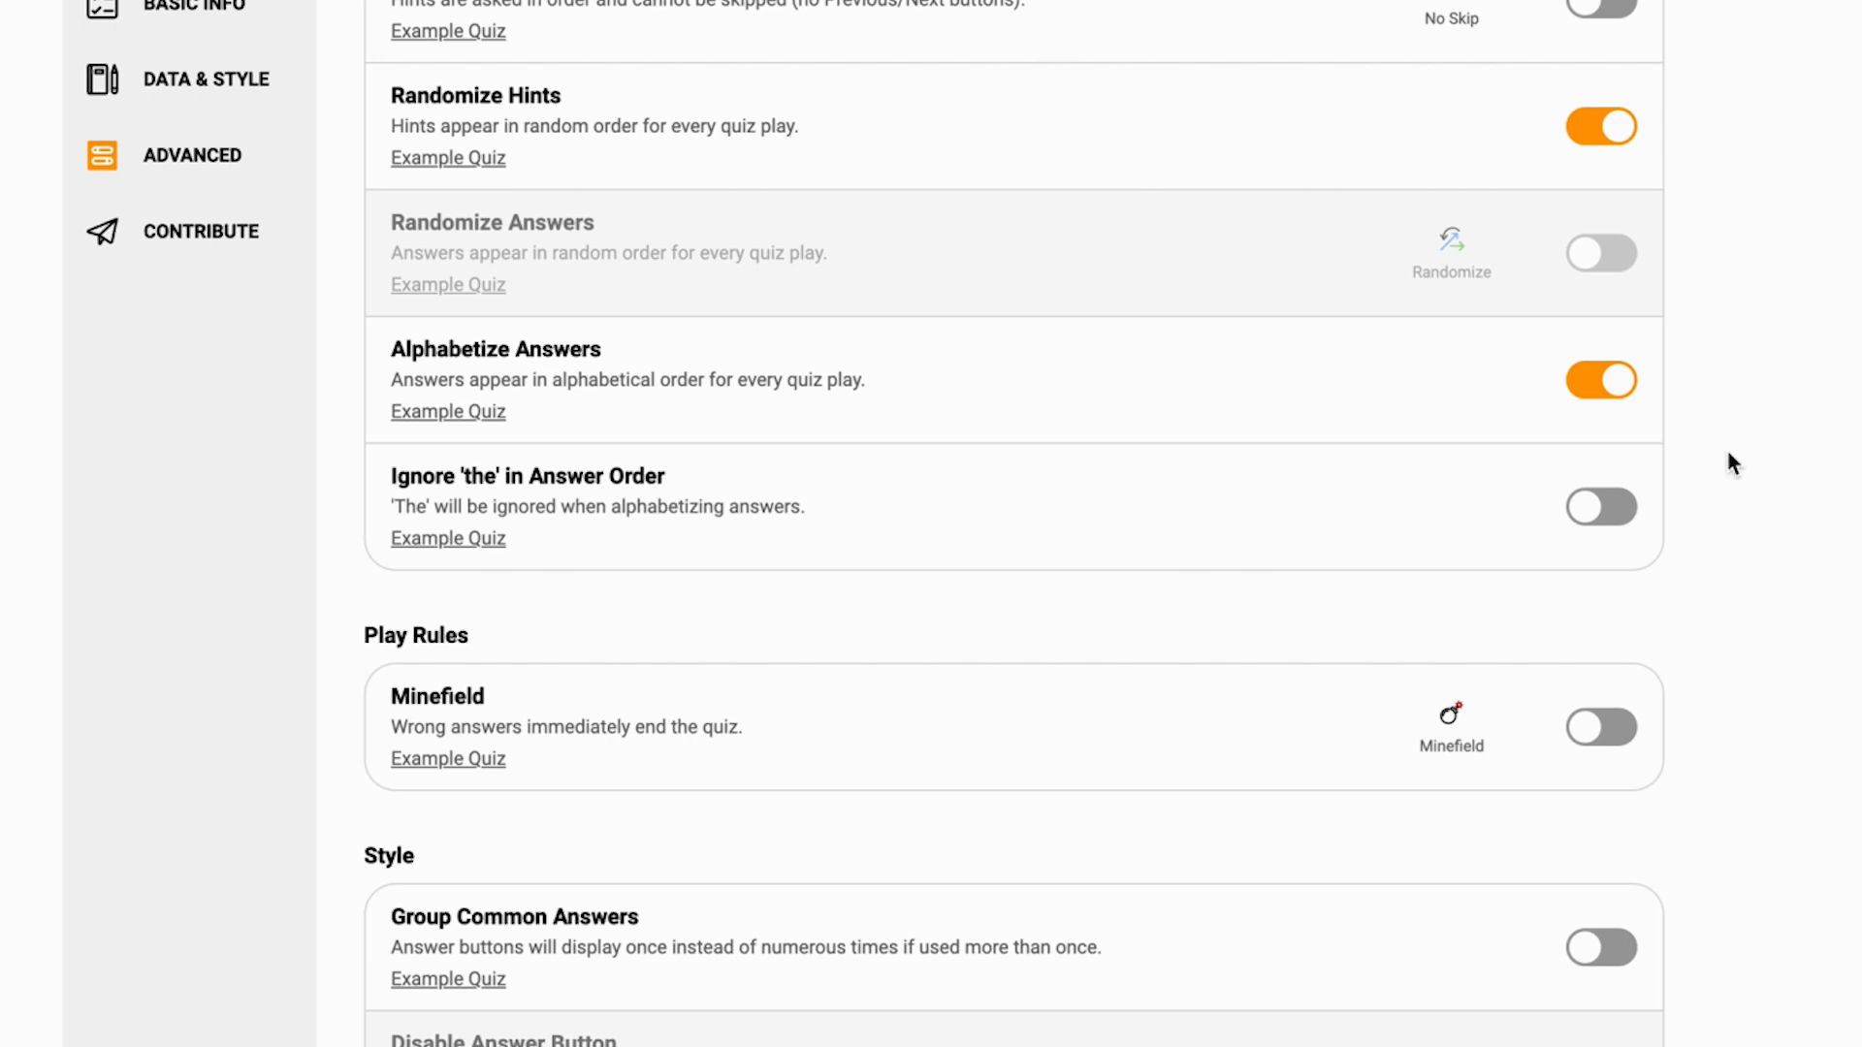
scroll(down, 3)
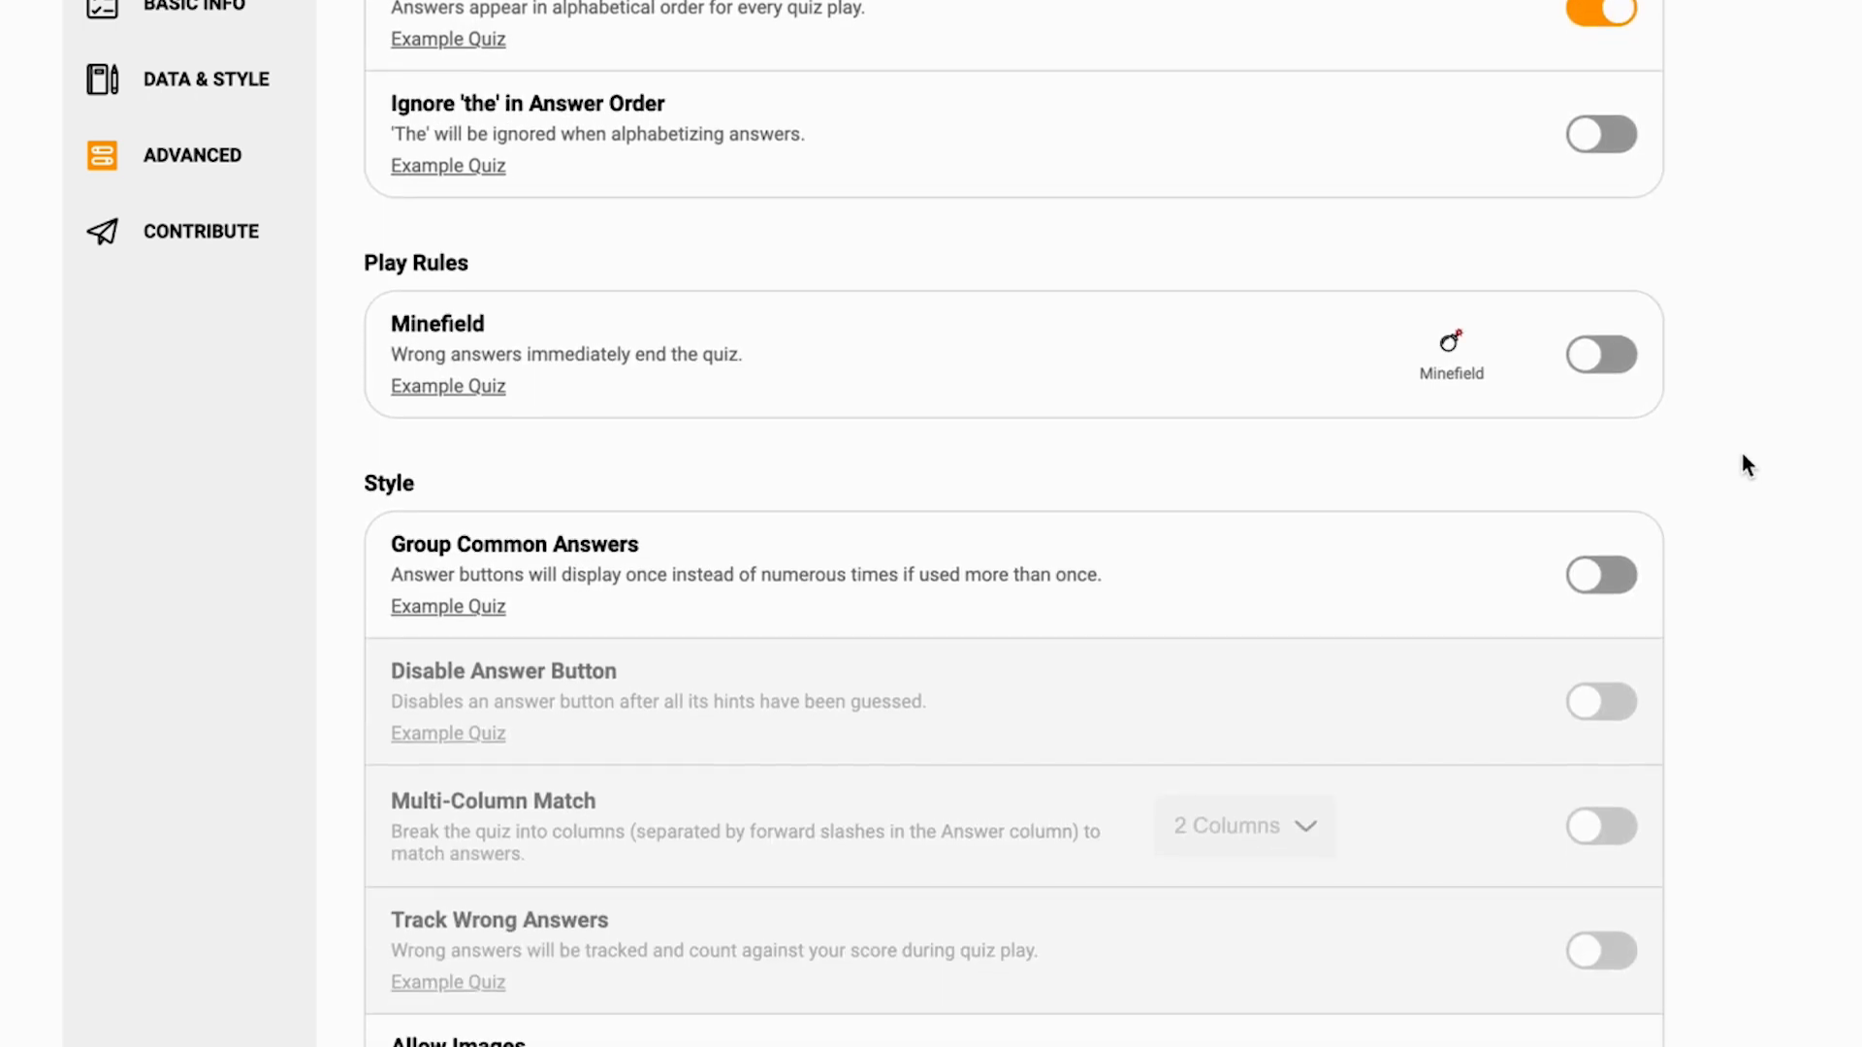
scroll(down, 3)
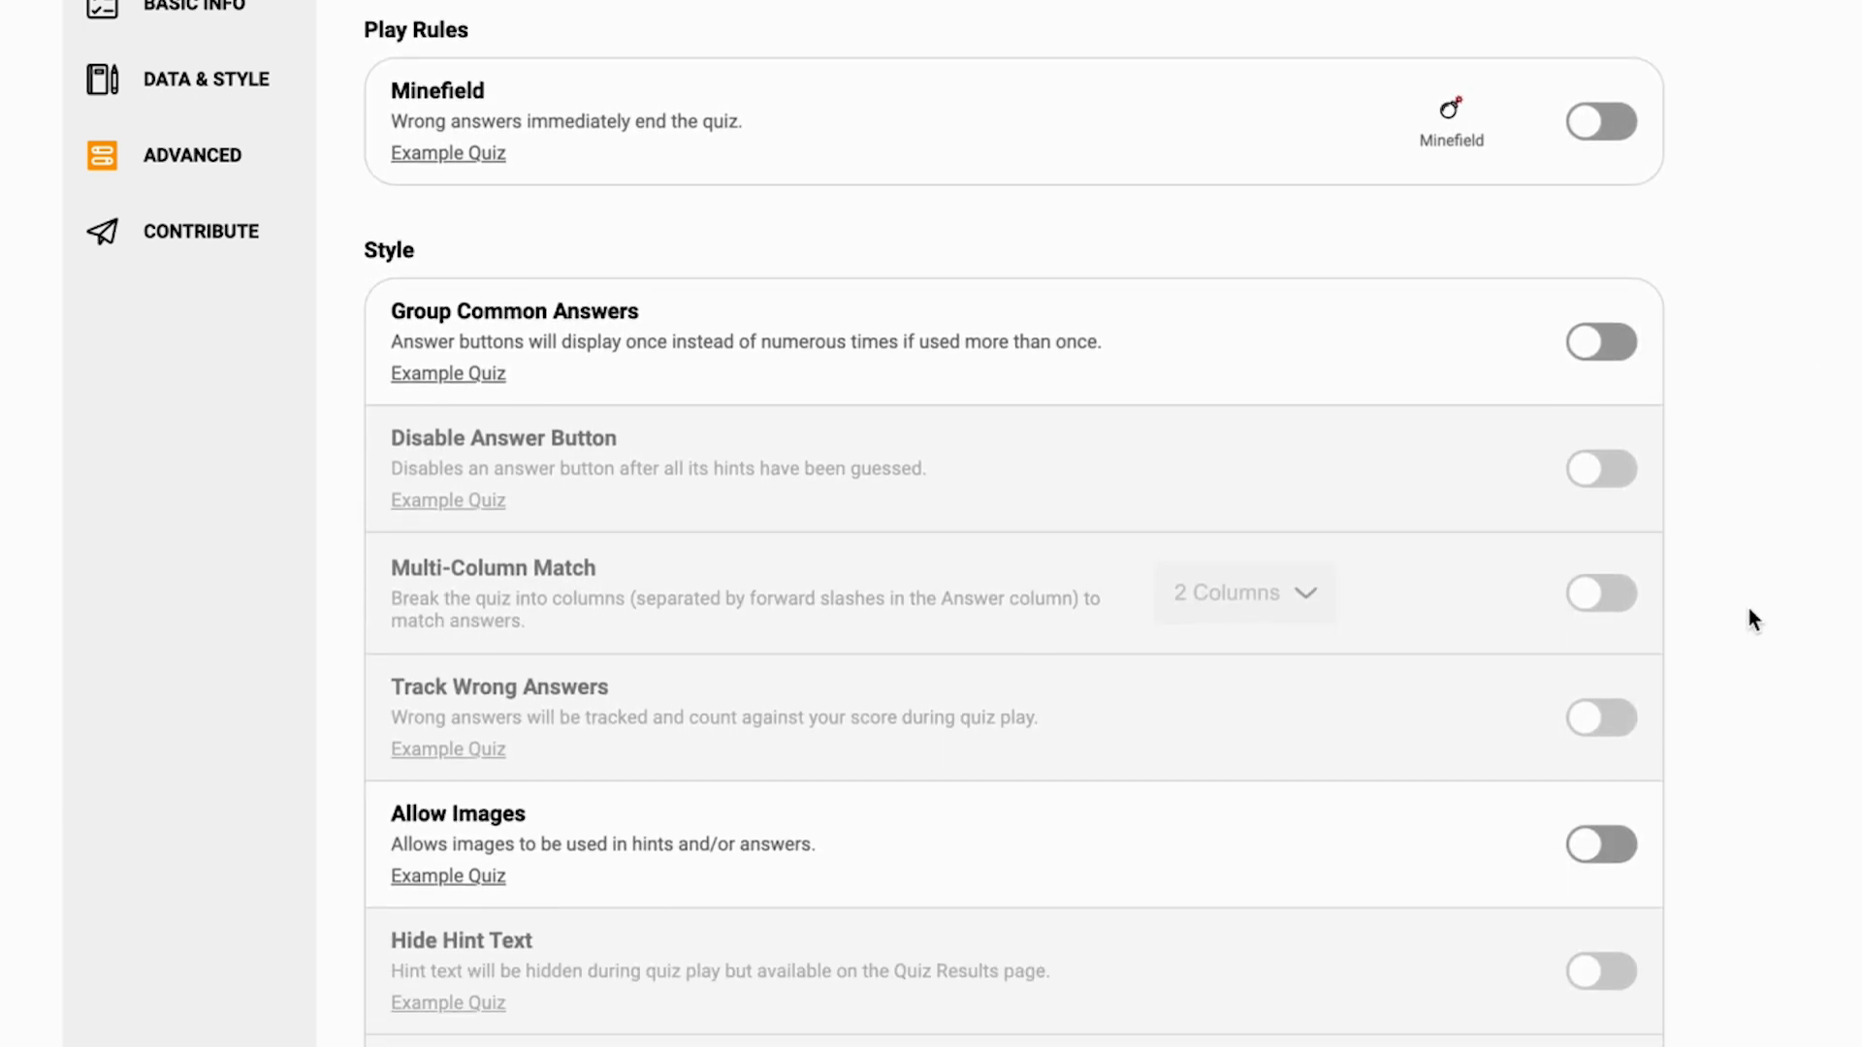
scroll(down, 3)
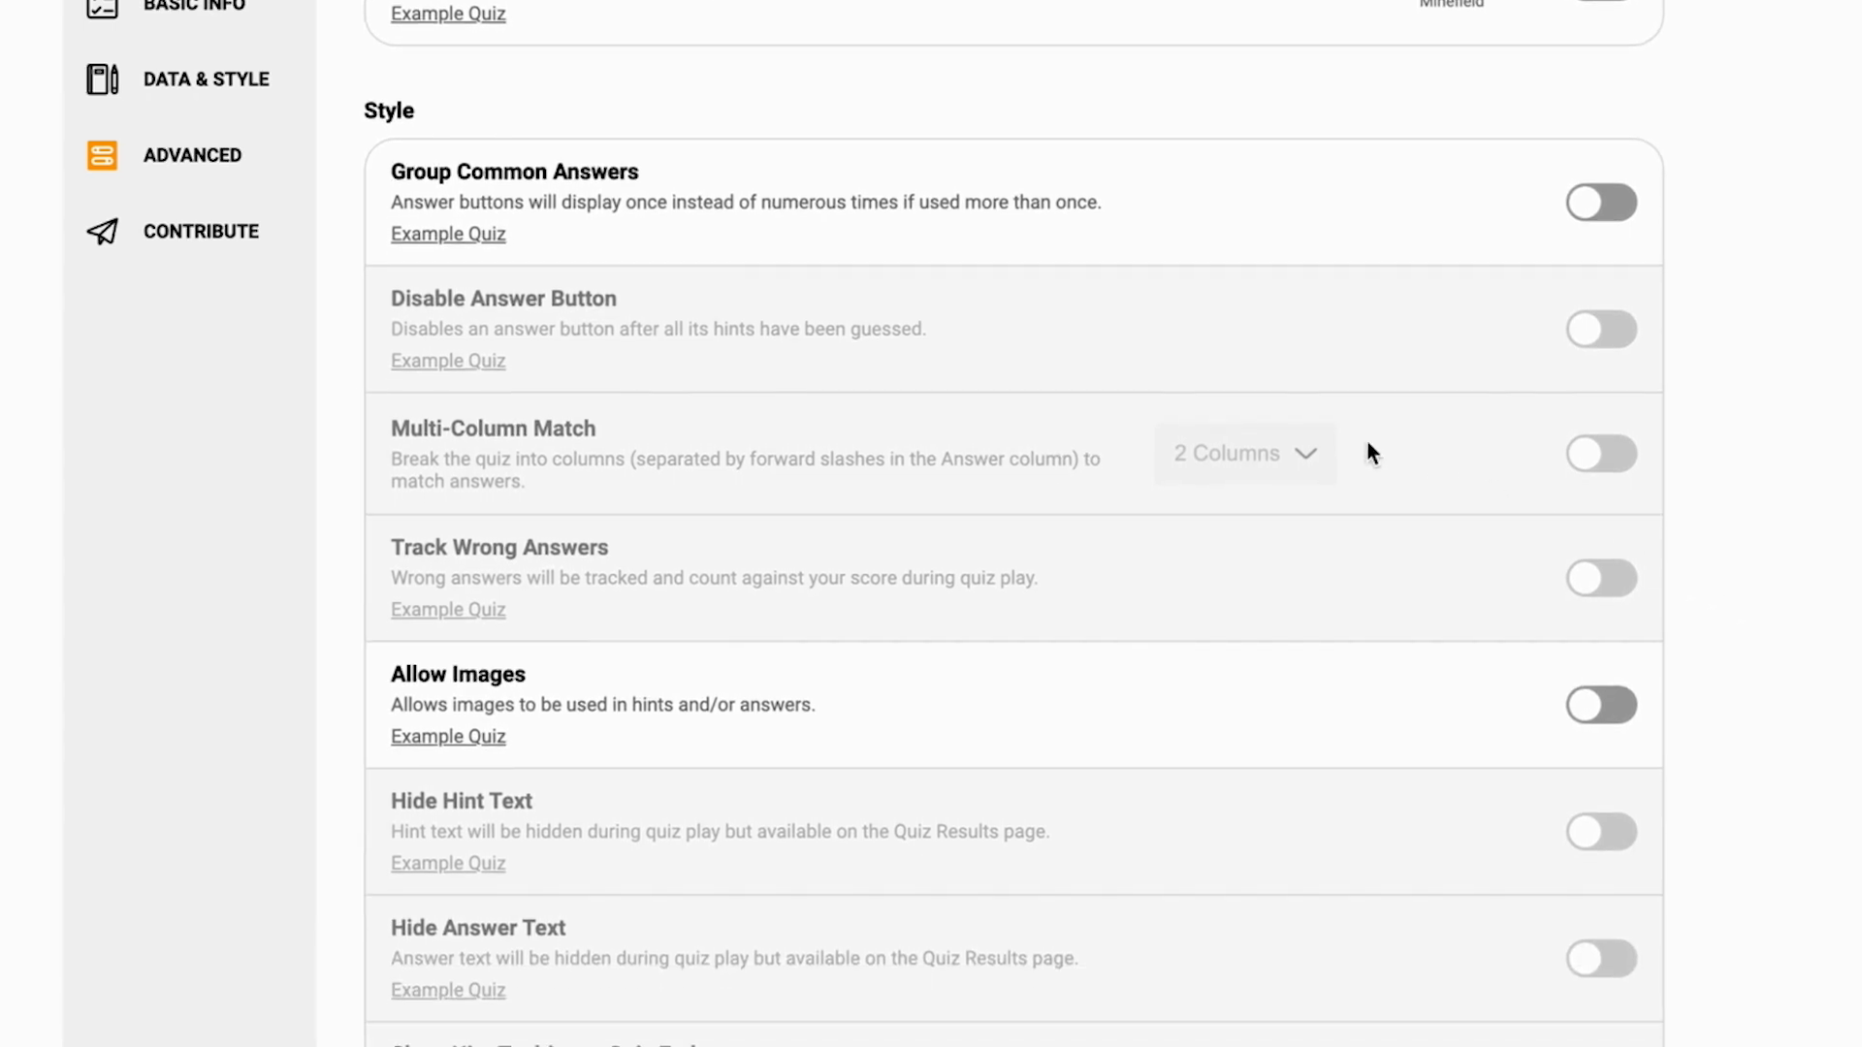
mouse_move(1445, 593)
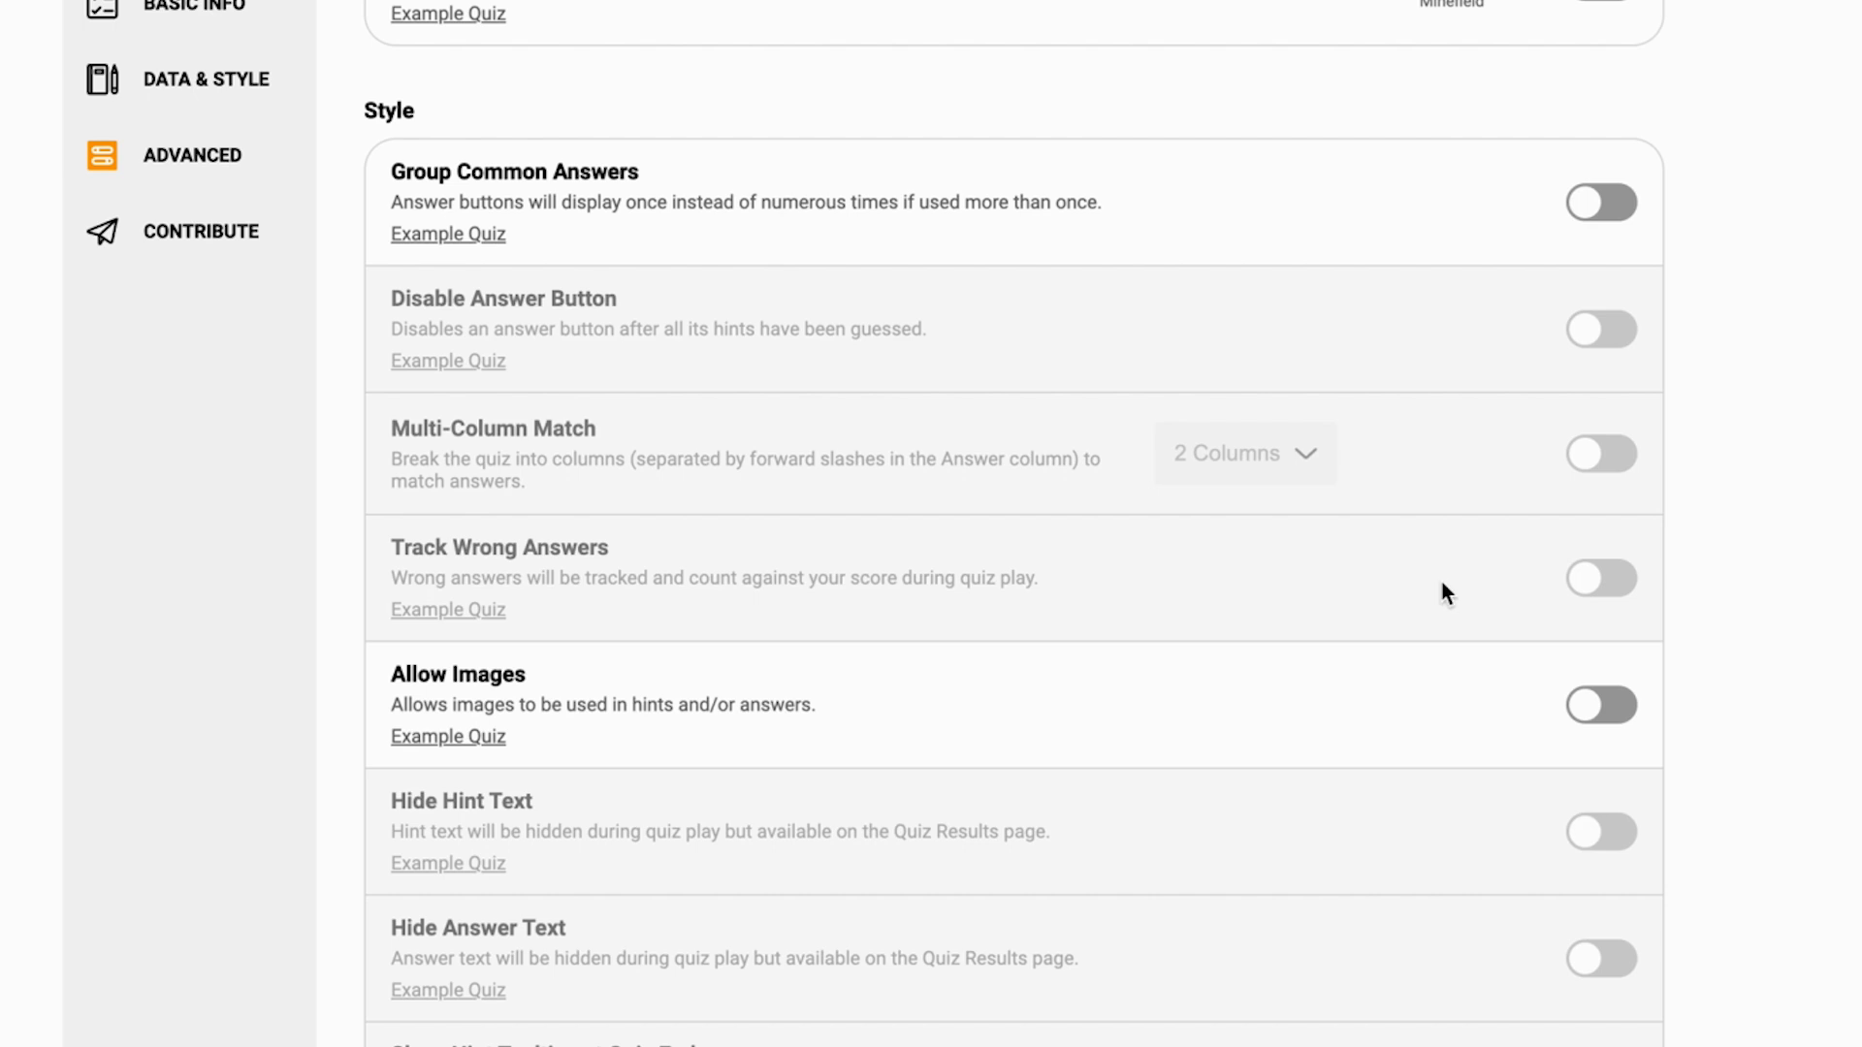
mouse_move(1458, 644)
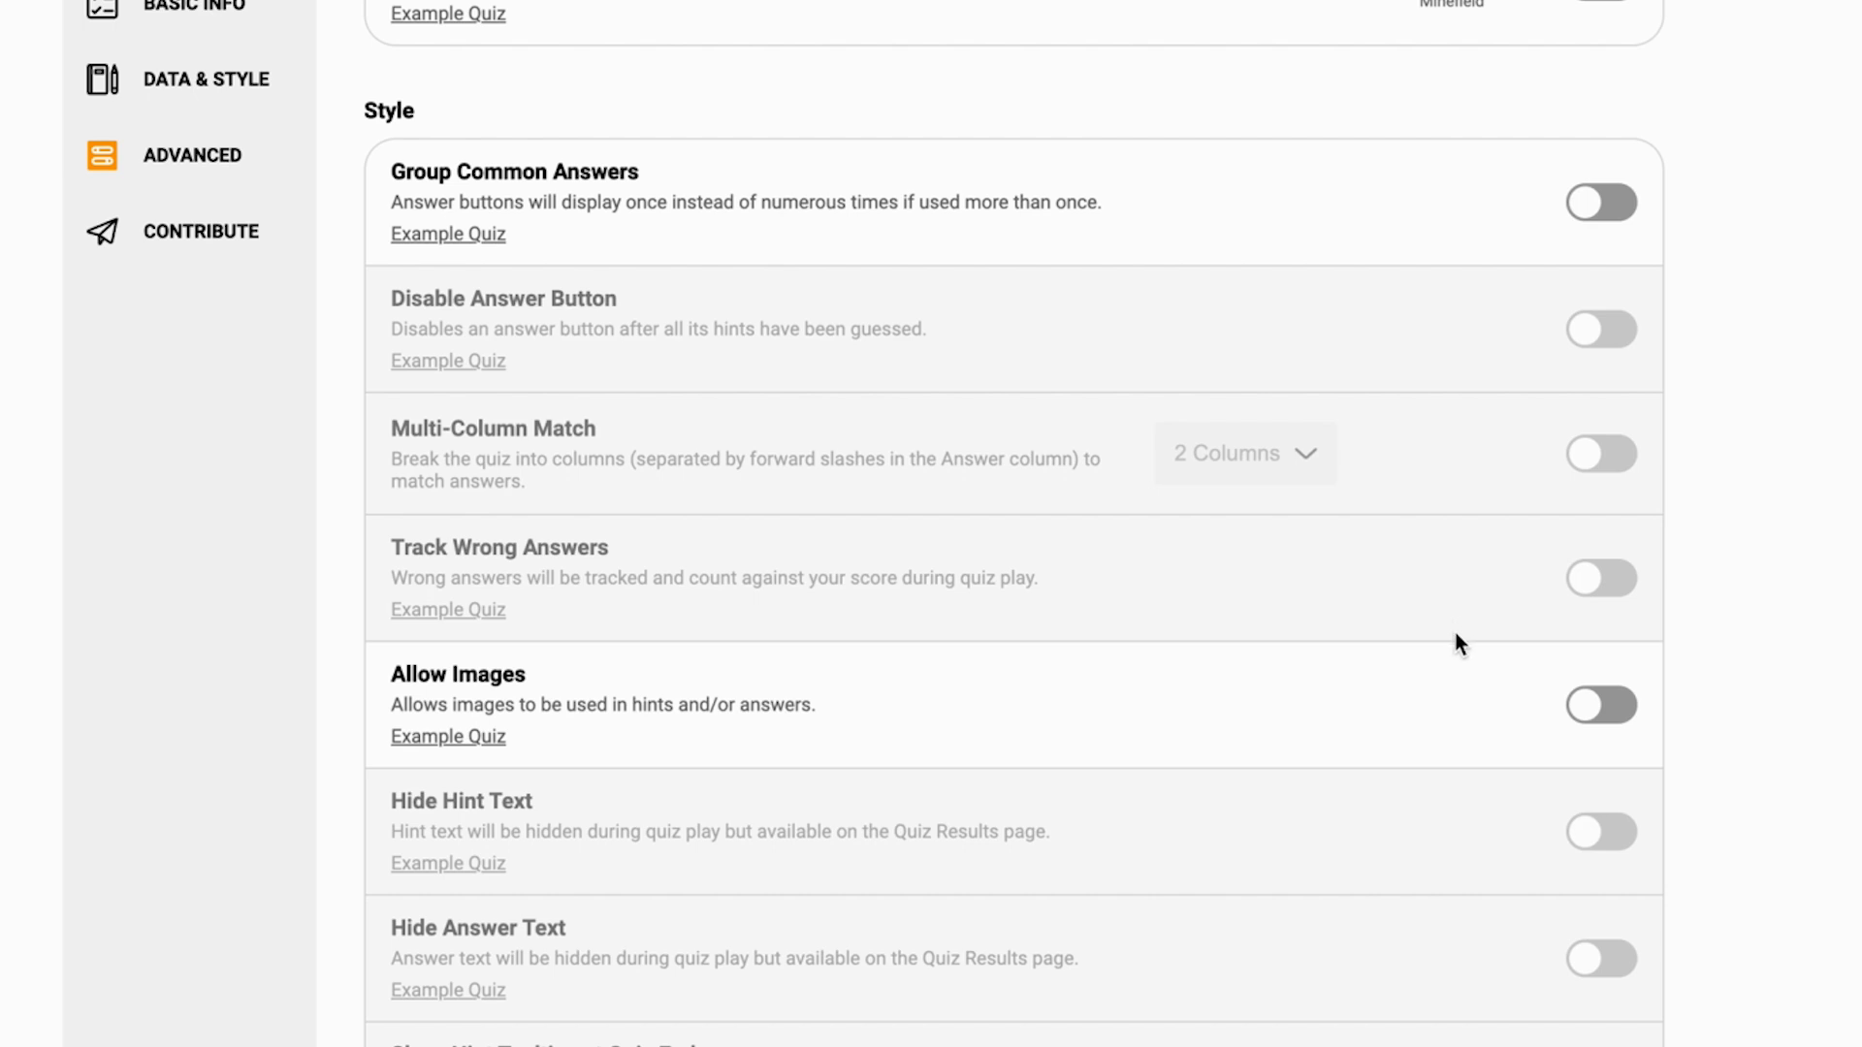
mouse_move(1373, 595)
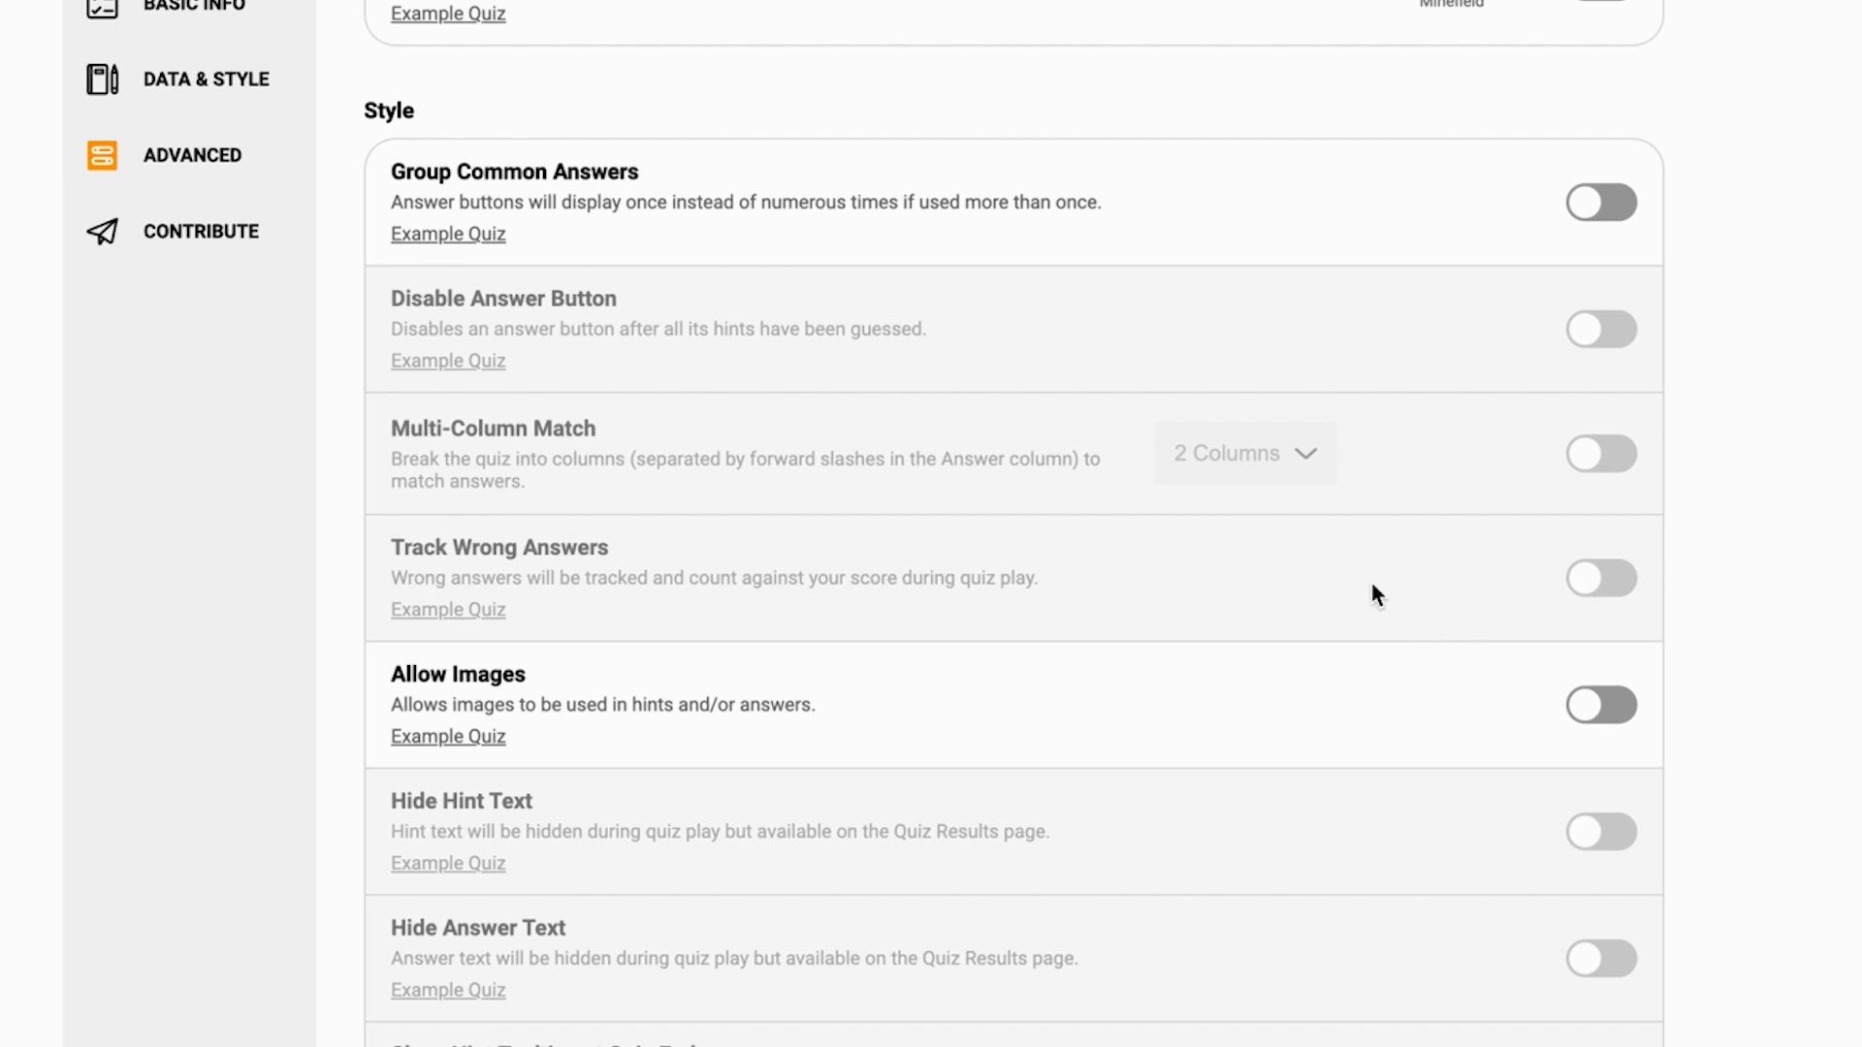
mouse_move(1368, 592)
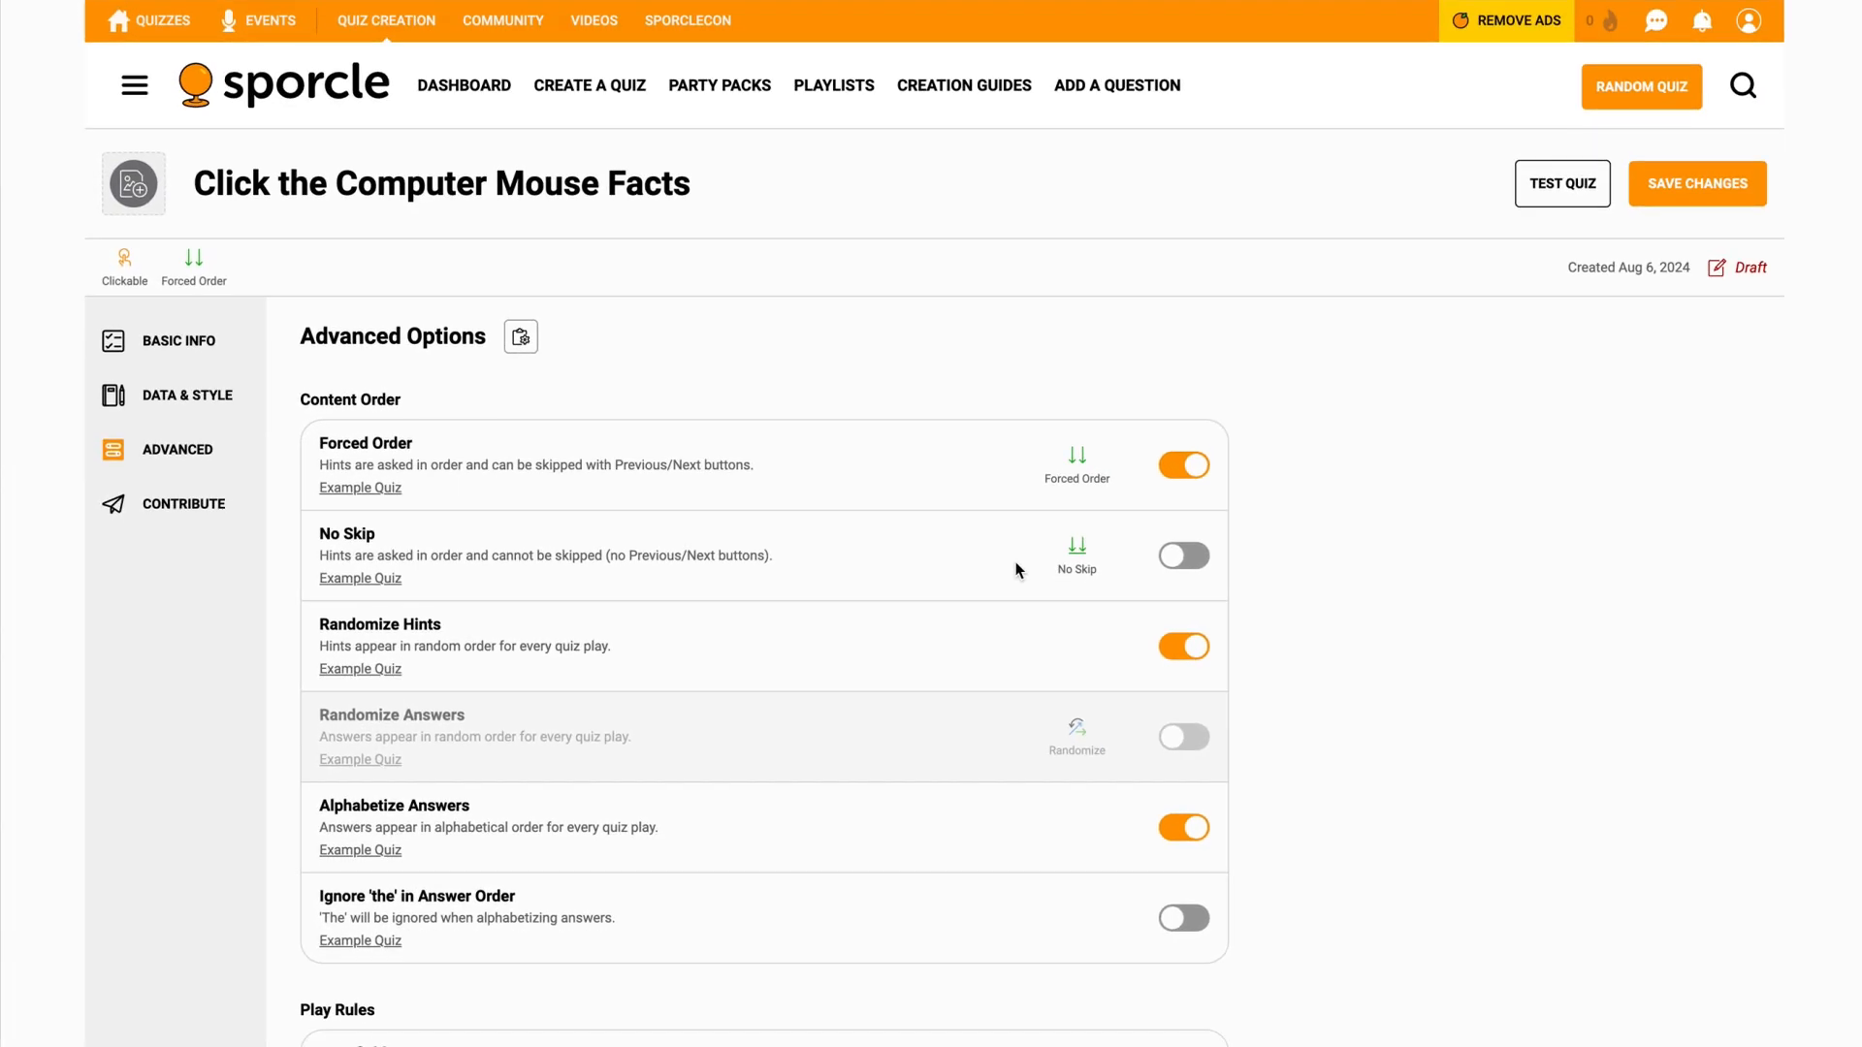
- Save the advanced content-order settings and launch a test play of the quiz
click(1698, 182)
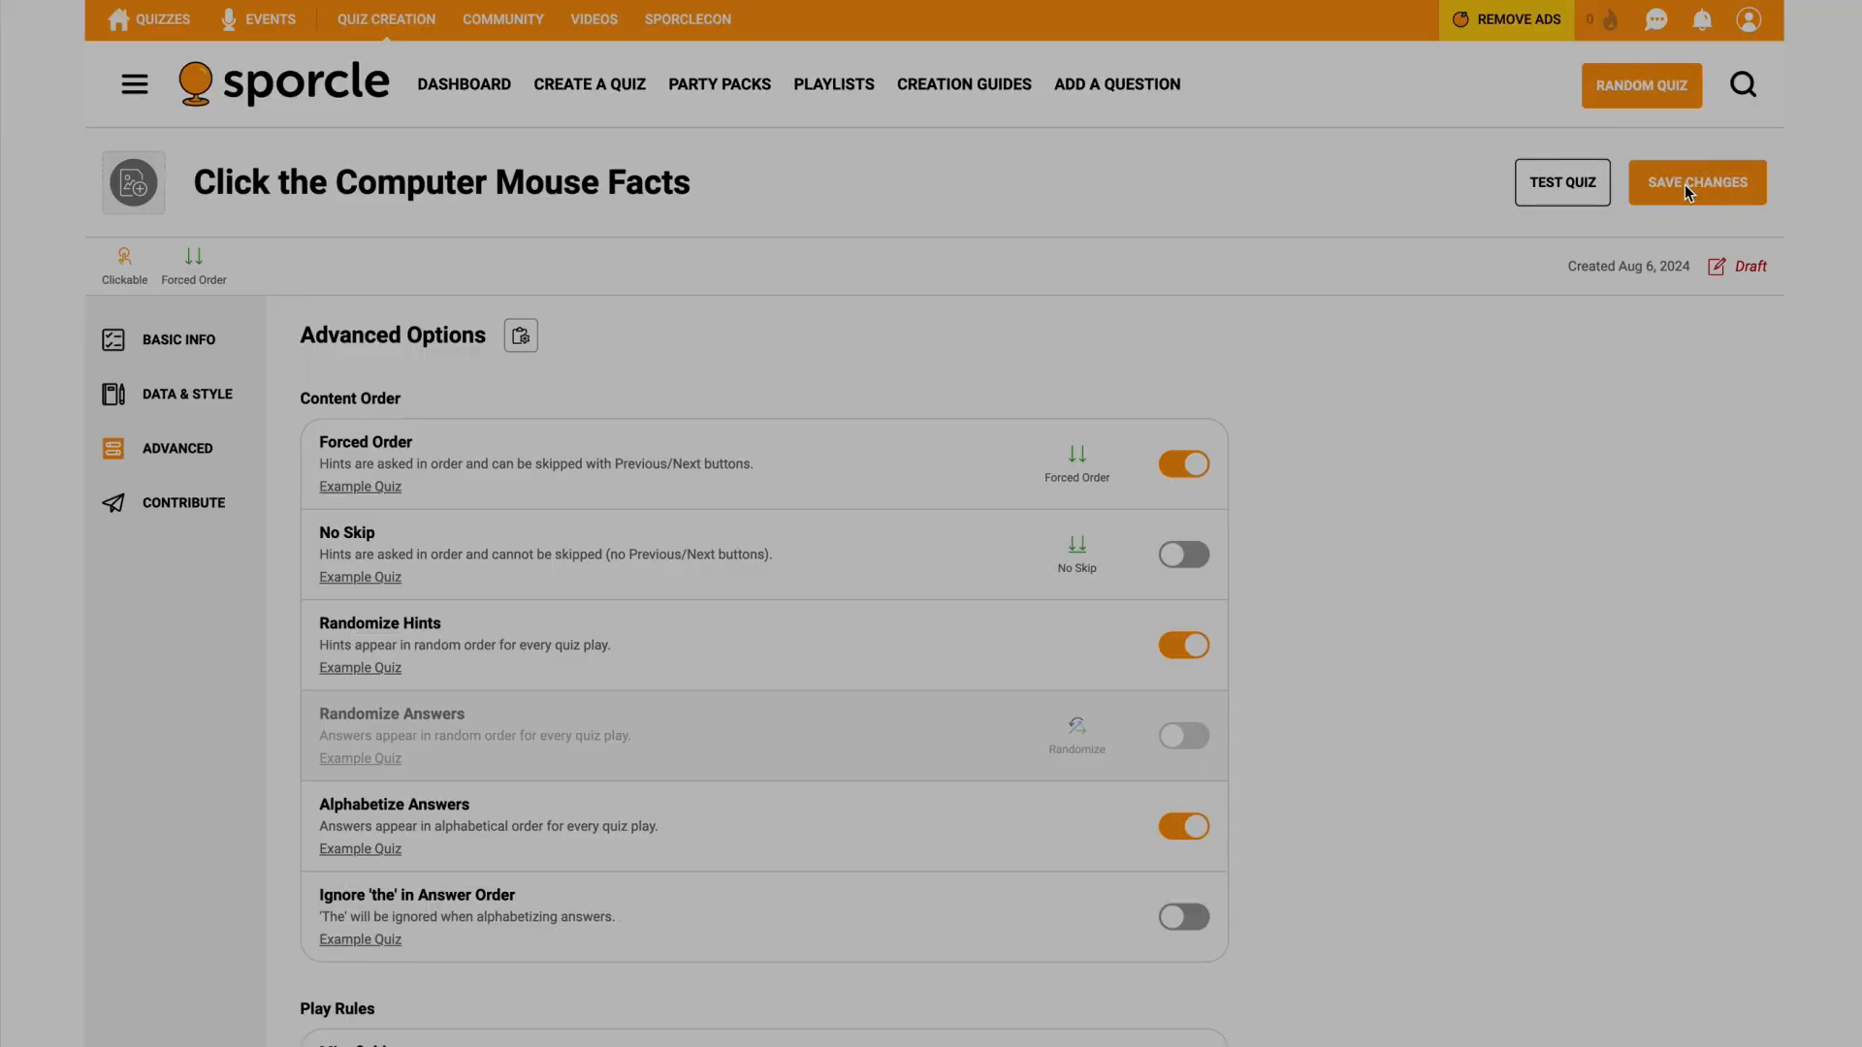
click(1695, 182)
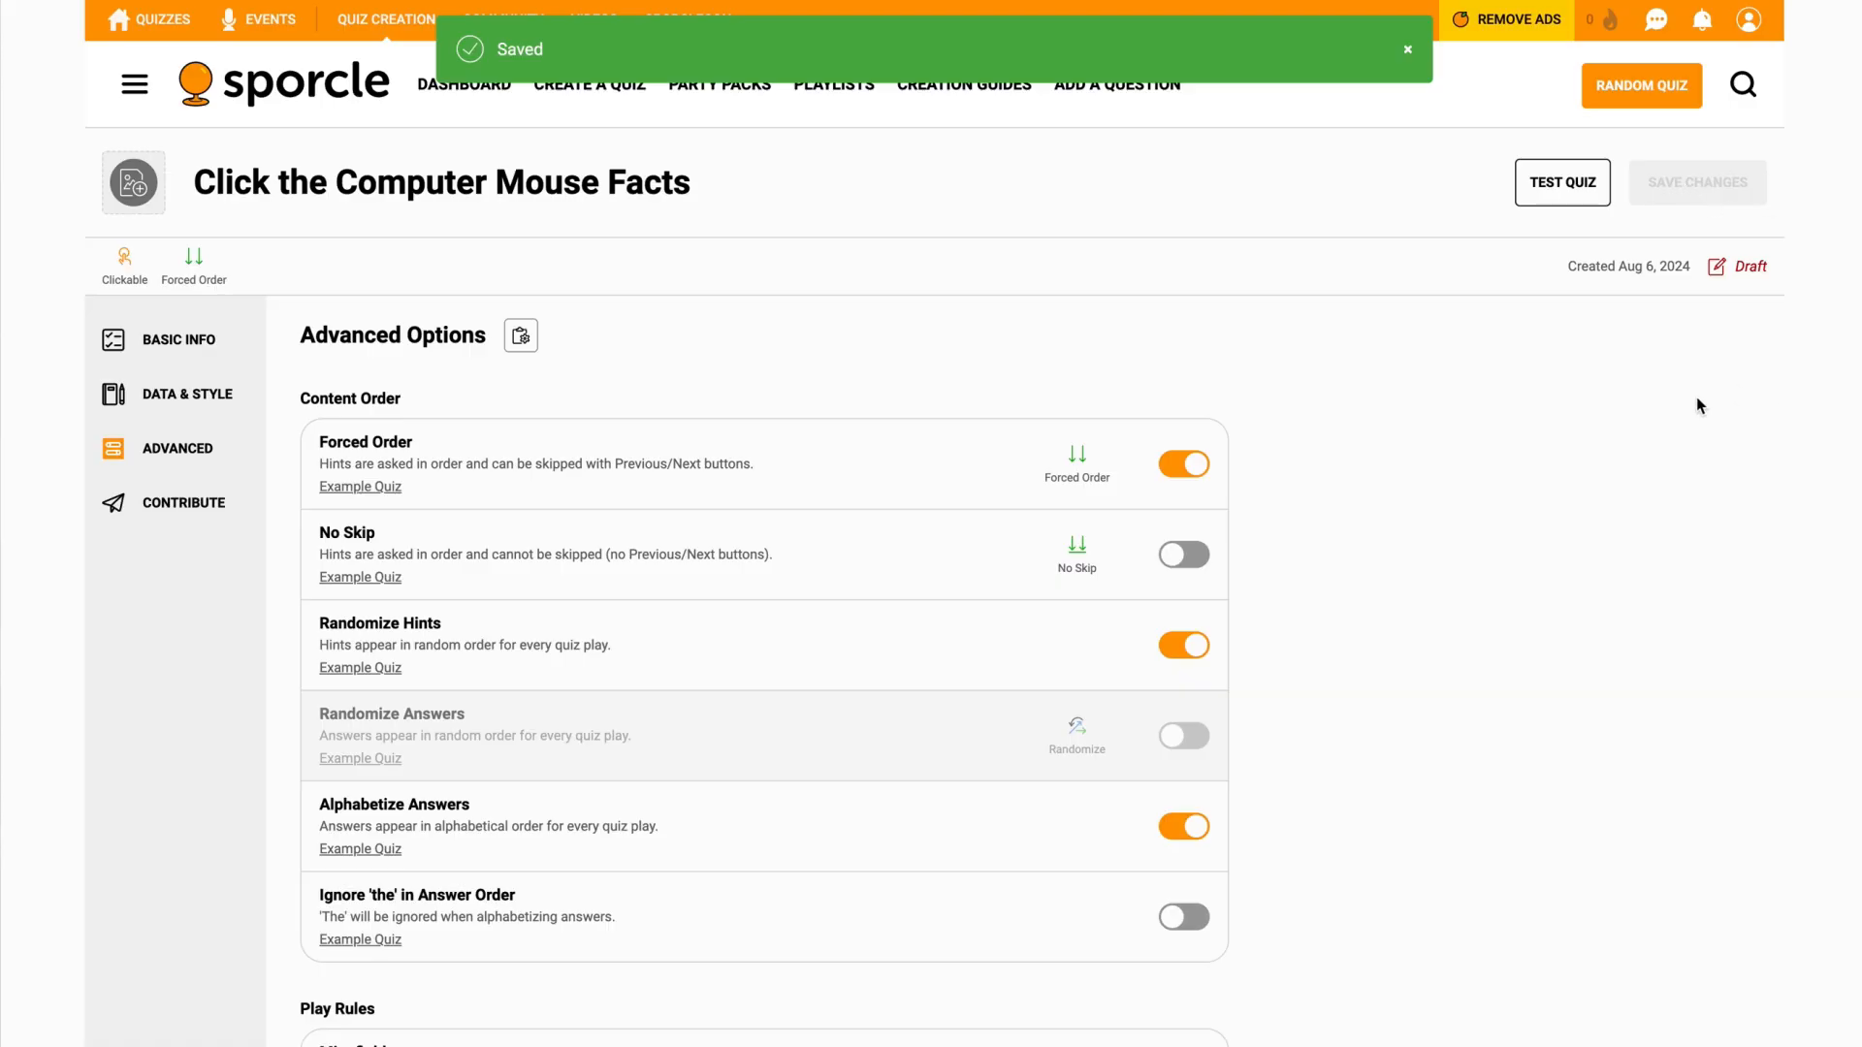
mouse_move(1562, 182)
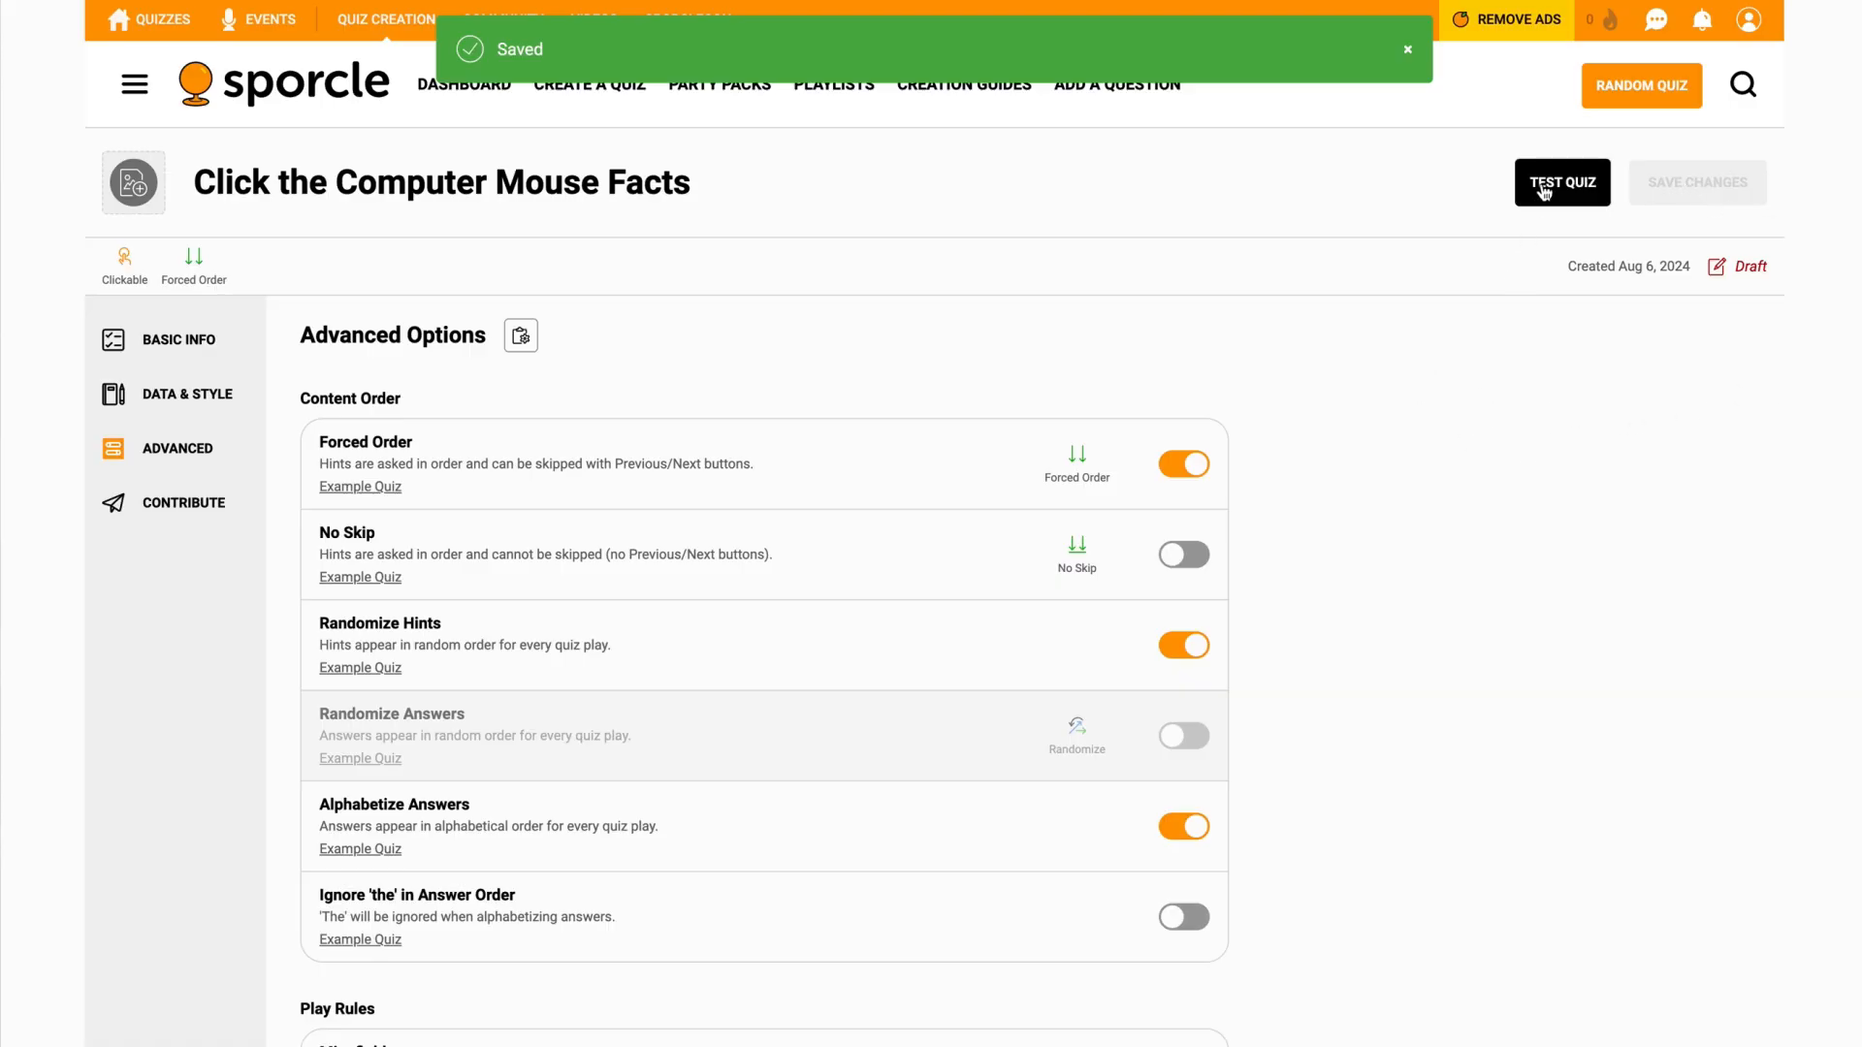
click(1559, 182)
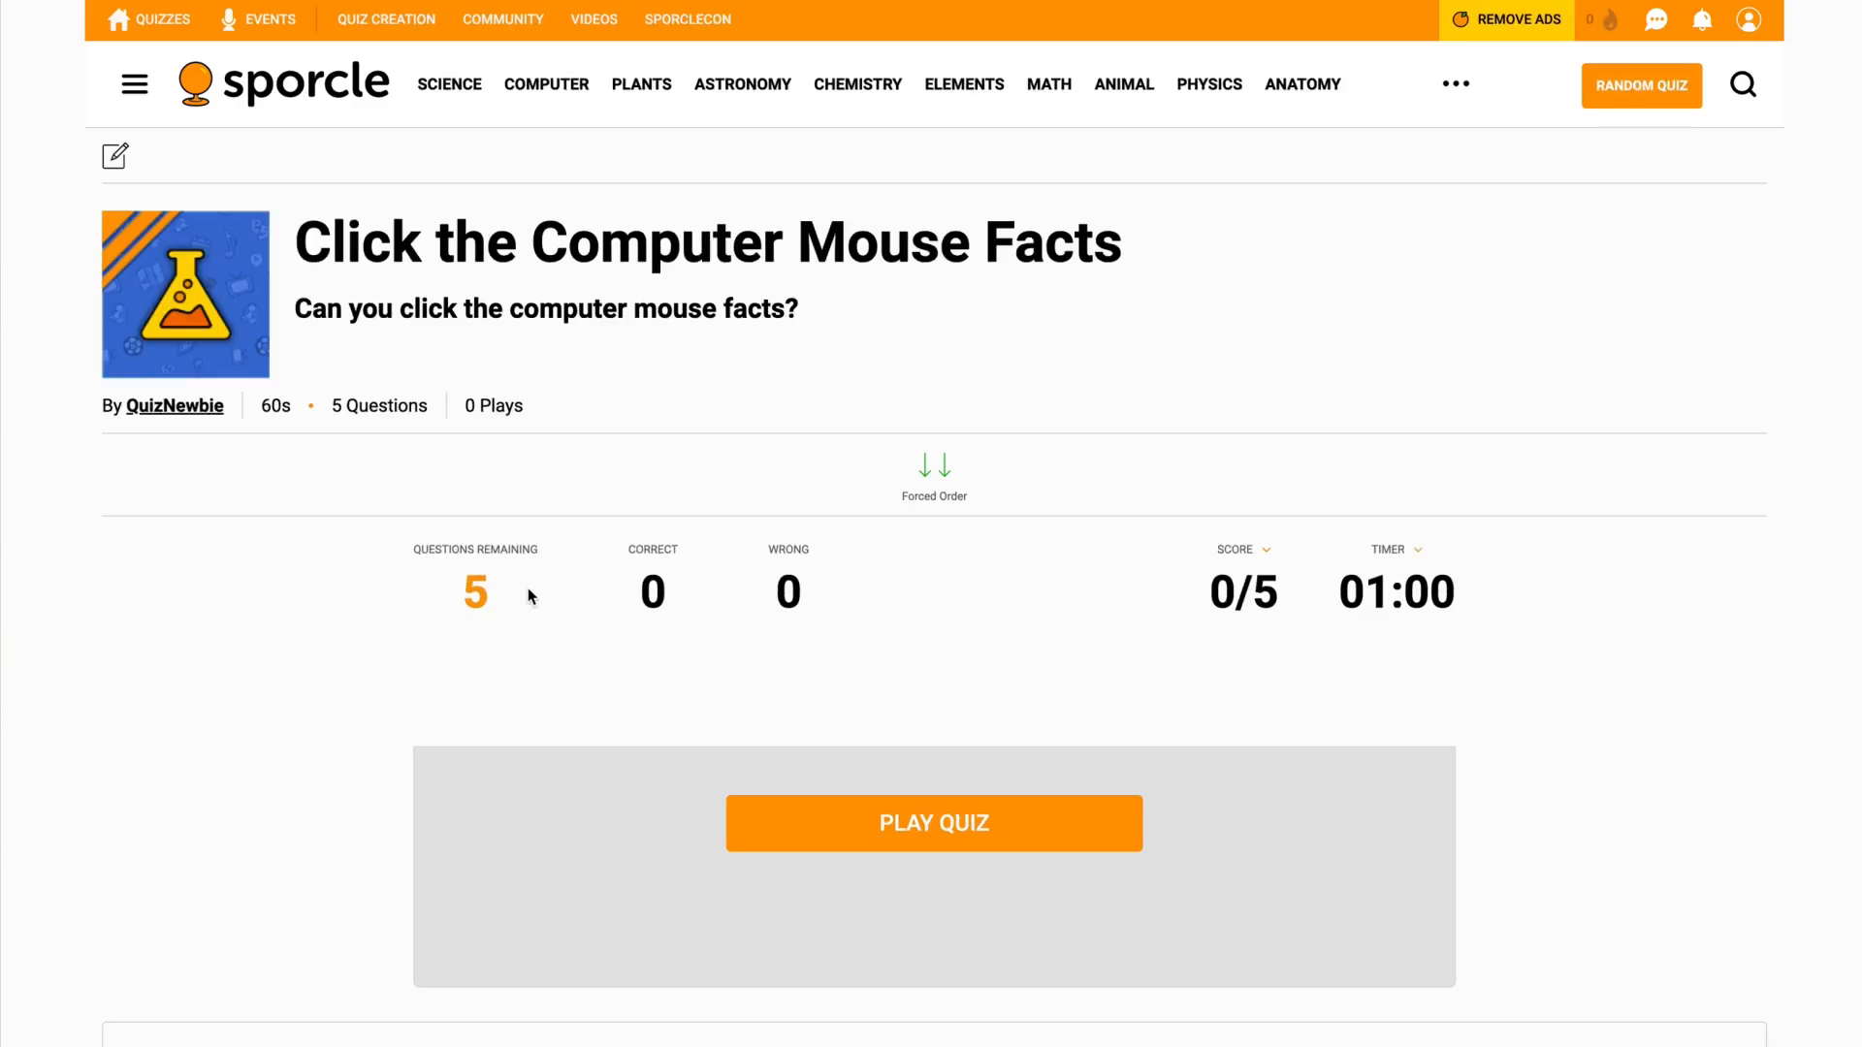
- Start the test play to see the first hint with eight choices, then return to Basic Info
scroll(down, 3)
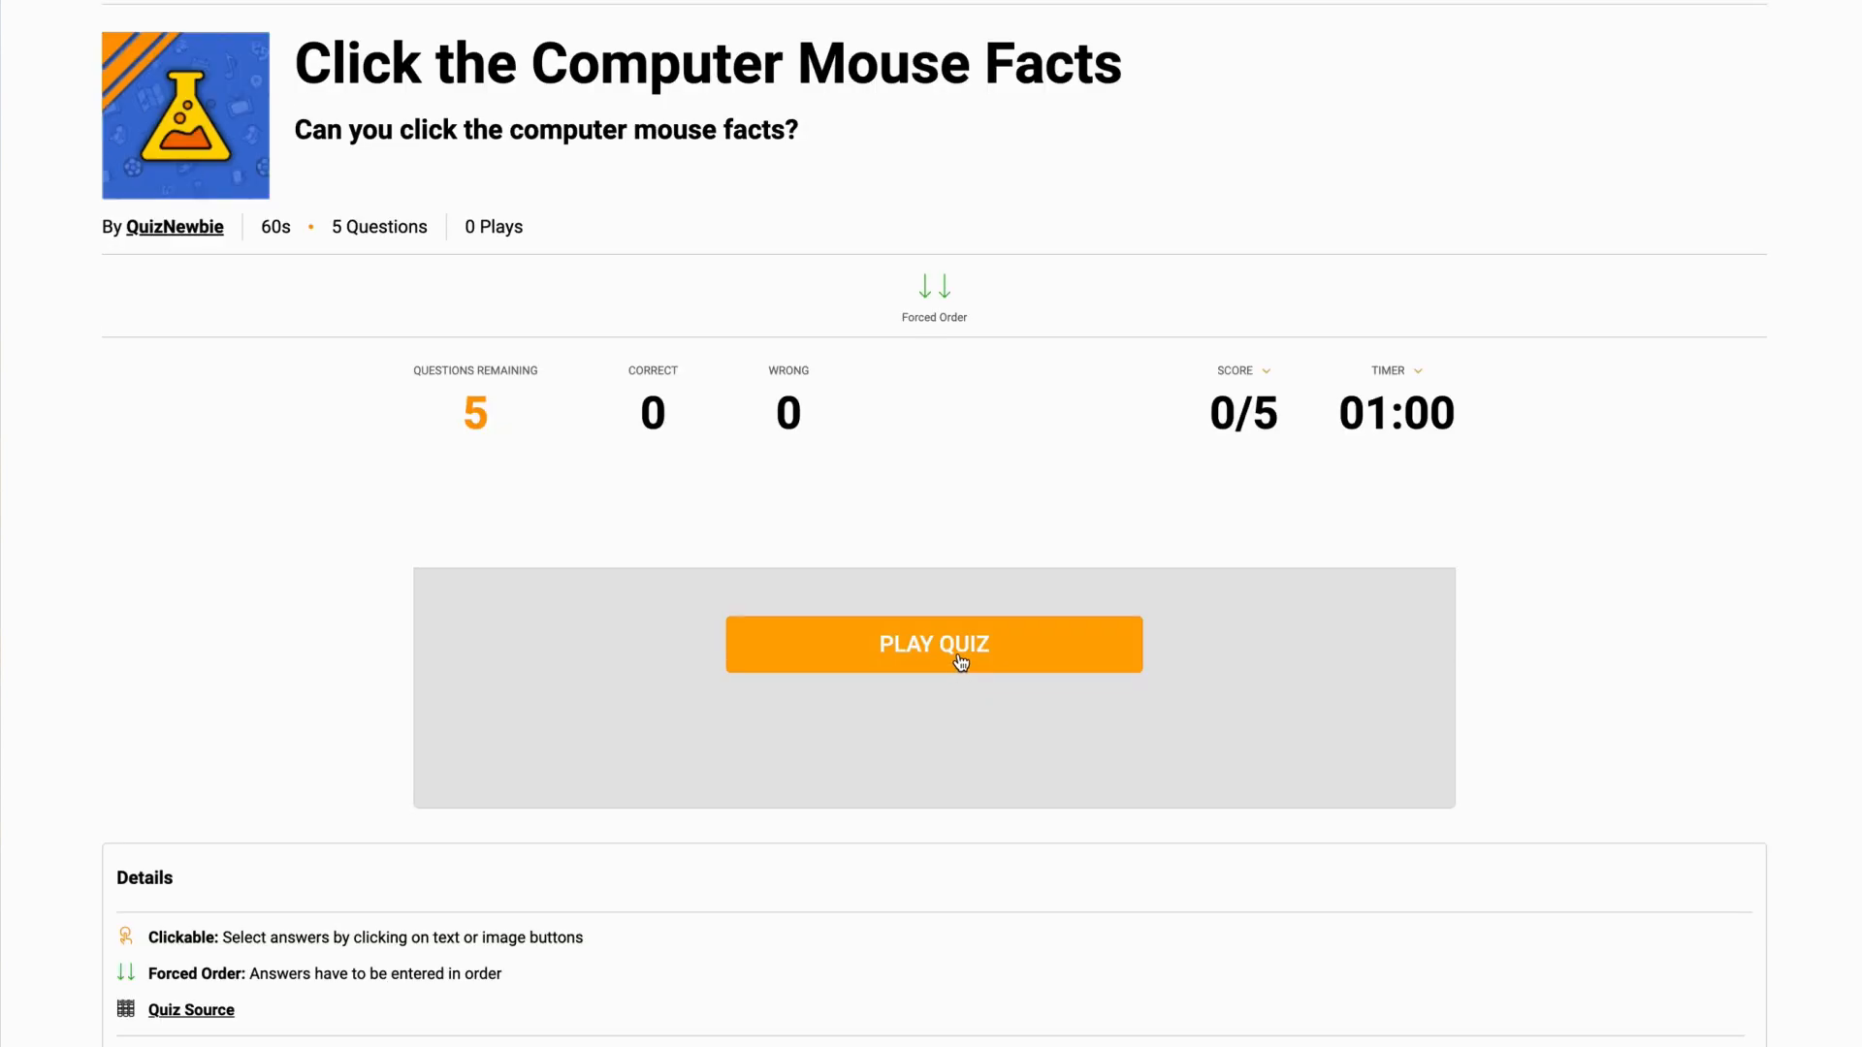
click(933, 644)
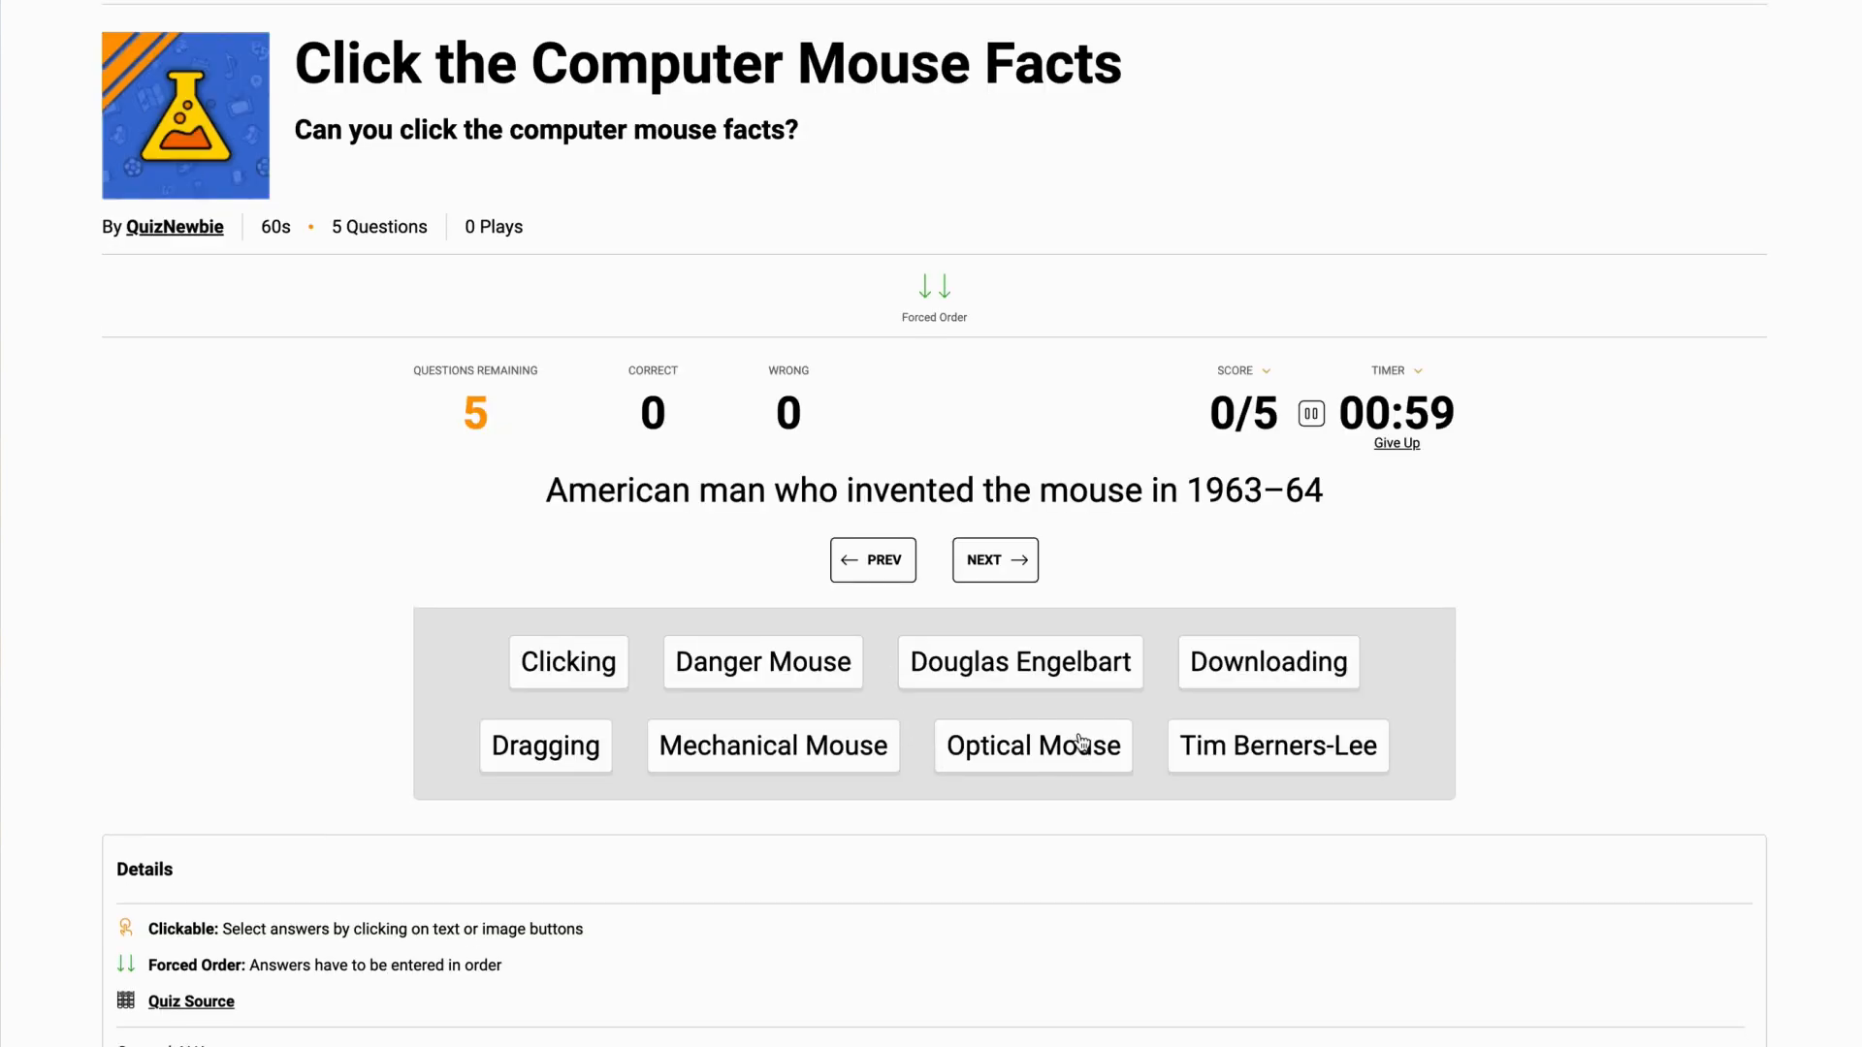
mouse_move(1165, 729)
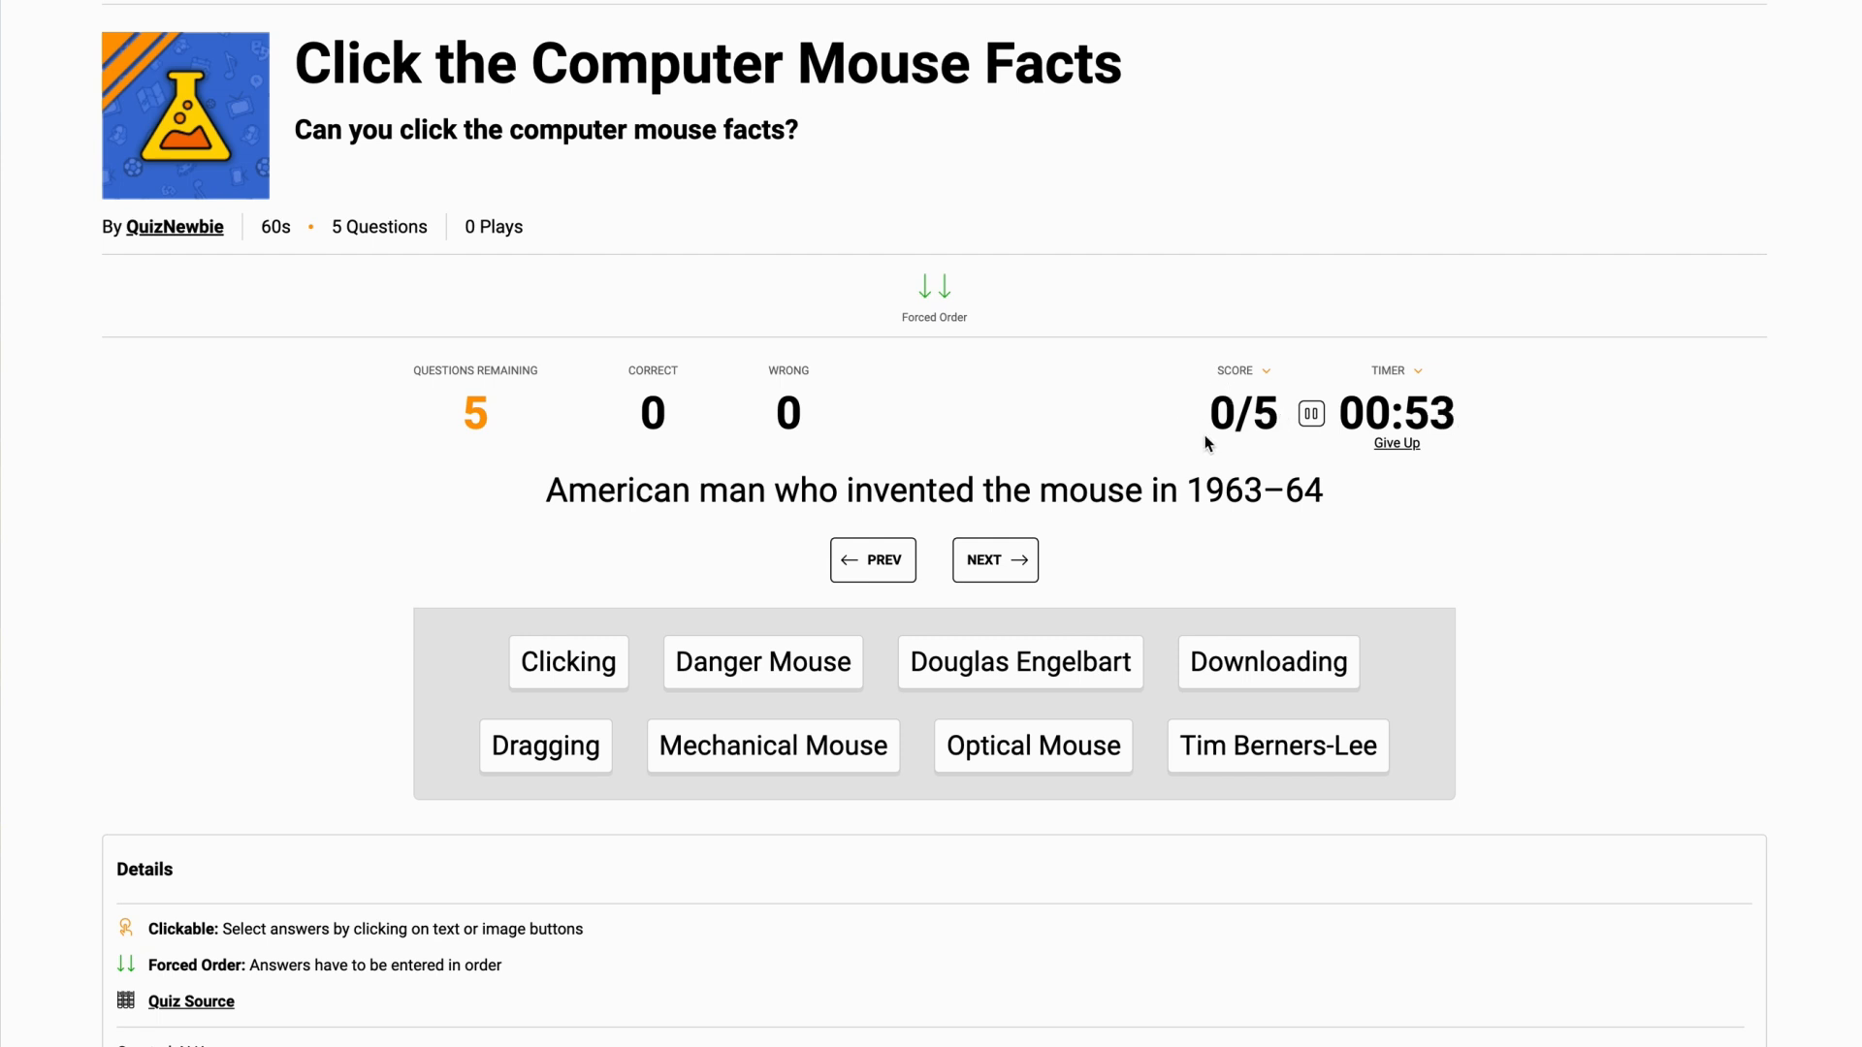
scroll(up, 3)
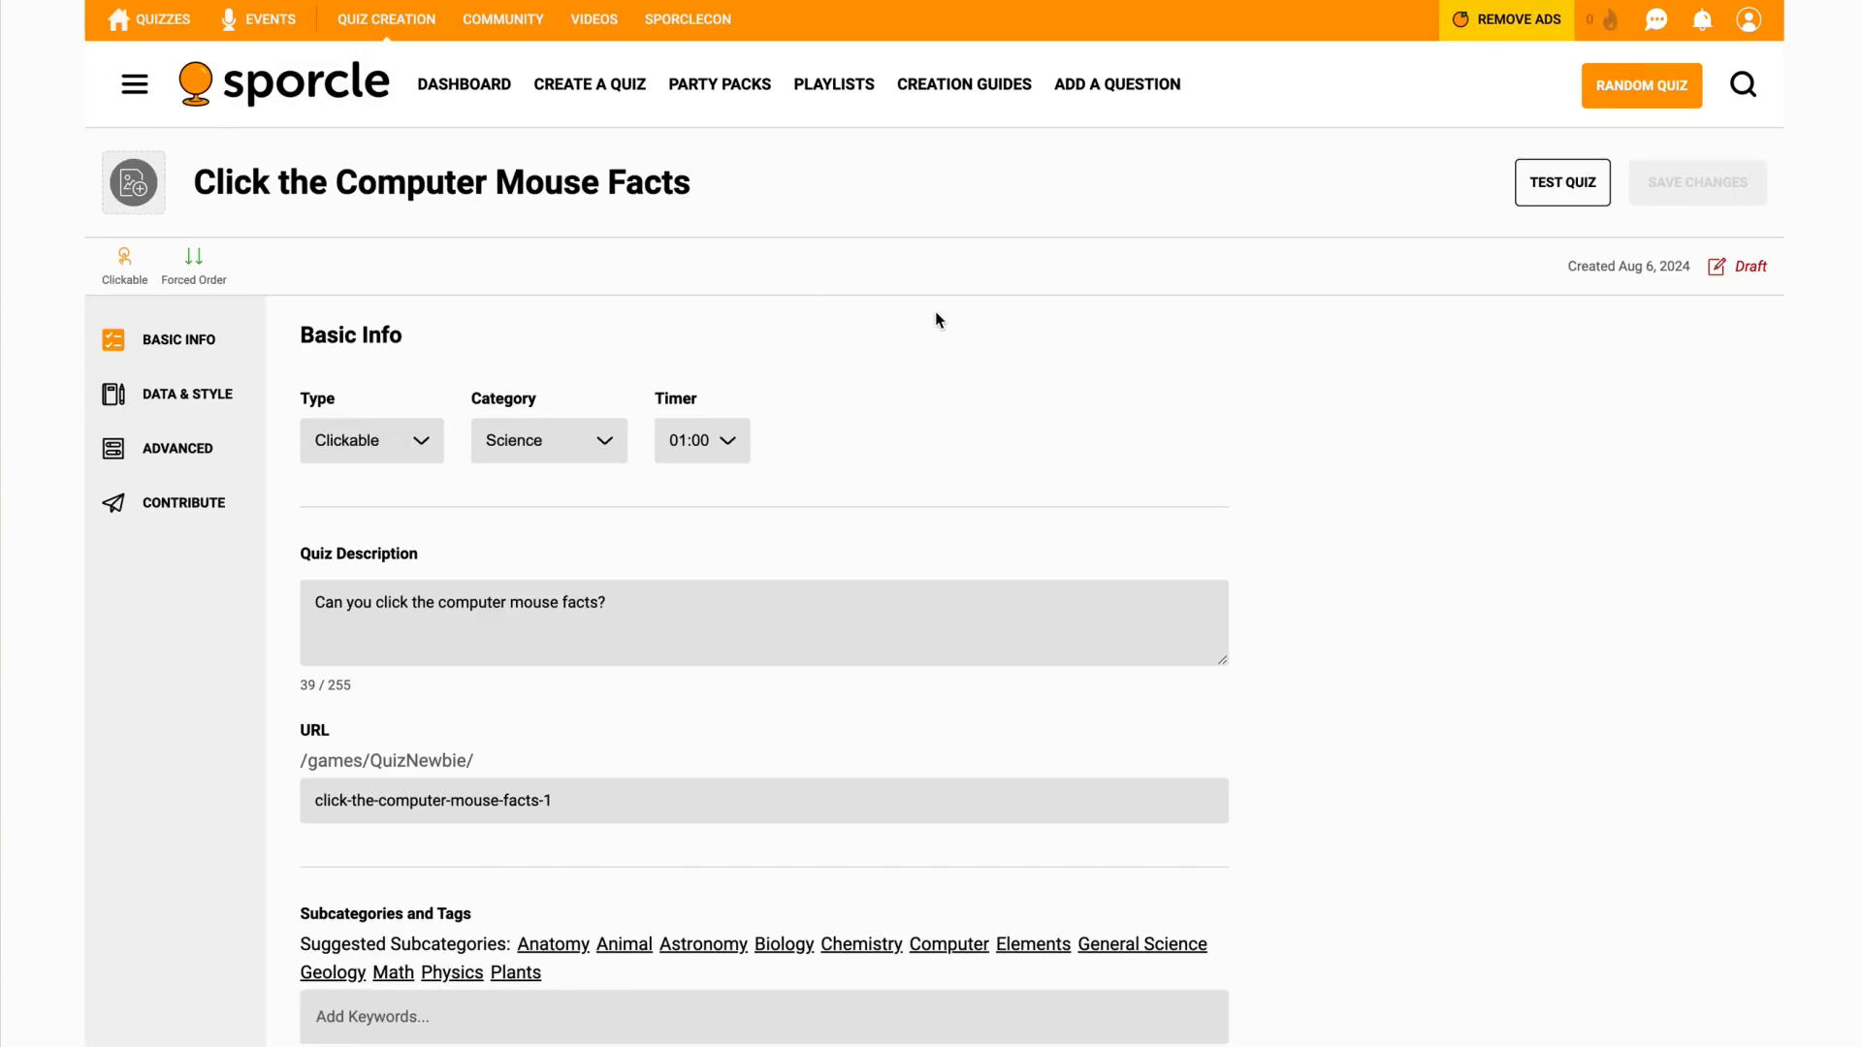
mouse_move(134, 182)
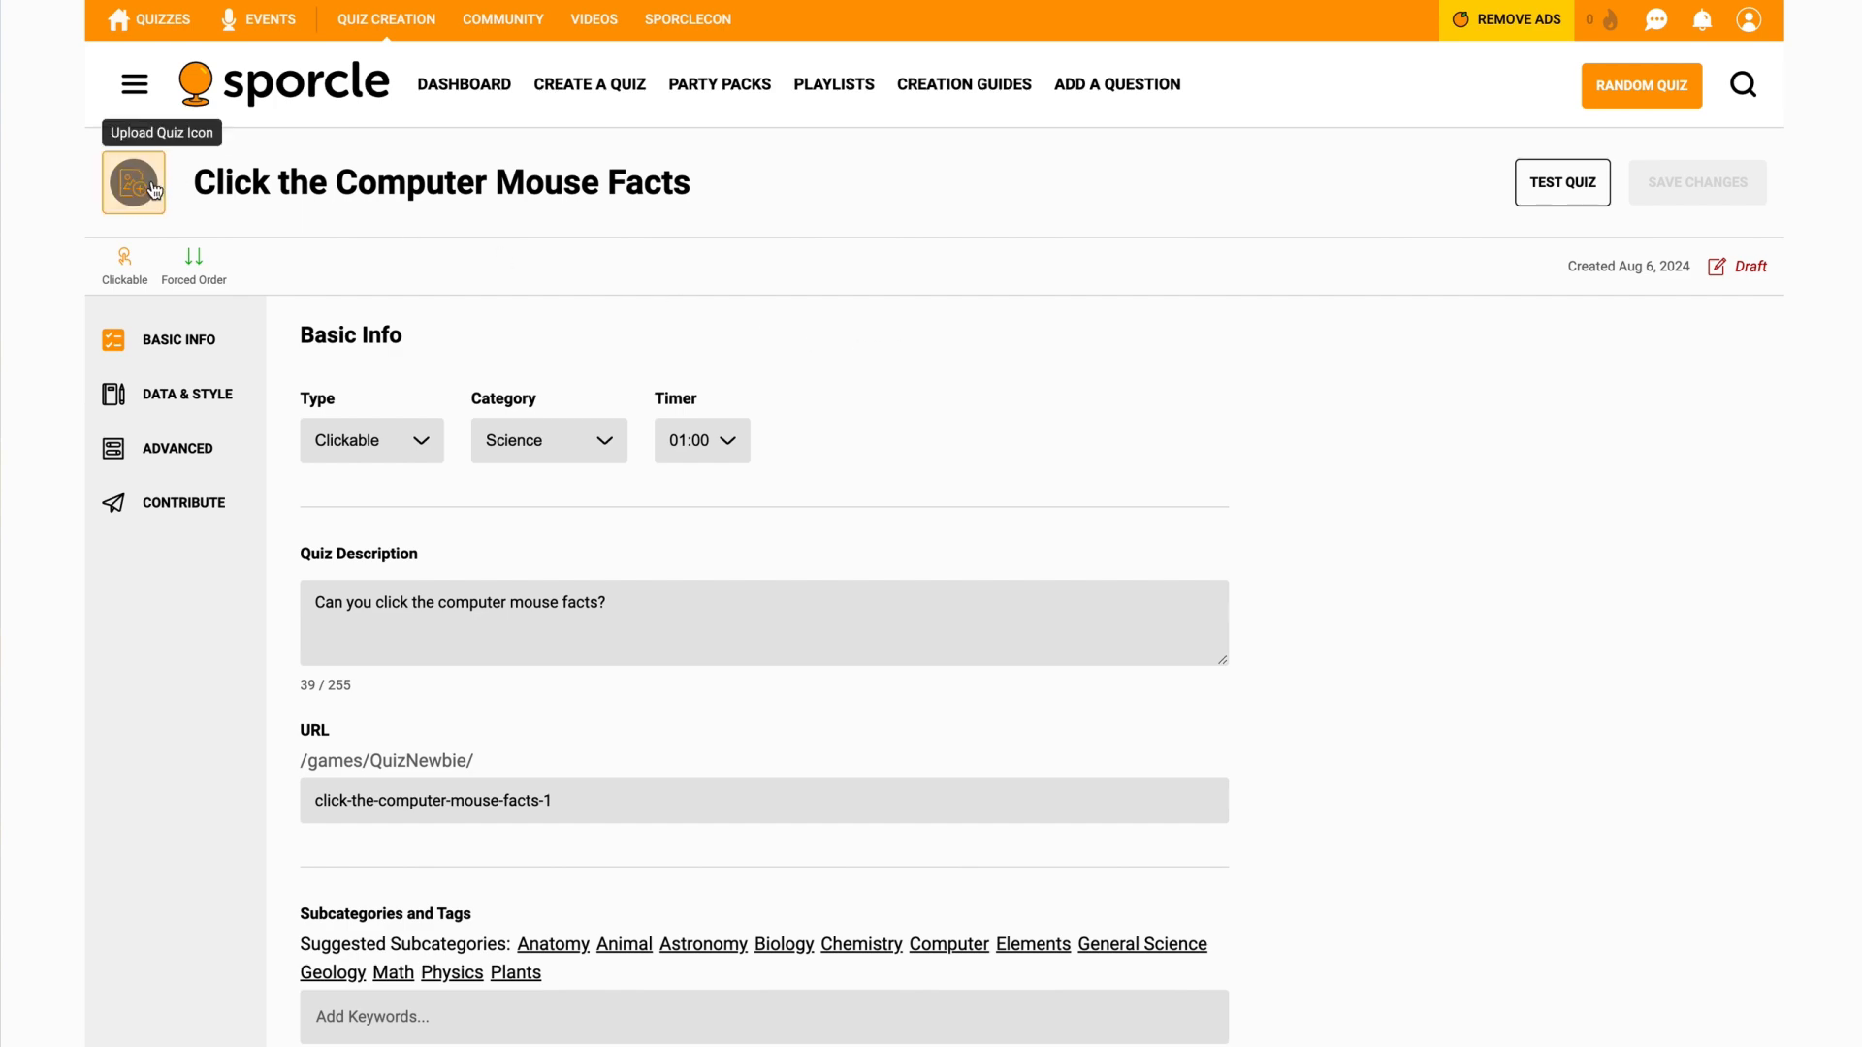
- Upload the red computer mouse JPG from the computer as the quiz icon
click(134, 183)
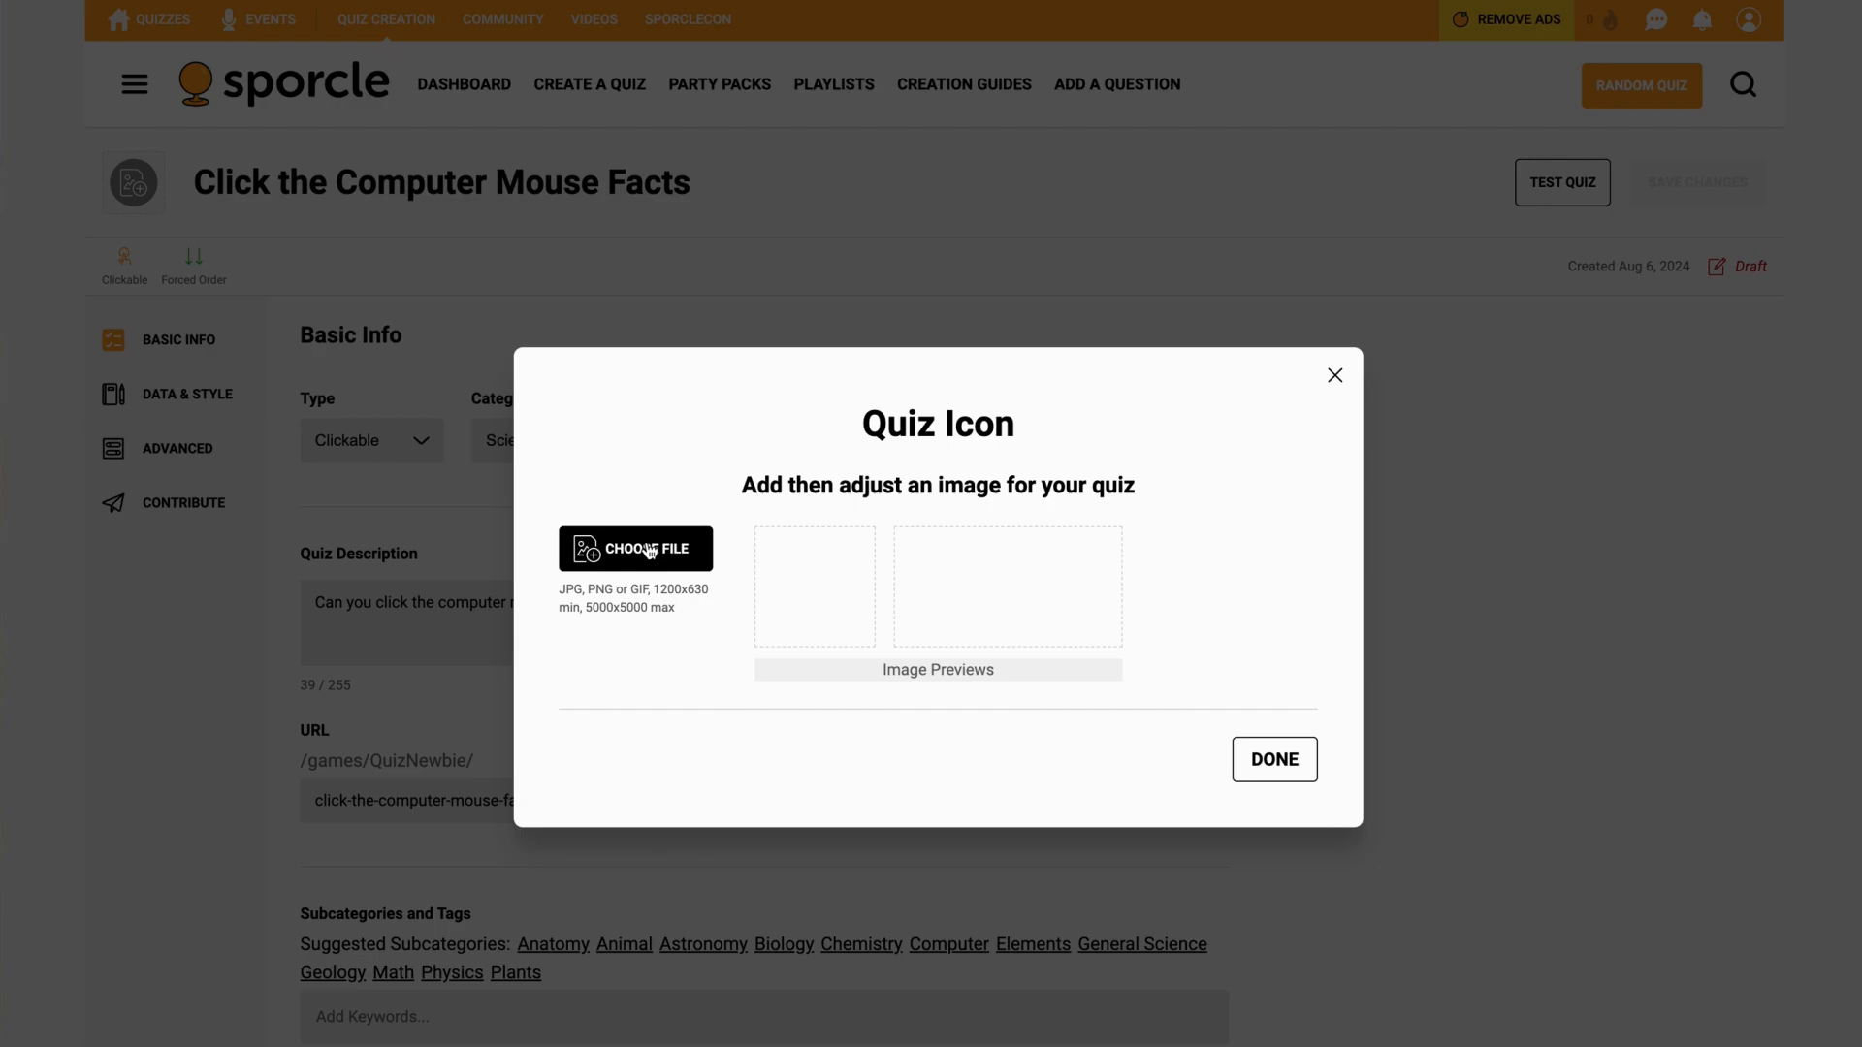
click(636, 549)
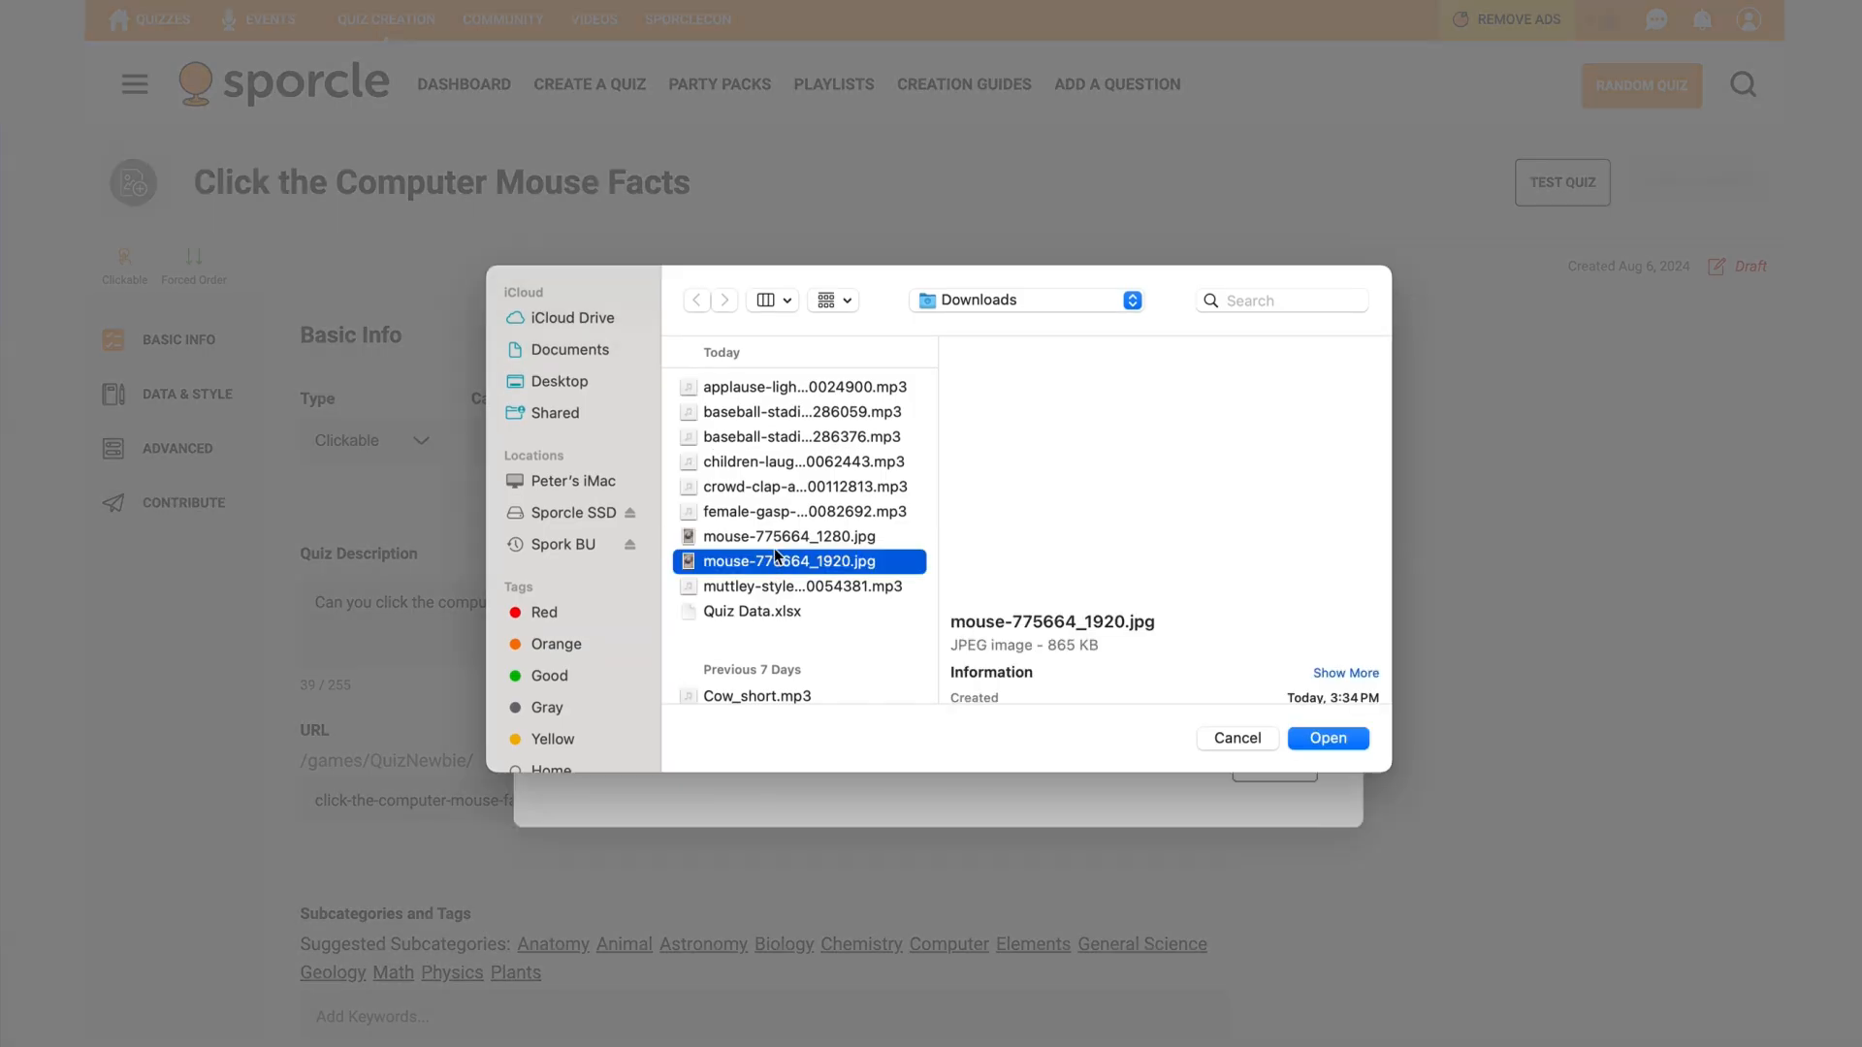
click(1327, 737)
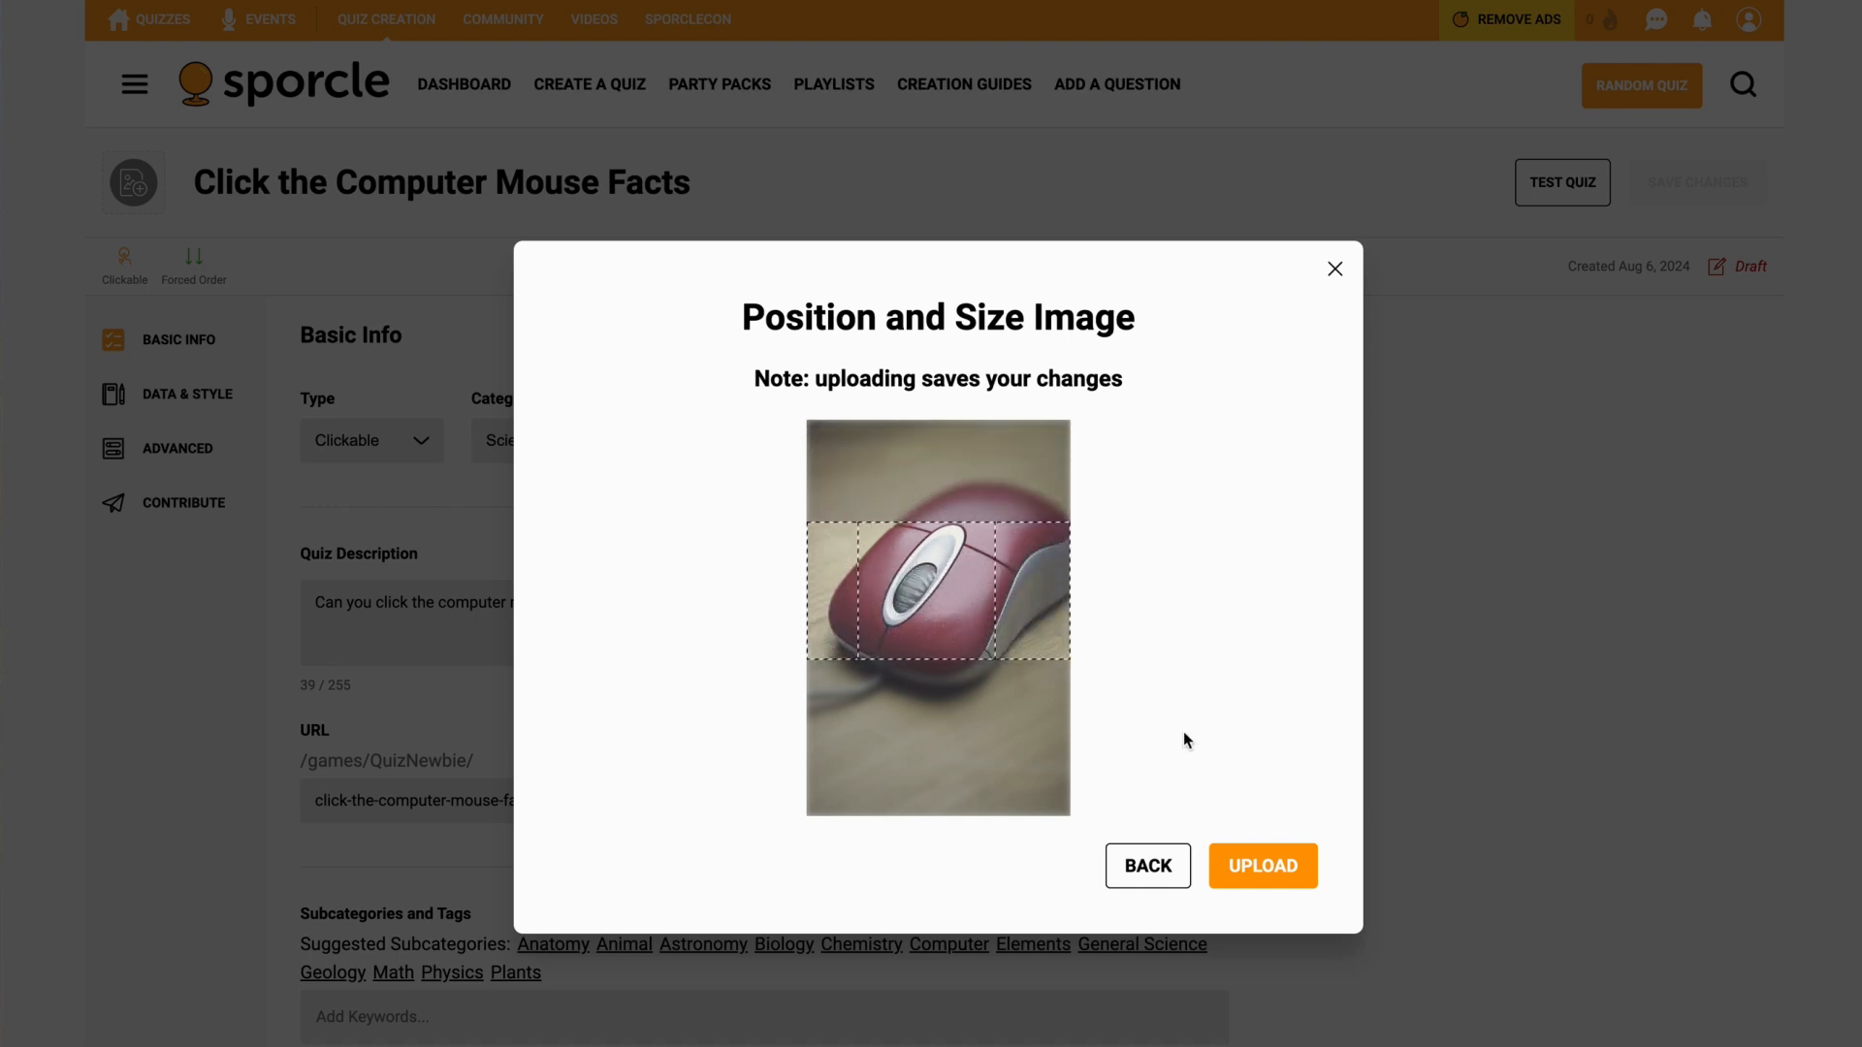
click(1260, 865)
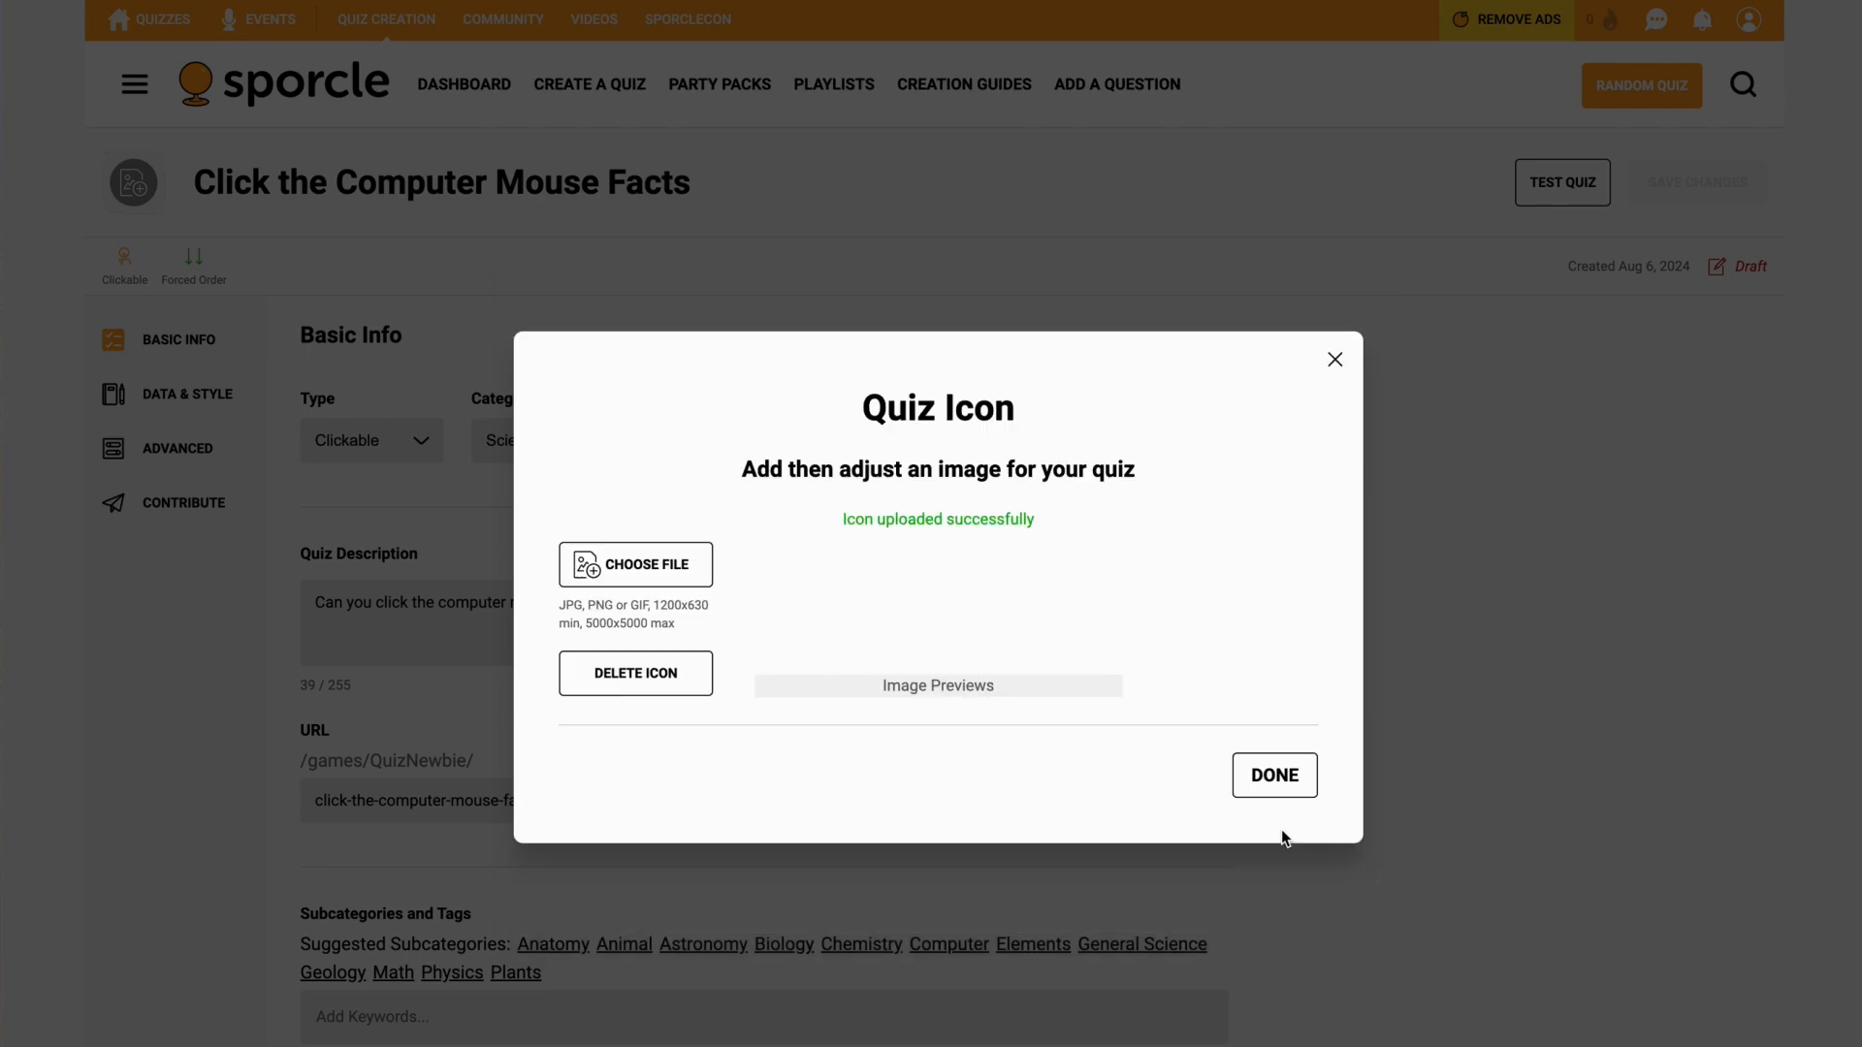
click(1272, 774)
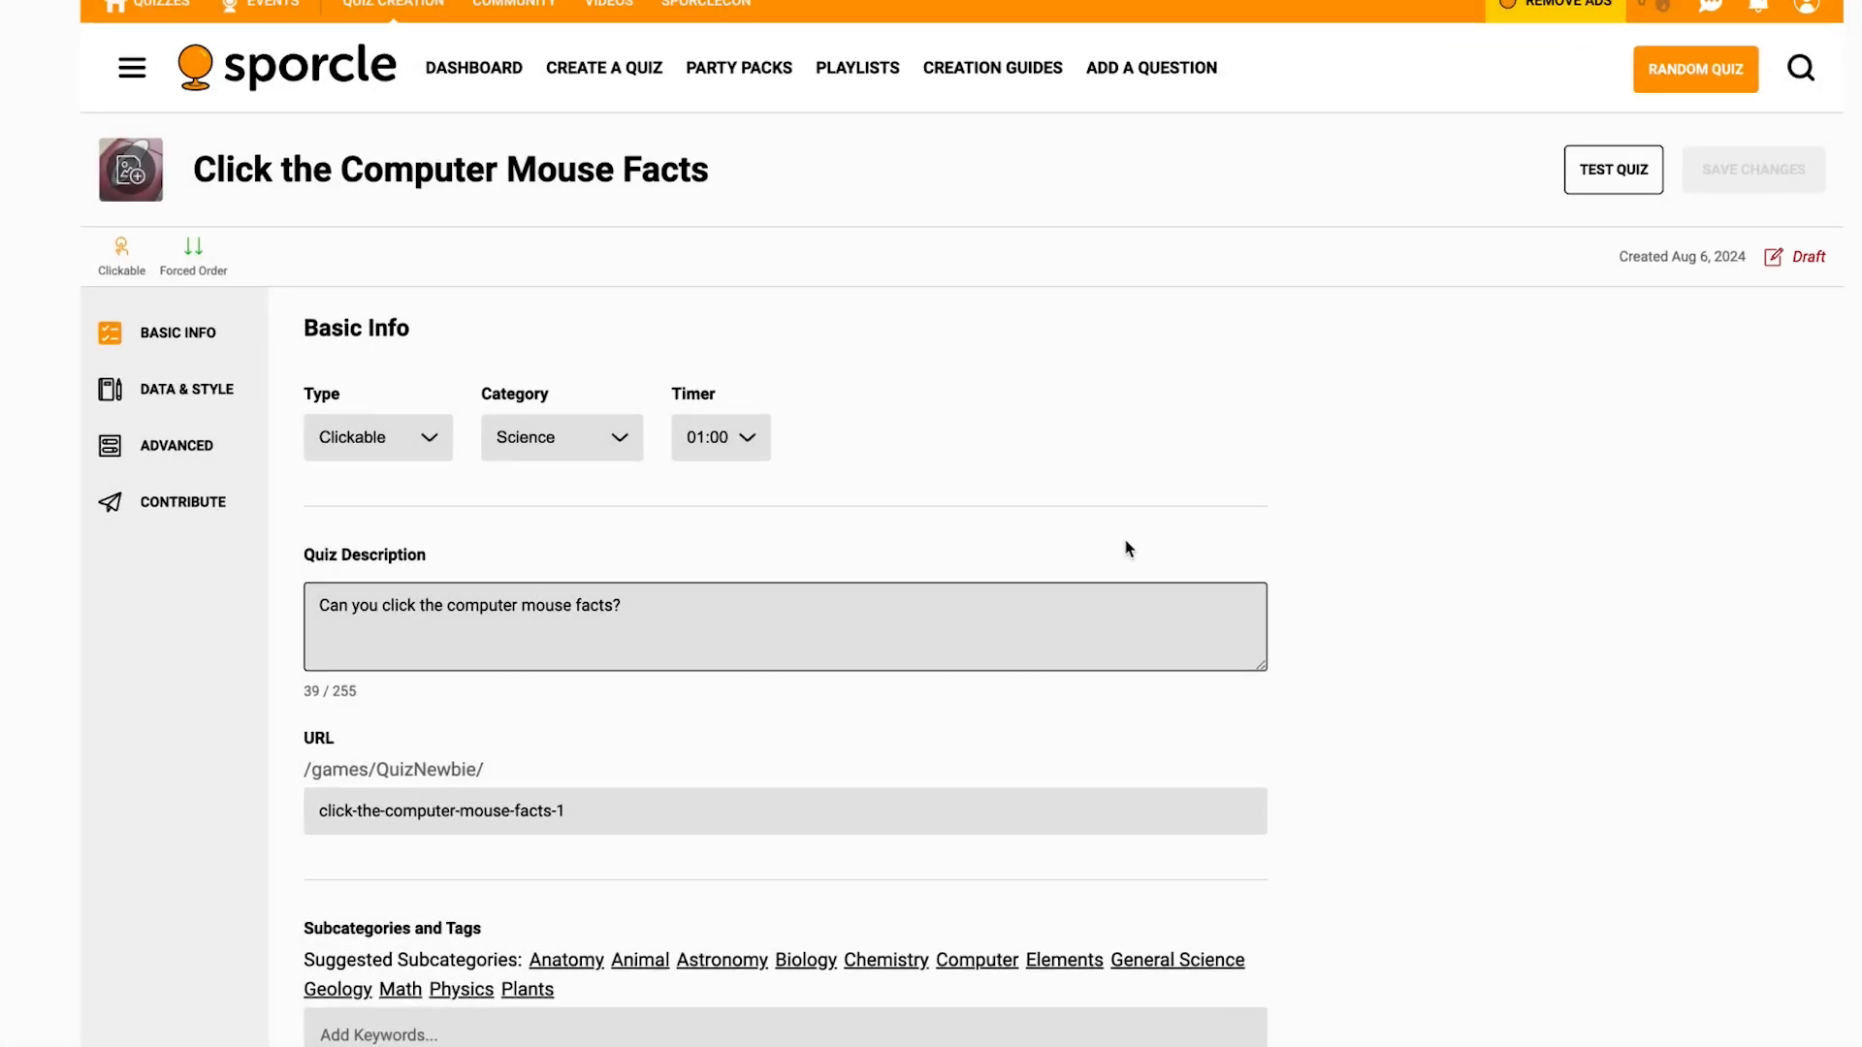
- Go to the Contribute section to check the alerts about tags and subcategory
scroll(down, 3)
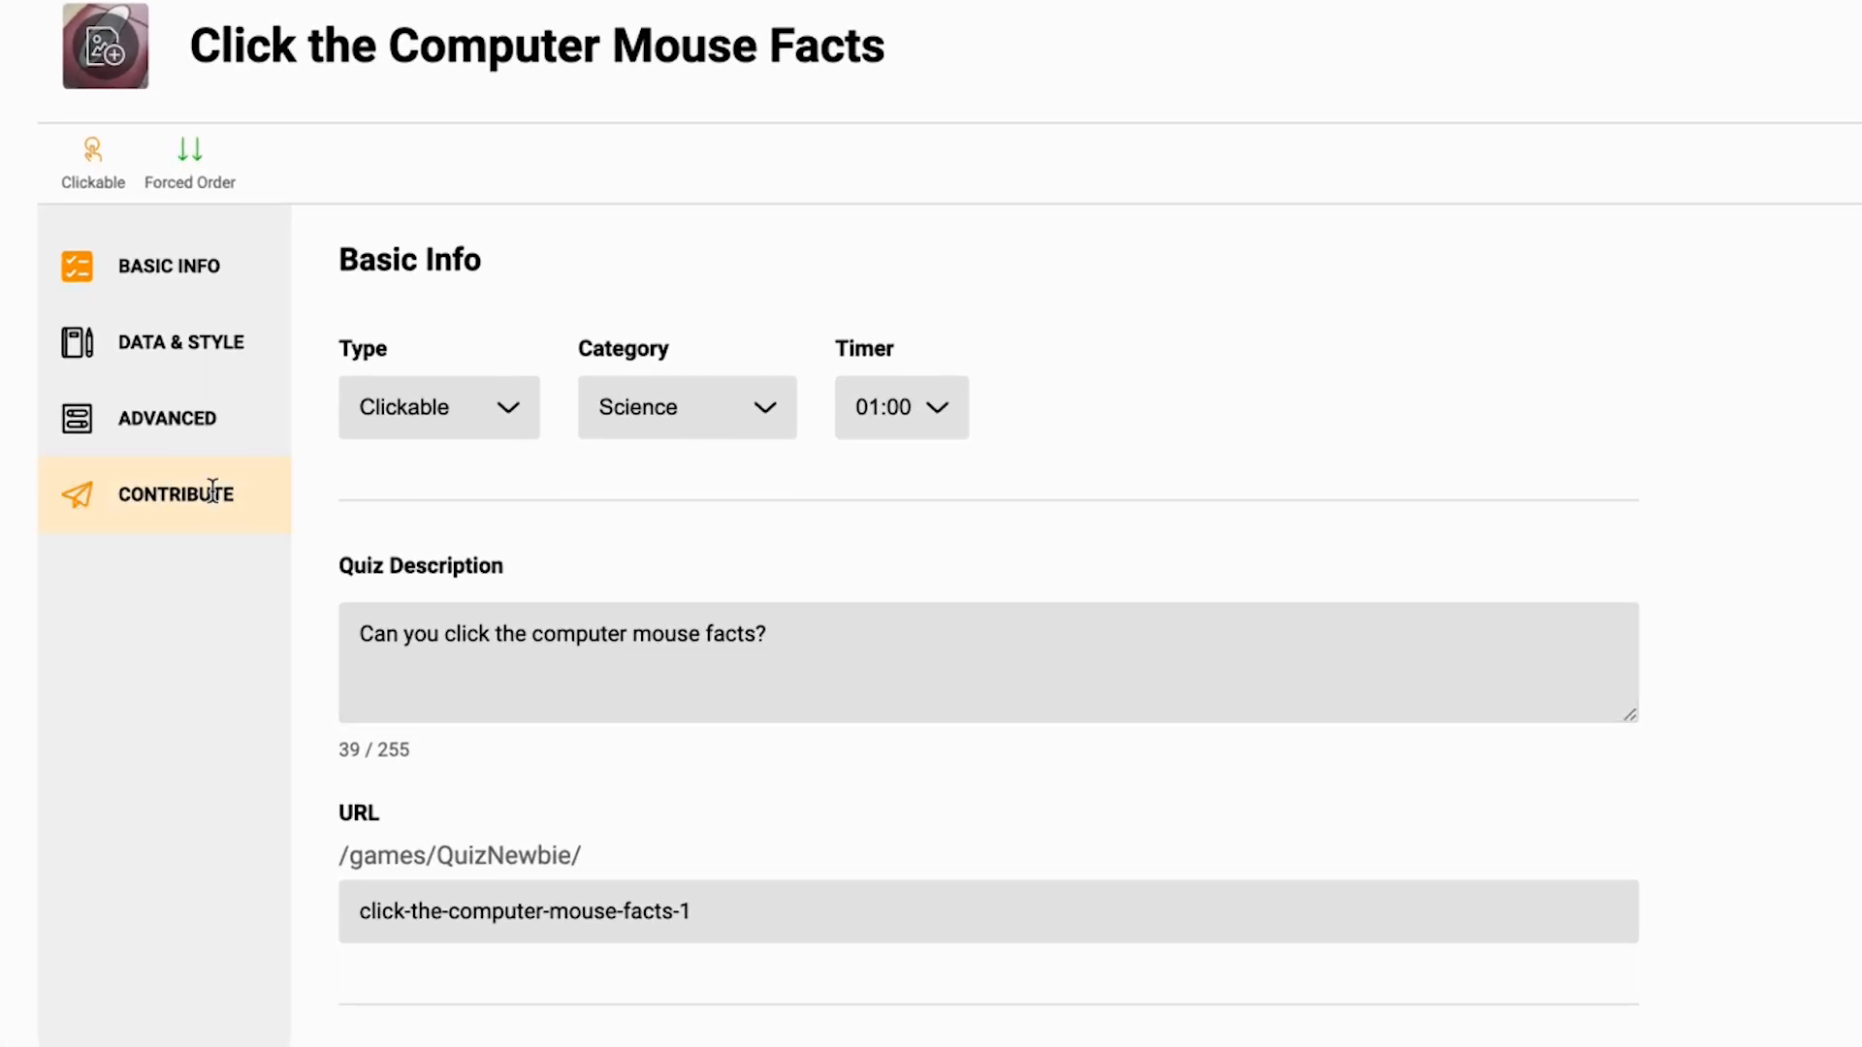
click(177, 494)
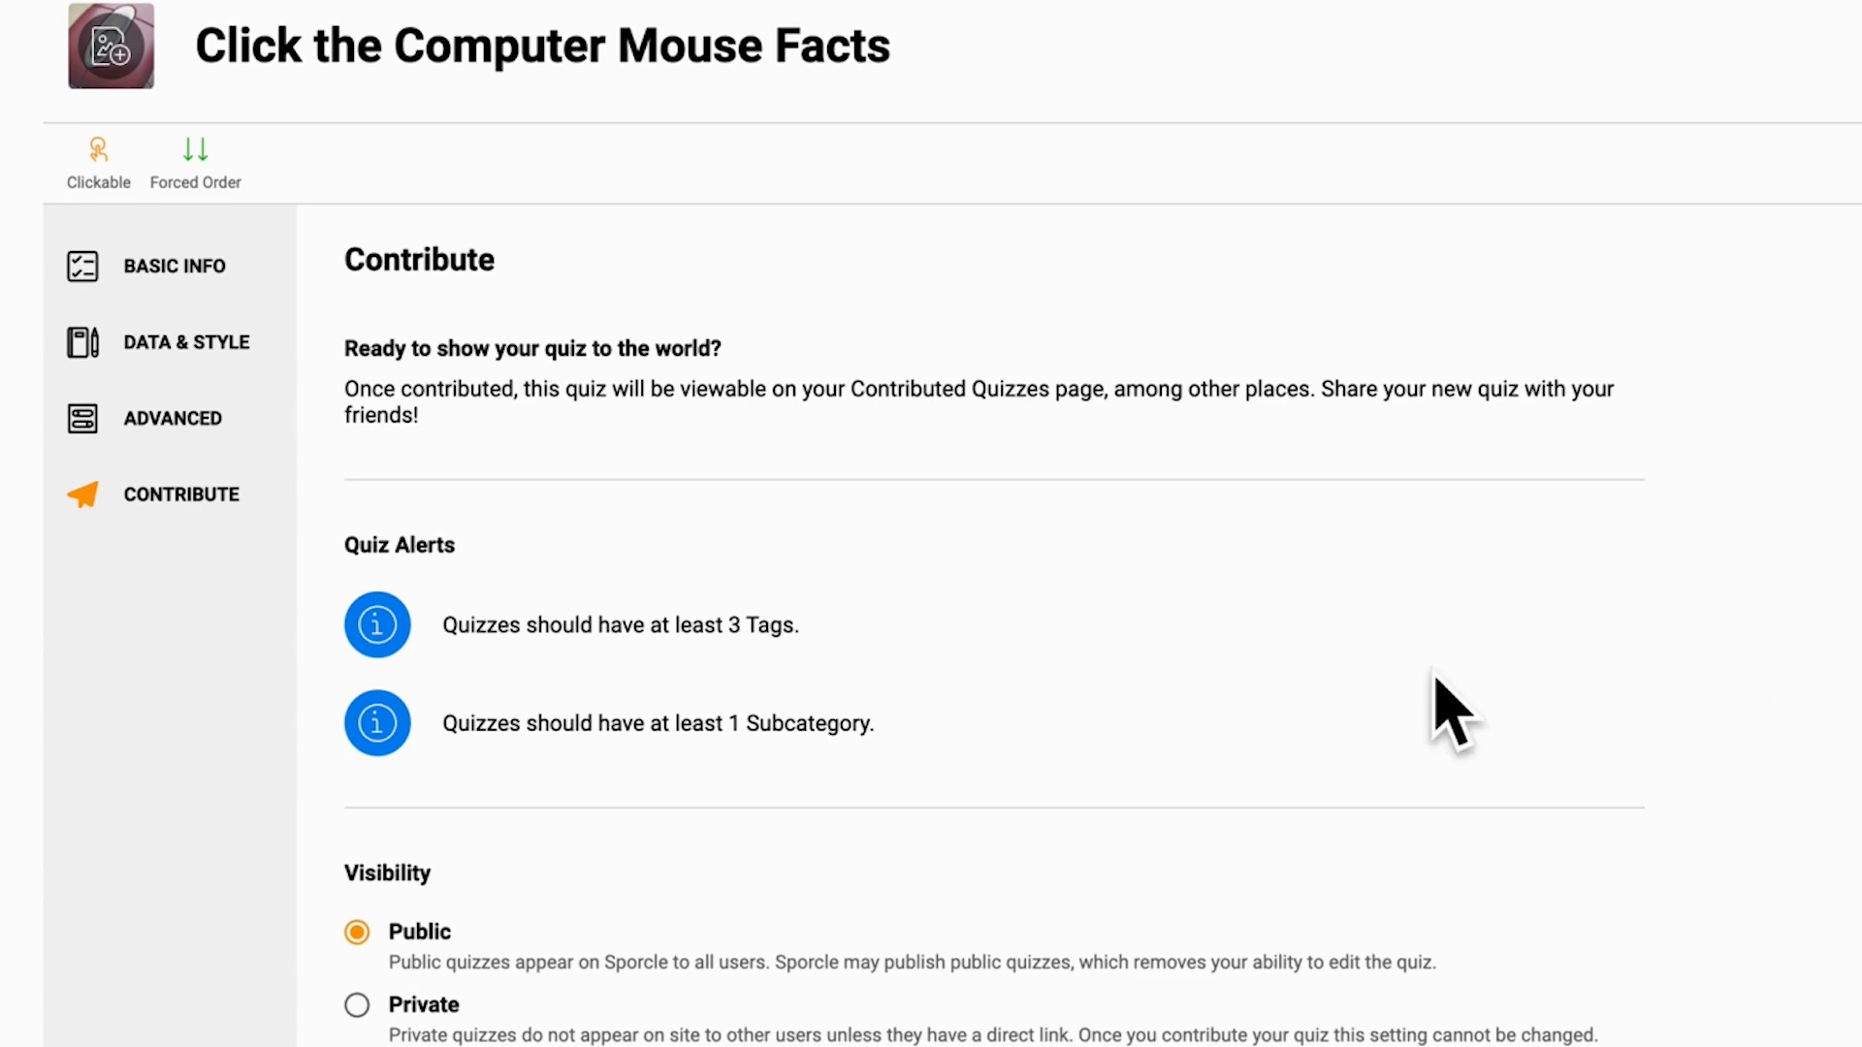
mouse_move(483, 622)
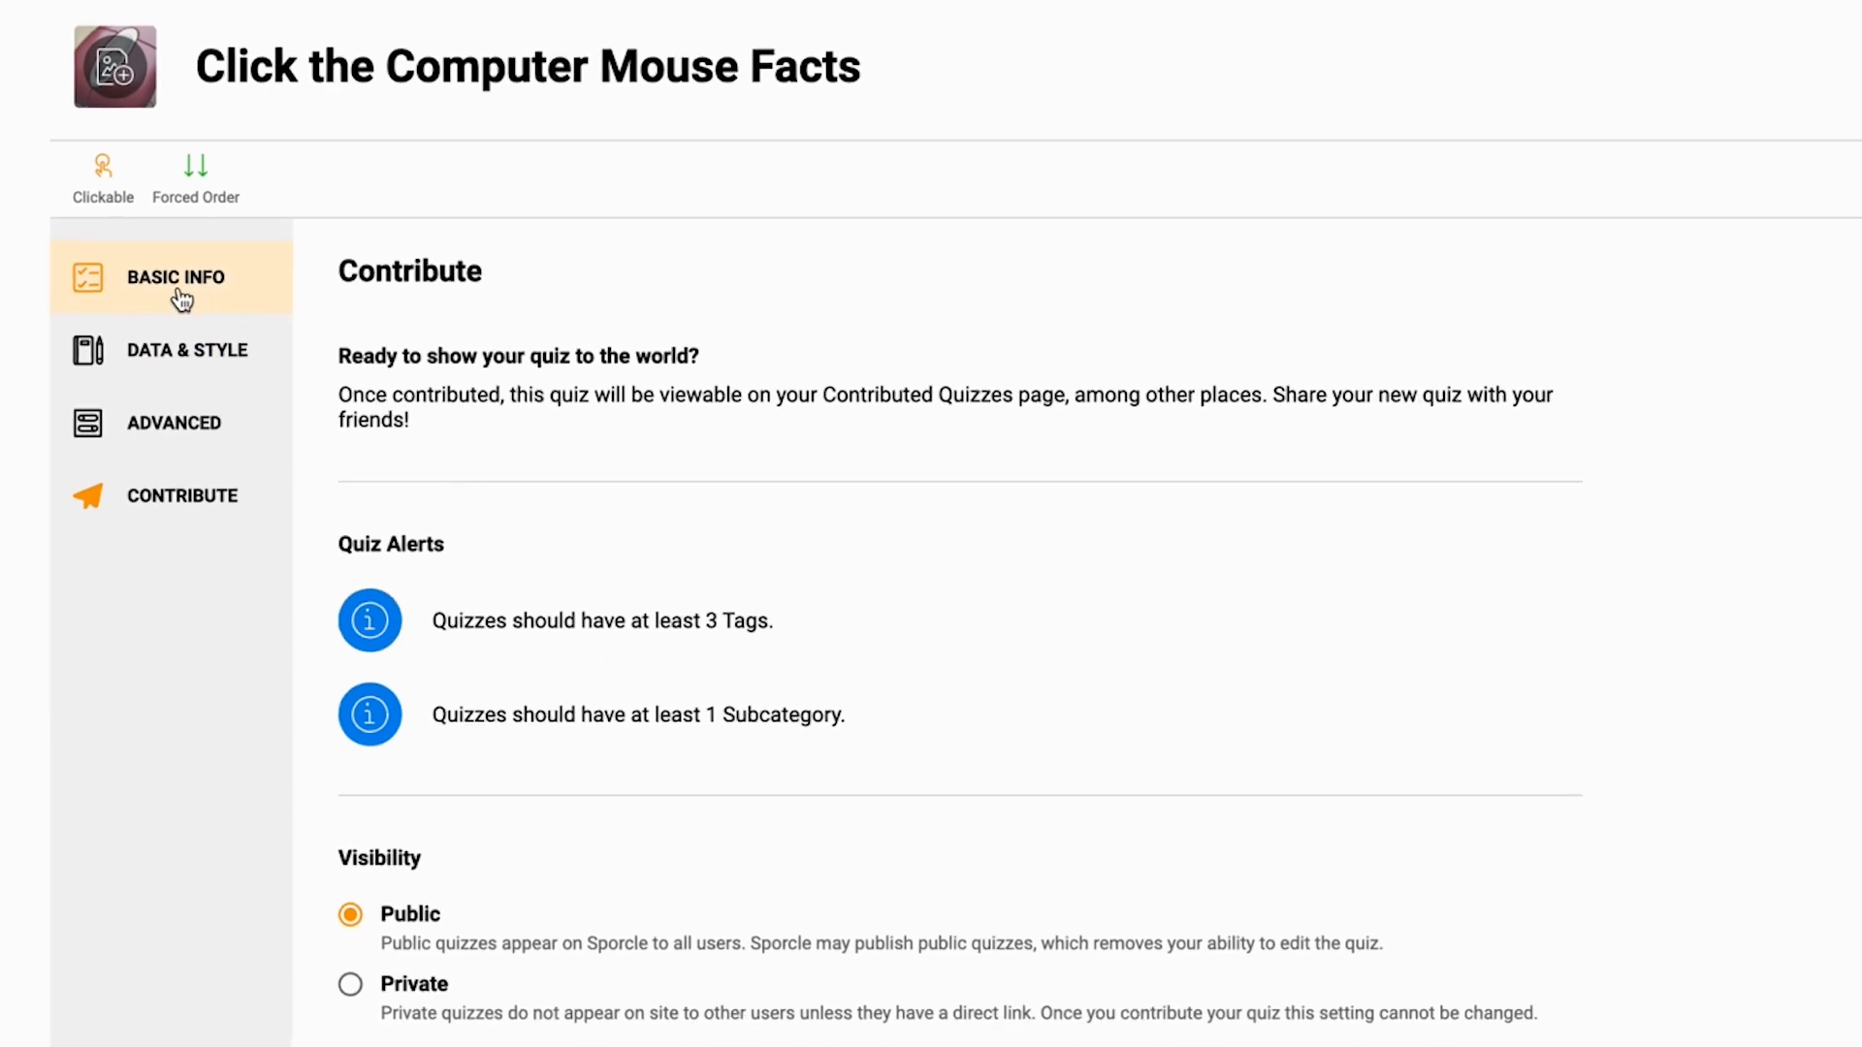
- Add the Computer subcategory and the mouse and mice tags in Basic Info
click(173, 278)
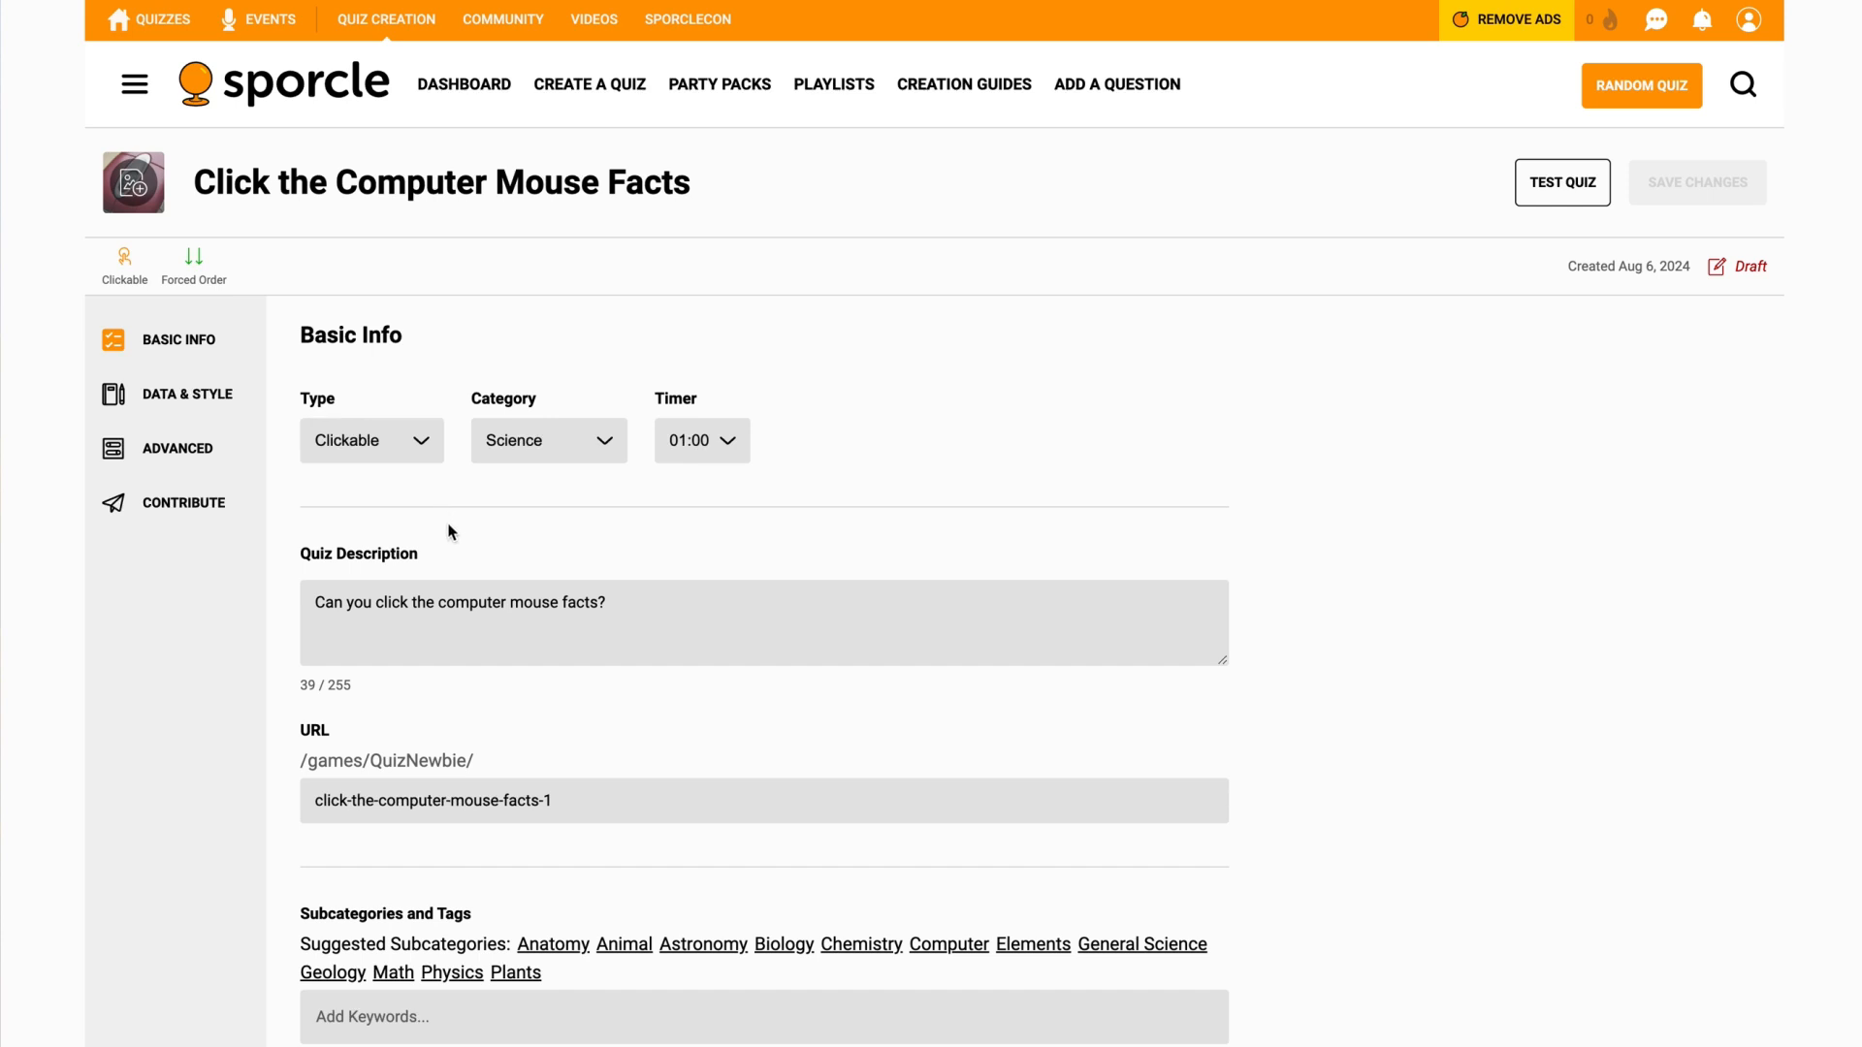
scroll(down, 3)
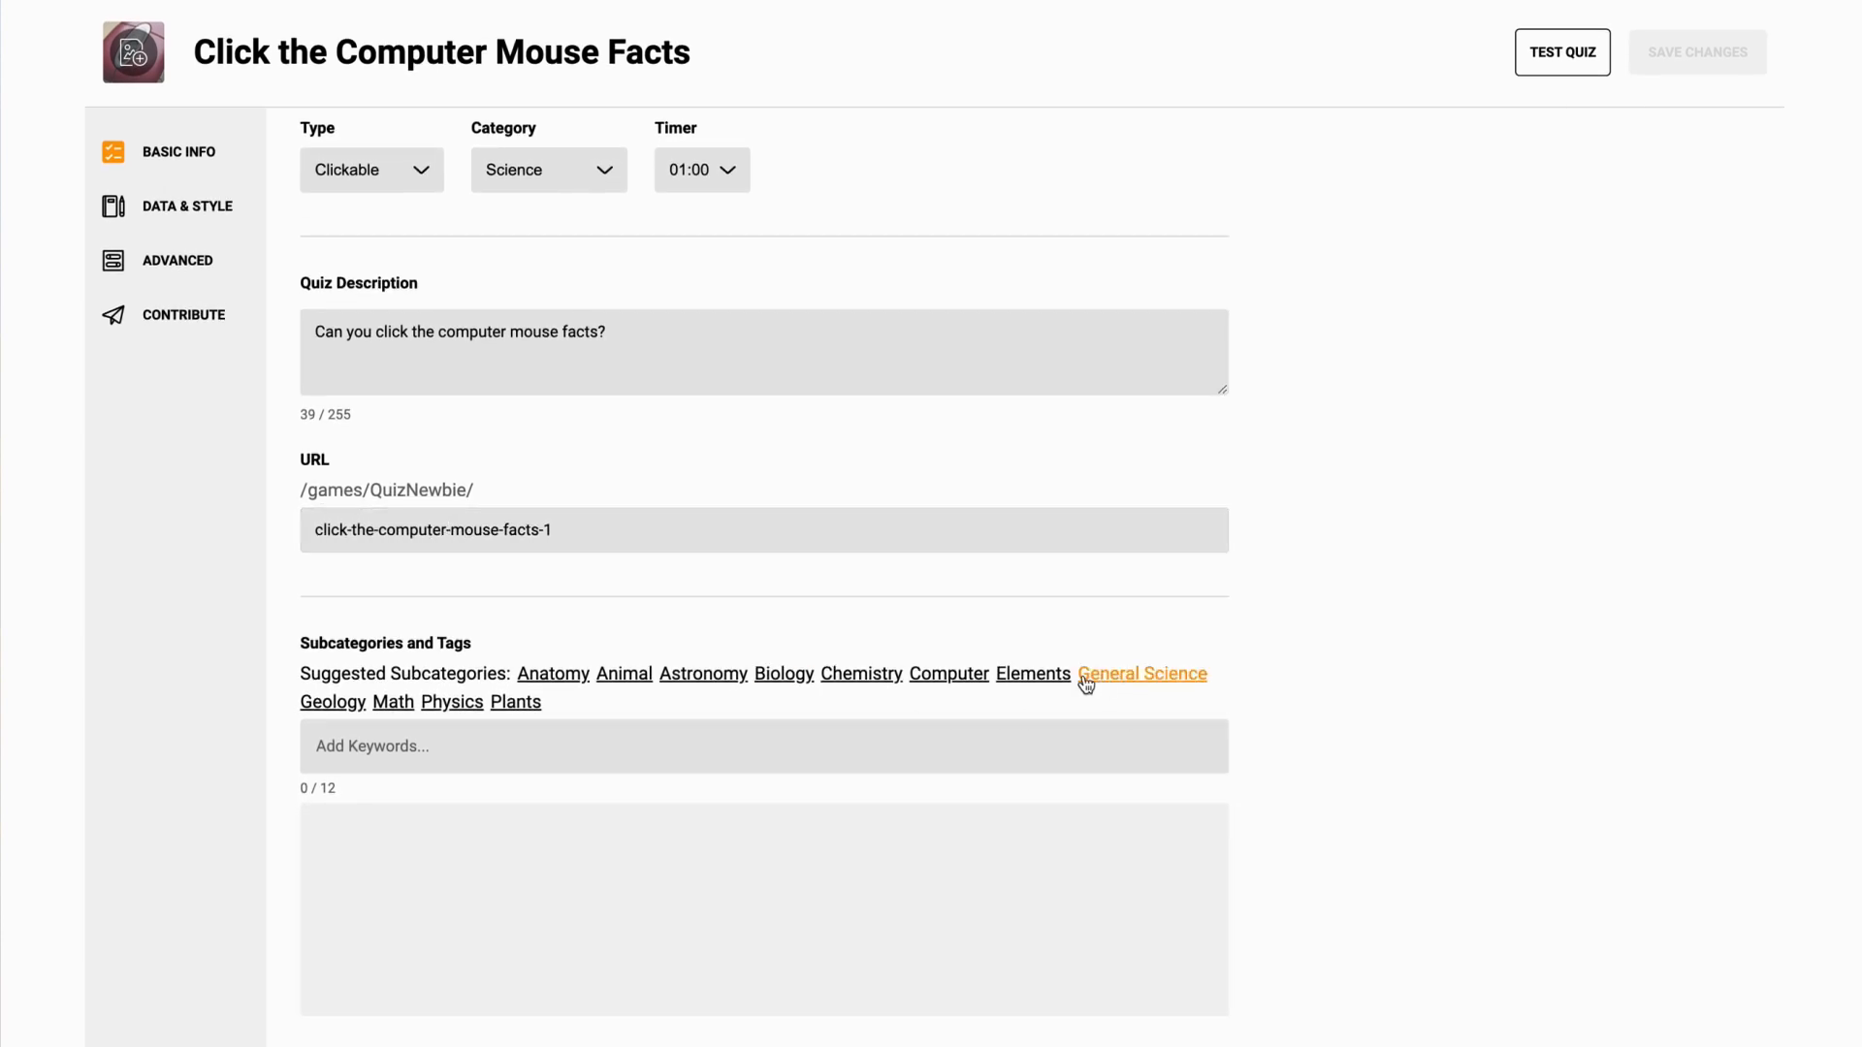
click(949, 673)
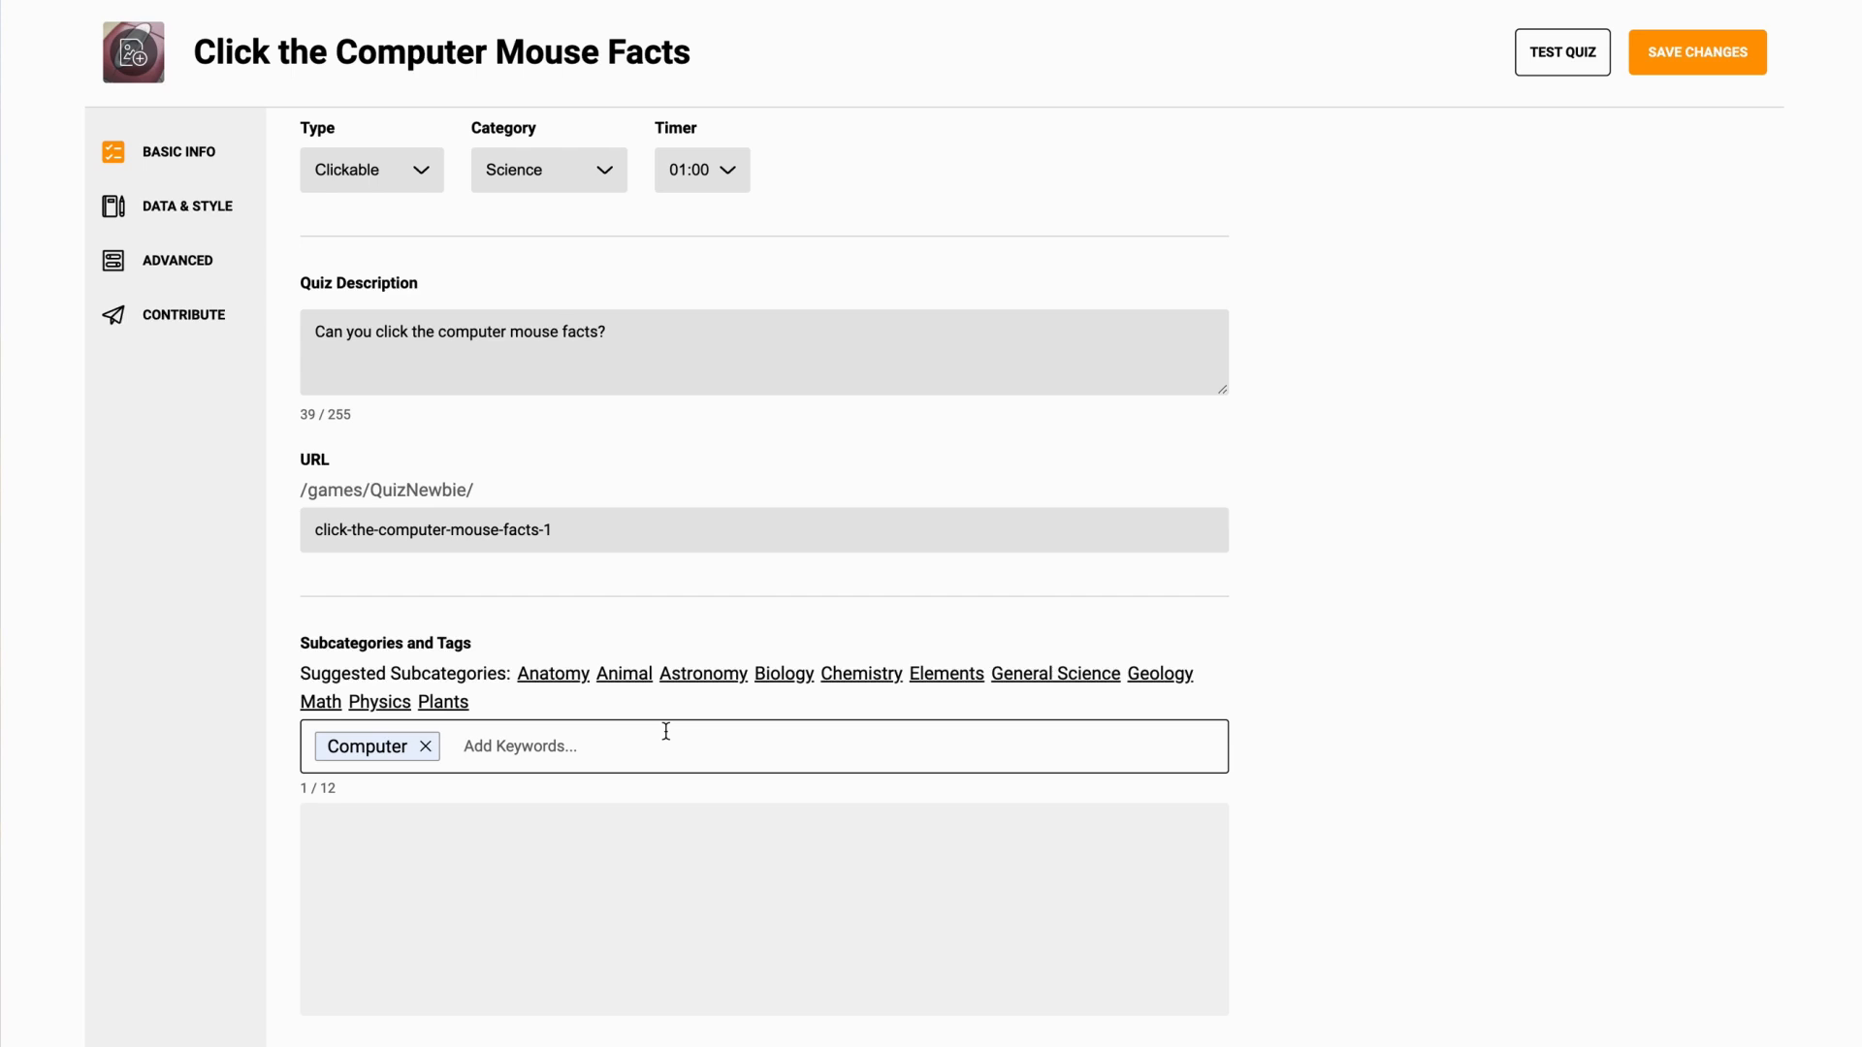
text(mouse)
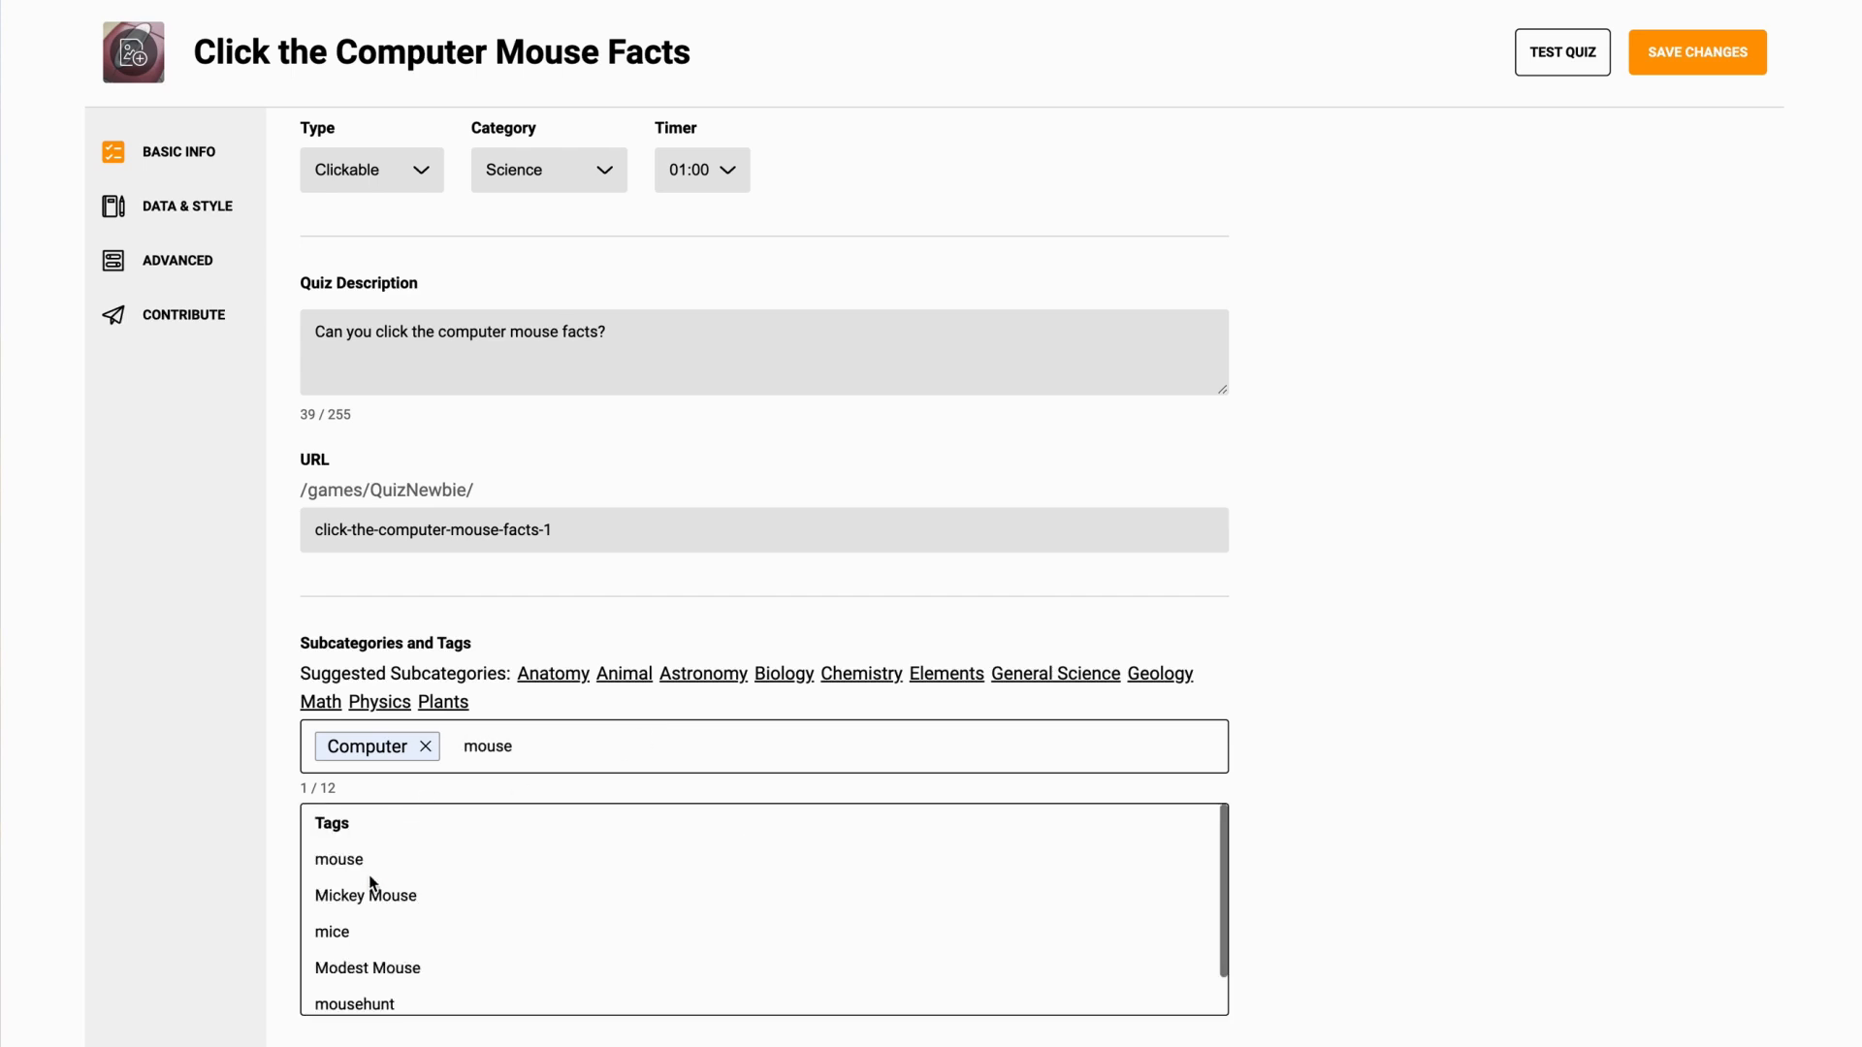
click(331, 931)
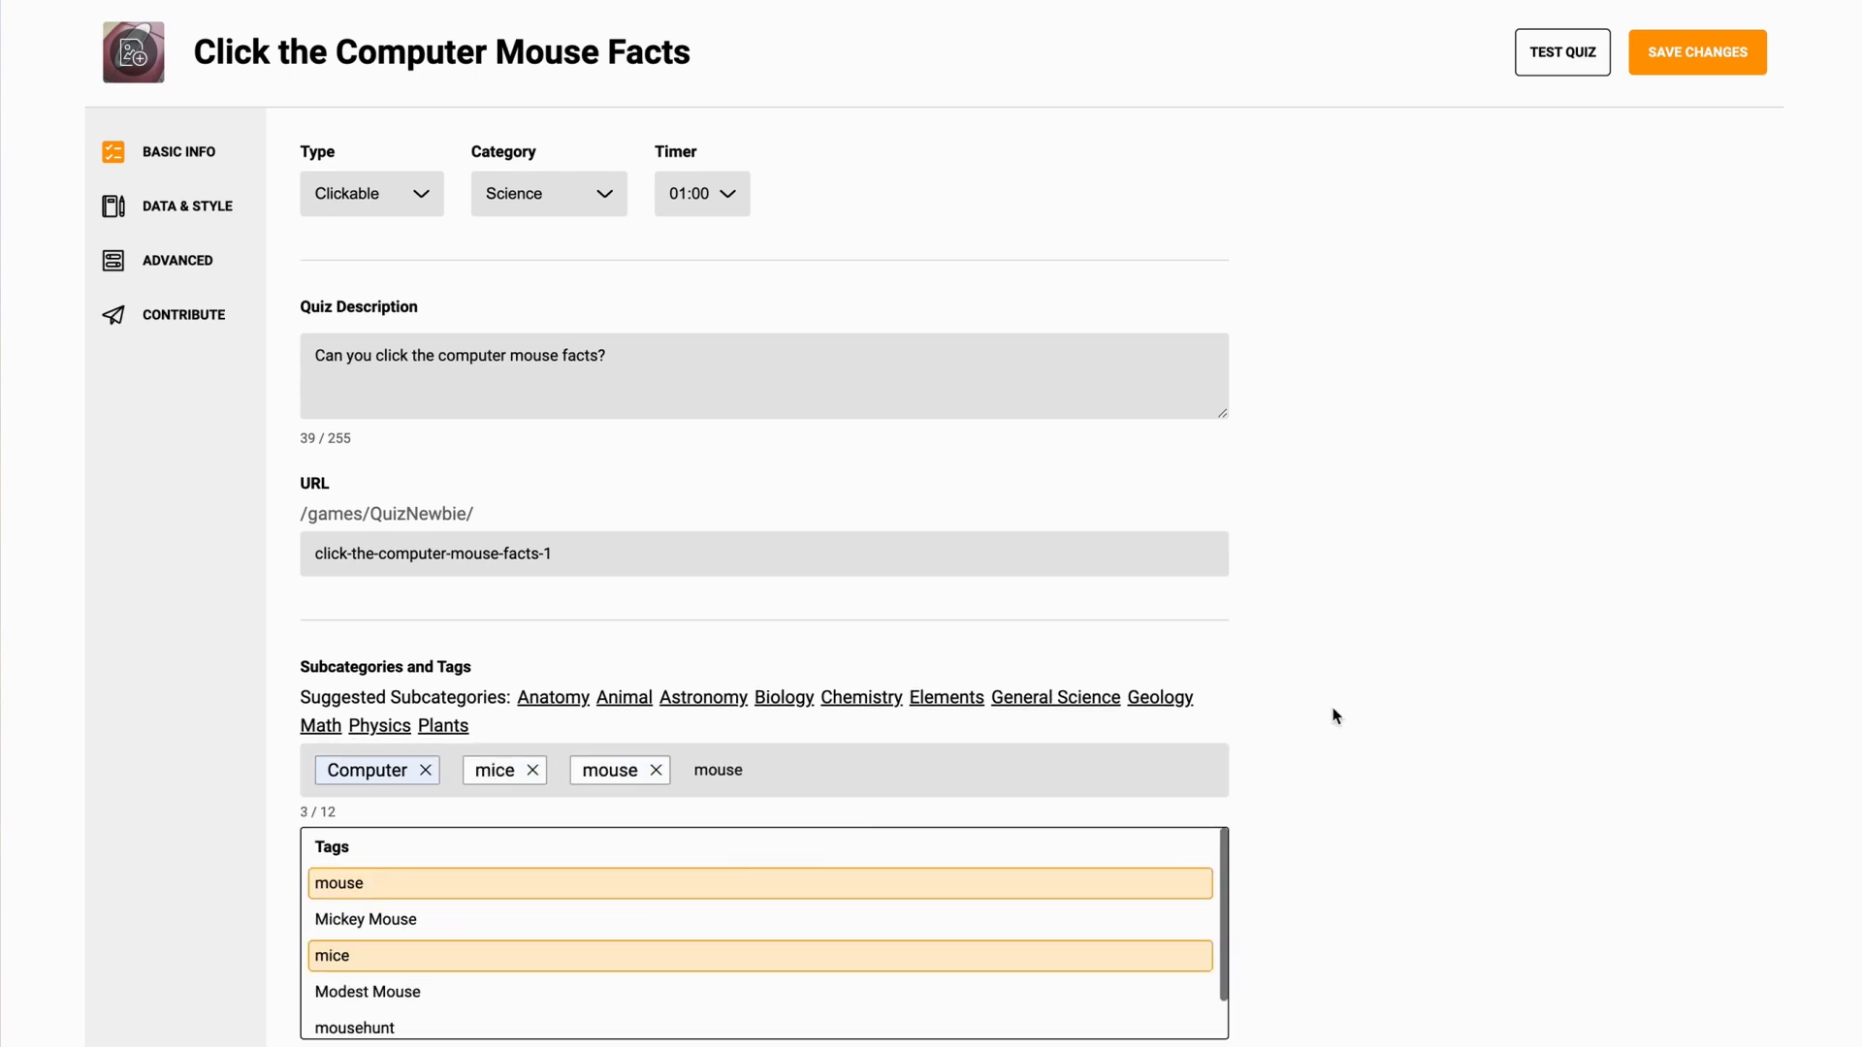
mouse_move(1480, 636)
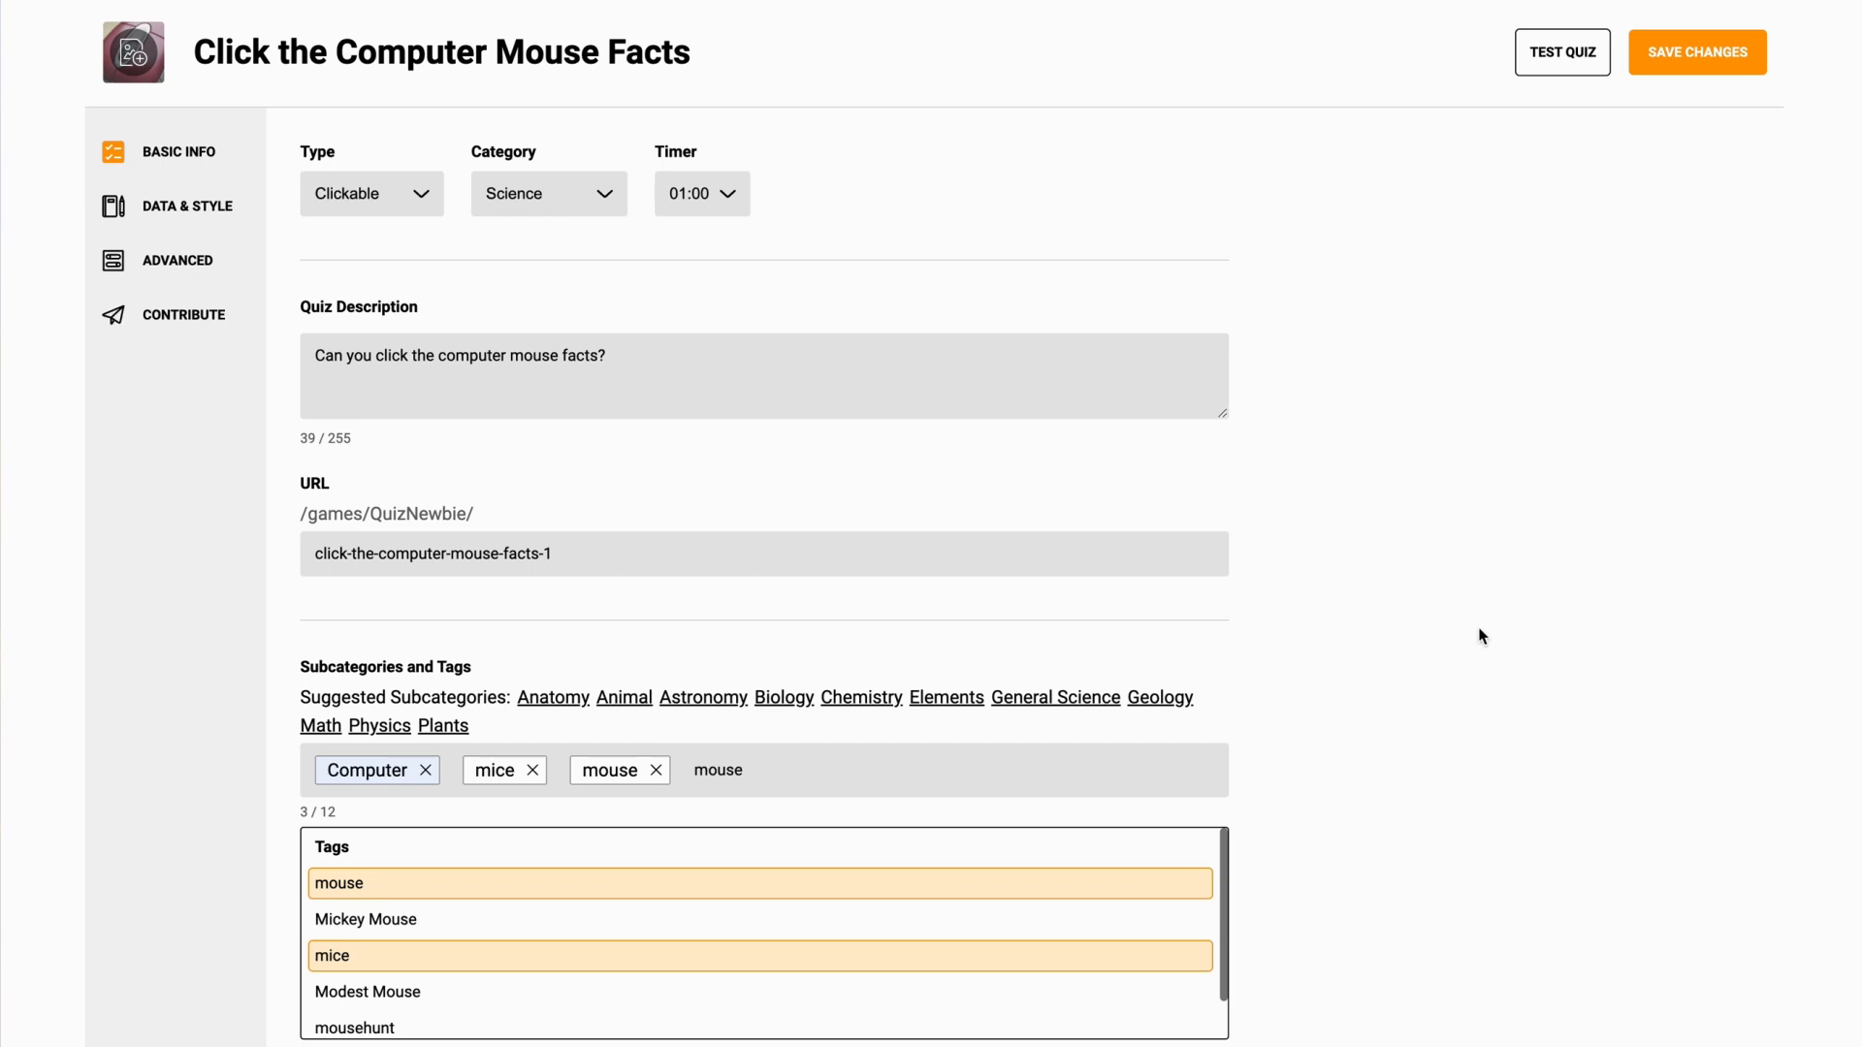
mouse_move(1717, 87)
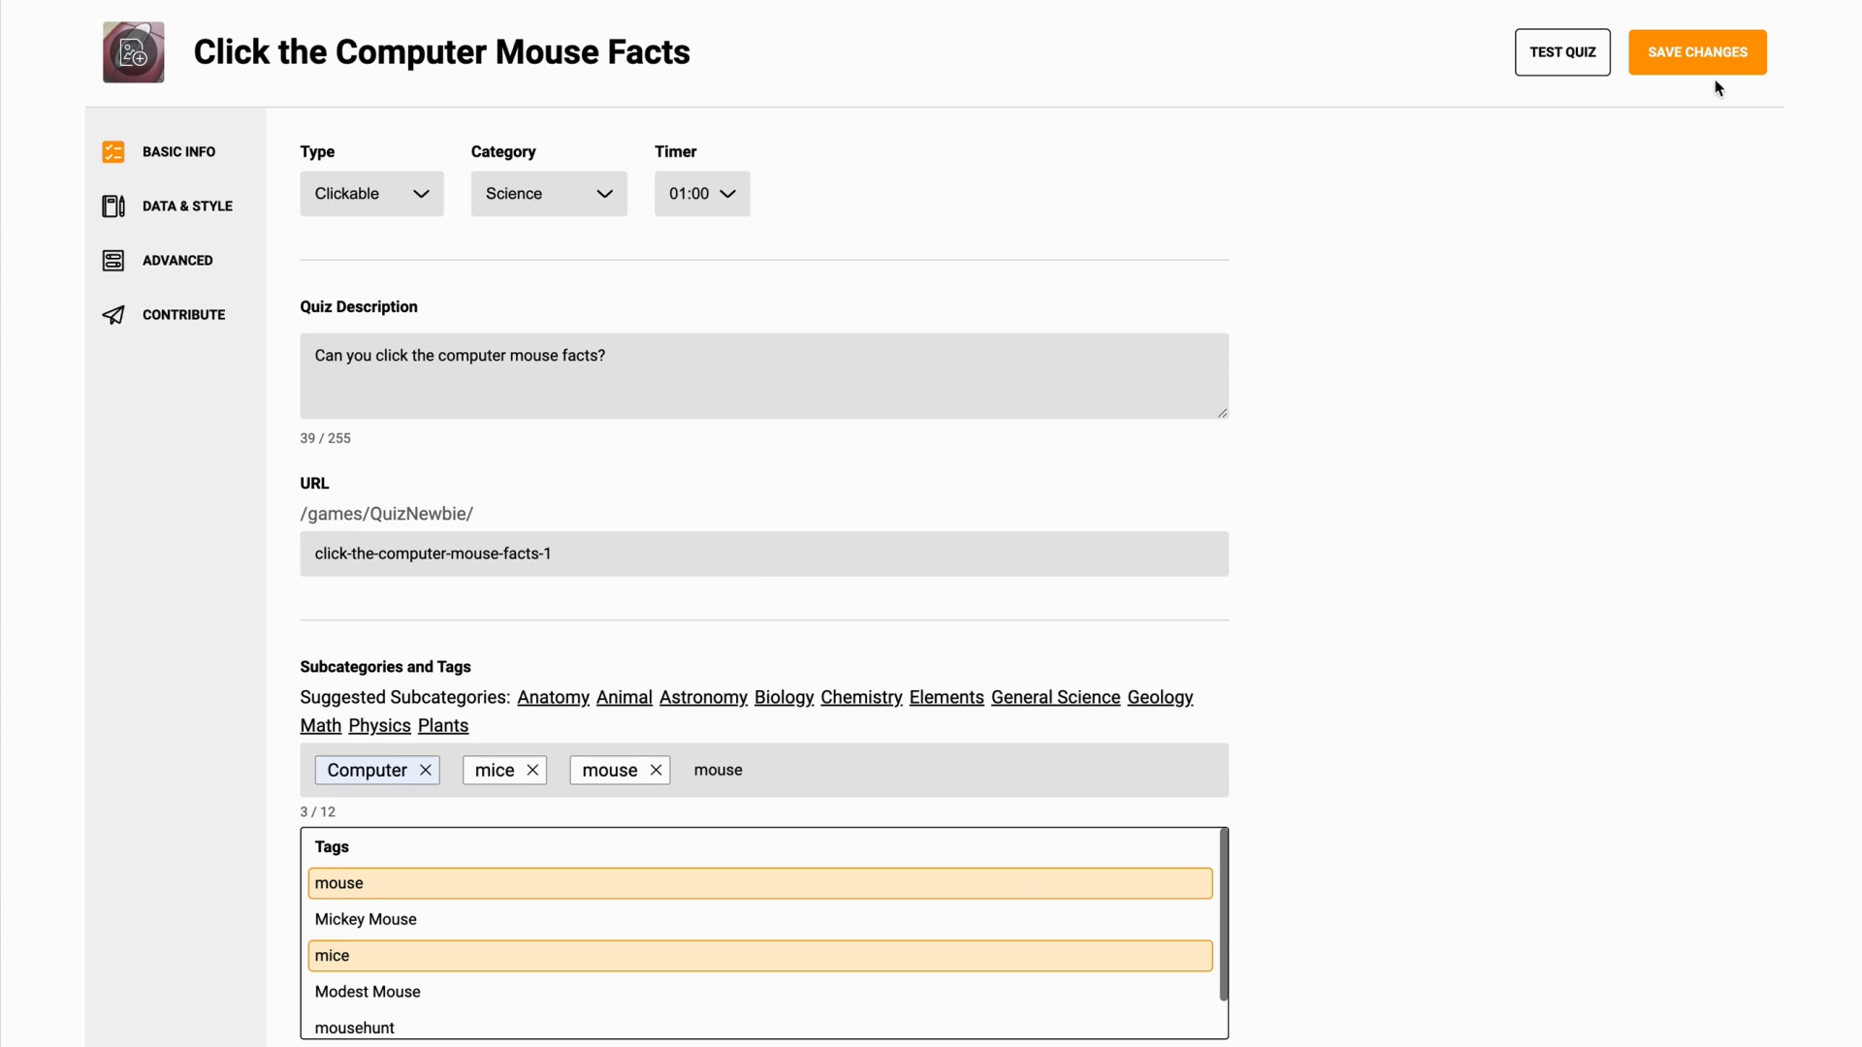
- Save the subcategory and tags, then return to Contribute showing no alerts
click(1697, 51)
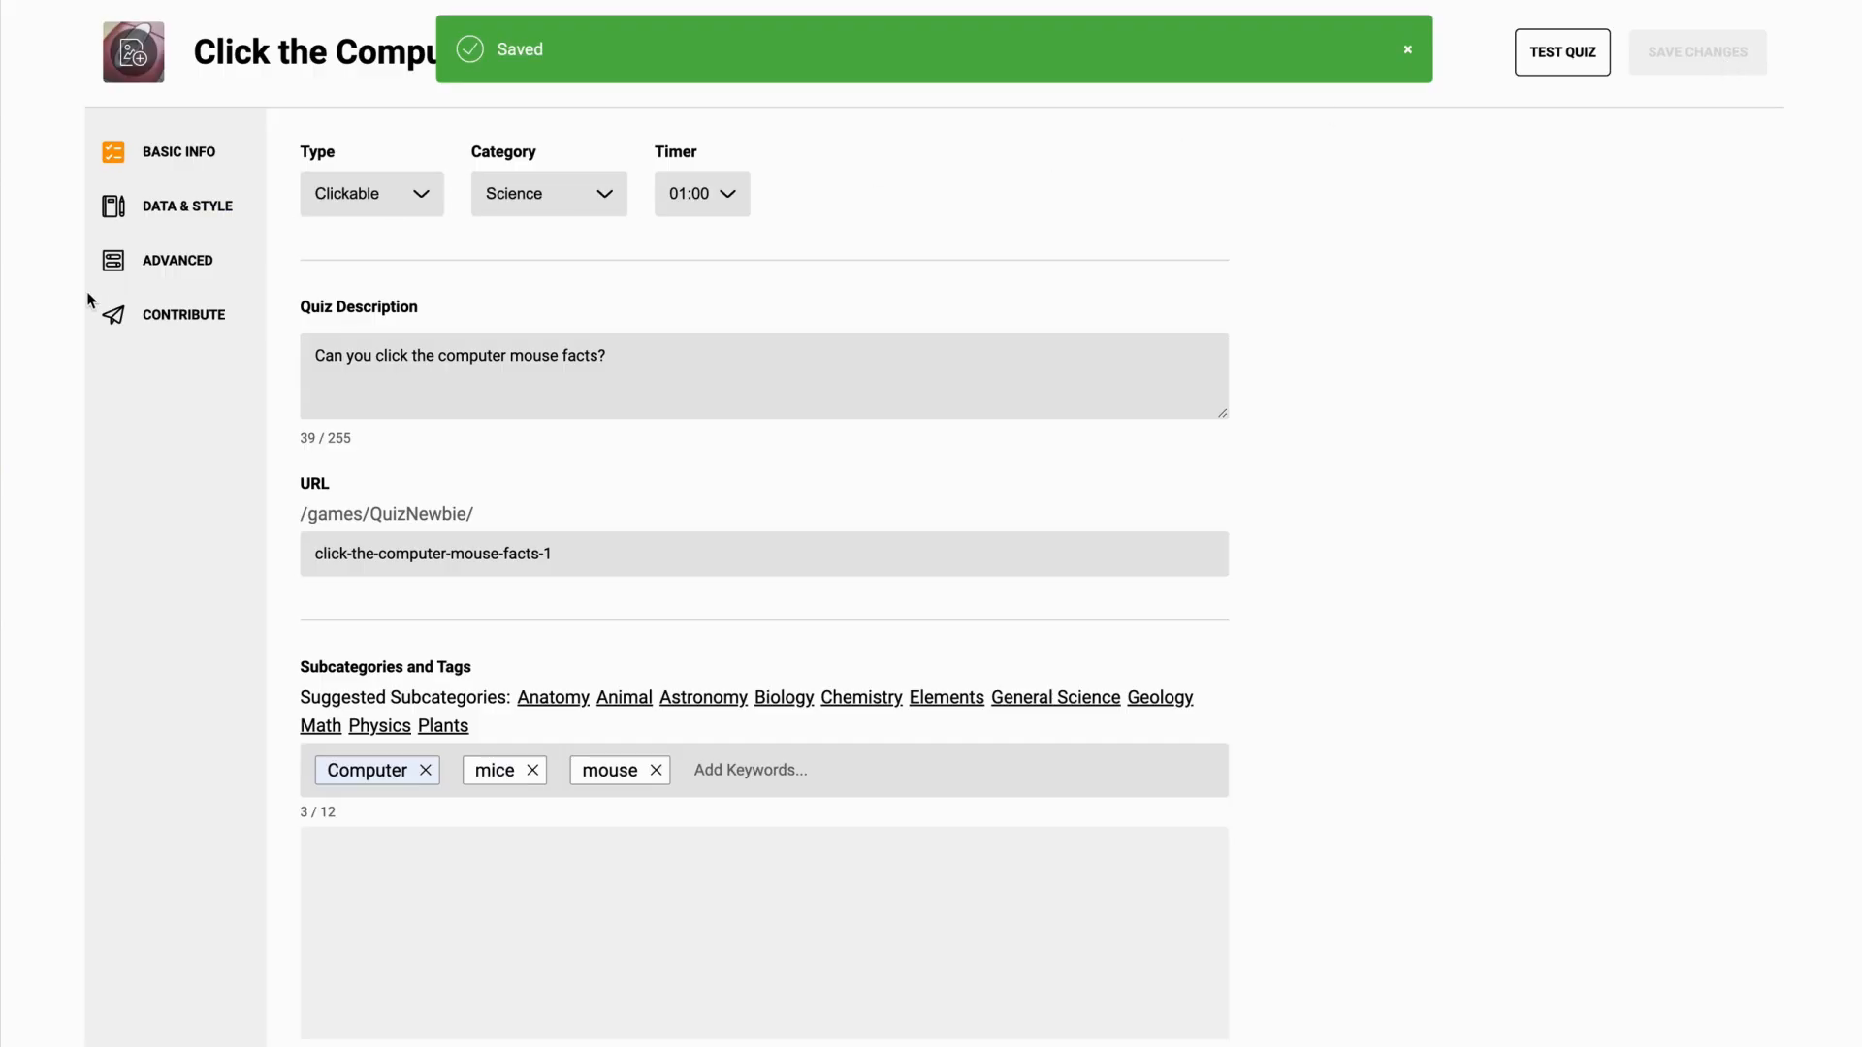
click(186, 315)
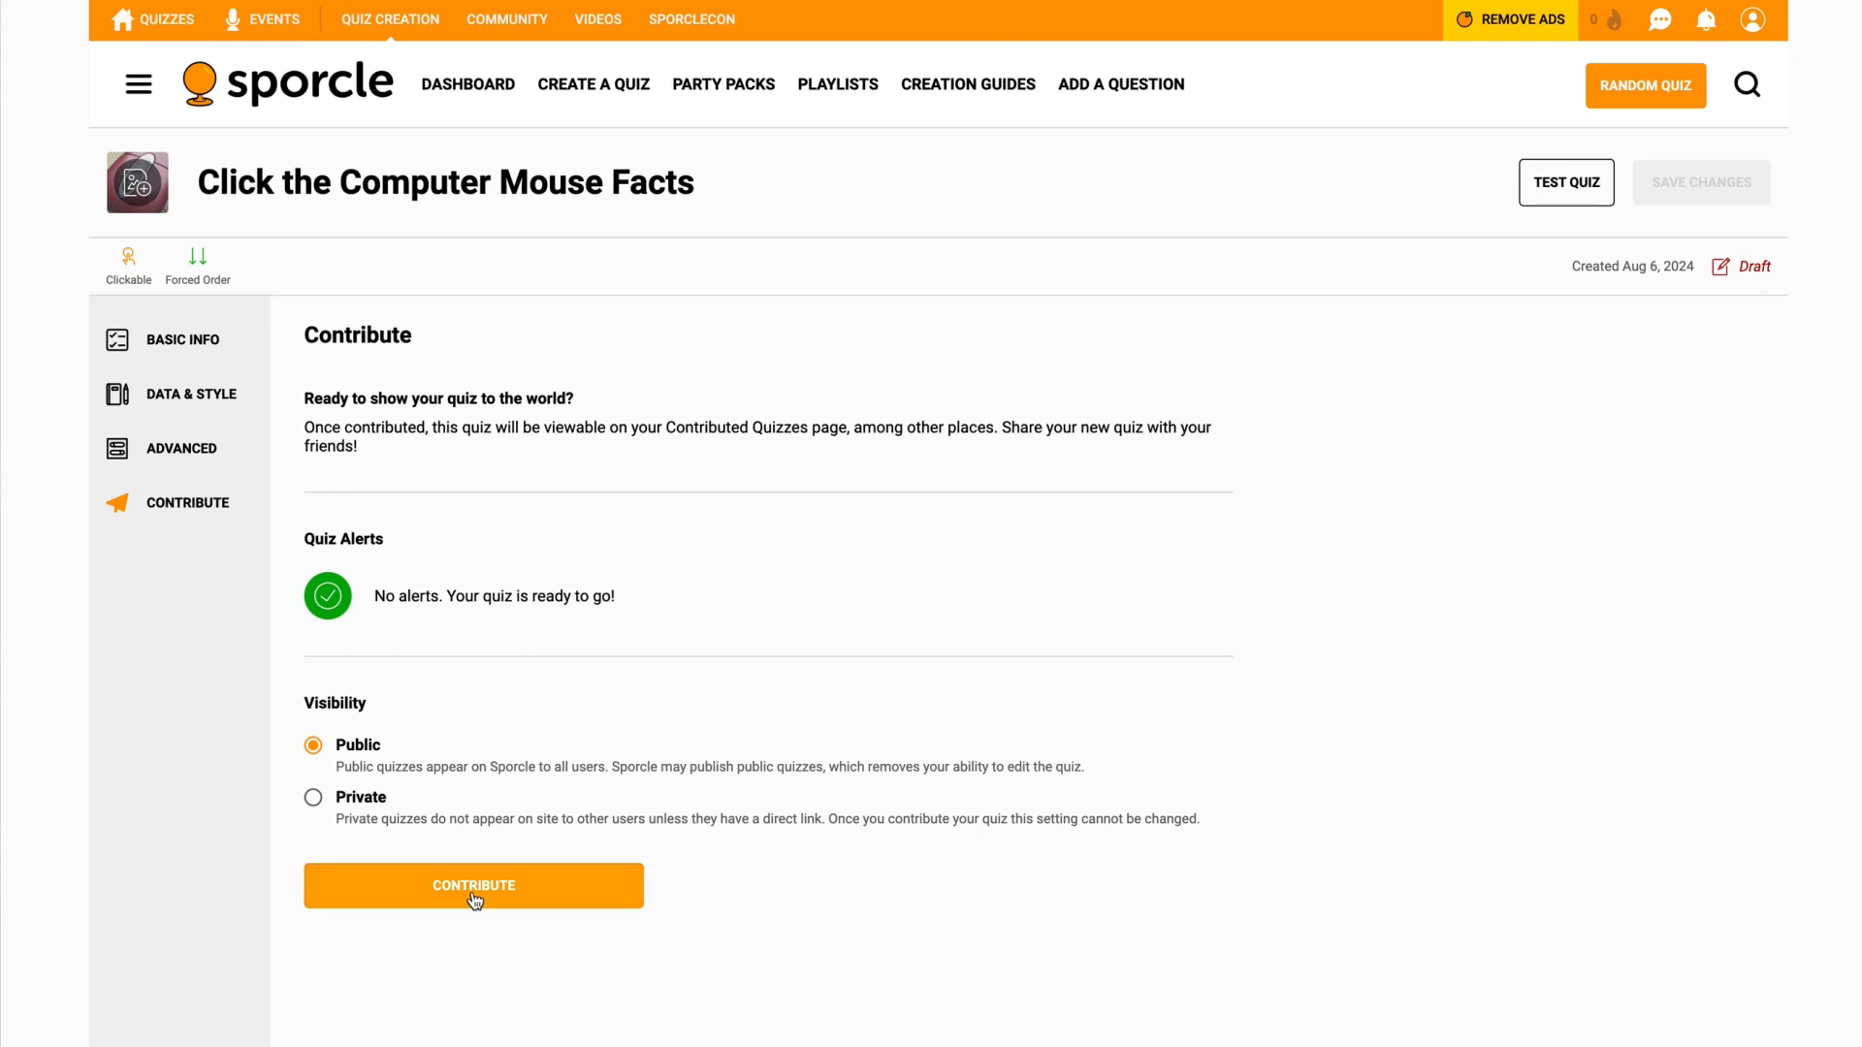
- Contribute the quiz publicly, dismiss the confirmation, and open its live play page
click(473, 884)
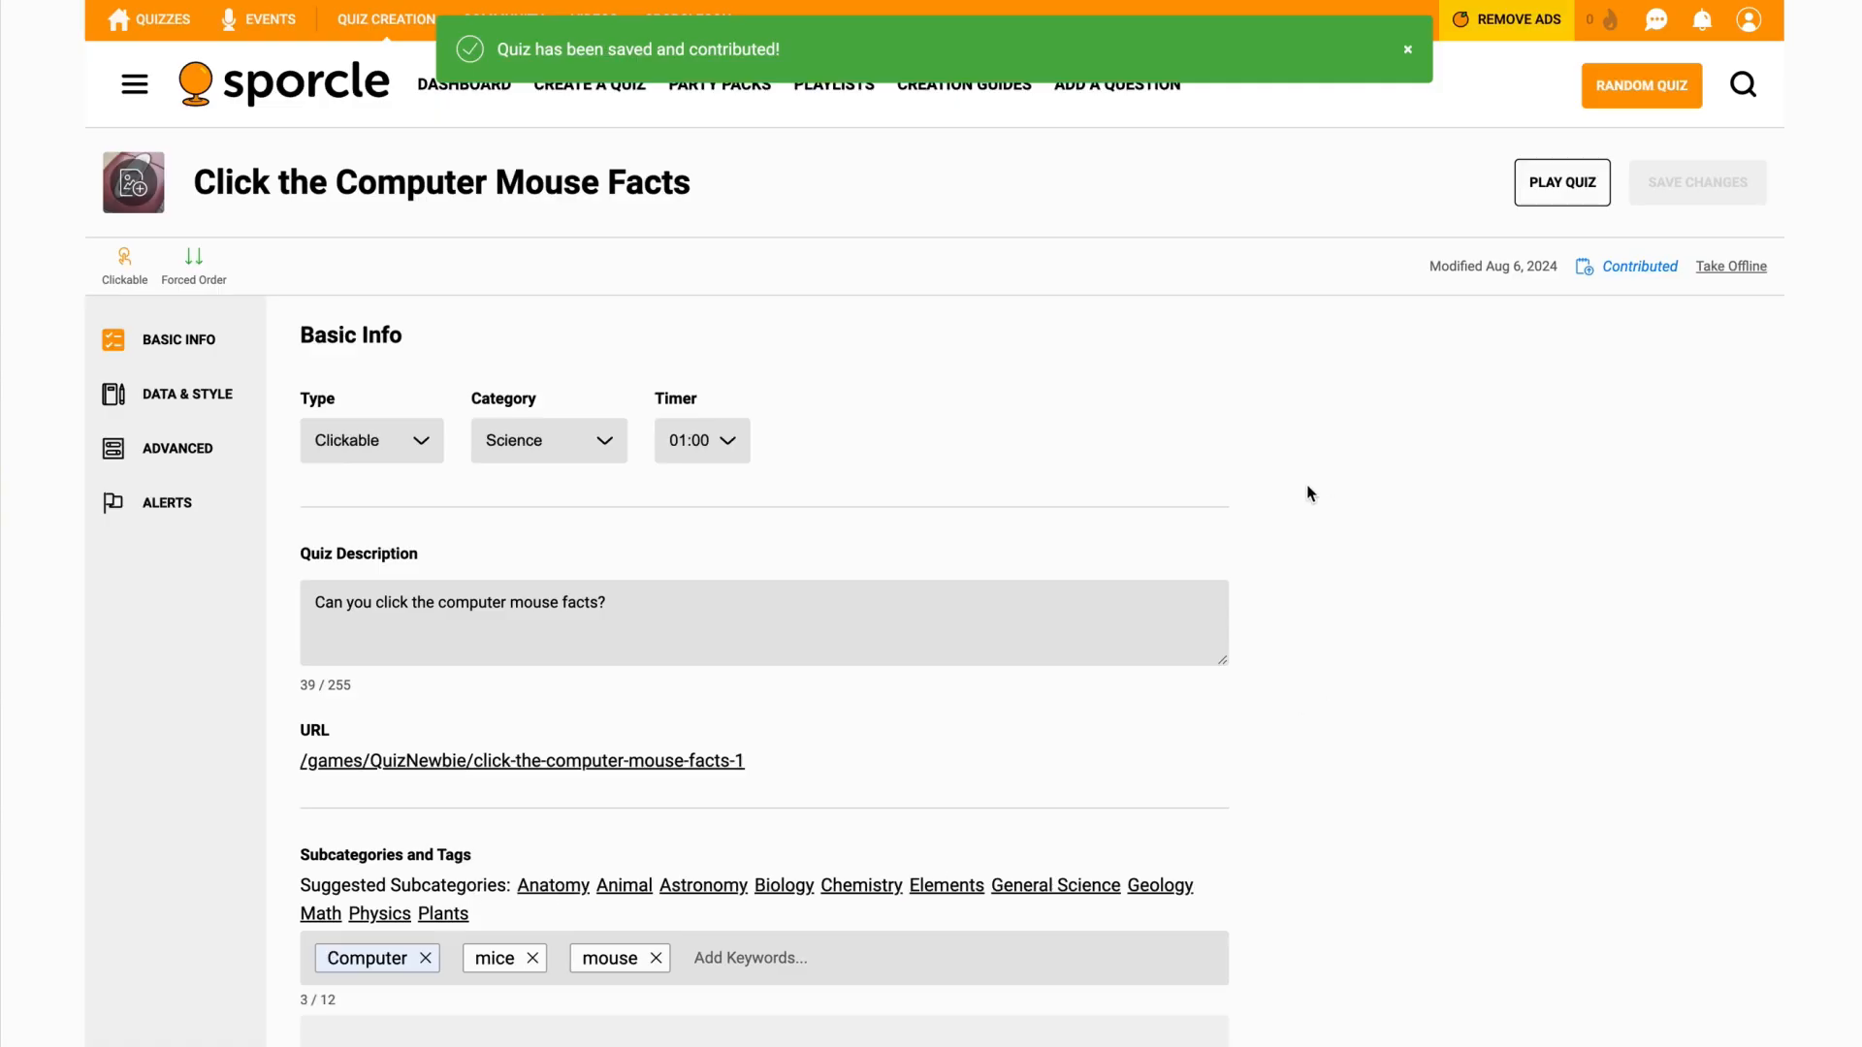
mouse_move(1346, 562)
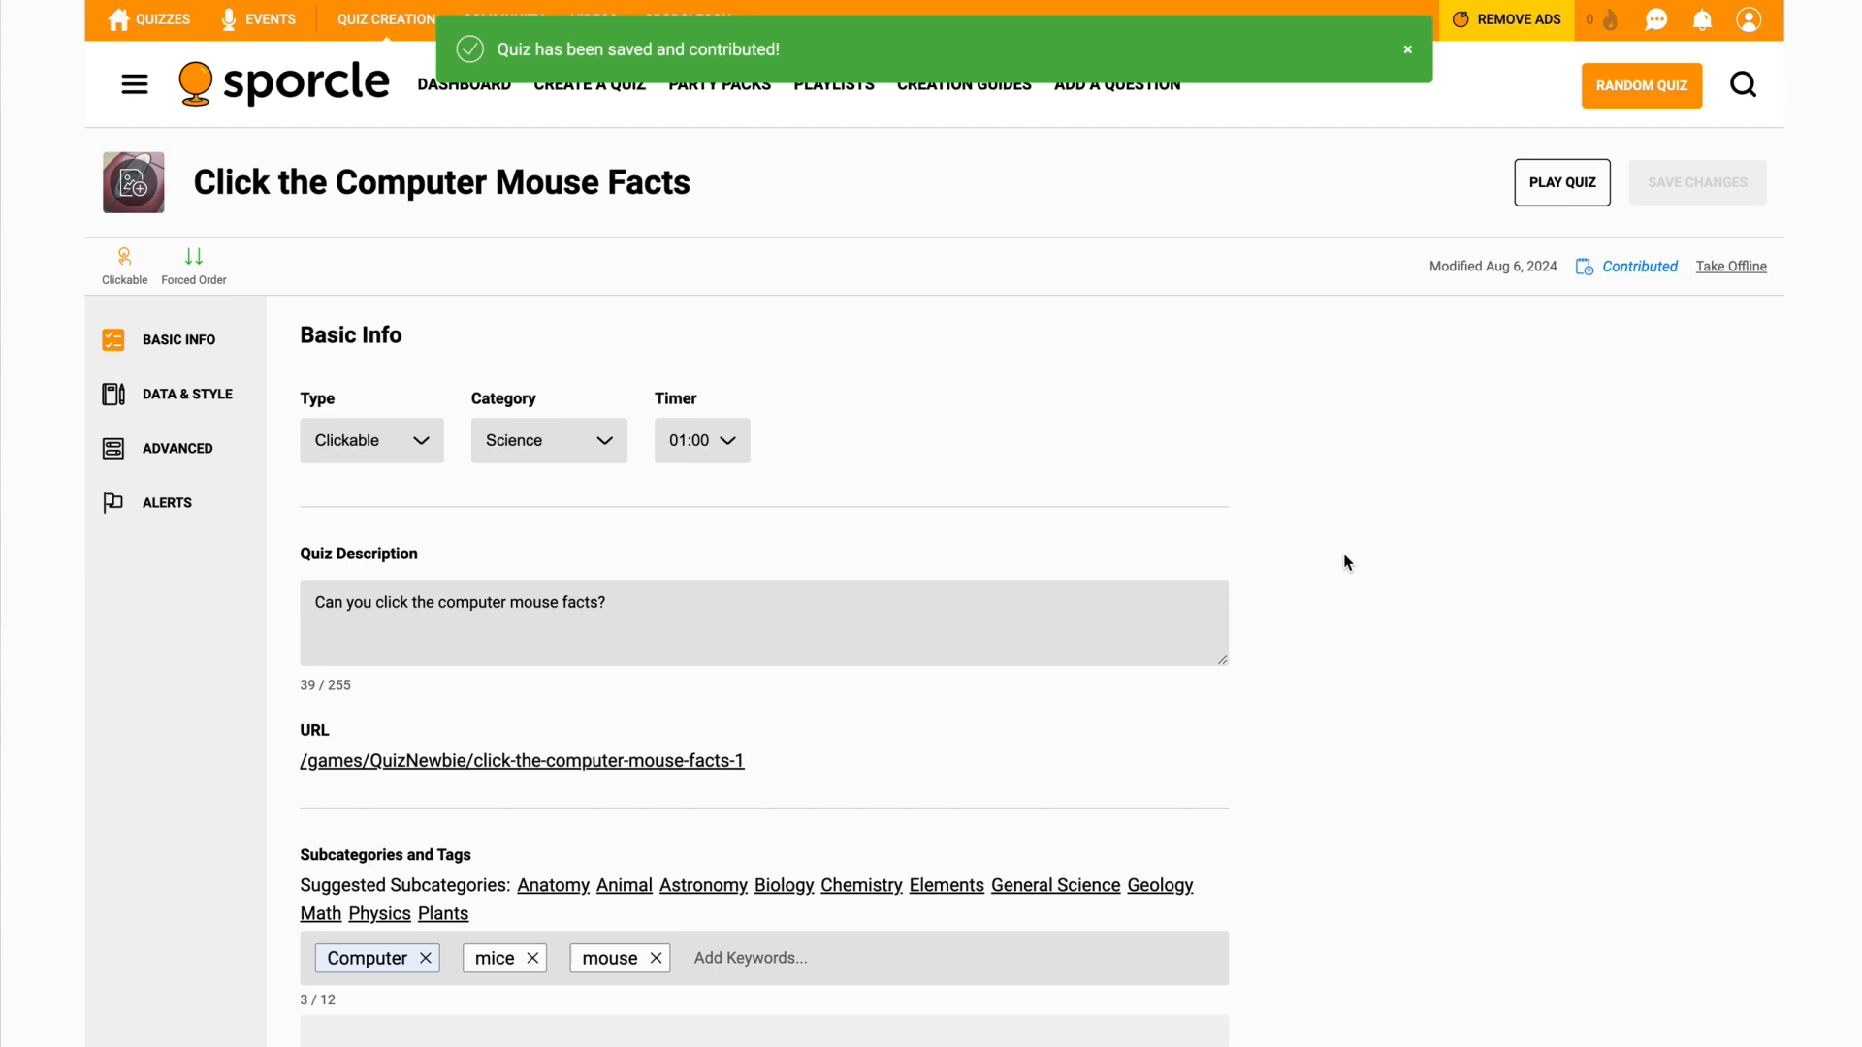
click(1409, 51)
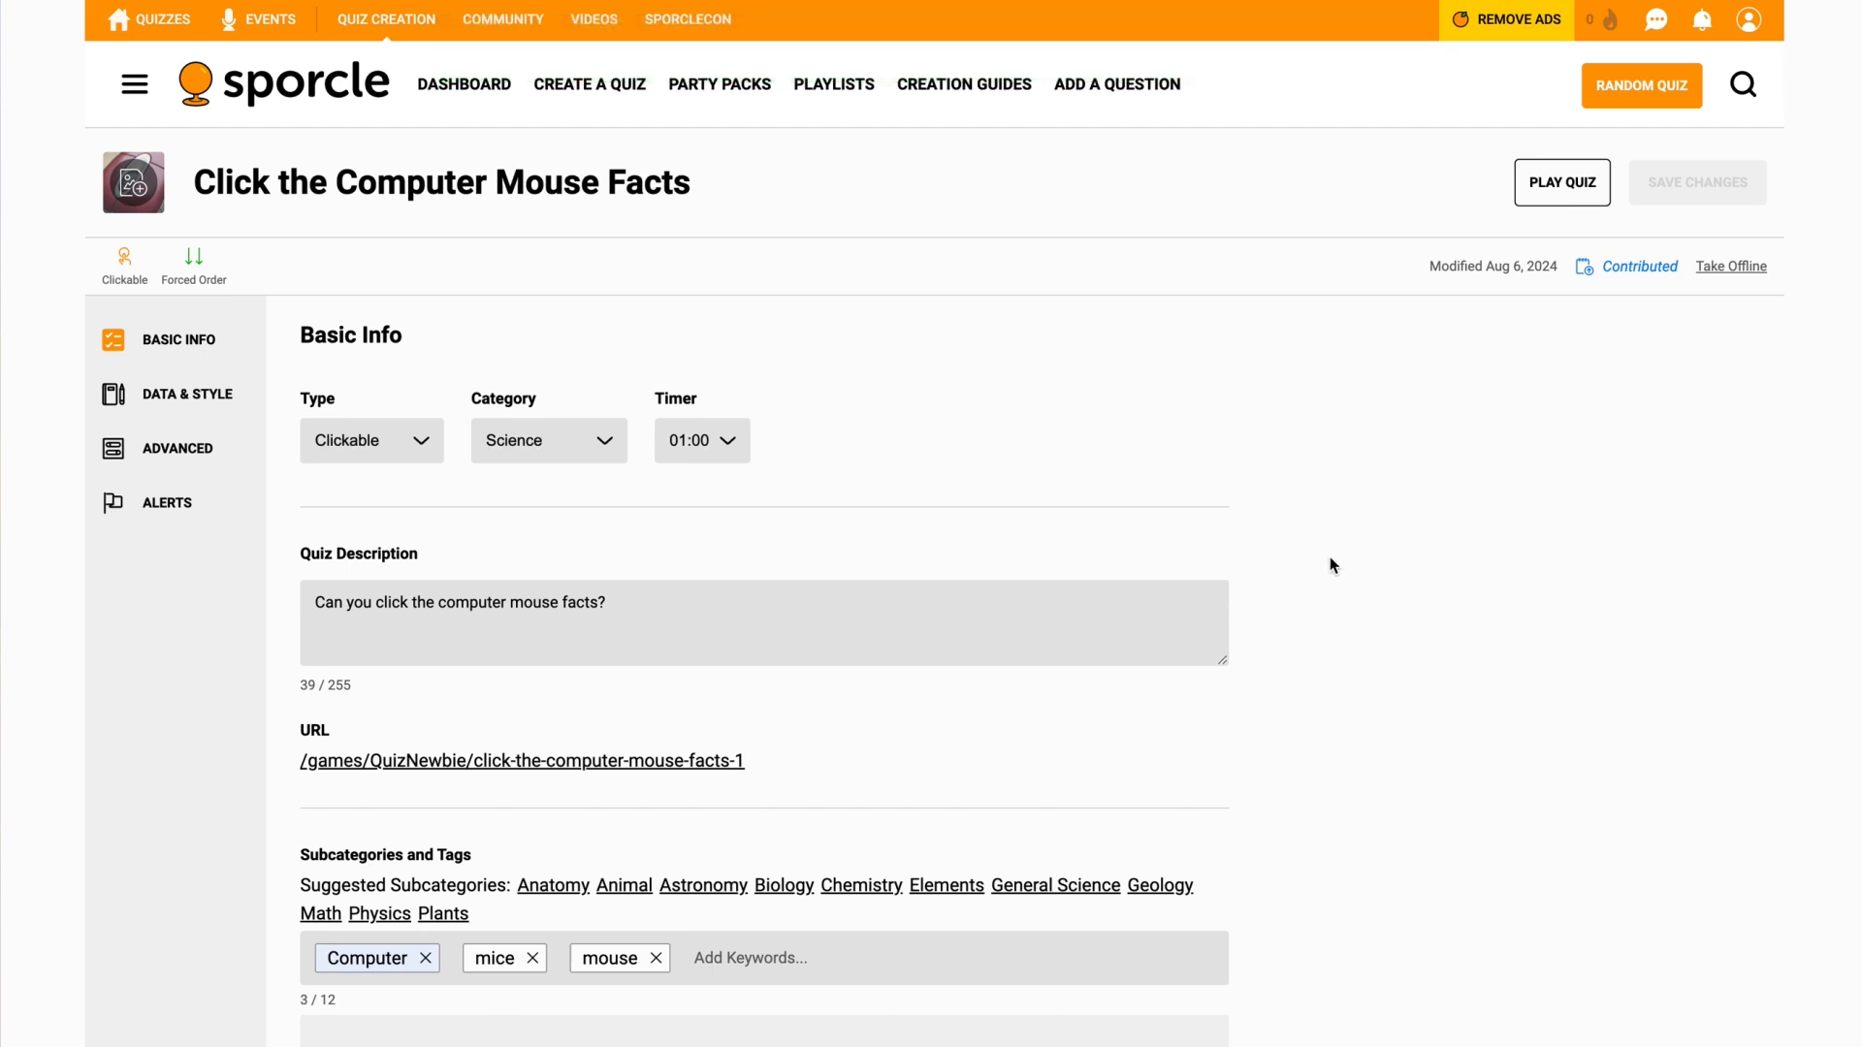
click(1559, 182)
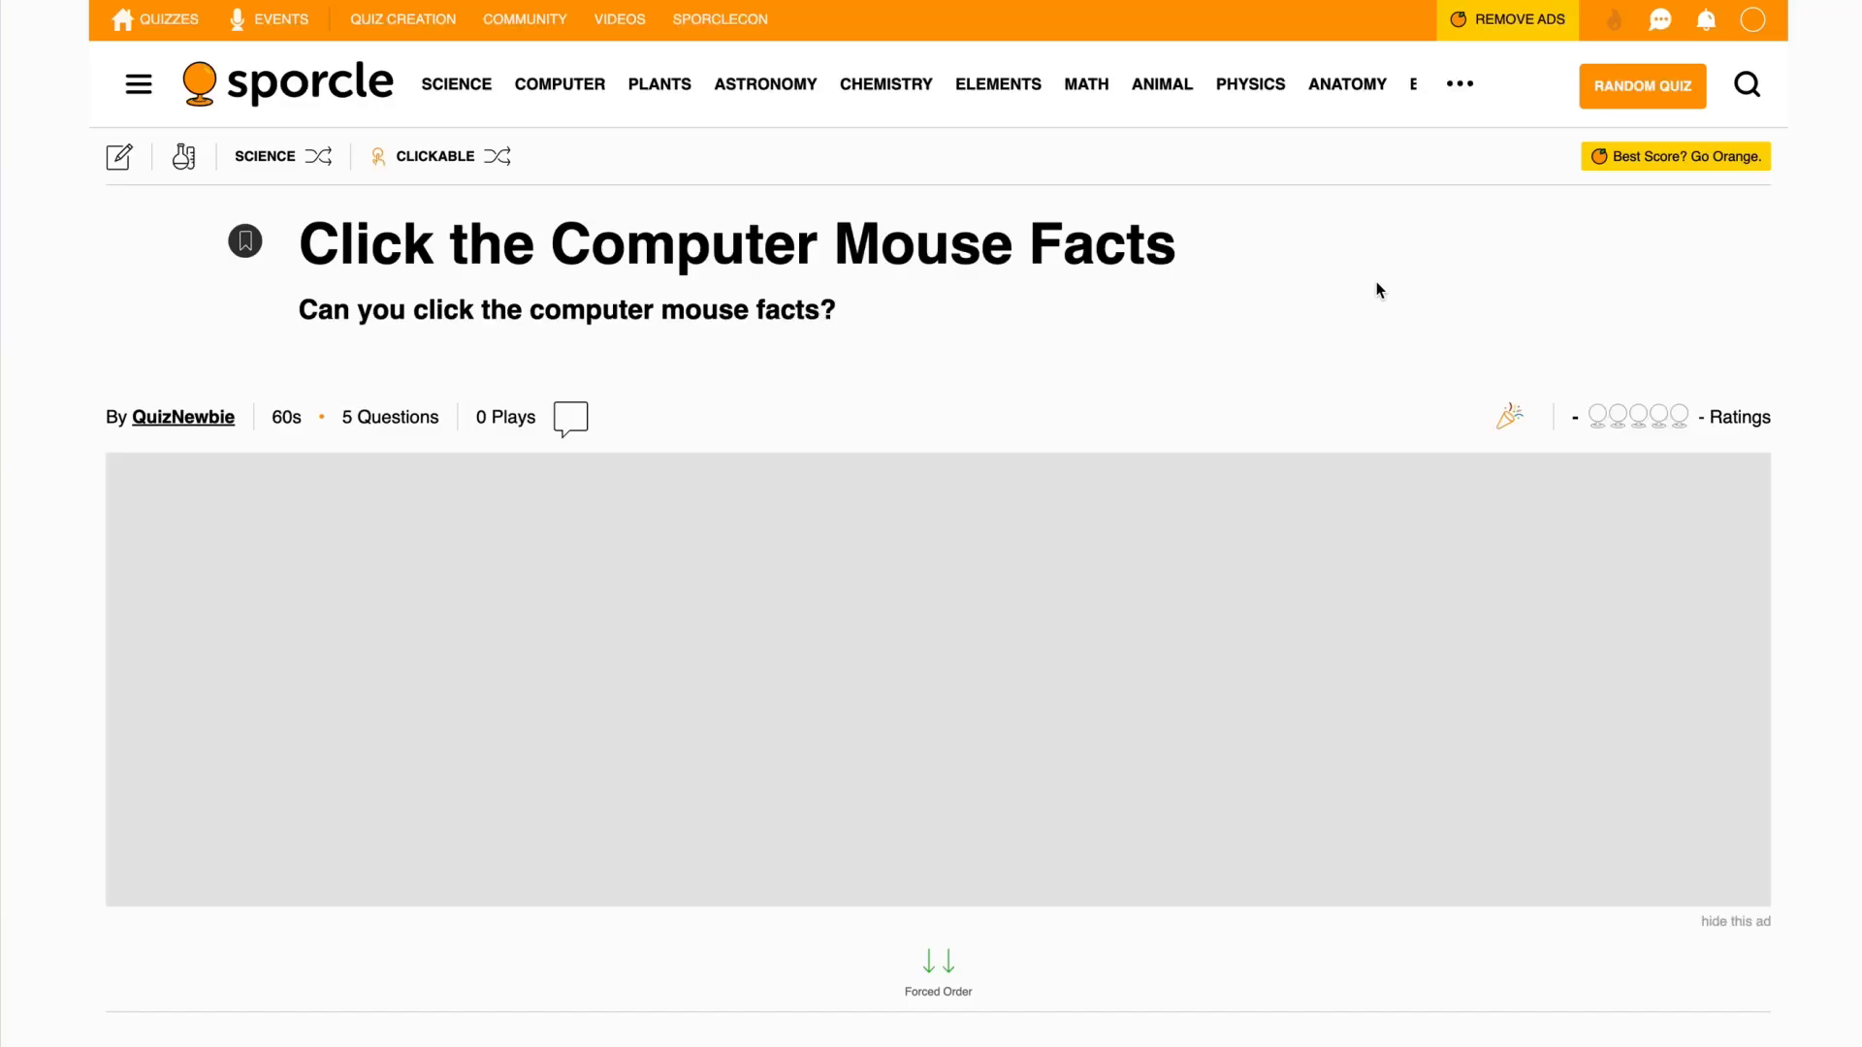